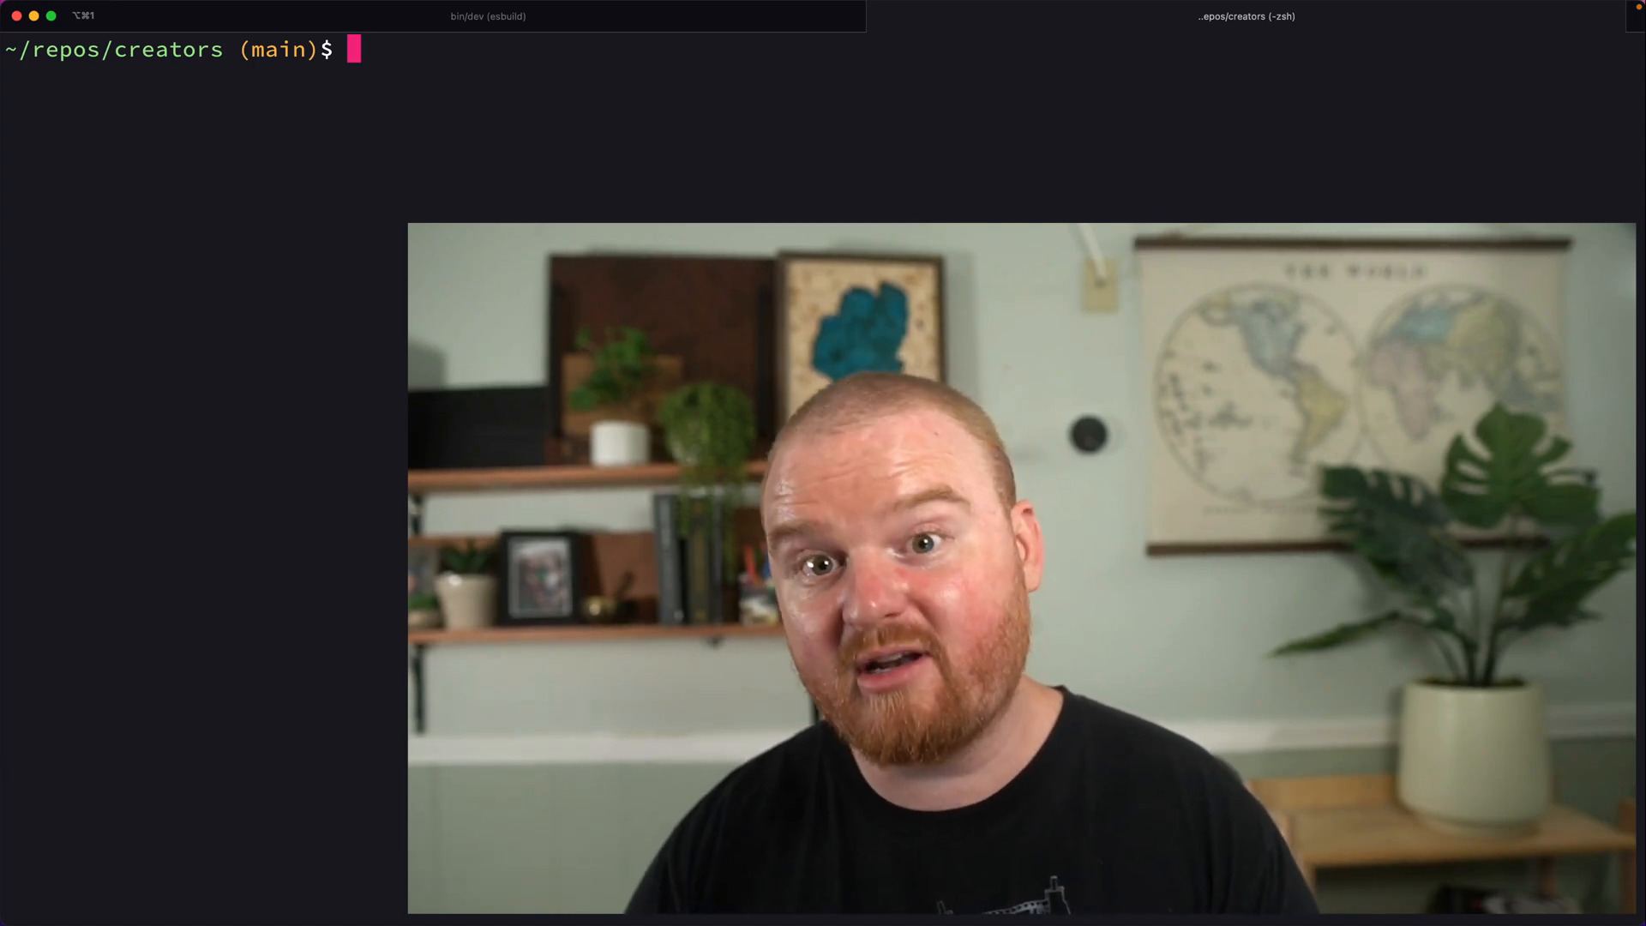
Run rails g controller Webhooks to generate the Webhooks controller.
type("rails g contro")
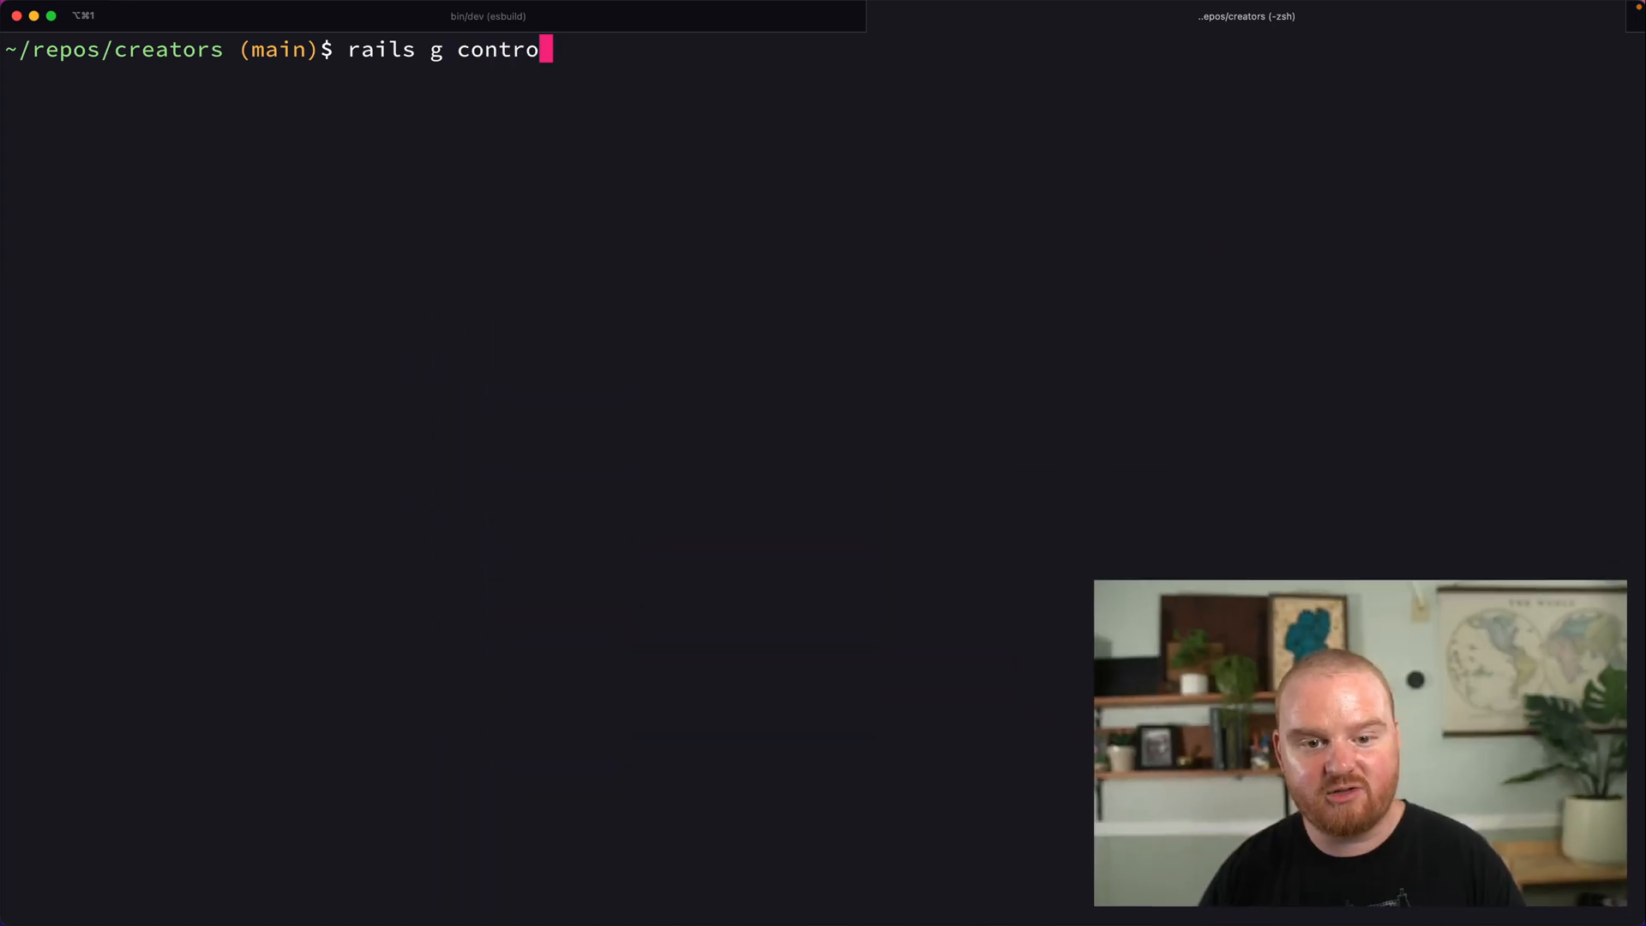
type("ller Webhooks")
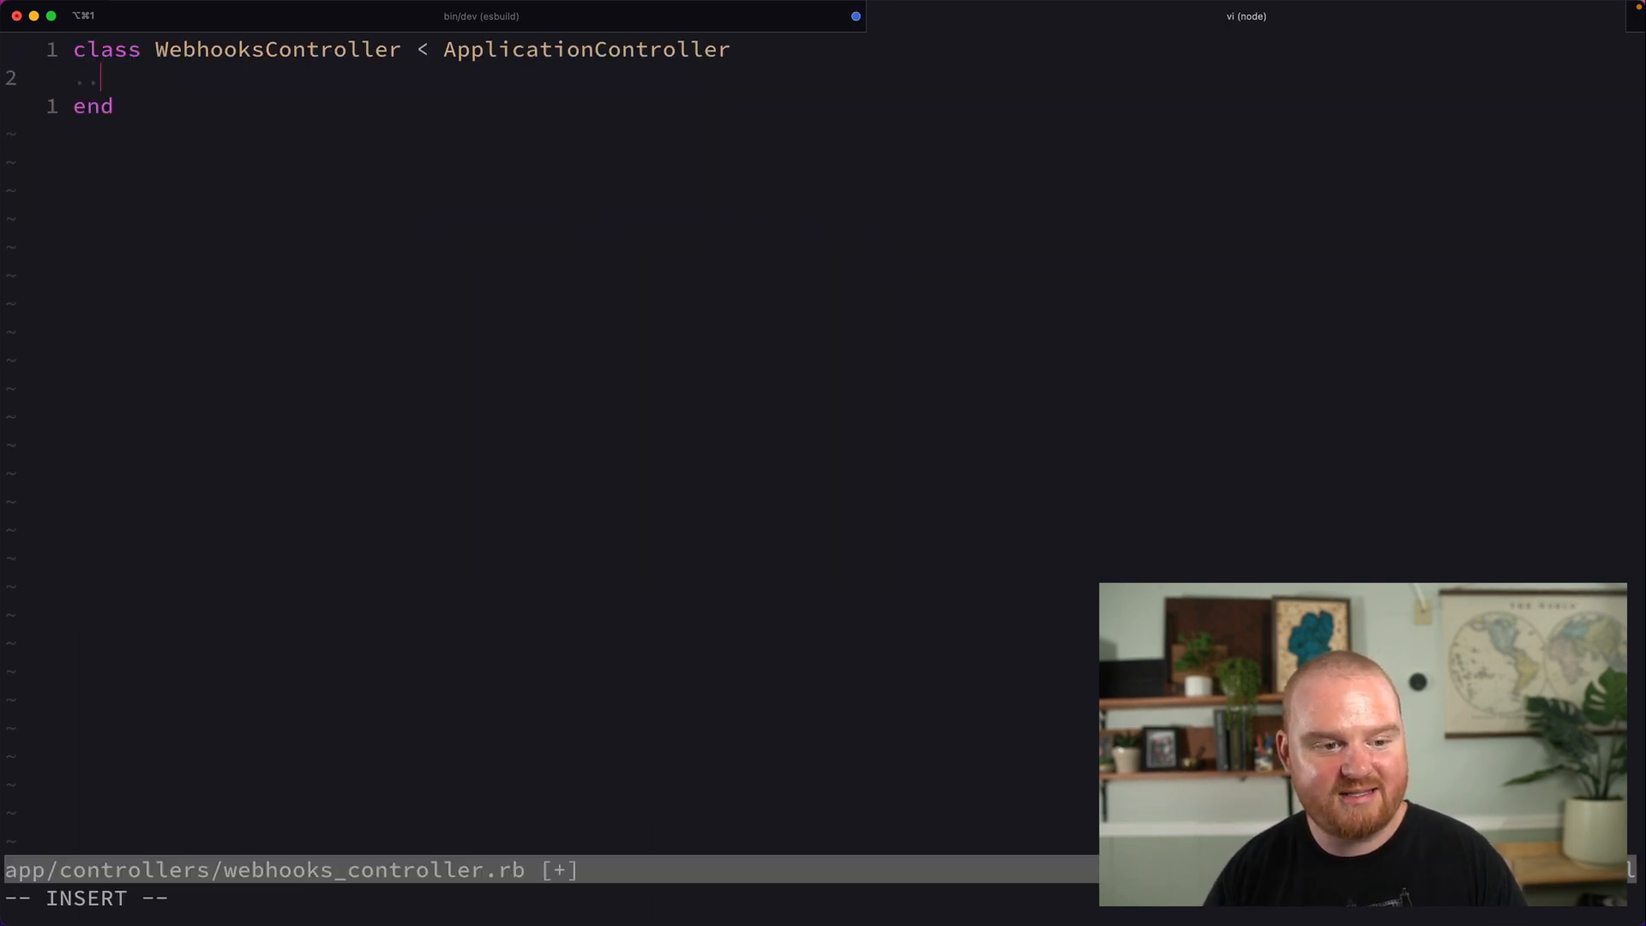
Skip verify_authenticity_token and have create build an Event from params[:data] and params[:source].
type("skip_before_action :verify_authenticity_token")
type("def creat")
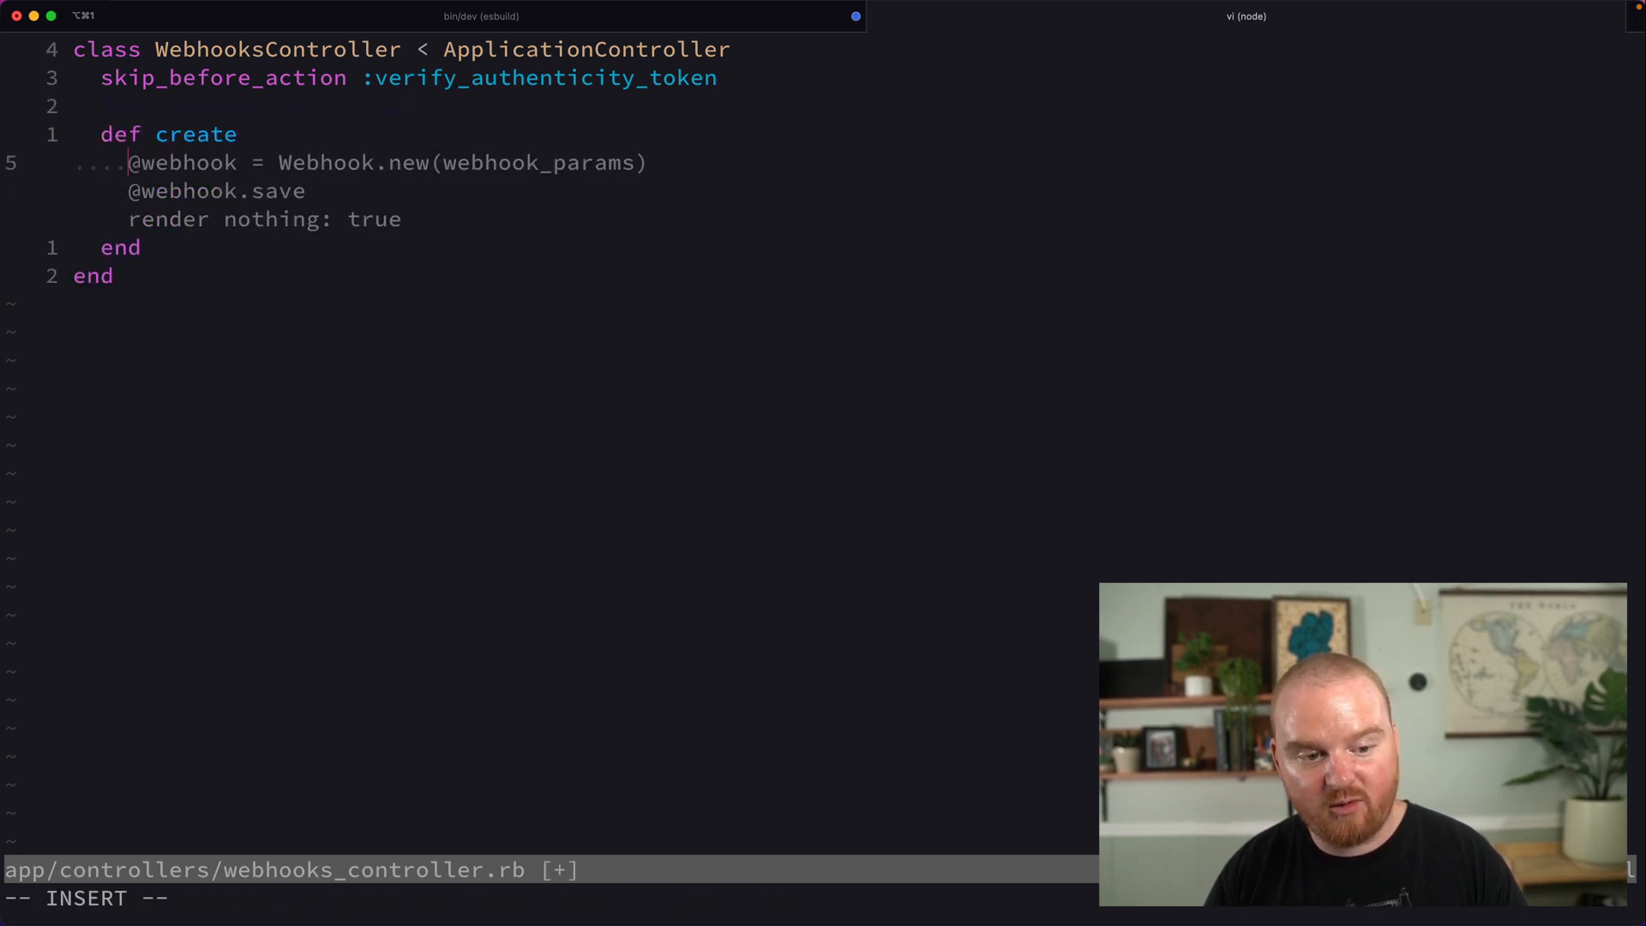
type("event.")
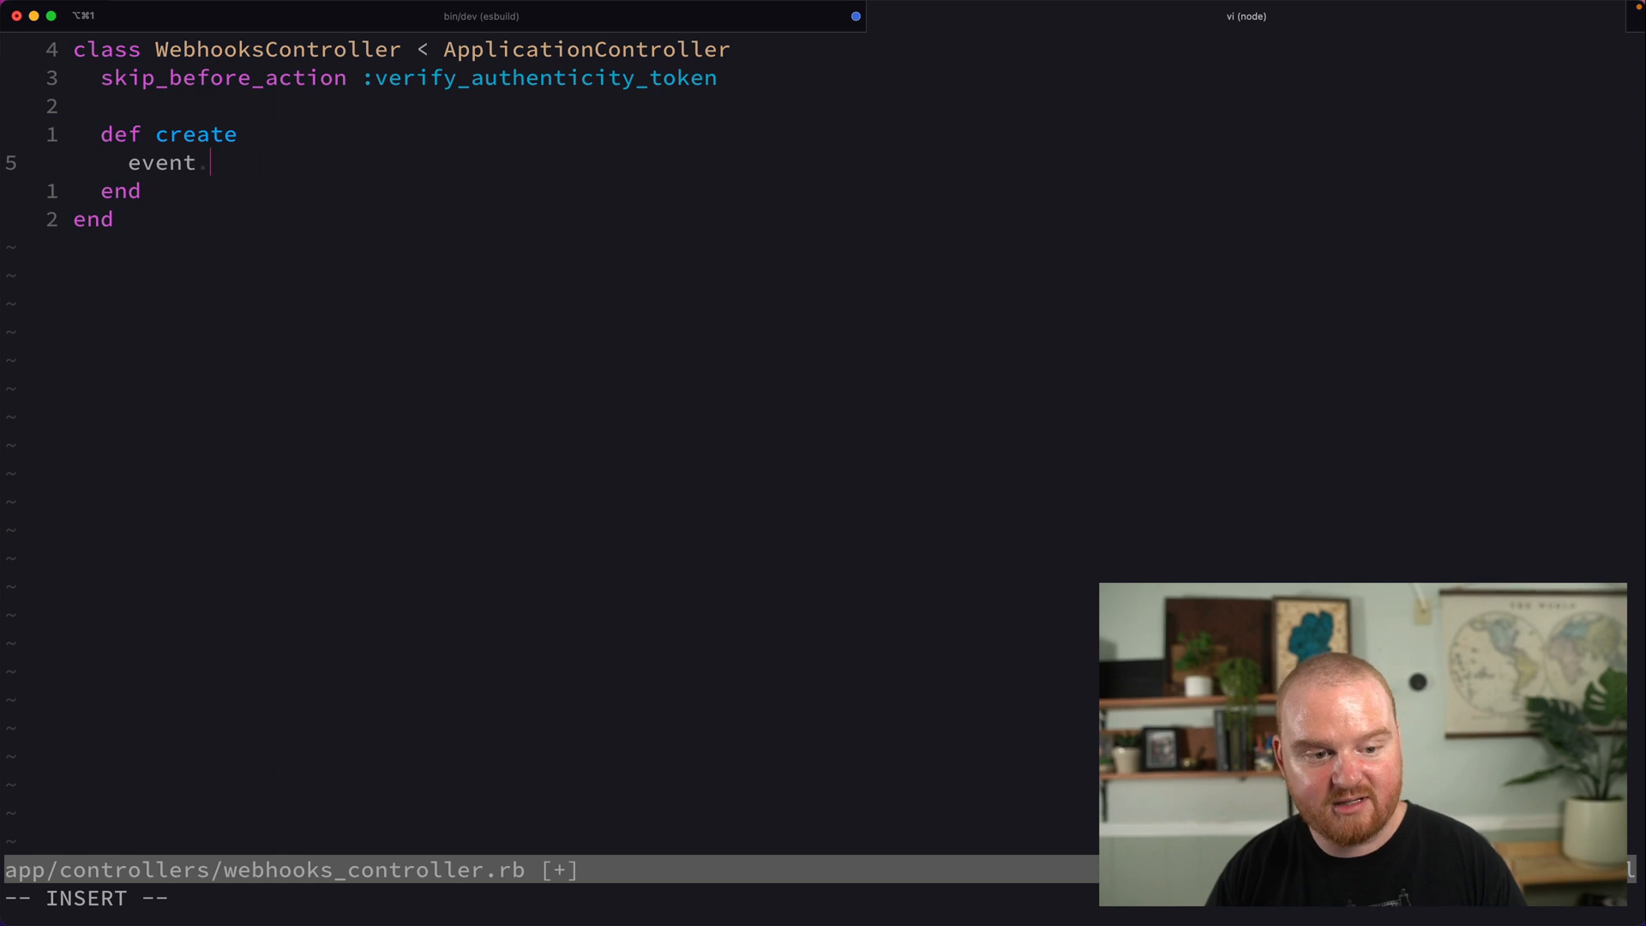
type("= Event.create(")
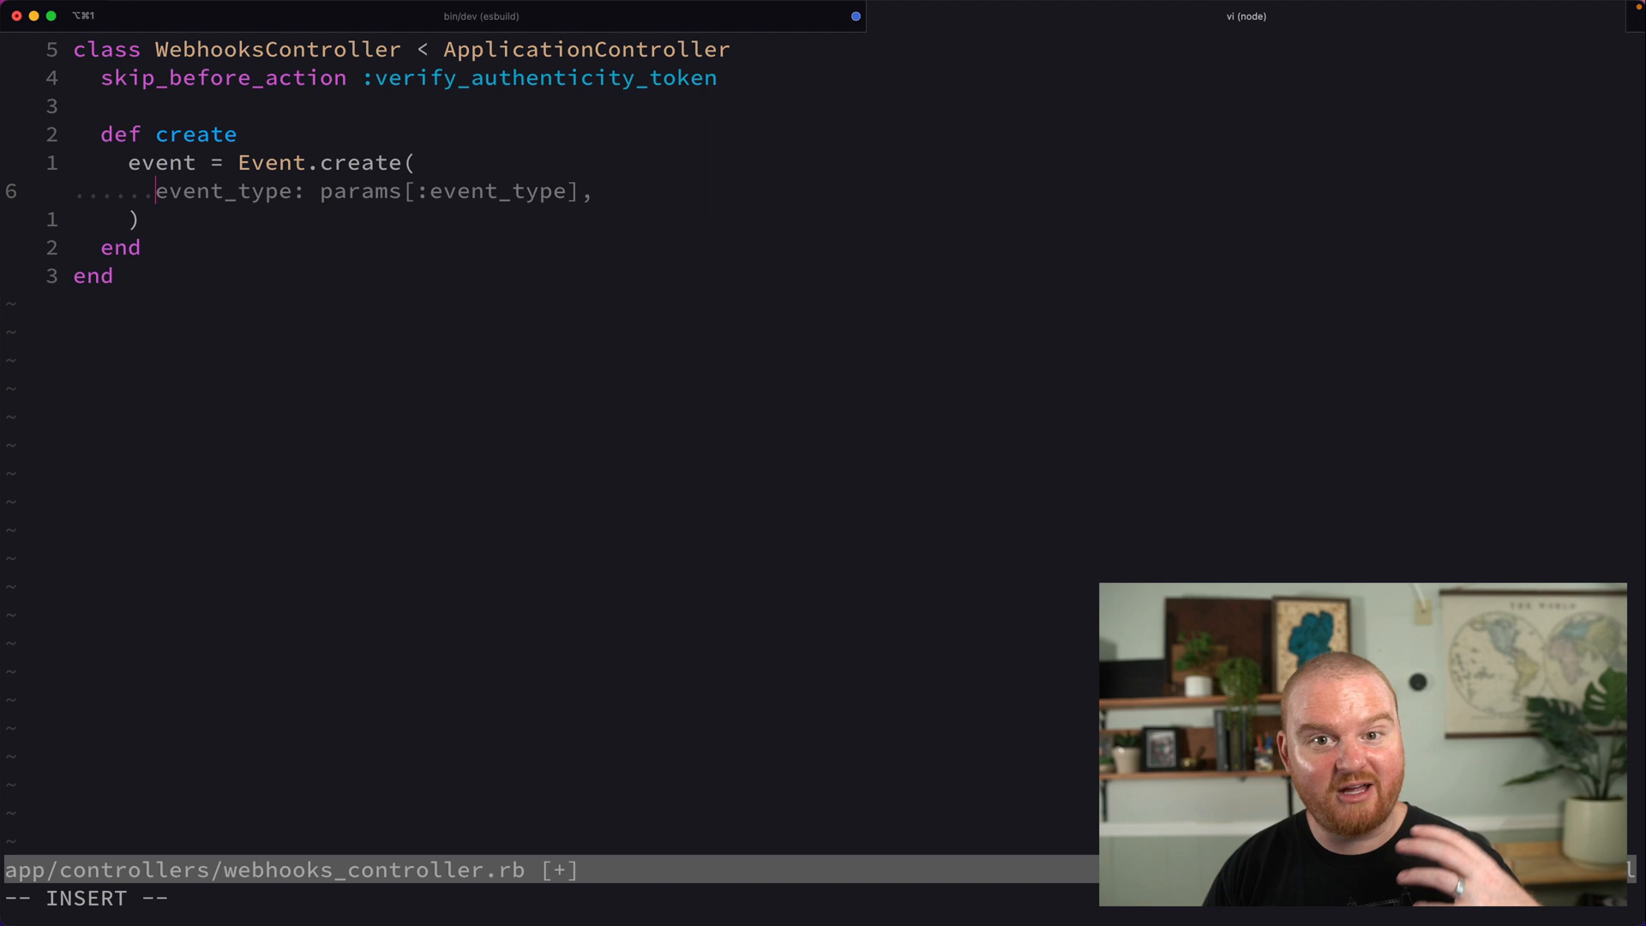
type("data")
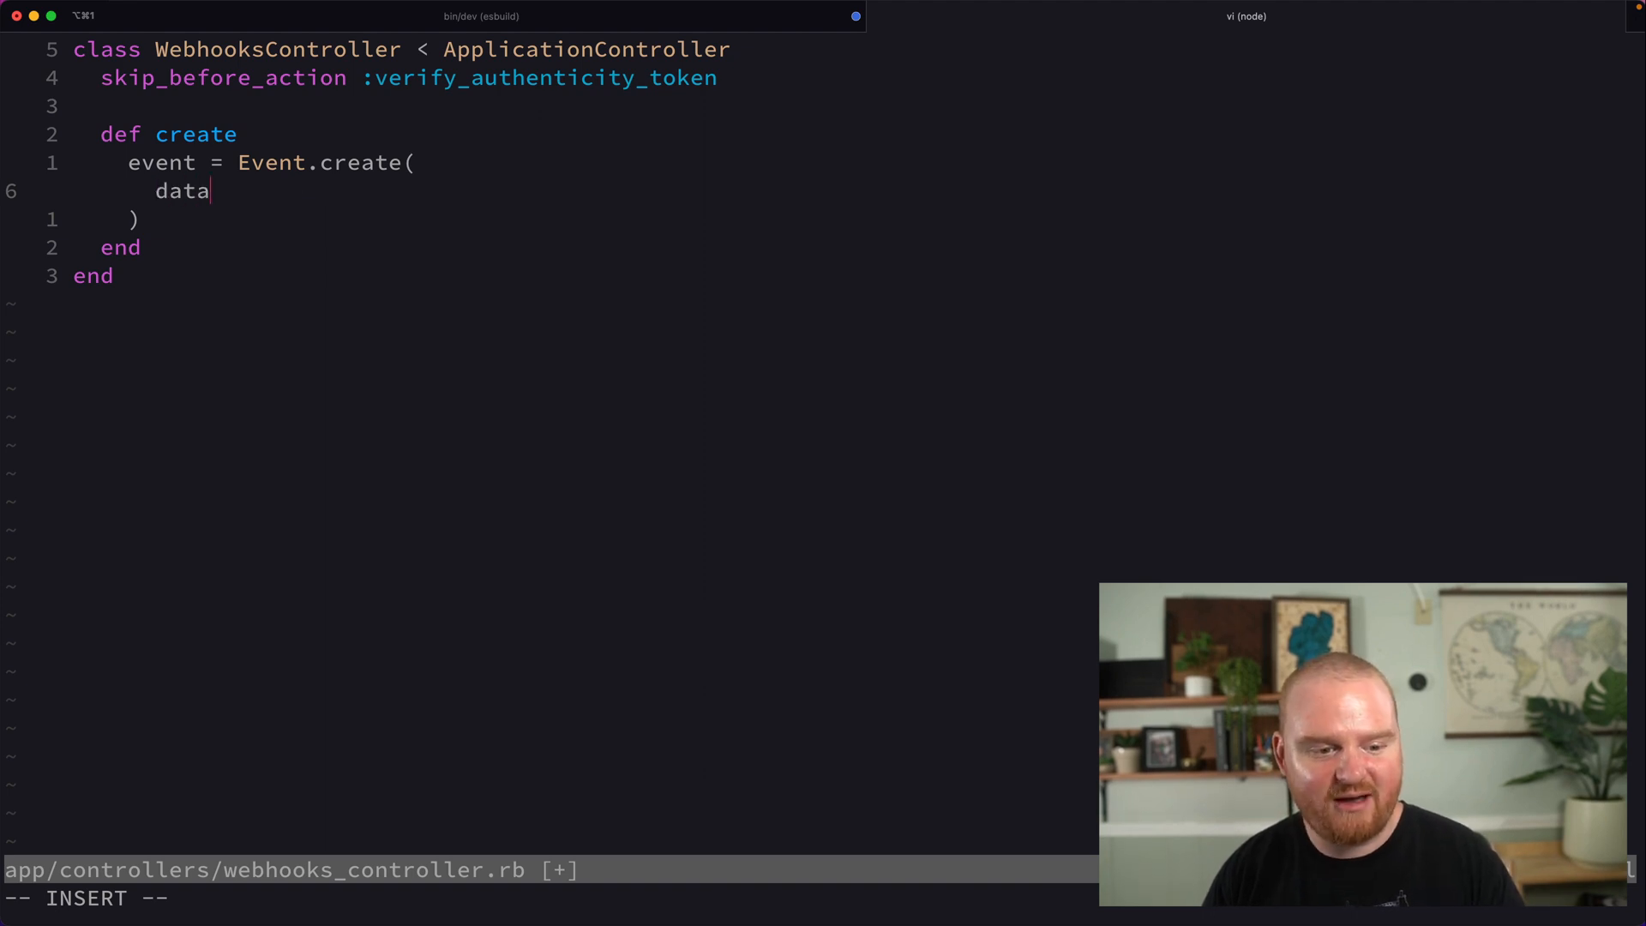
type(": params[:data],")
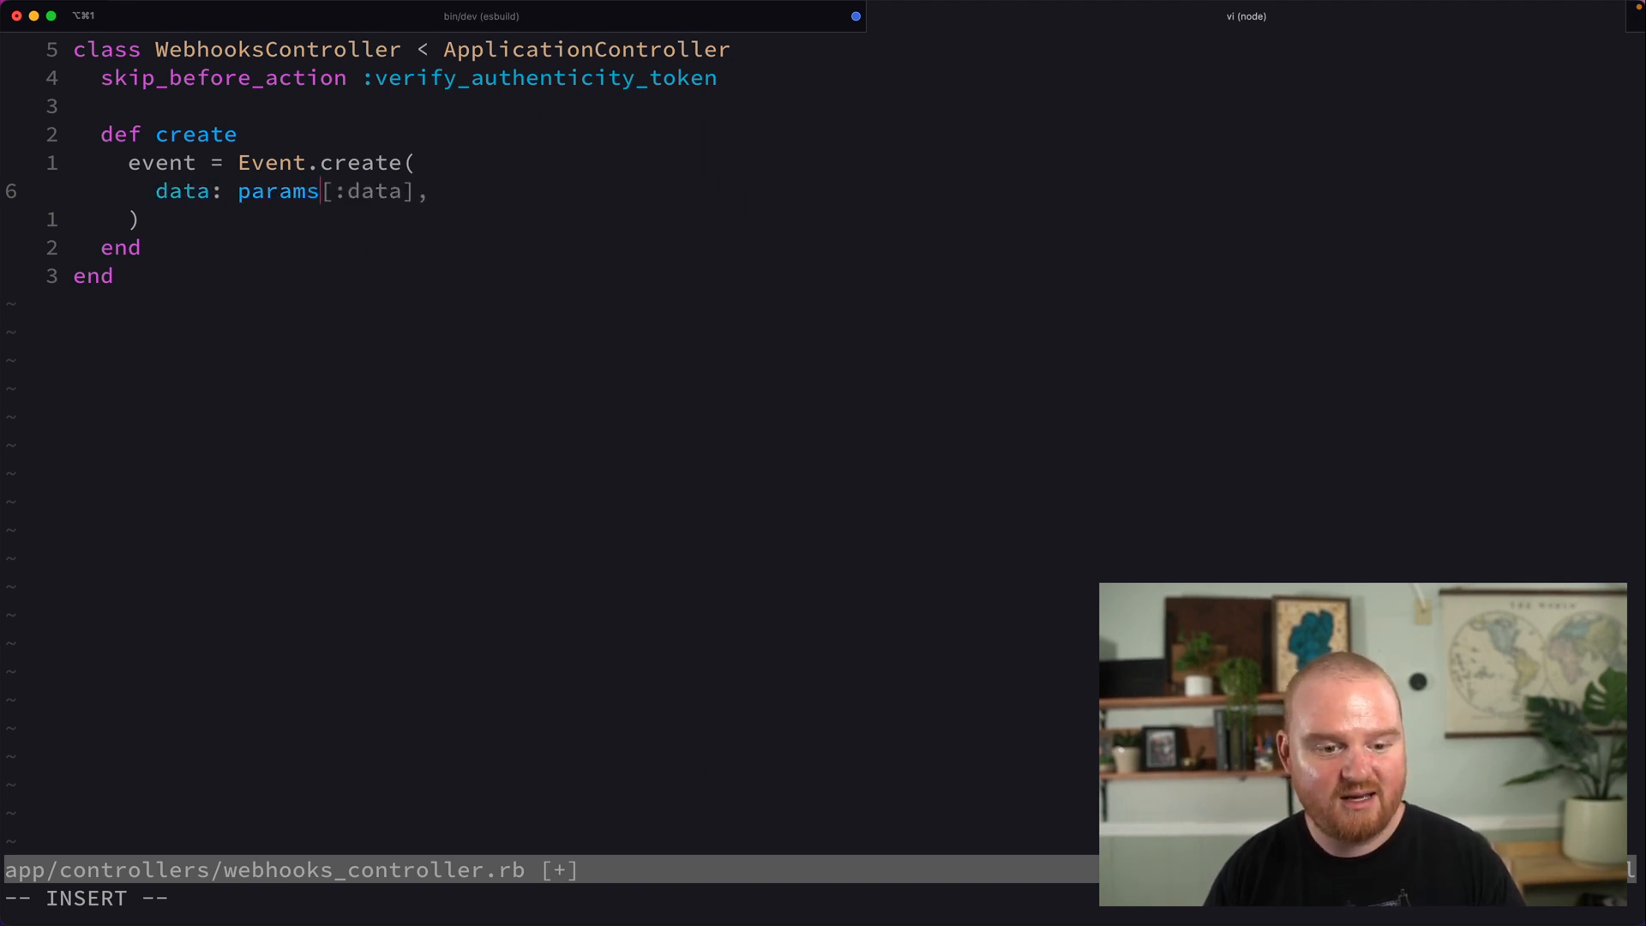
type("sour")
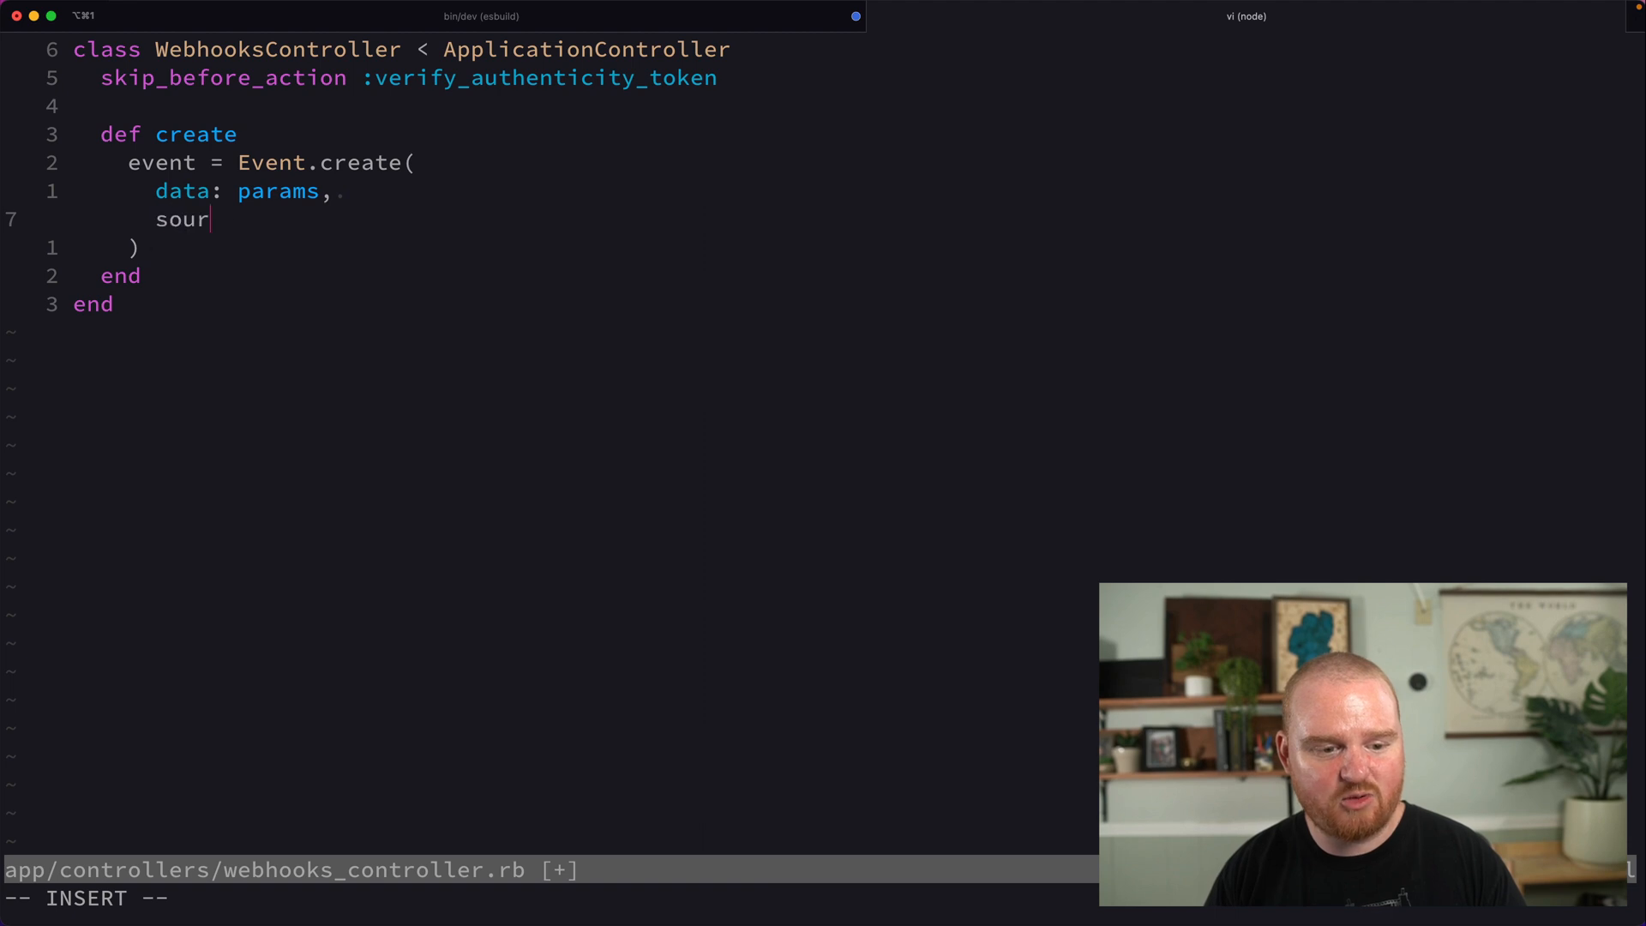
type("ce: params[:source],")
left_click(269, 162)
type("!")
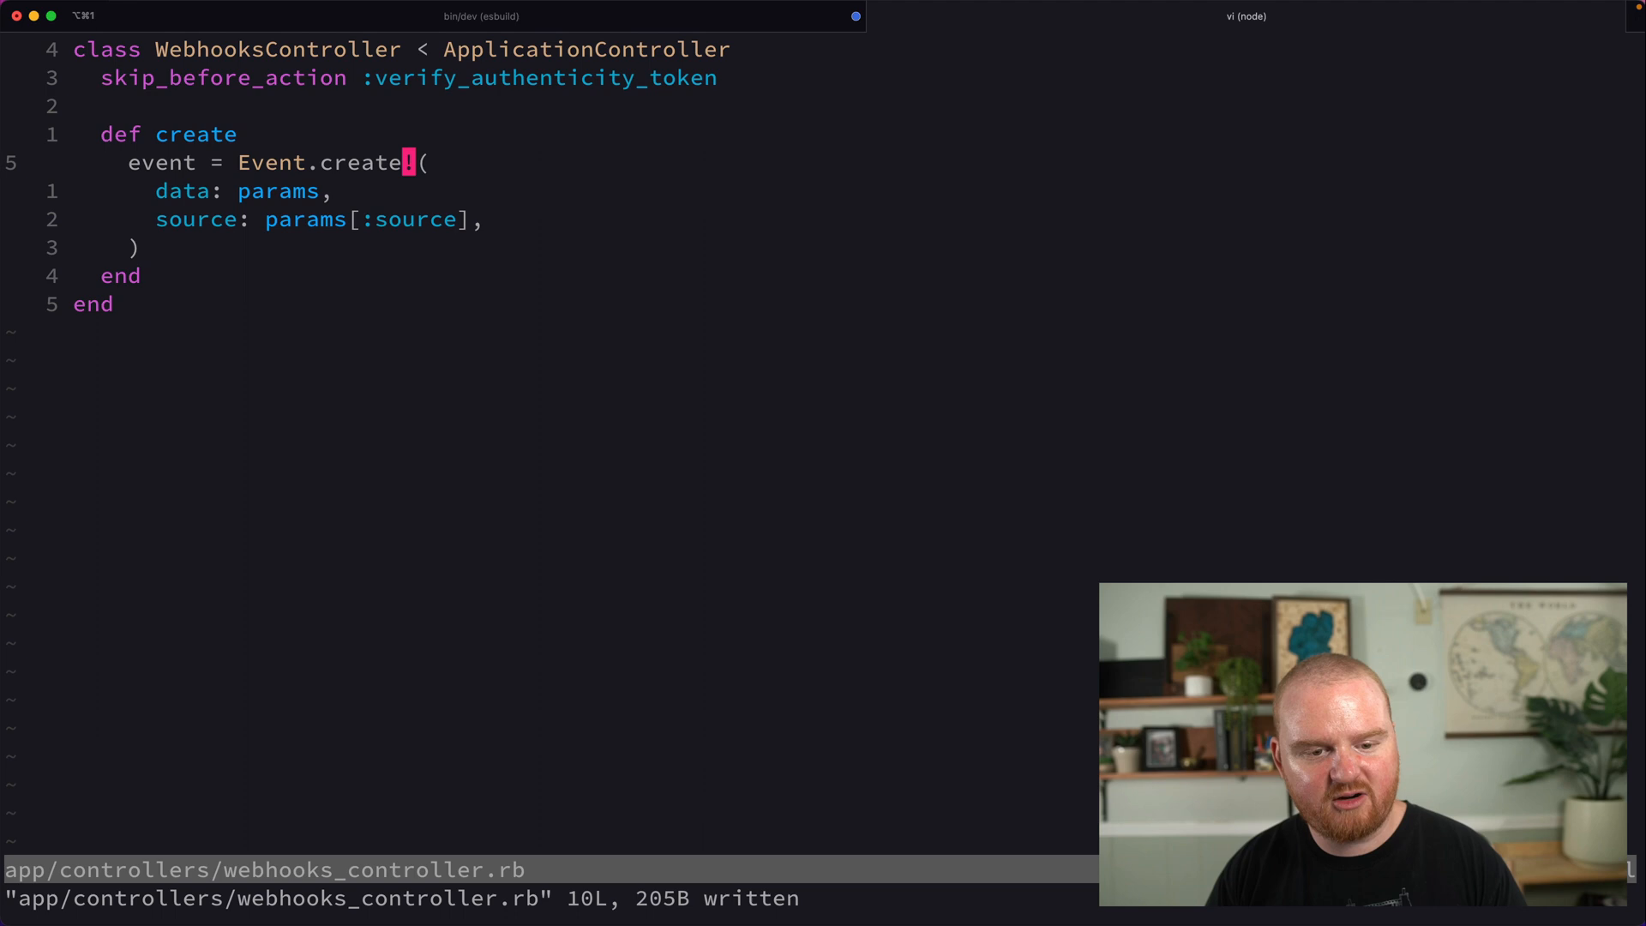
Render json: { status: :ok } at the end of the create action.
type("render json: { status: :ok }")
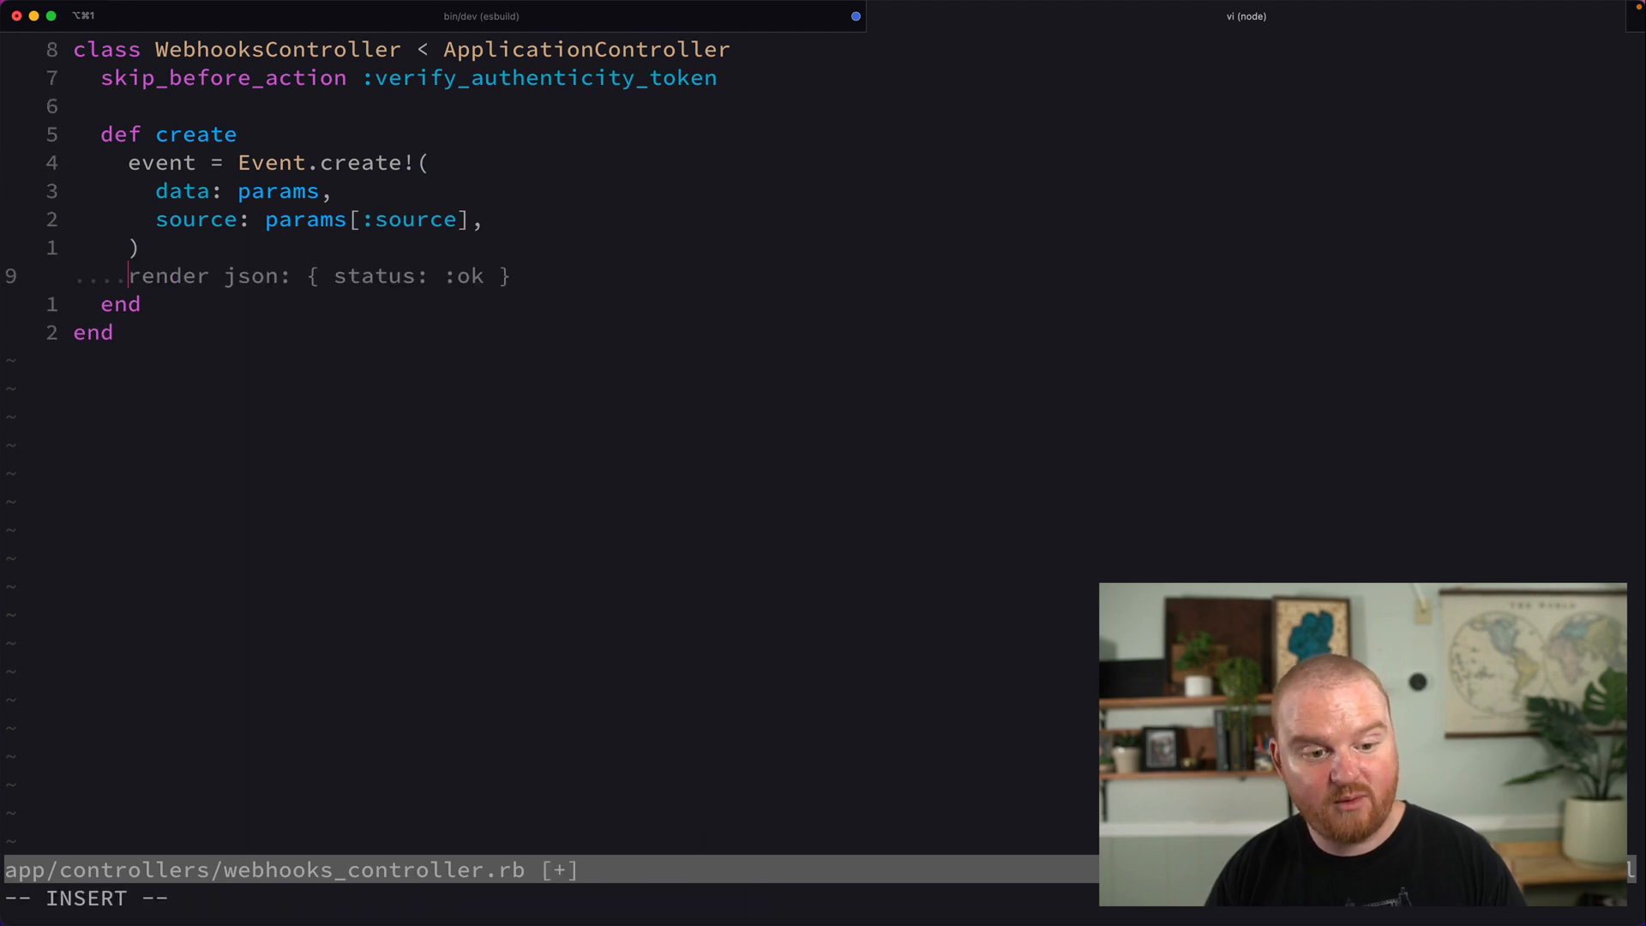
key("Escape")
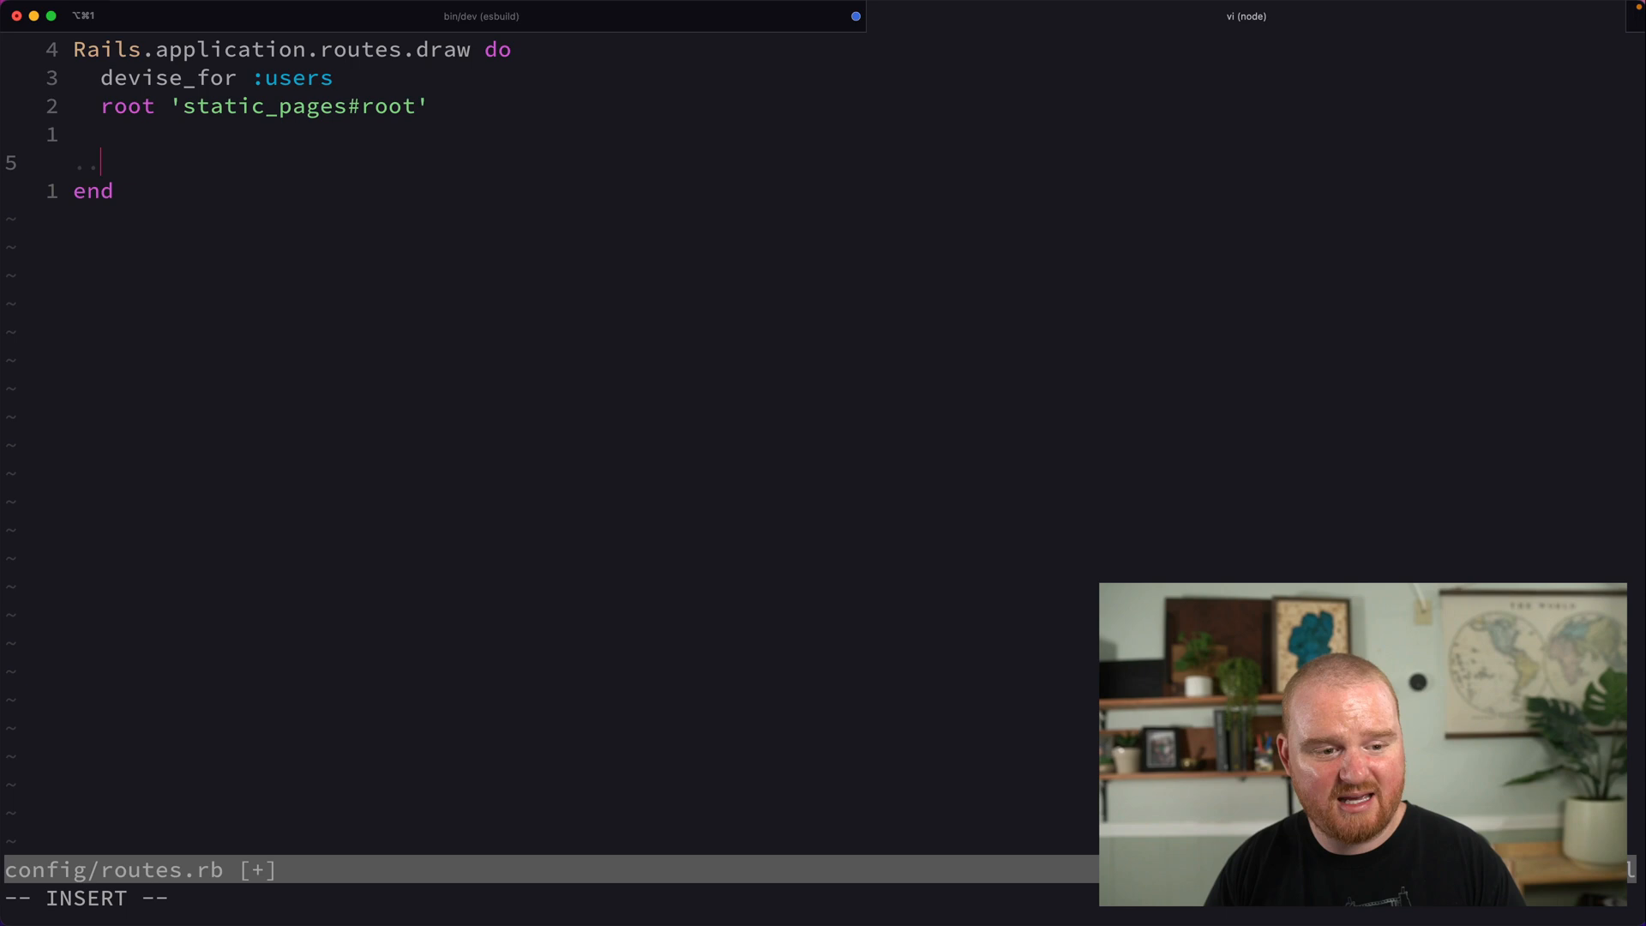
Route post '/webhooks/:source' to 'webhooks#create' in config/routes.rb.
type("post '/we")
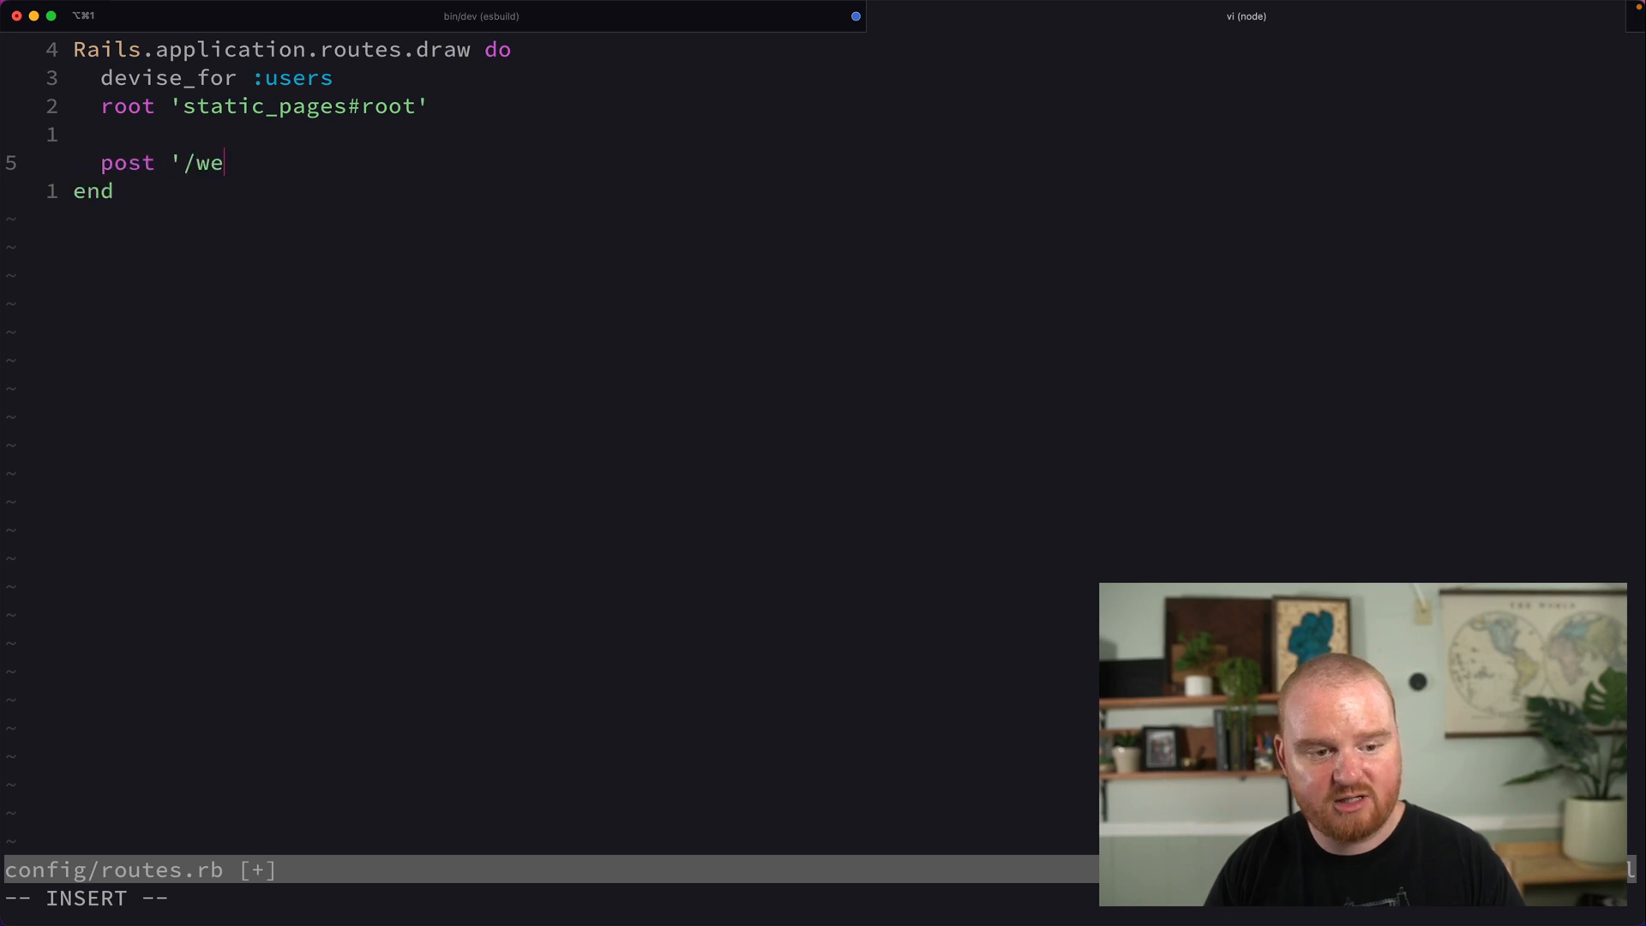
type("bhooks/:")
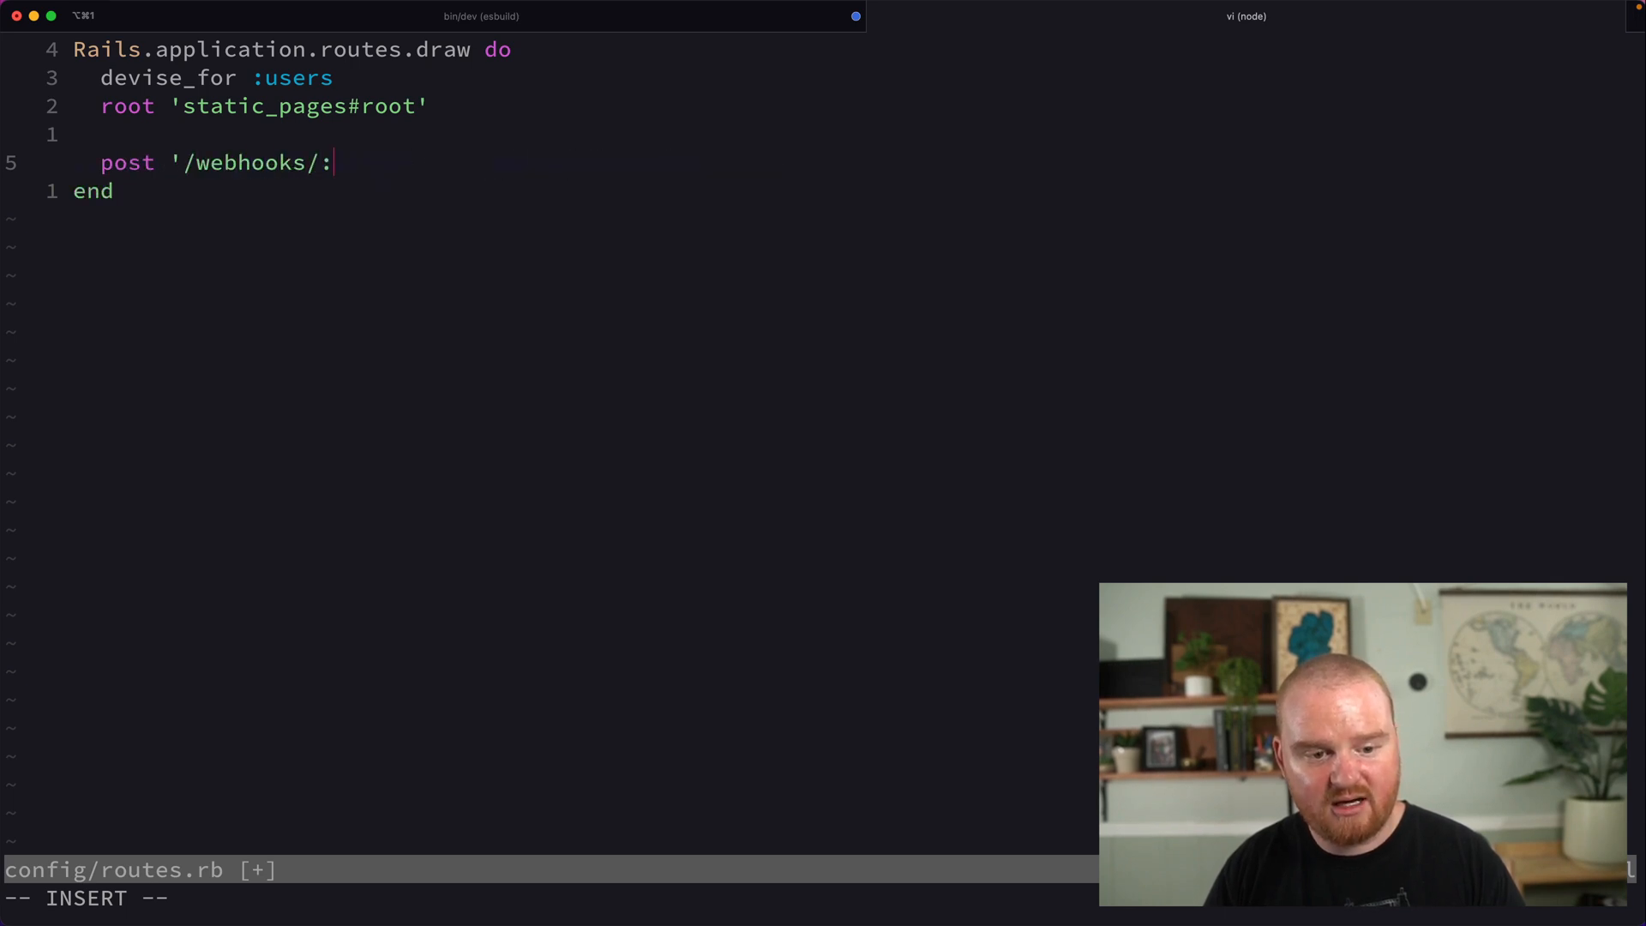
type("source', to: 'webhooks#create'")
type("rails")
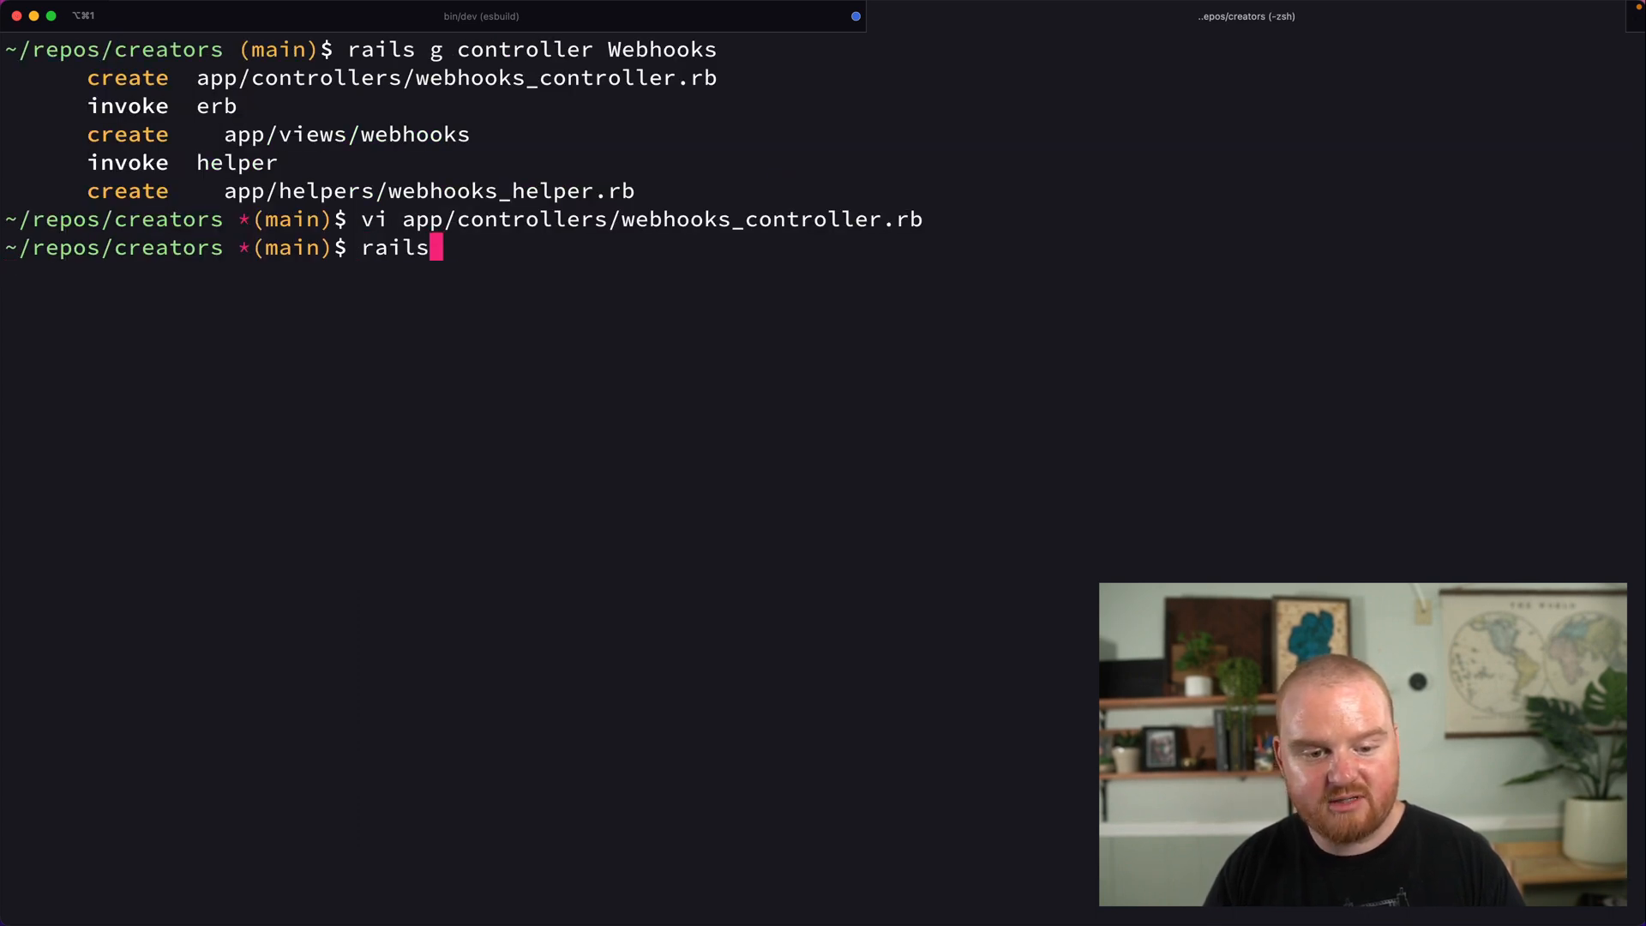
Run rails g job HandleEvent to generate the HandleEvent job.
type("g job Handl")
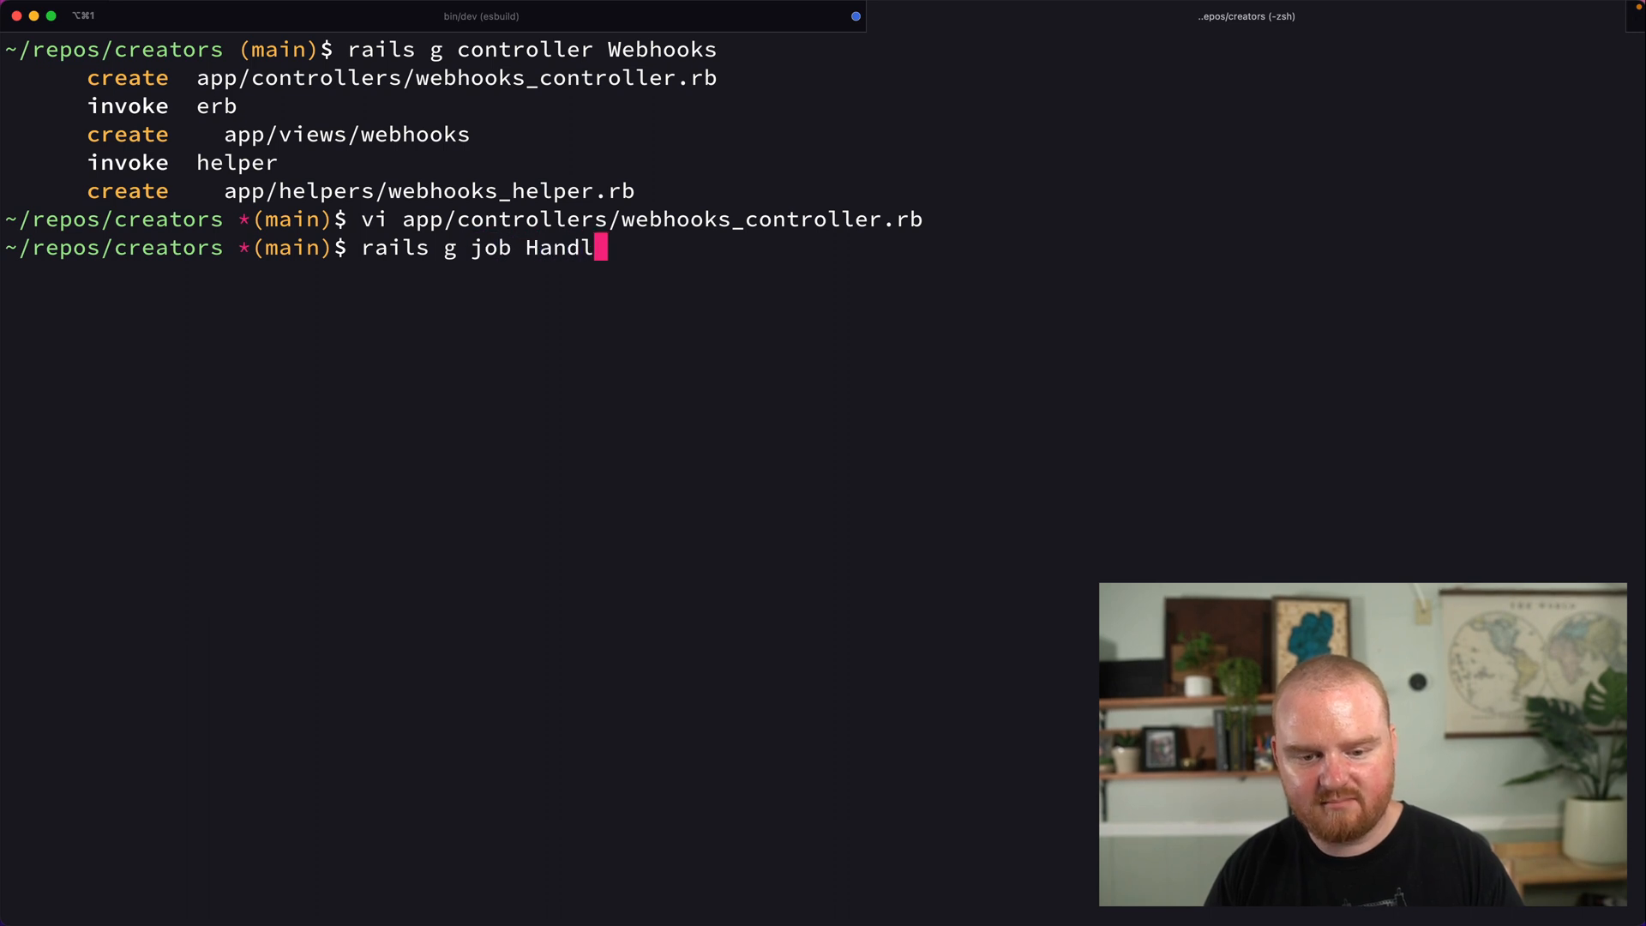
type("eEvent")
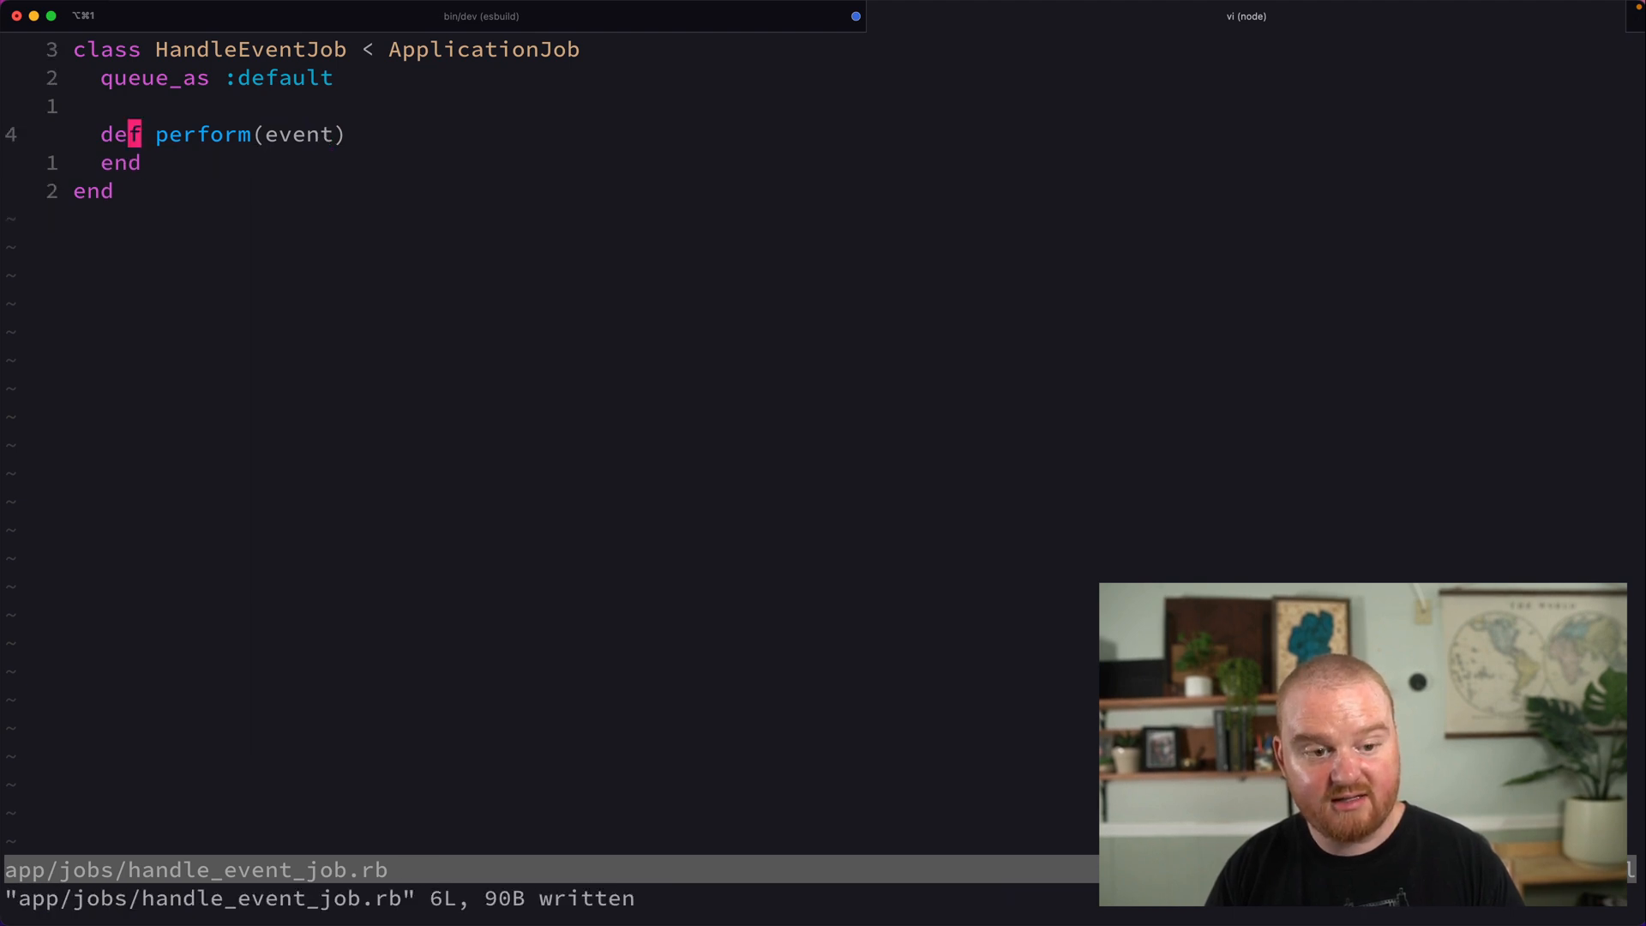
Call HandleEventJob.perform_later(event) from the webhooks controller's create action.
type("webhooks")
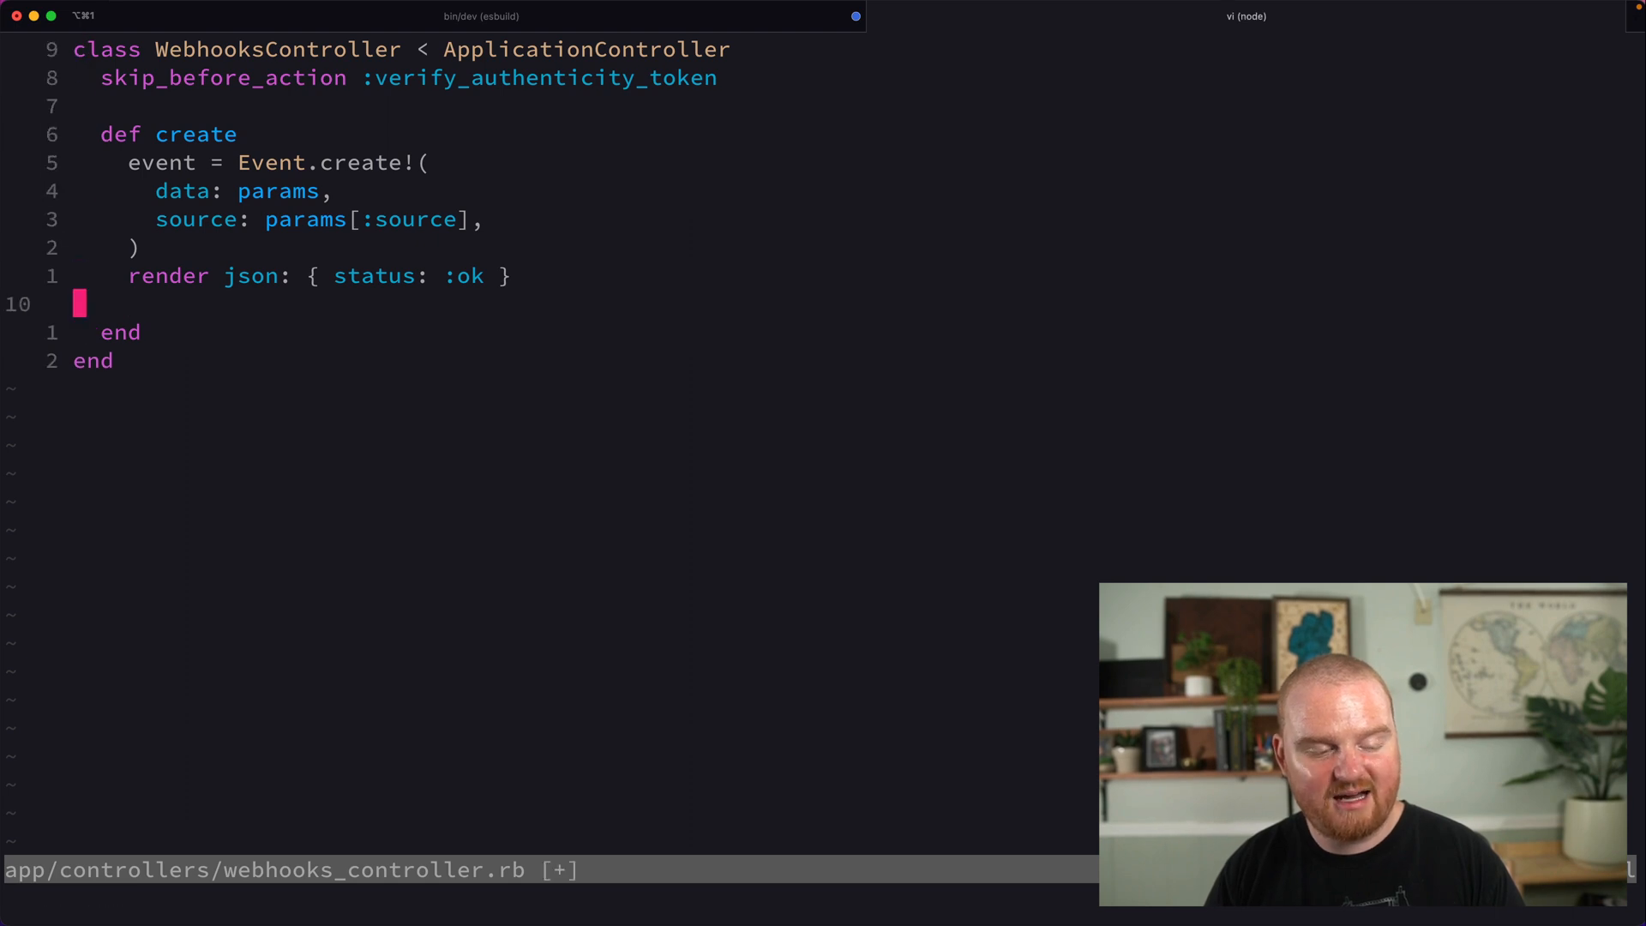
type("HandleEv")
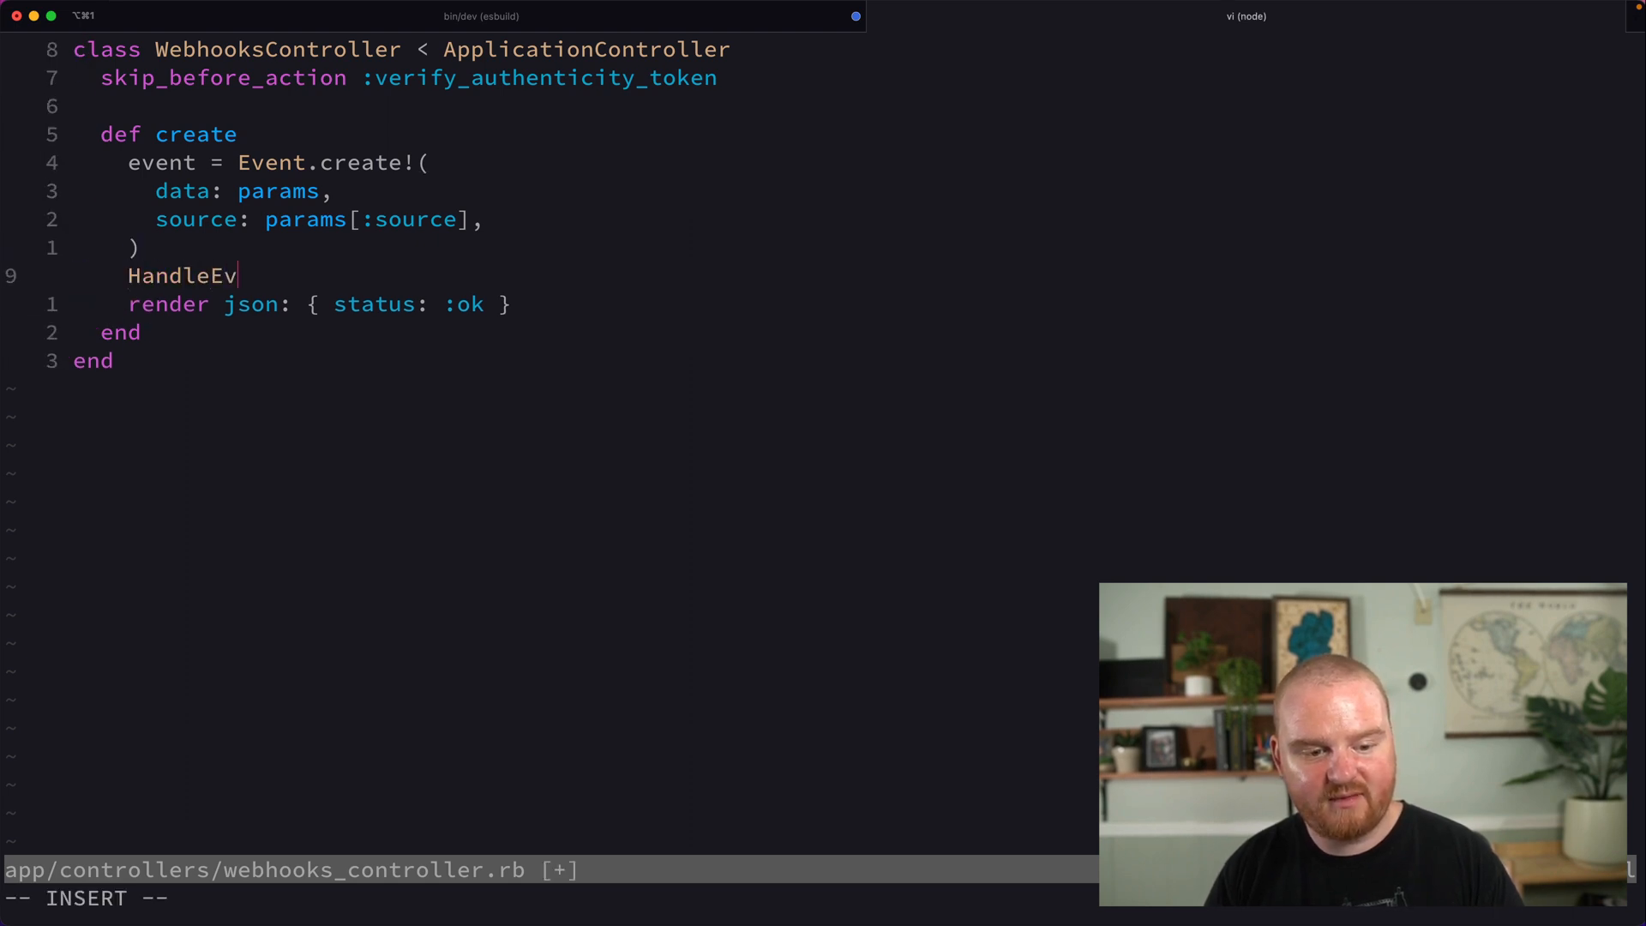
type("entJob.perform_later(event)")
type("bundle a")
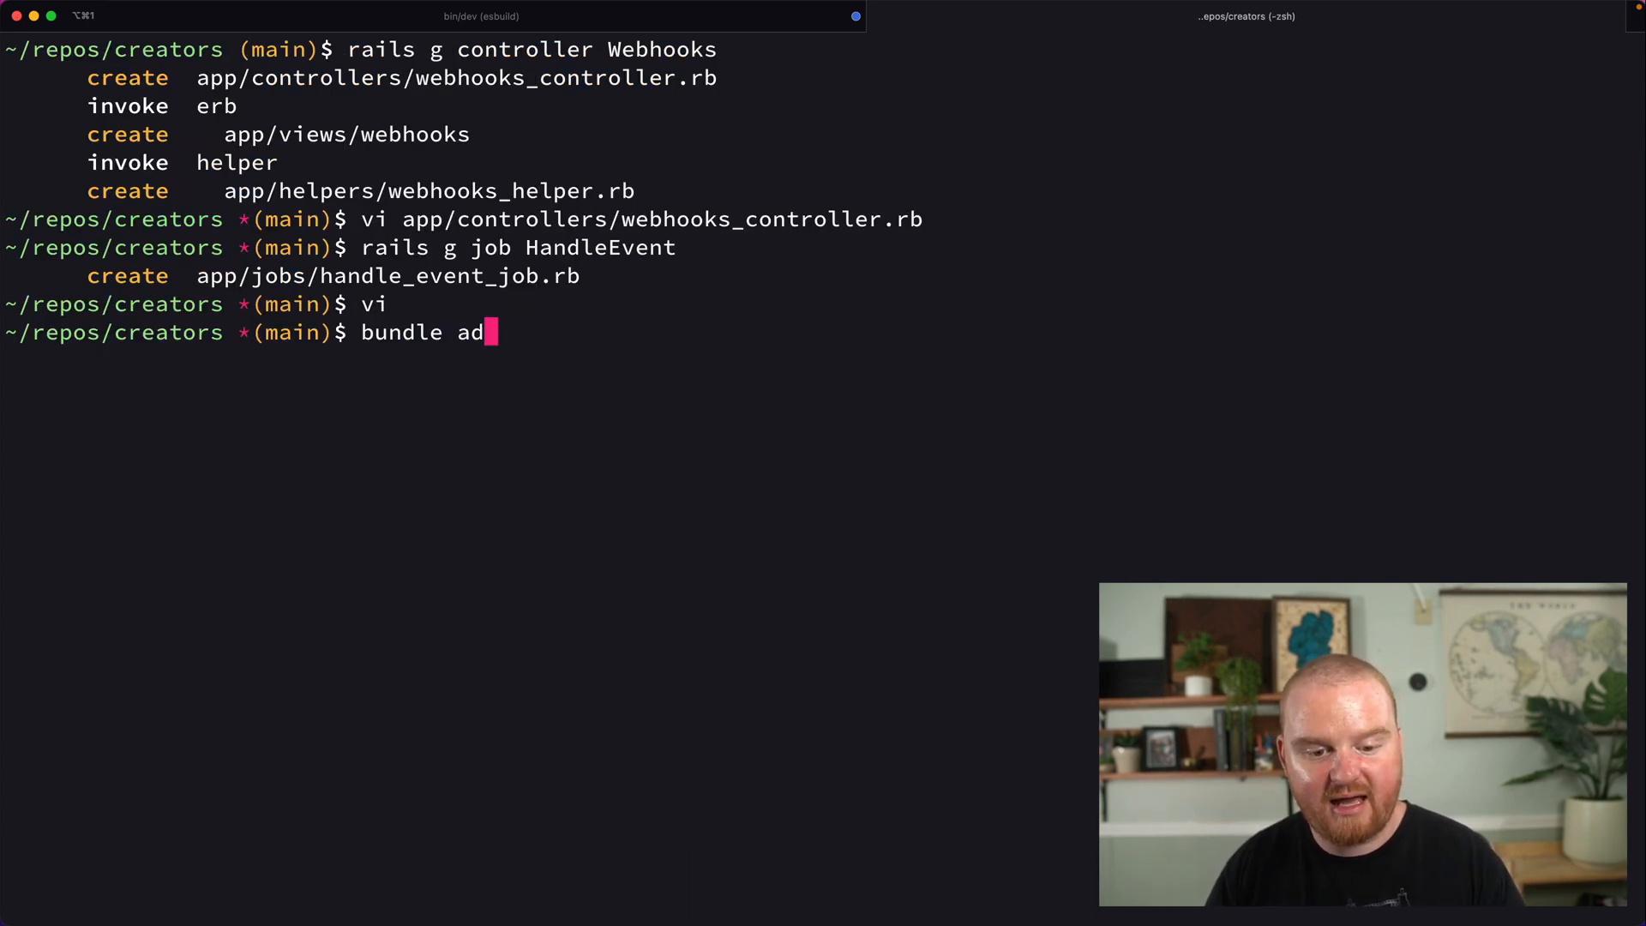
Bundle add sidekiq and add a config.active_job line in config/application.rb.
type("d sidekiq")
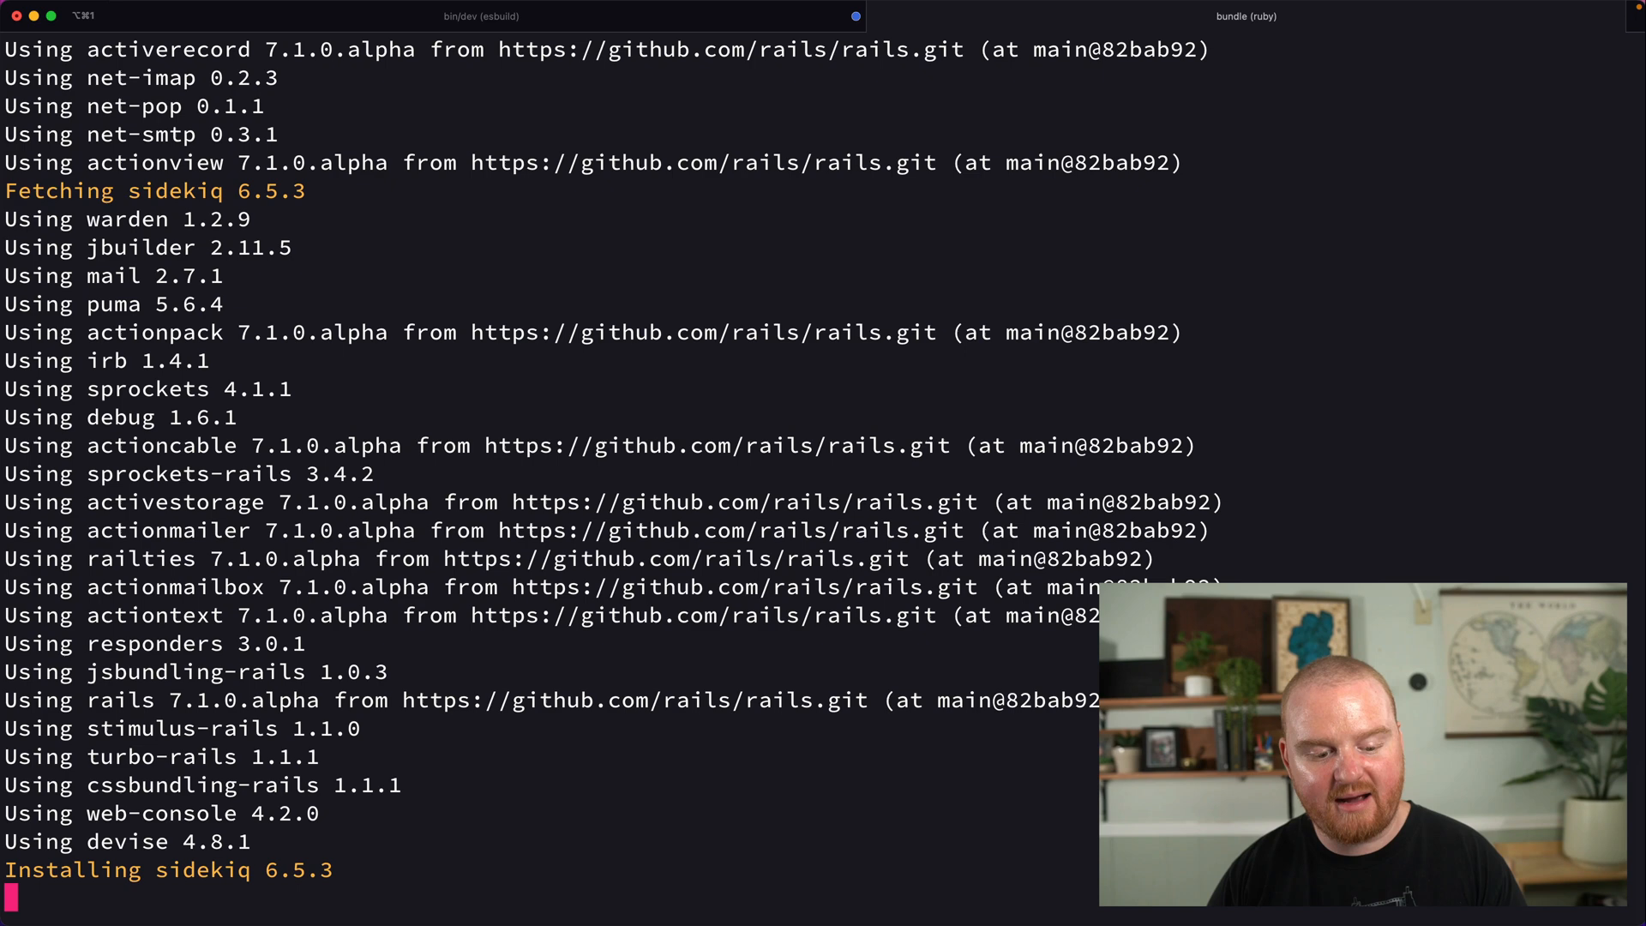
type("vi")
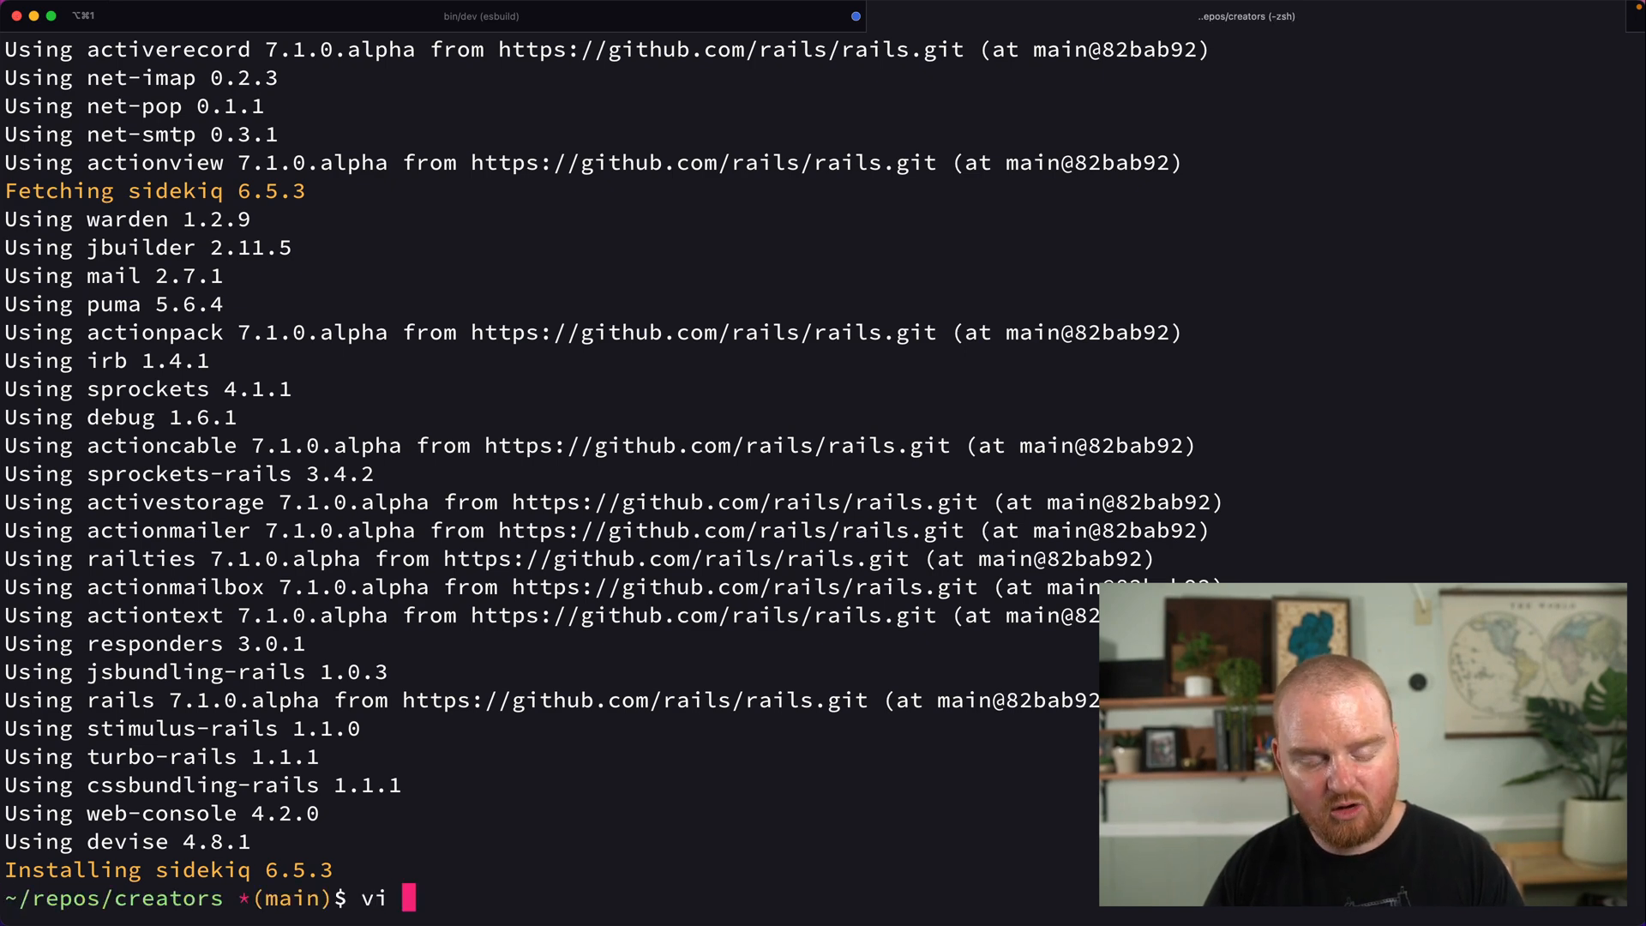
type("application")
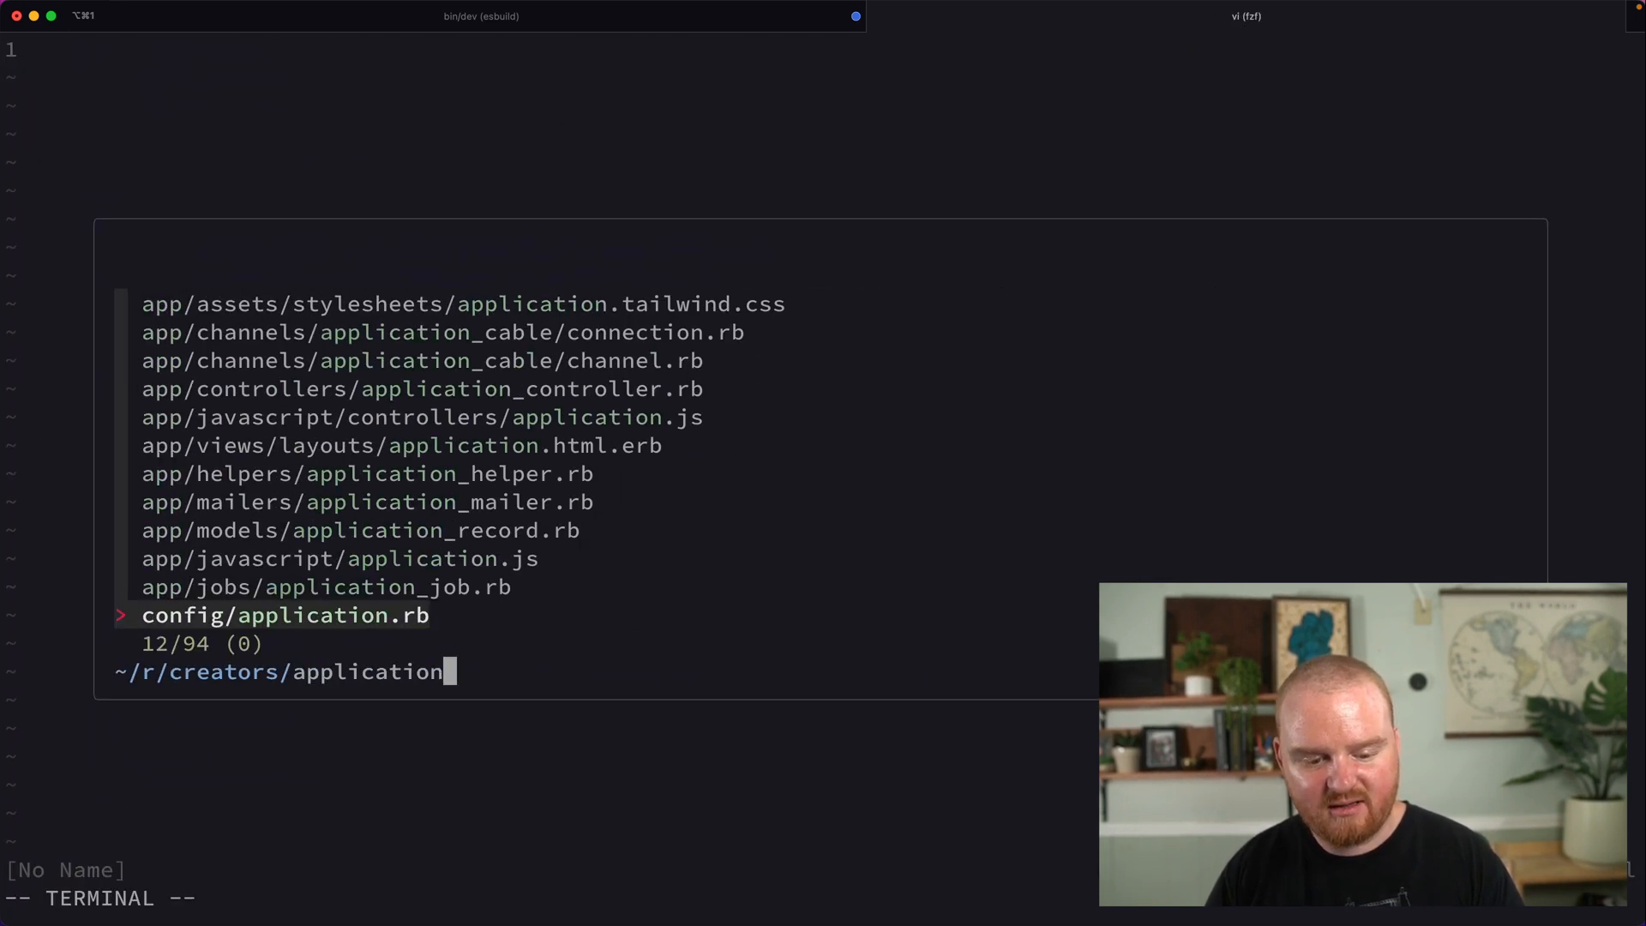
key("Enter")
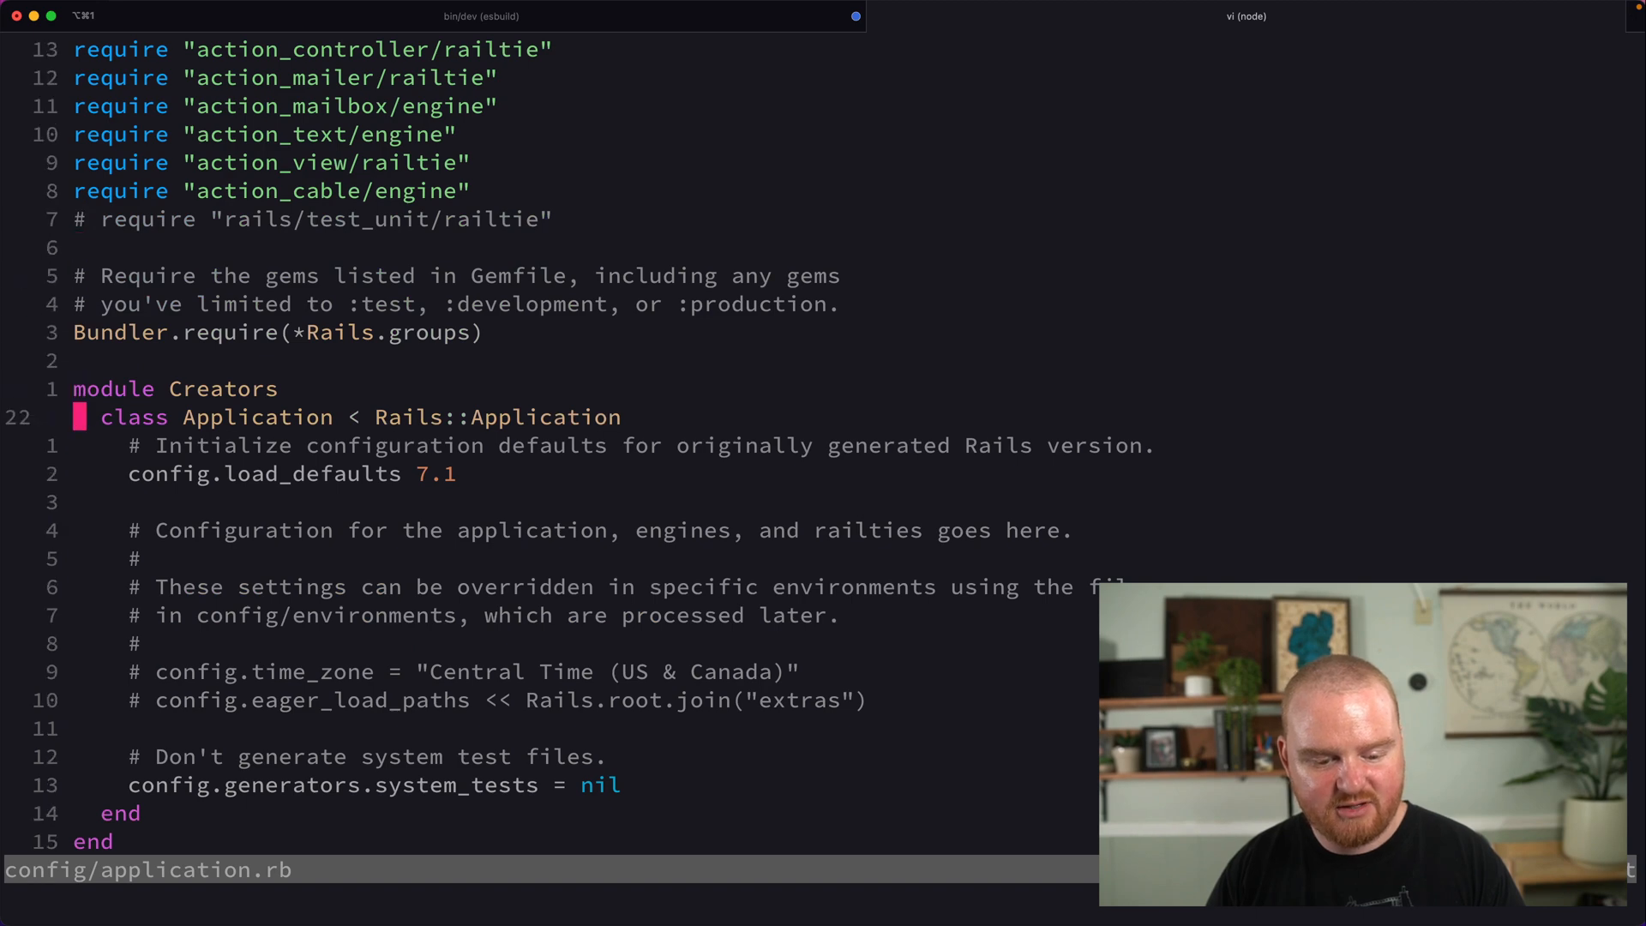
type("config.a")
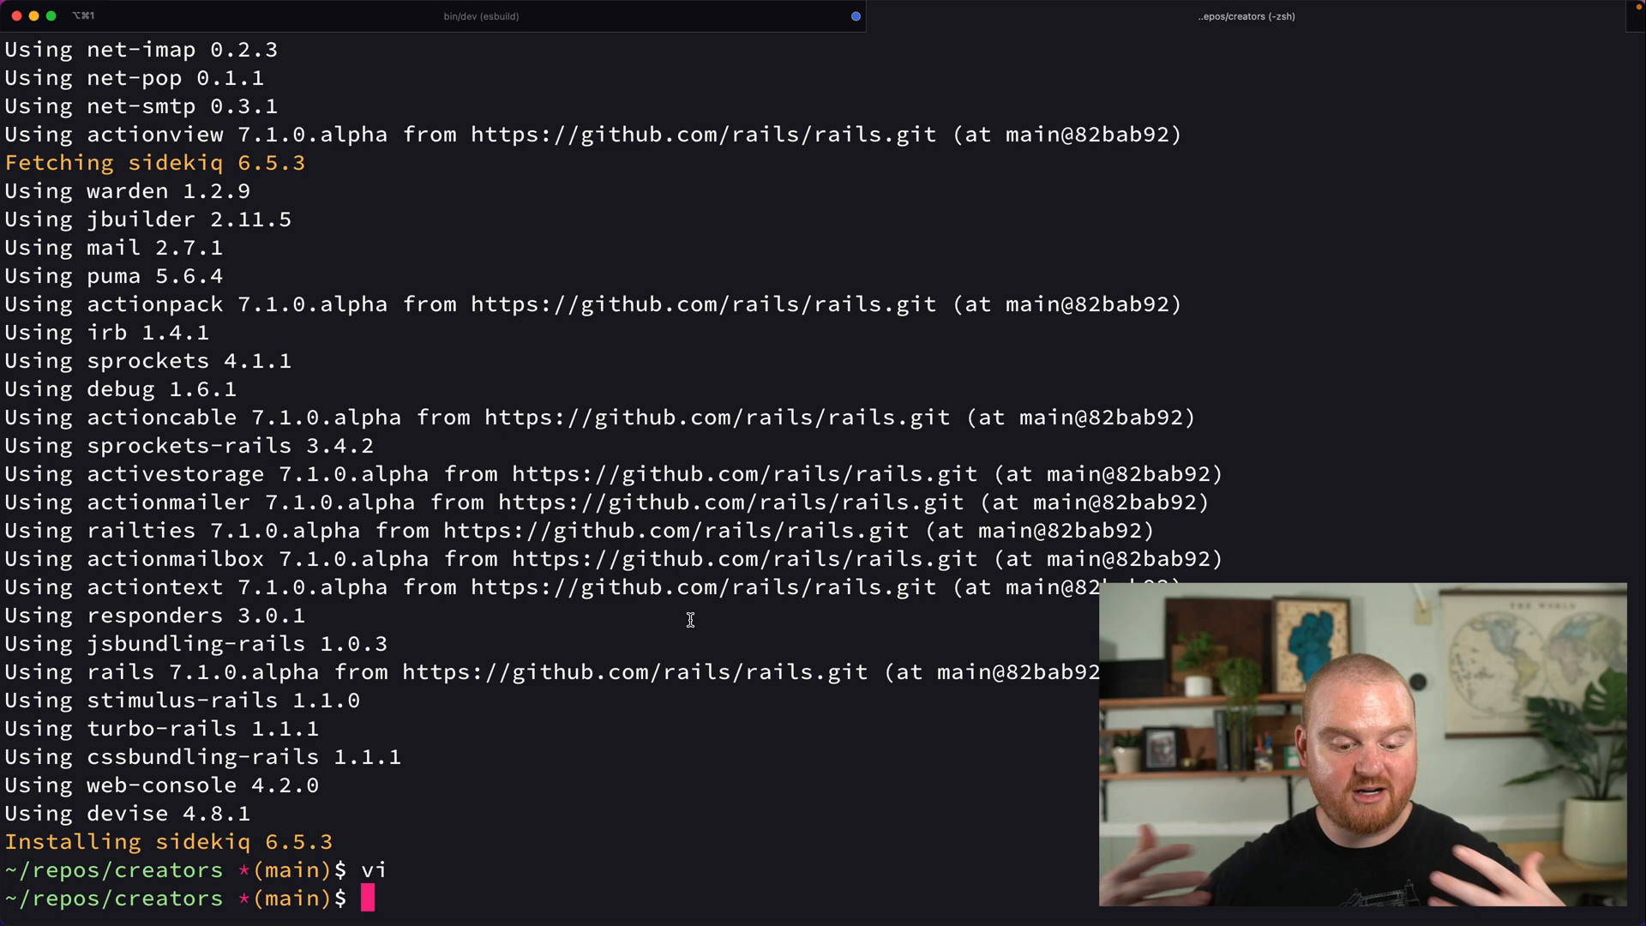
type("vi")
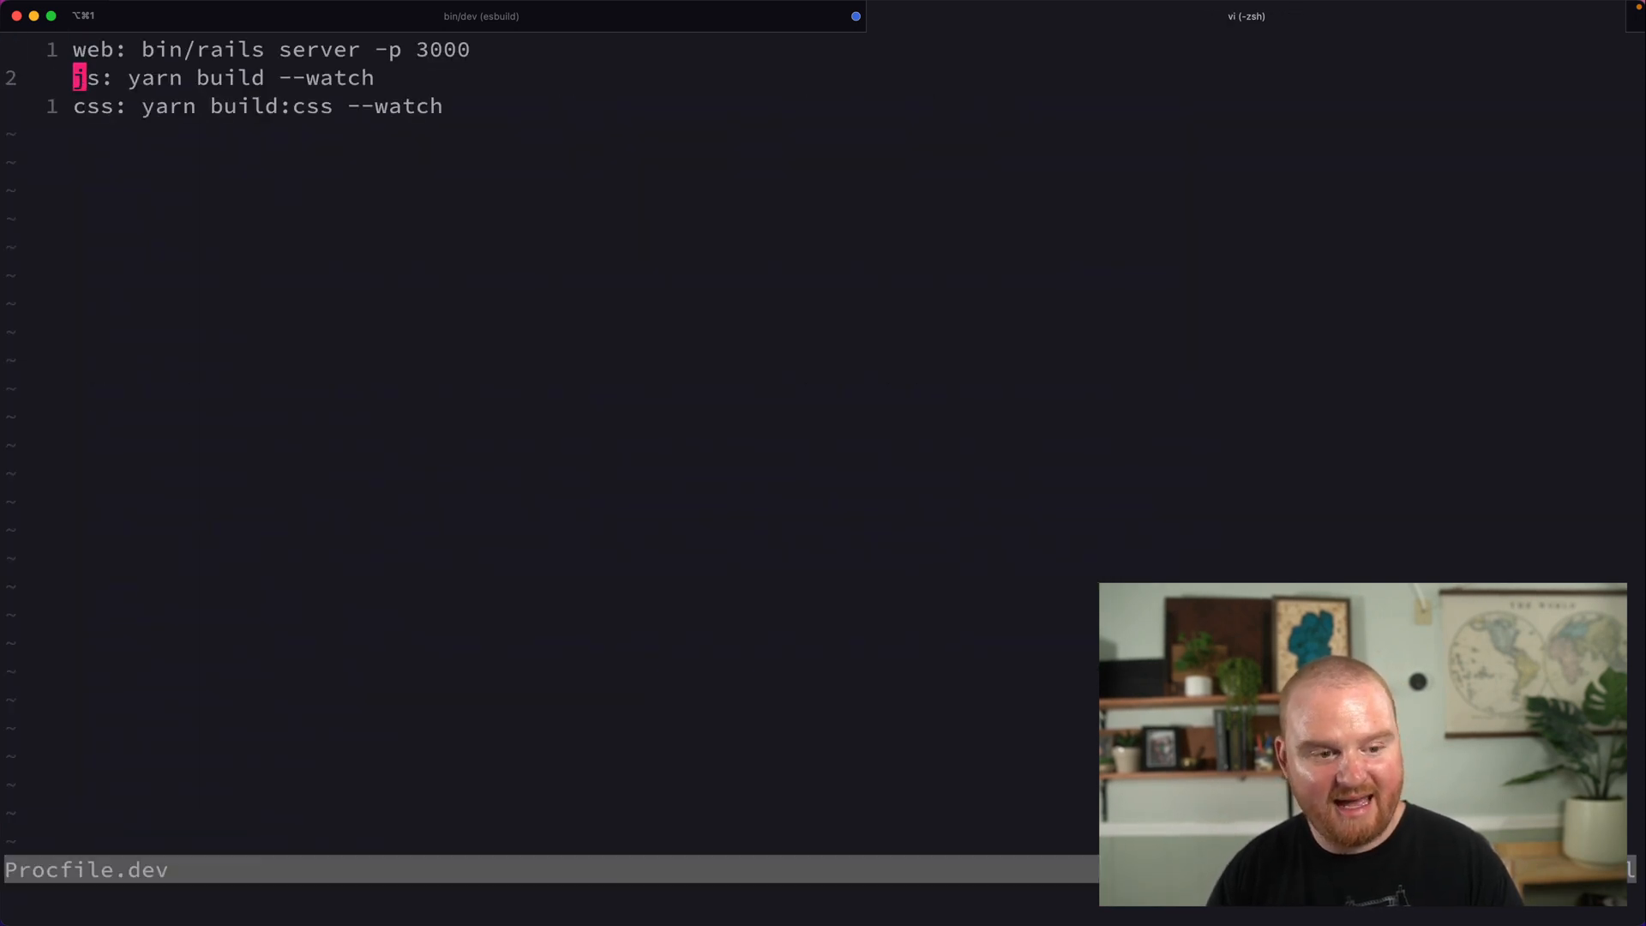
Add a worker: bundle exec process line to Procfile.dev.
type("worker:")
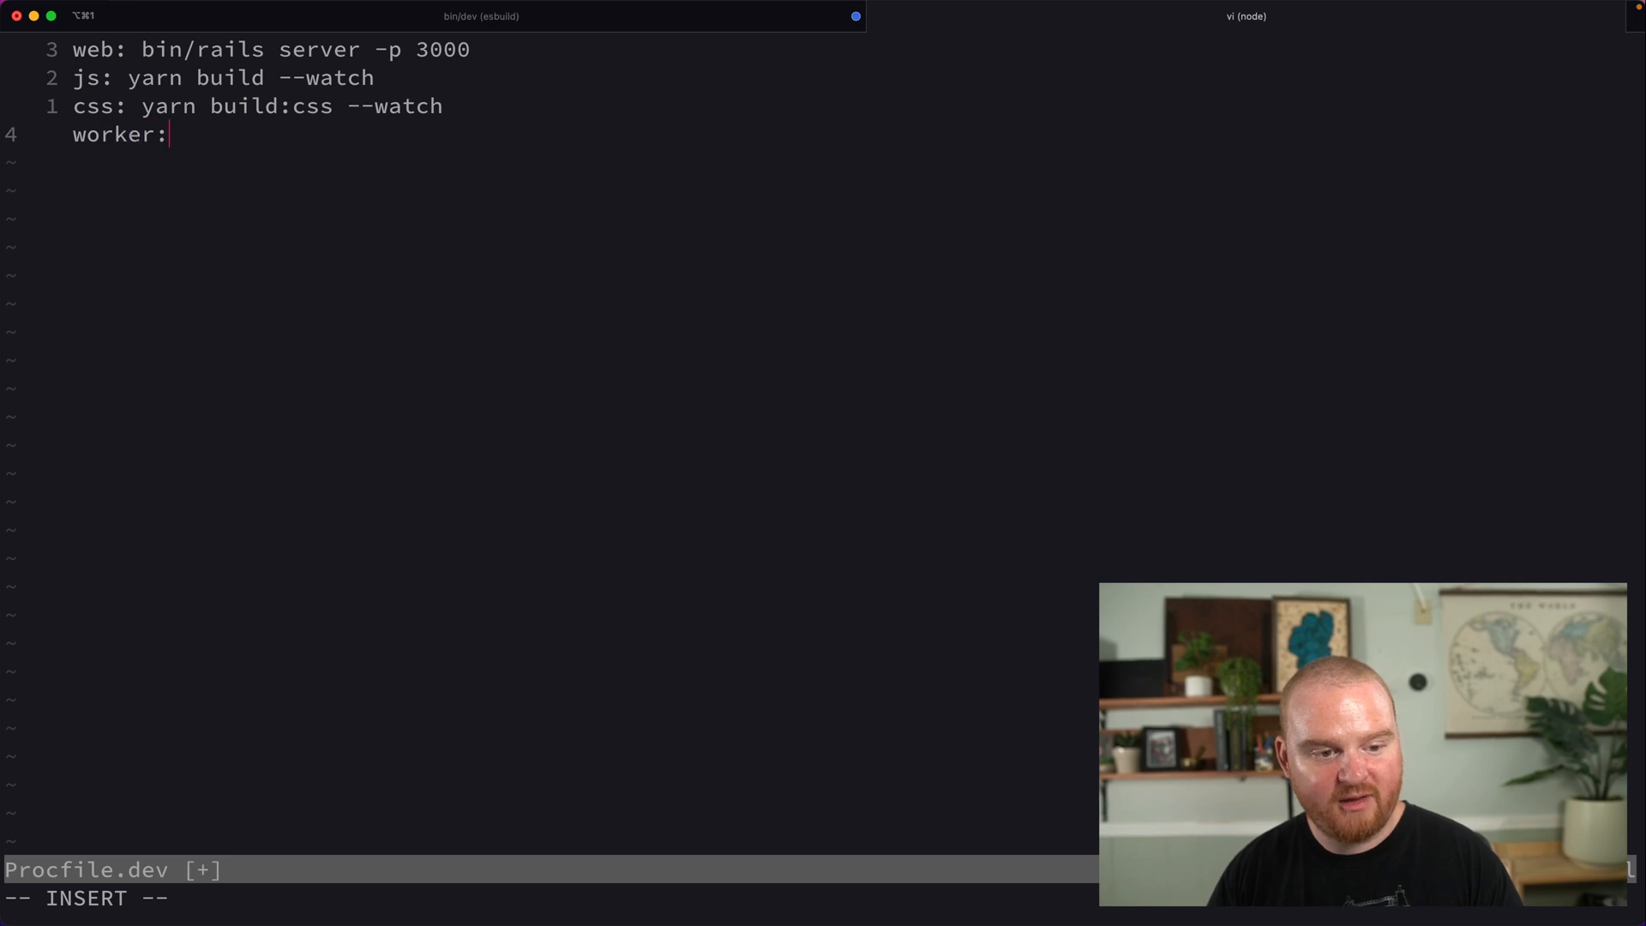
type("bundle exe")
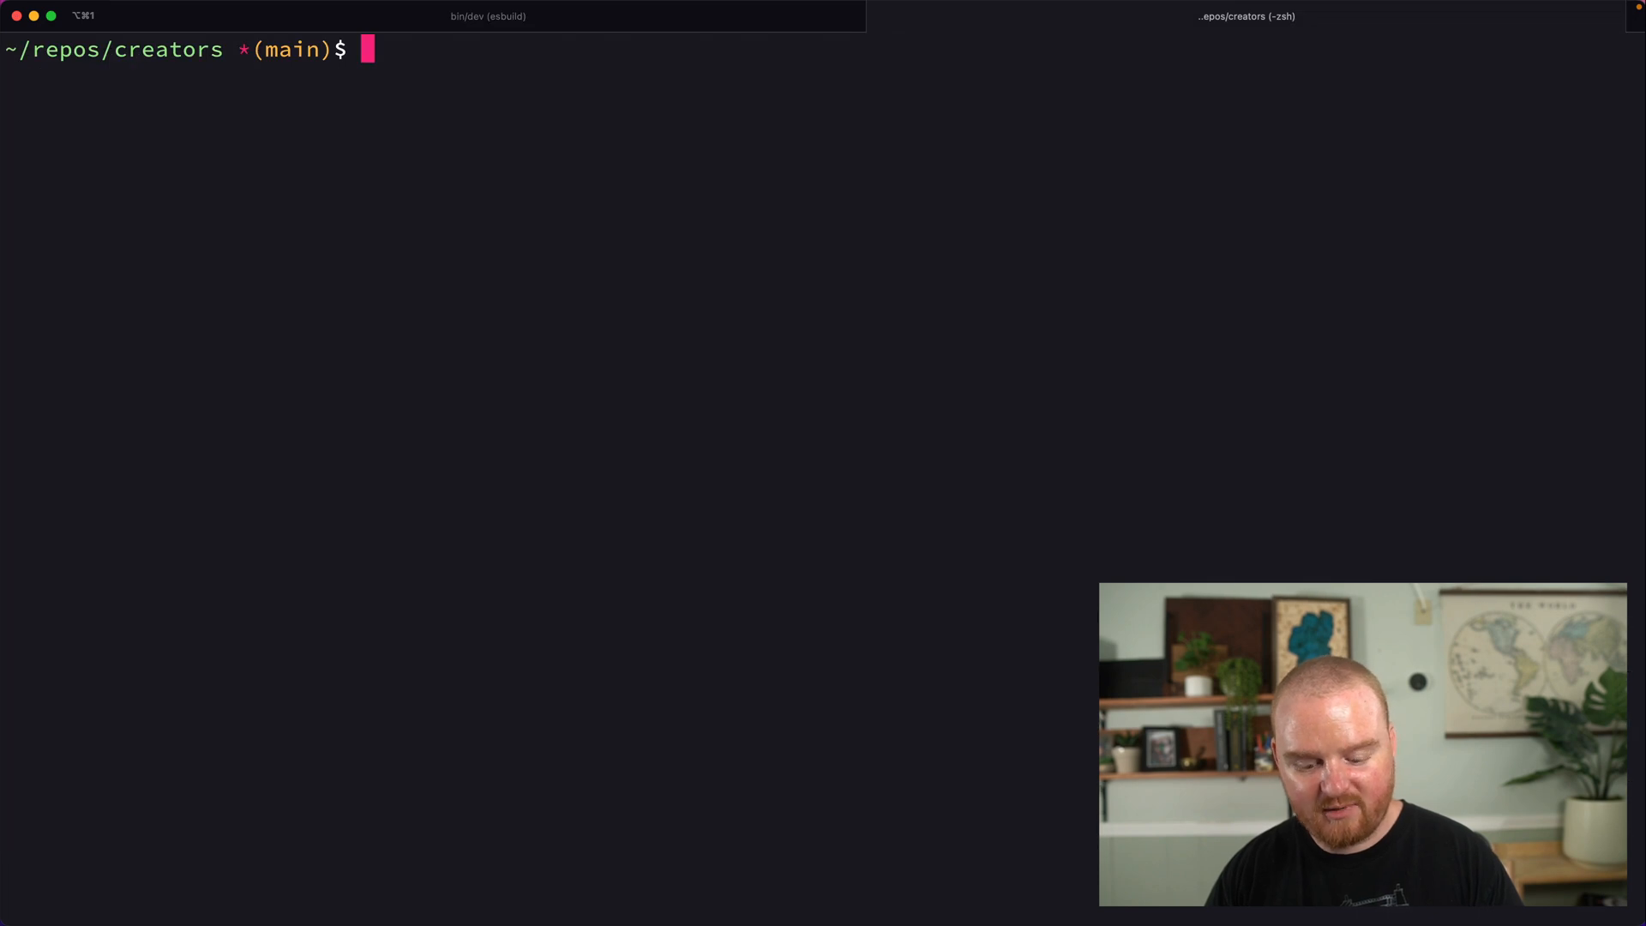
Send curl -X POST localhost:3000/webhooks/curl -d '{"data":"data"}' to the local endpoint.
type("curl -X")
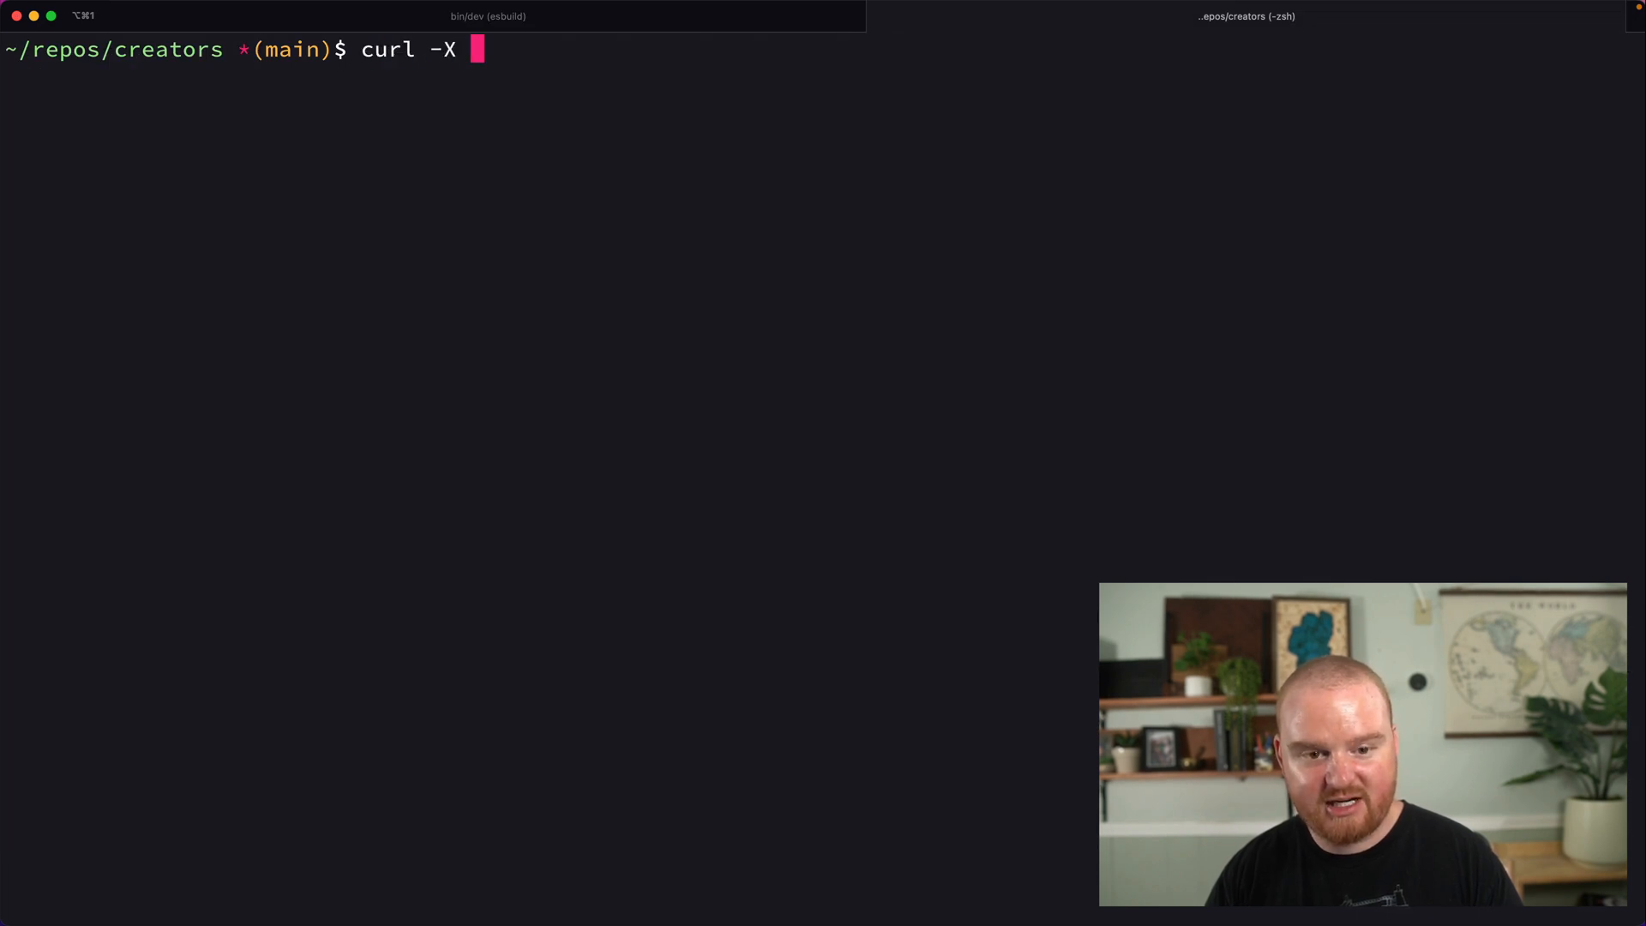
type("POST localhost:")
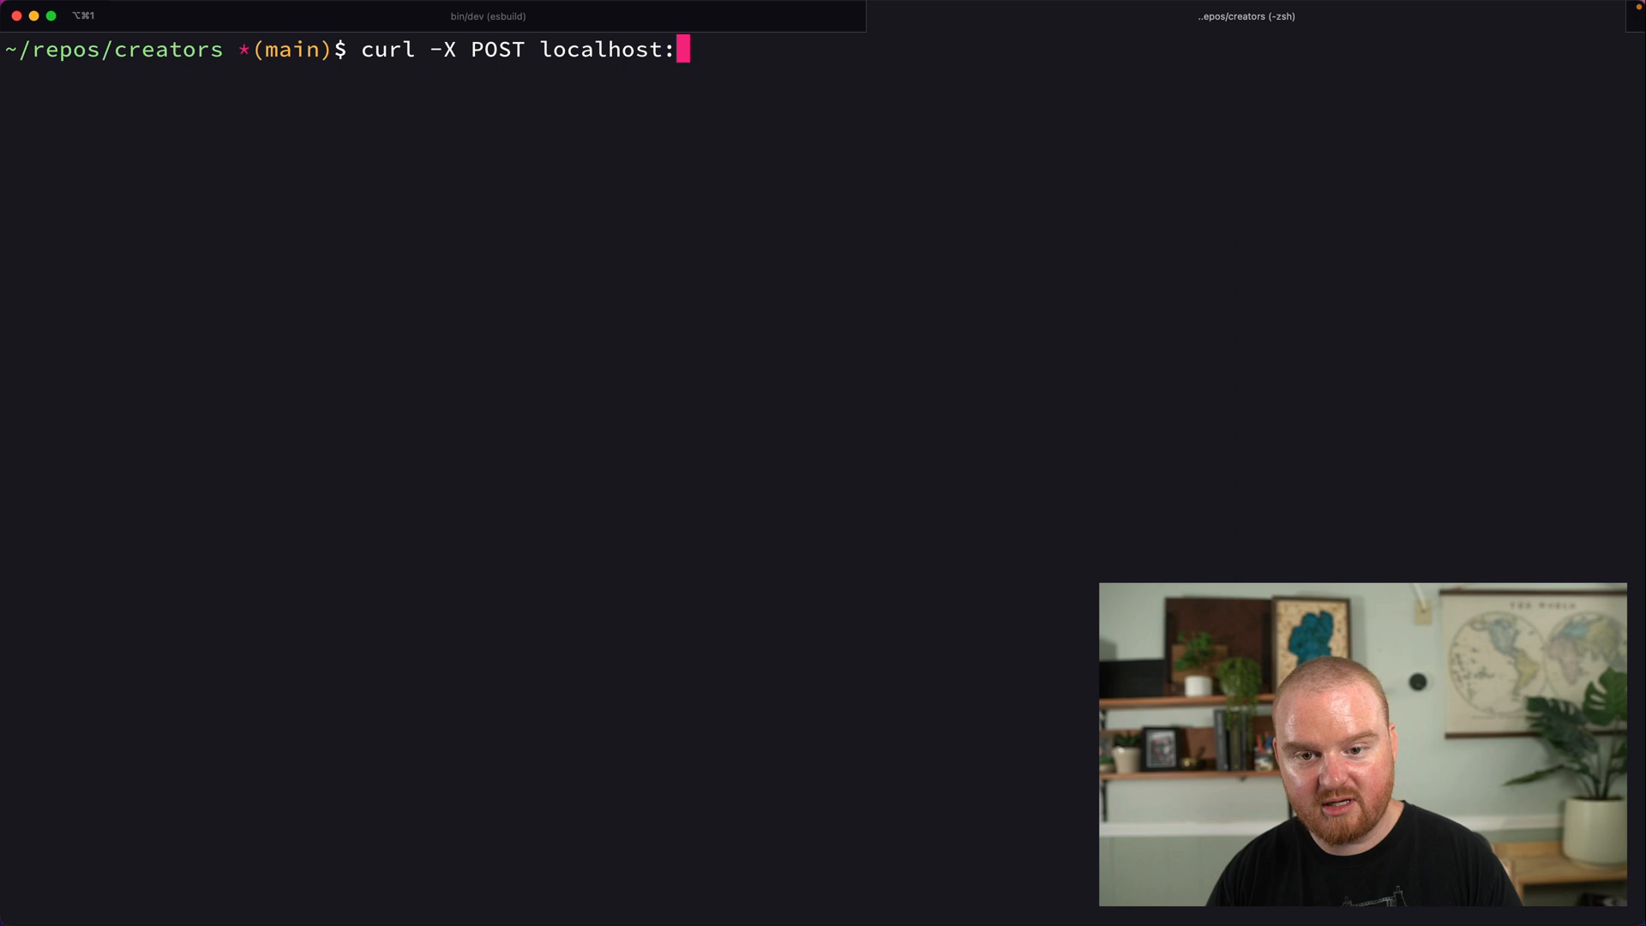
type("3000/webhooks =")
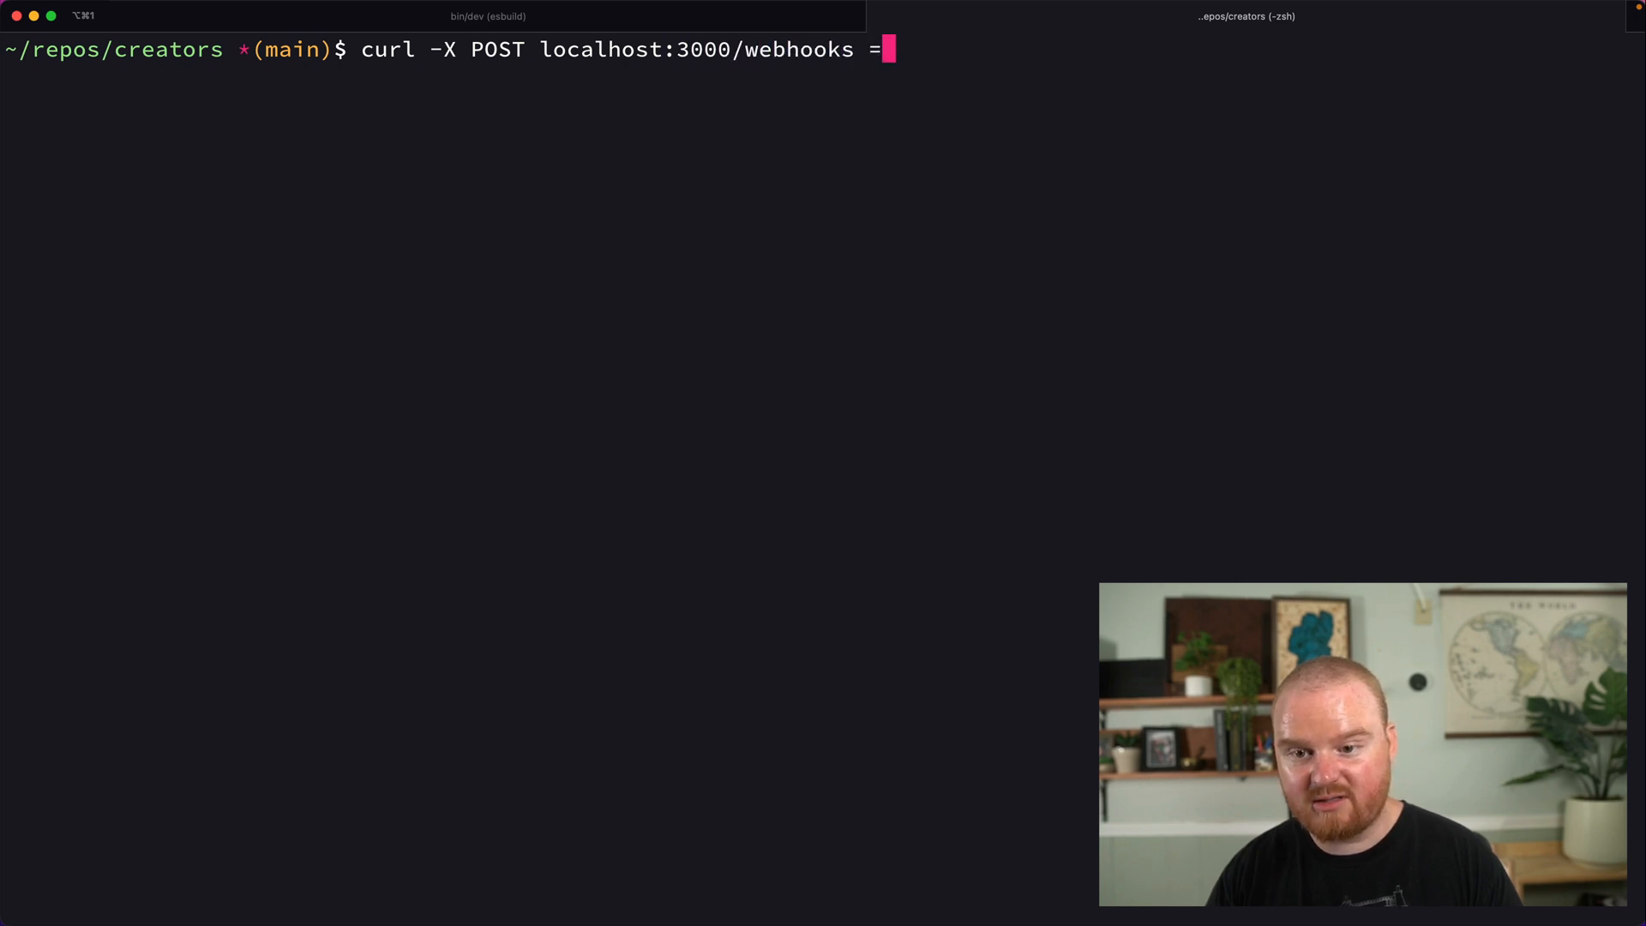
type("-d '")
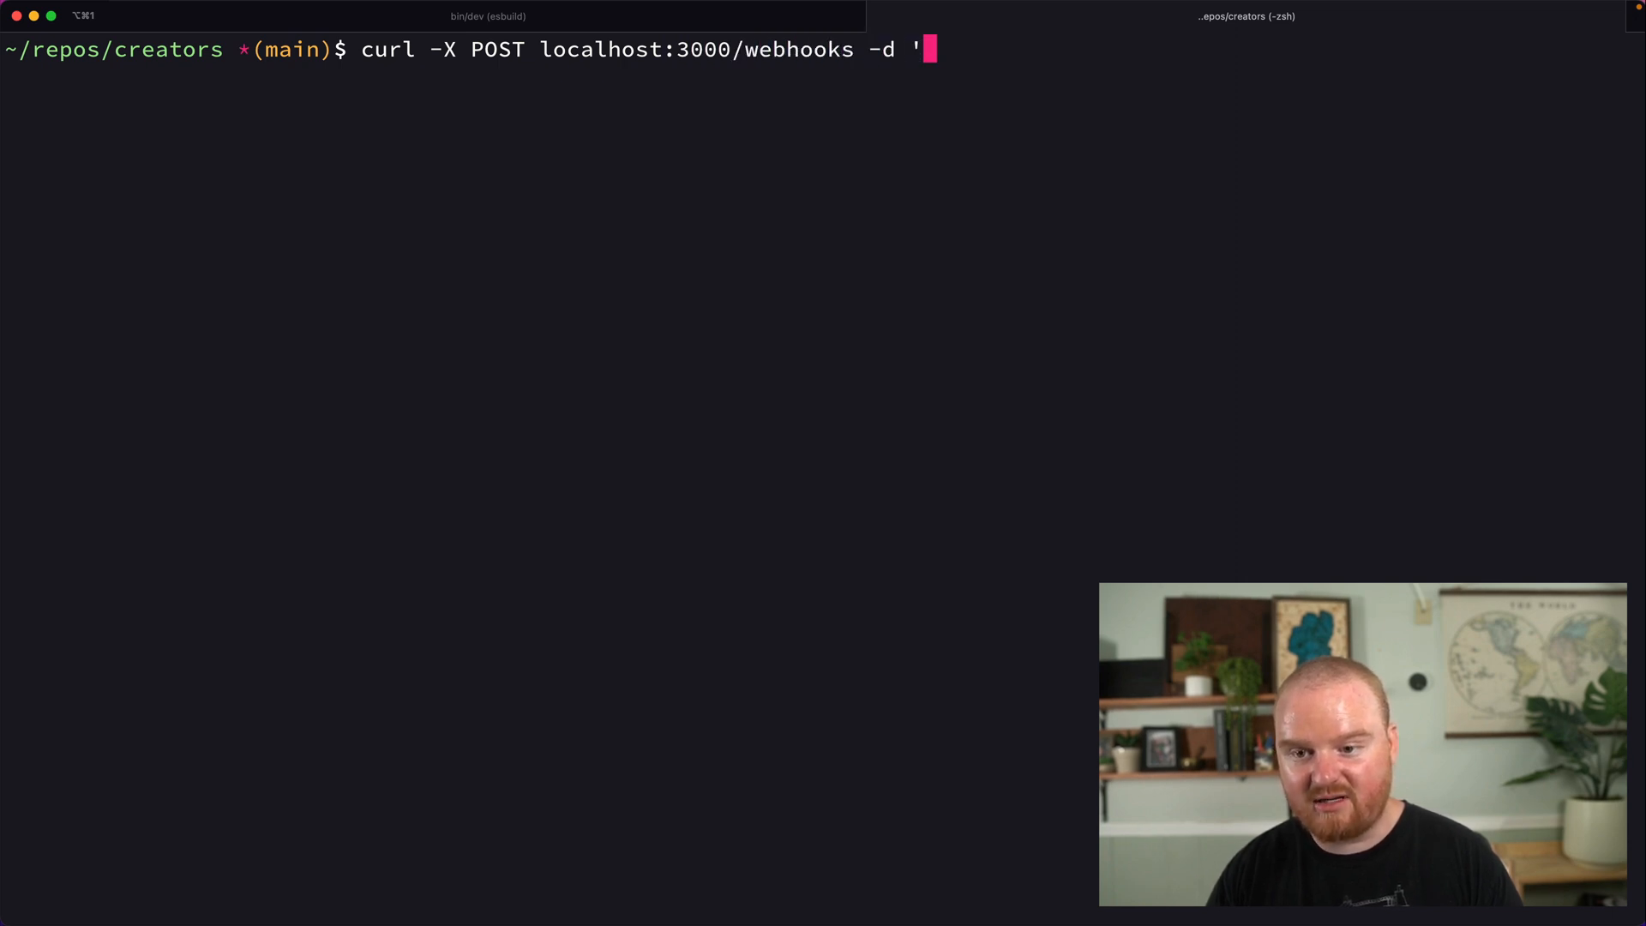
type("{\"data\":\"d")
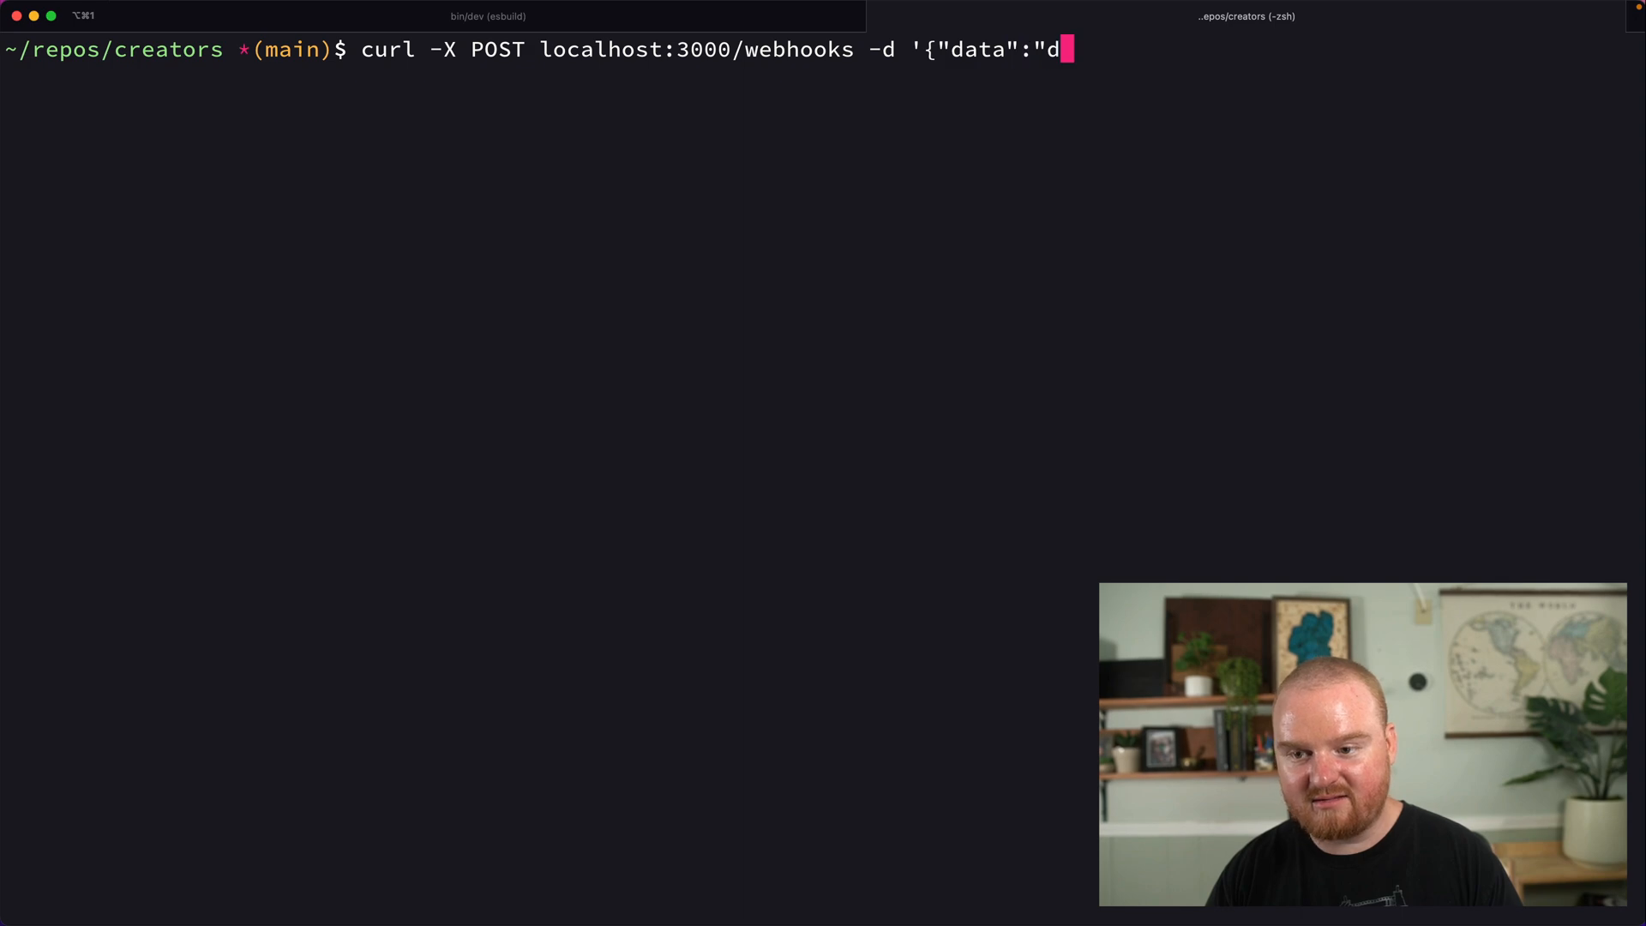
key("Enter")
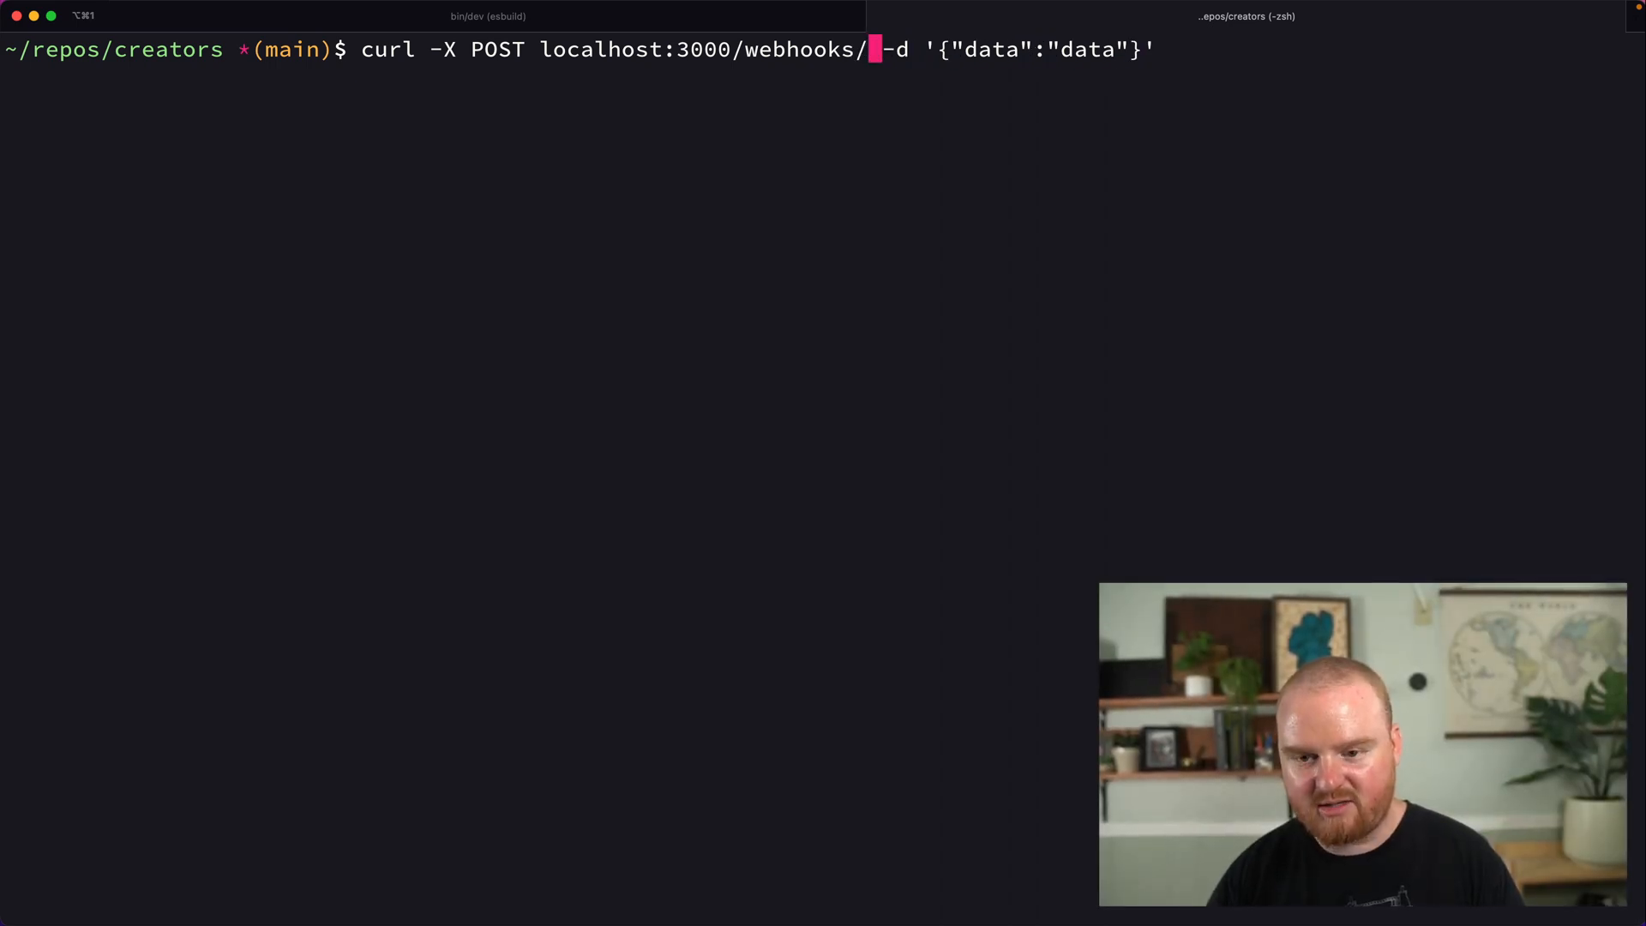
key("Enter")
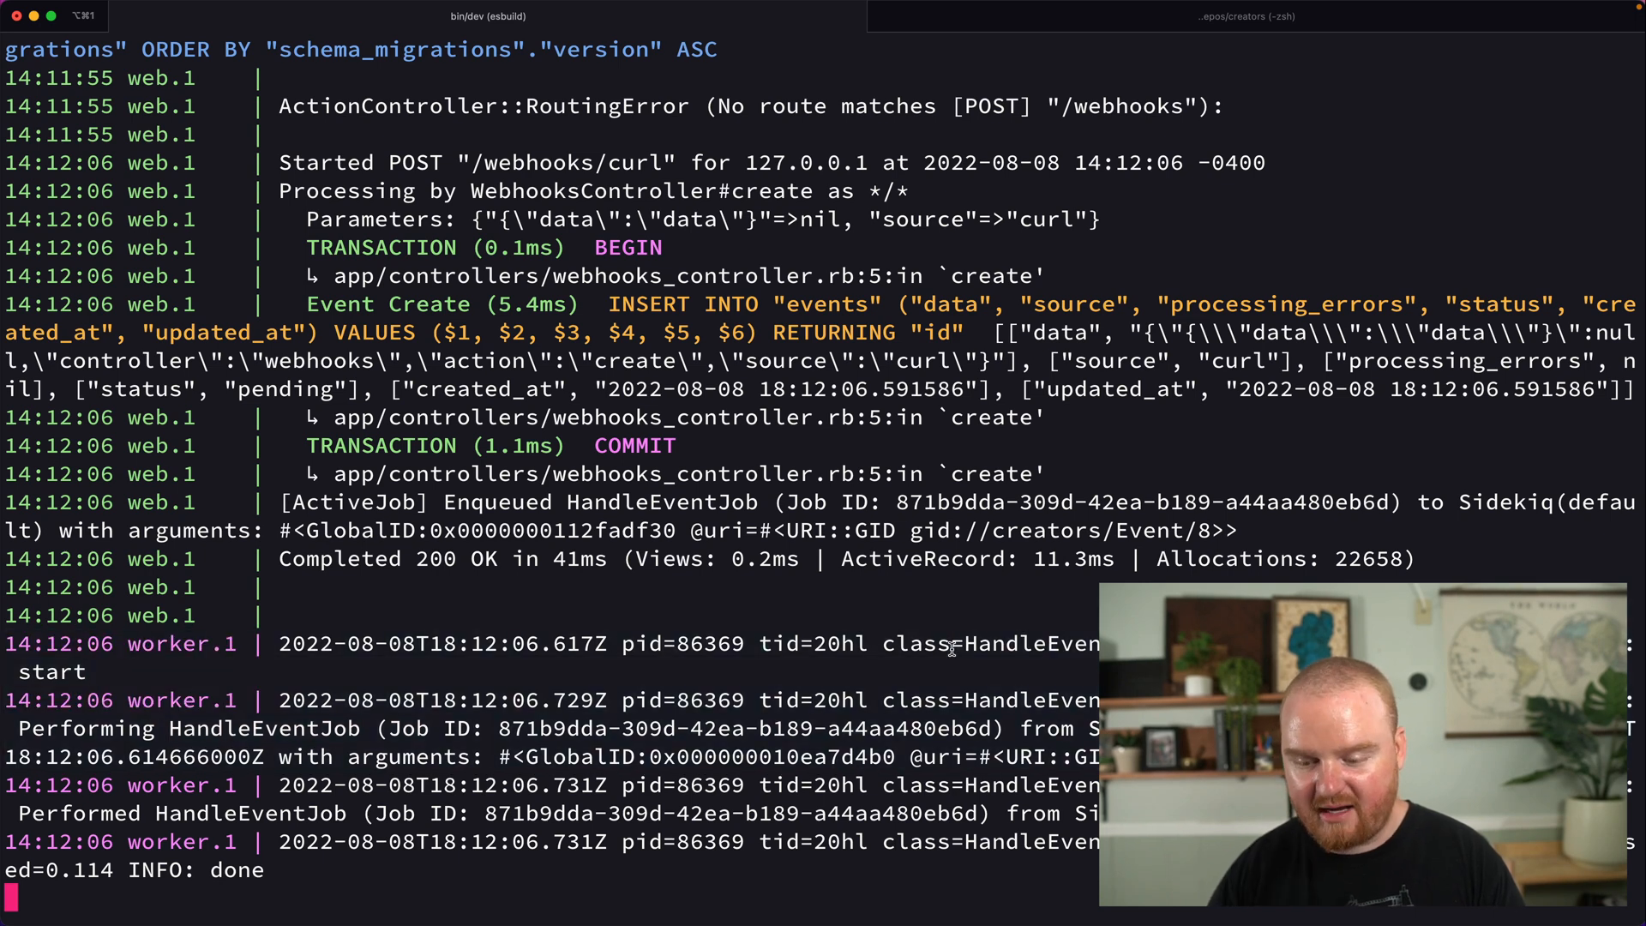
Check Event.last in a Rails console tab and review the server log for the stored event.
left_click(1372, 17)
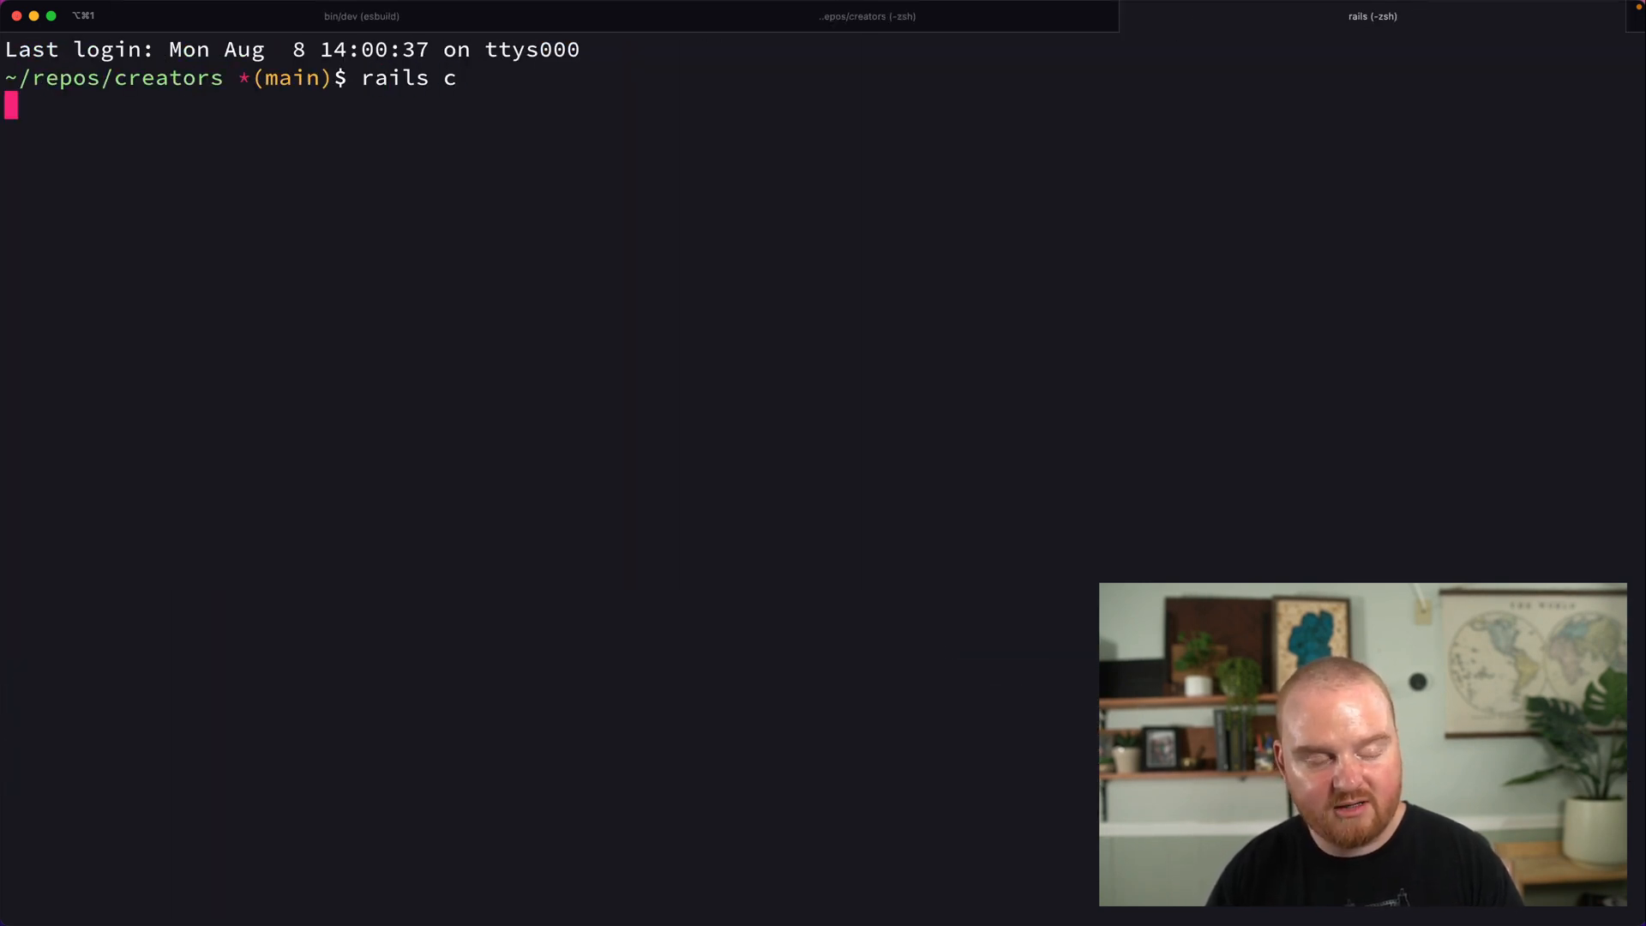
type("Event.last")
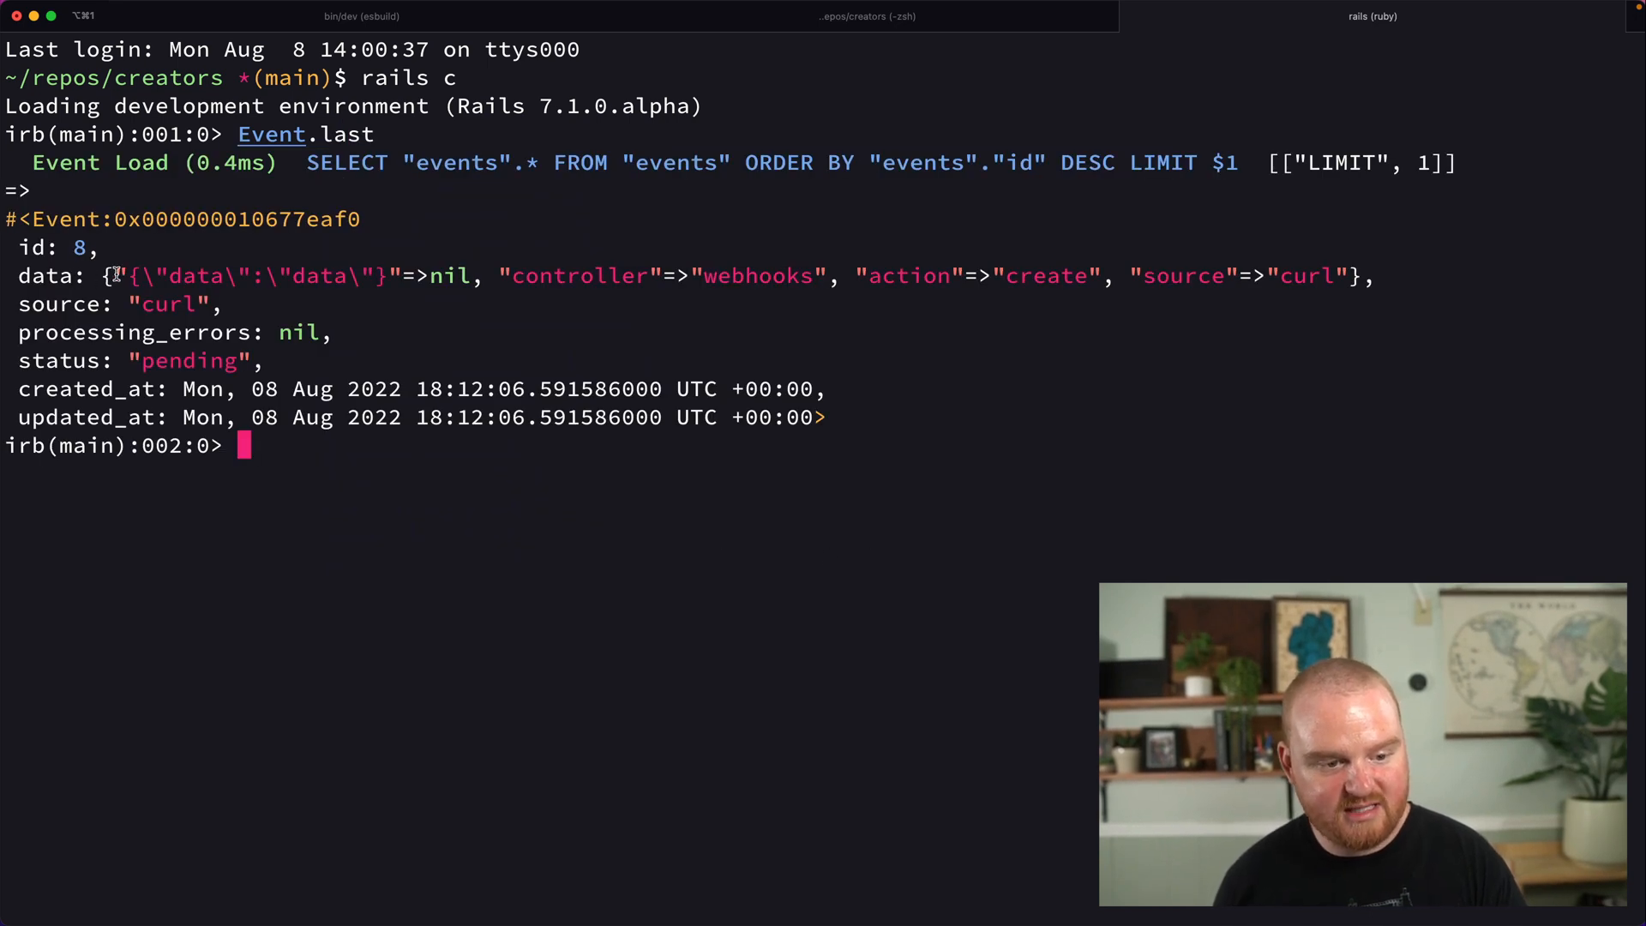
mouse_move(796, 276)
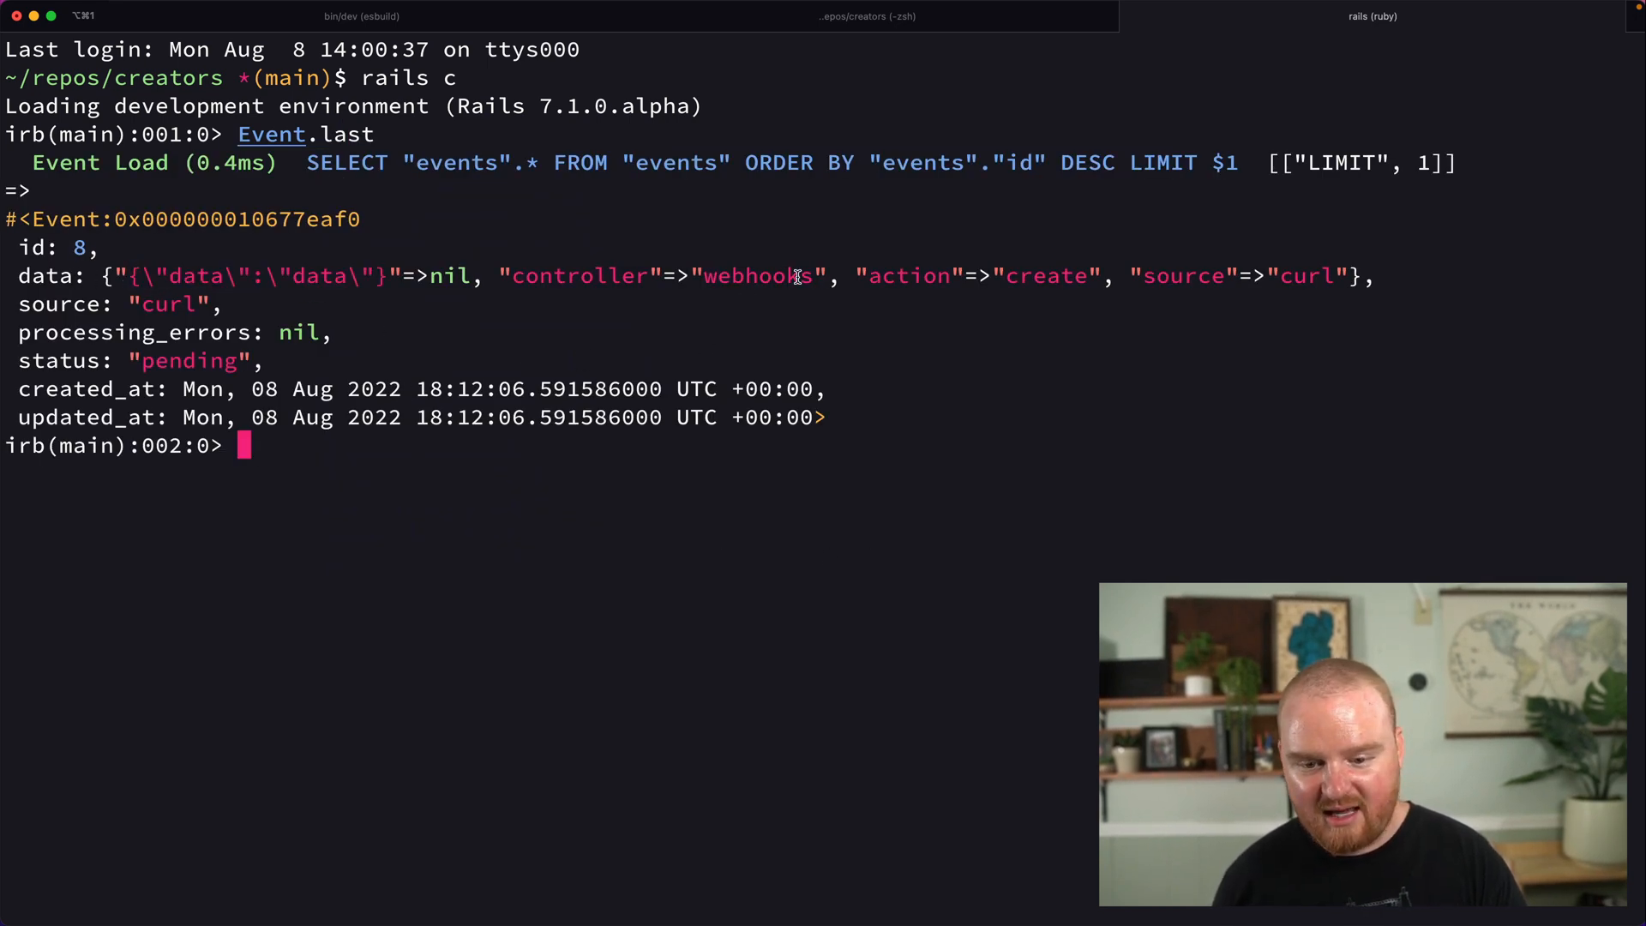
double_click(580, 274)
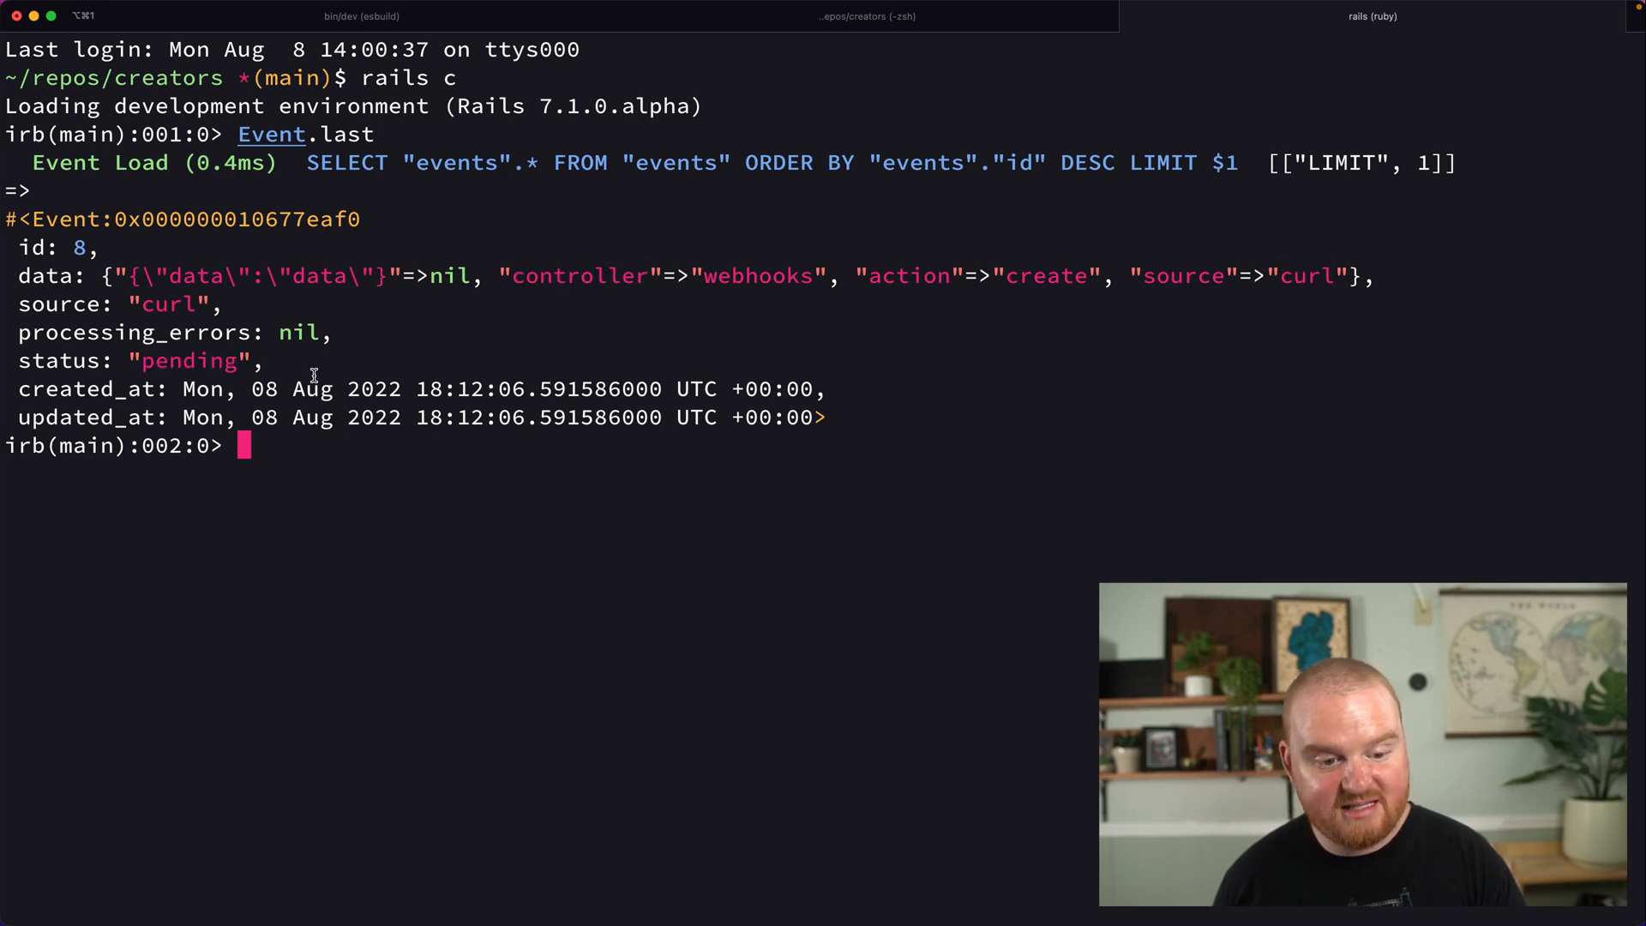
left_click(360, 15)
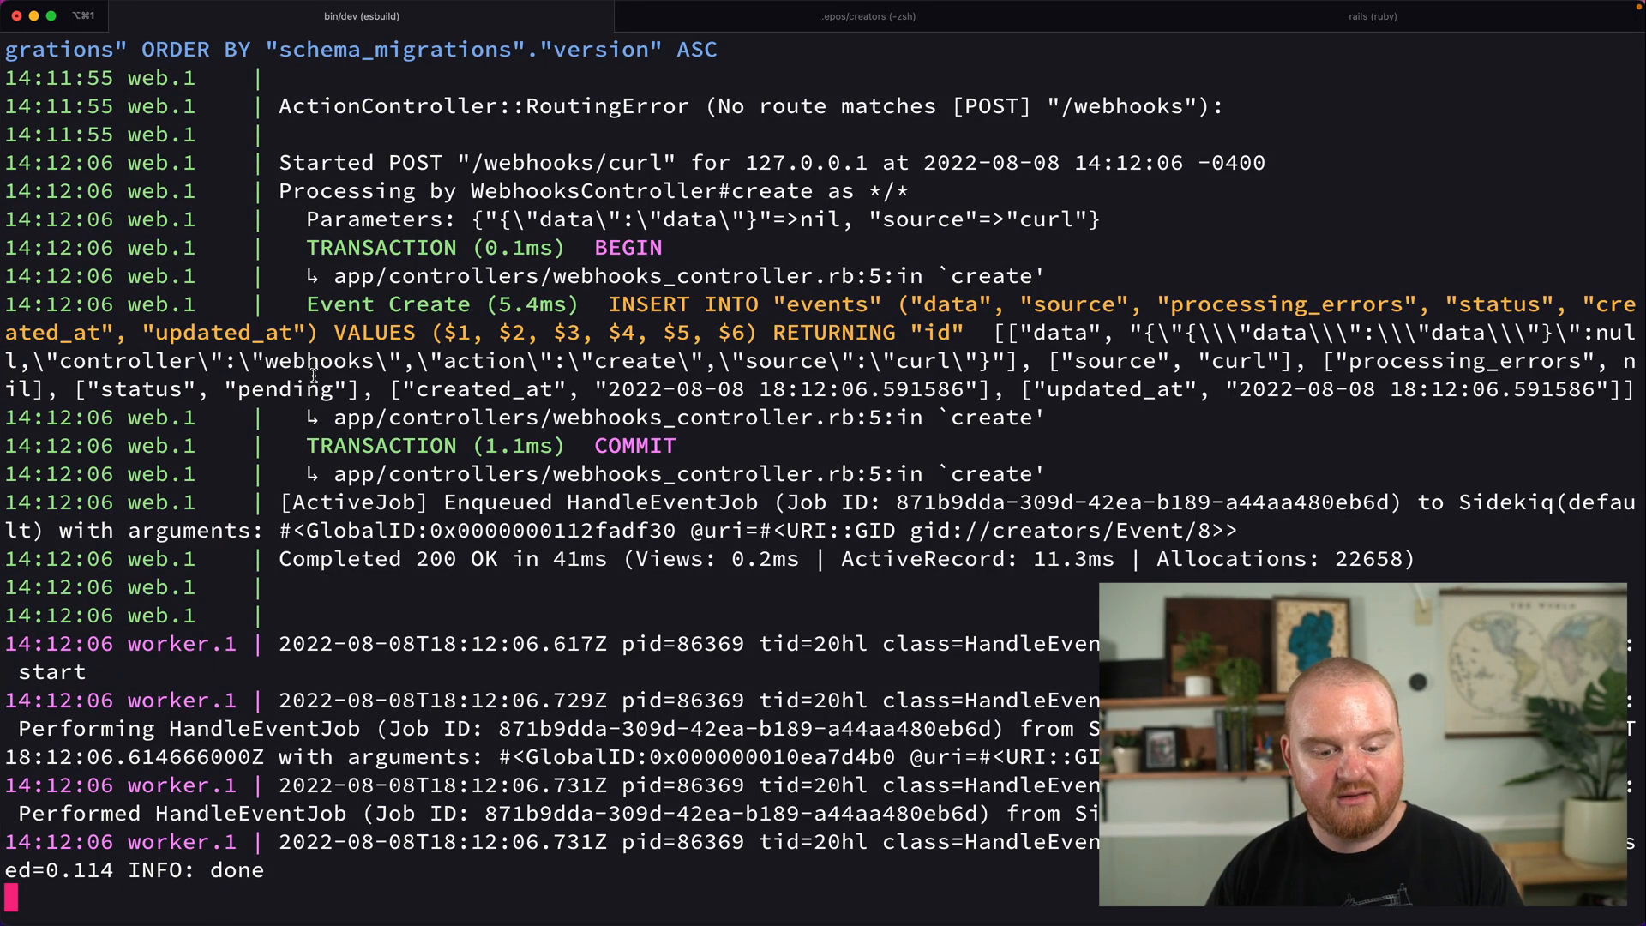
left_click(865, 15)
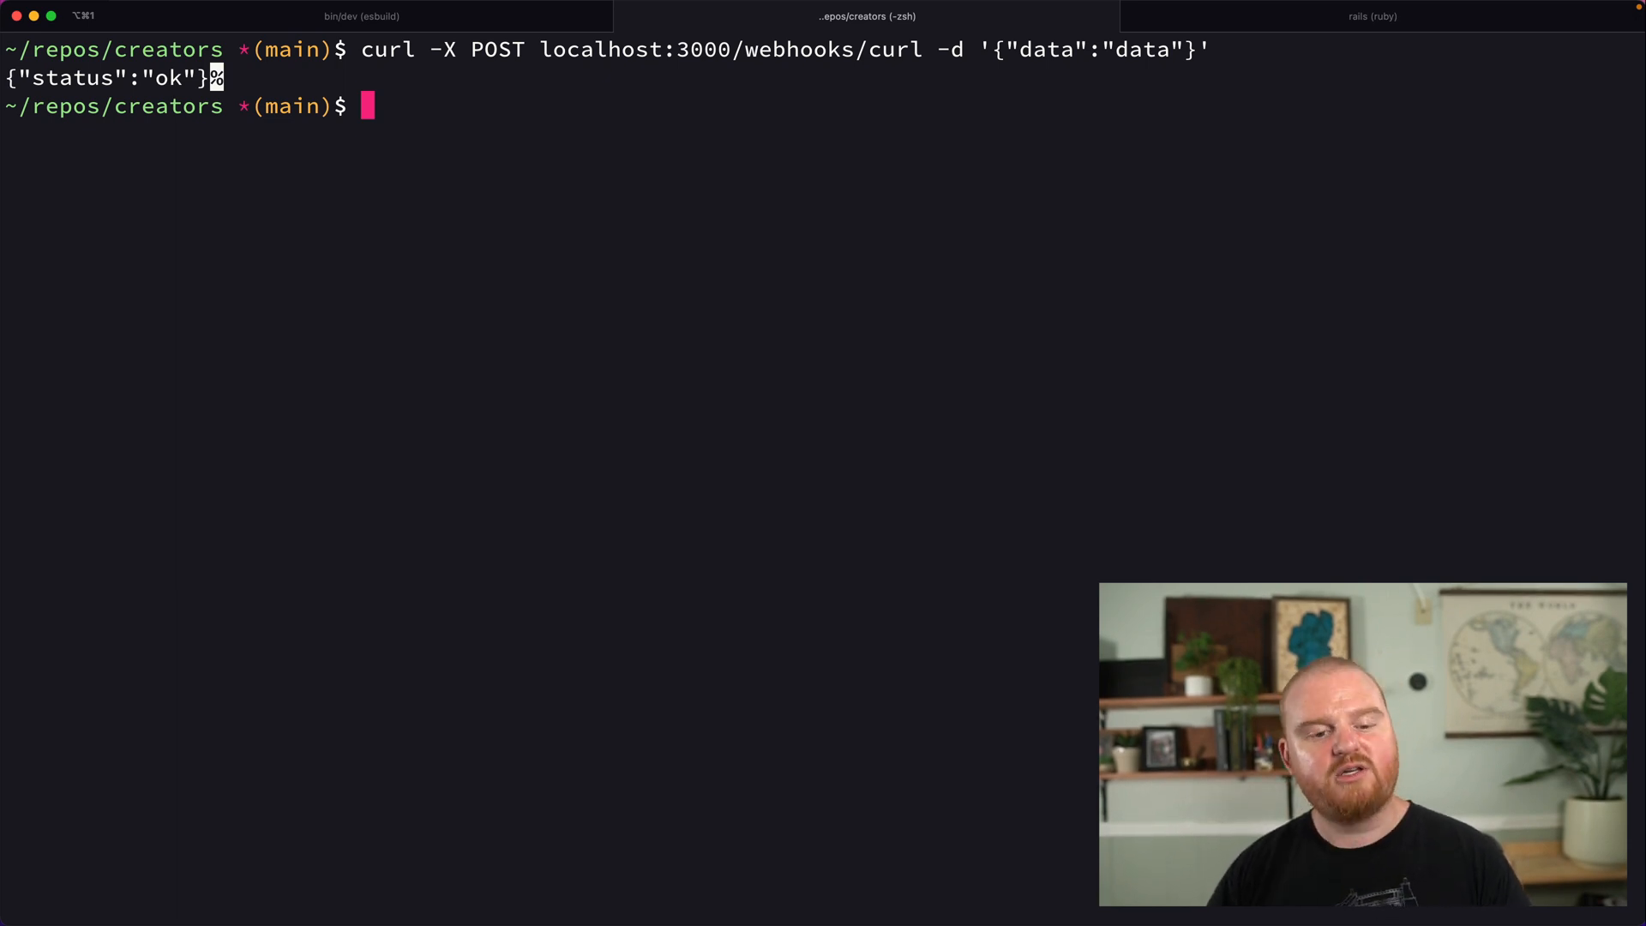
Run stripe login and allow the Stripe CLI access in the browser.
type("stripe login")
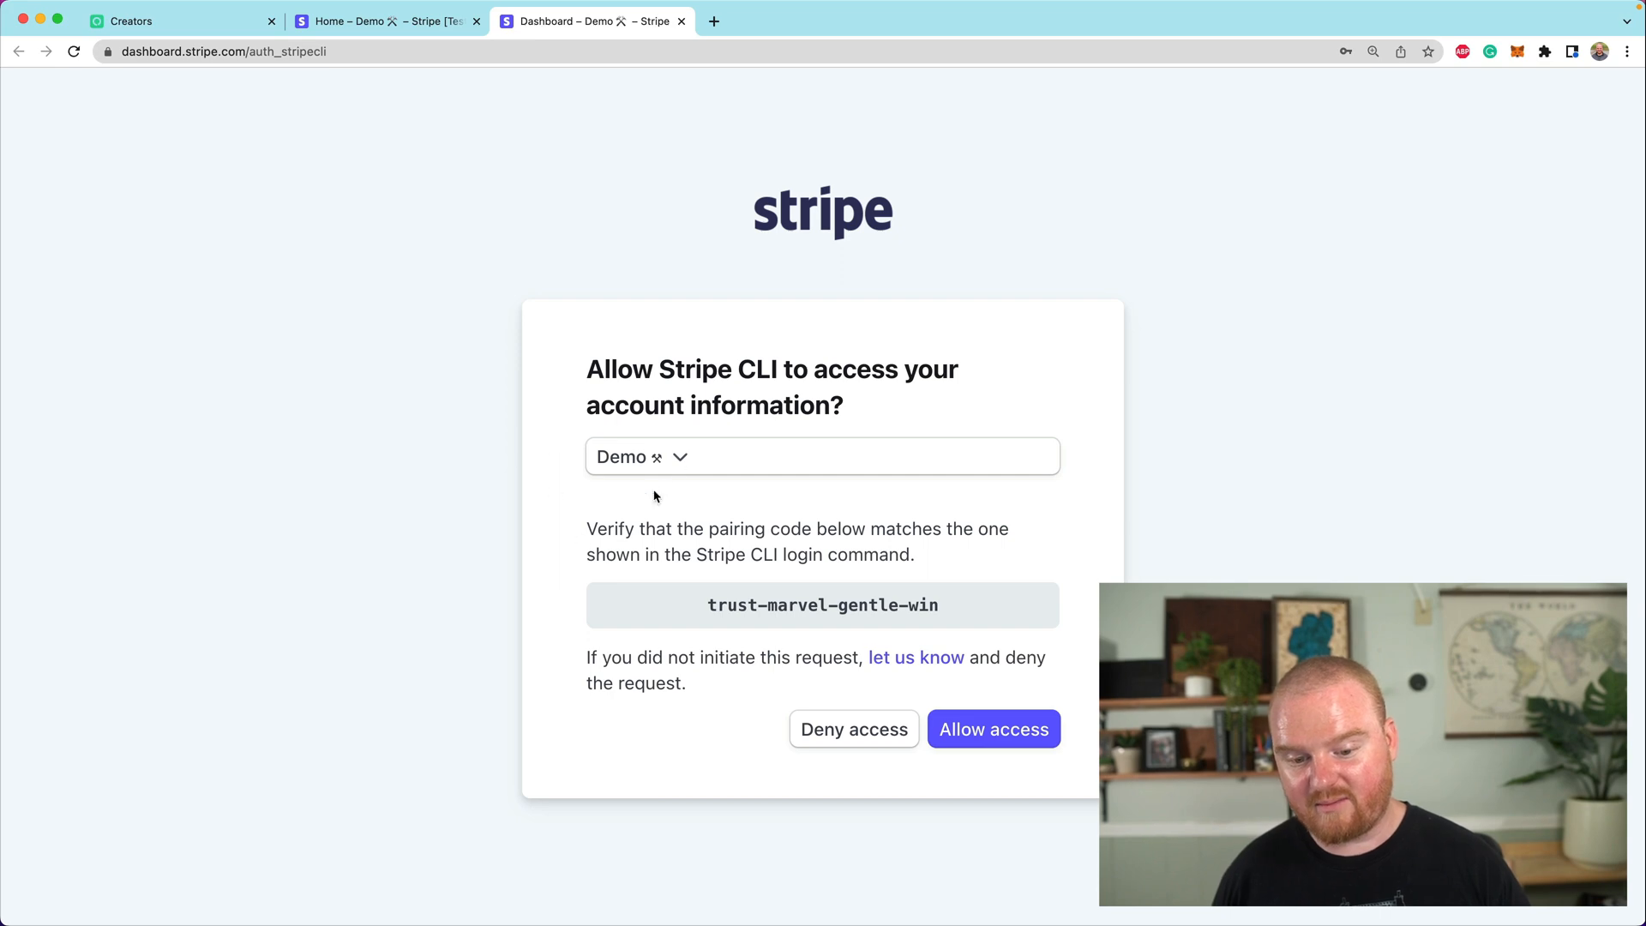
left_click(994, 729)
type("stripe")
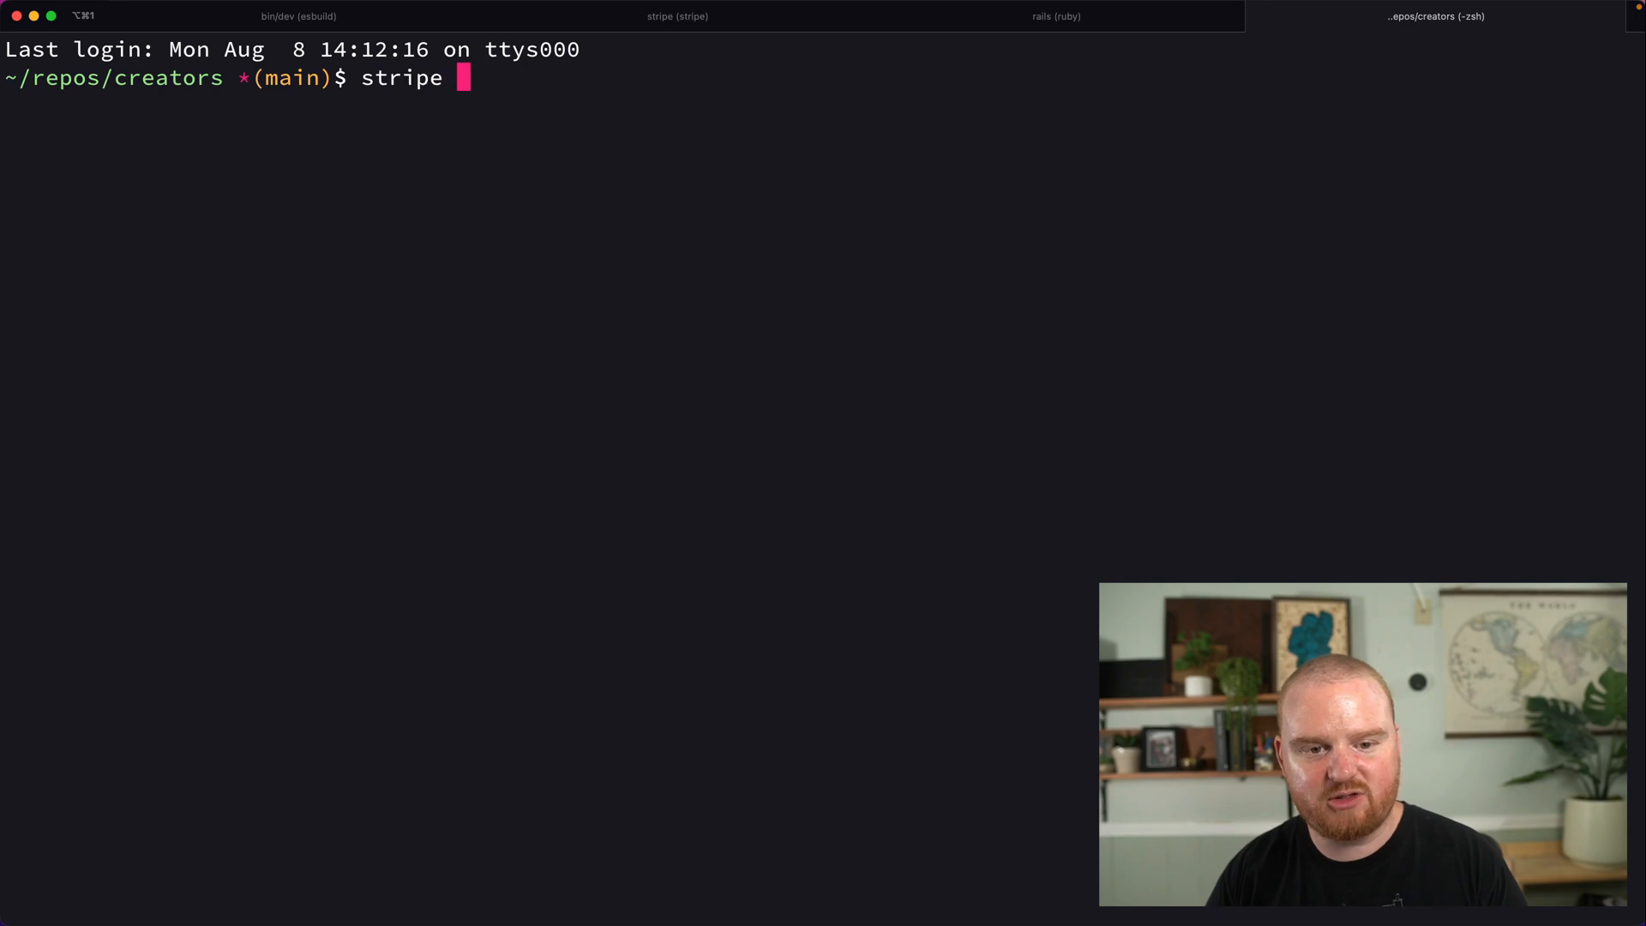
Run stripe trigger customer.created, then stop the running Stripe listener.
type("trigger customer.crea")
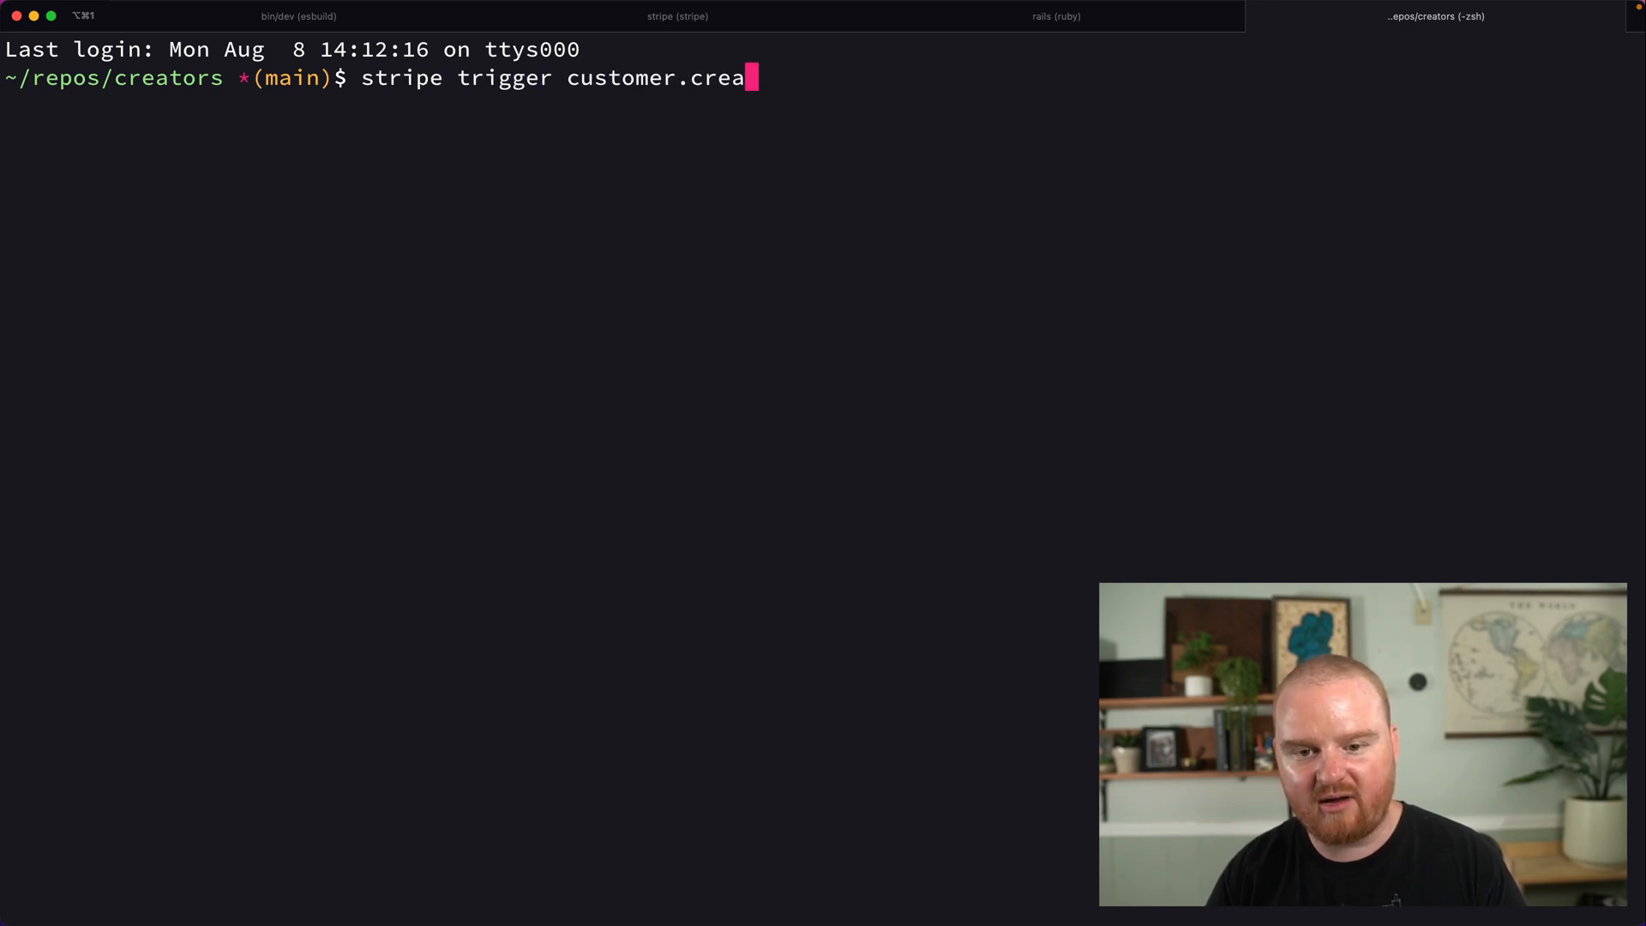
left_click(667, 15)
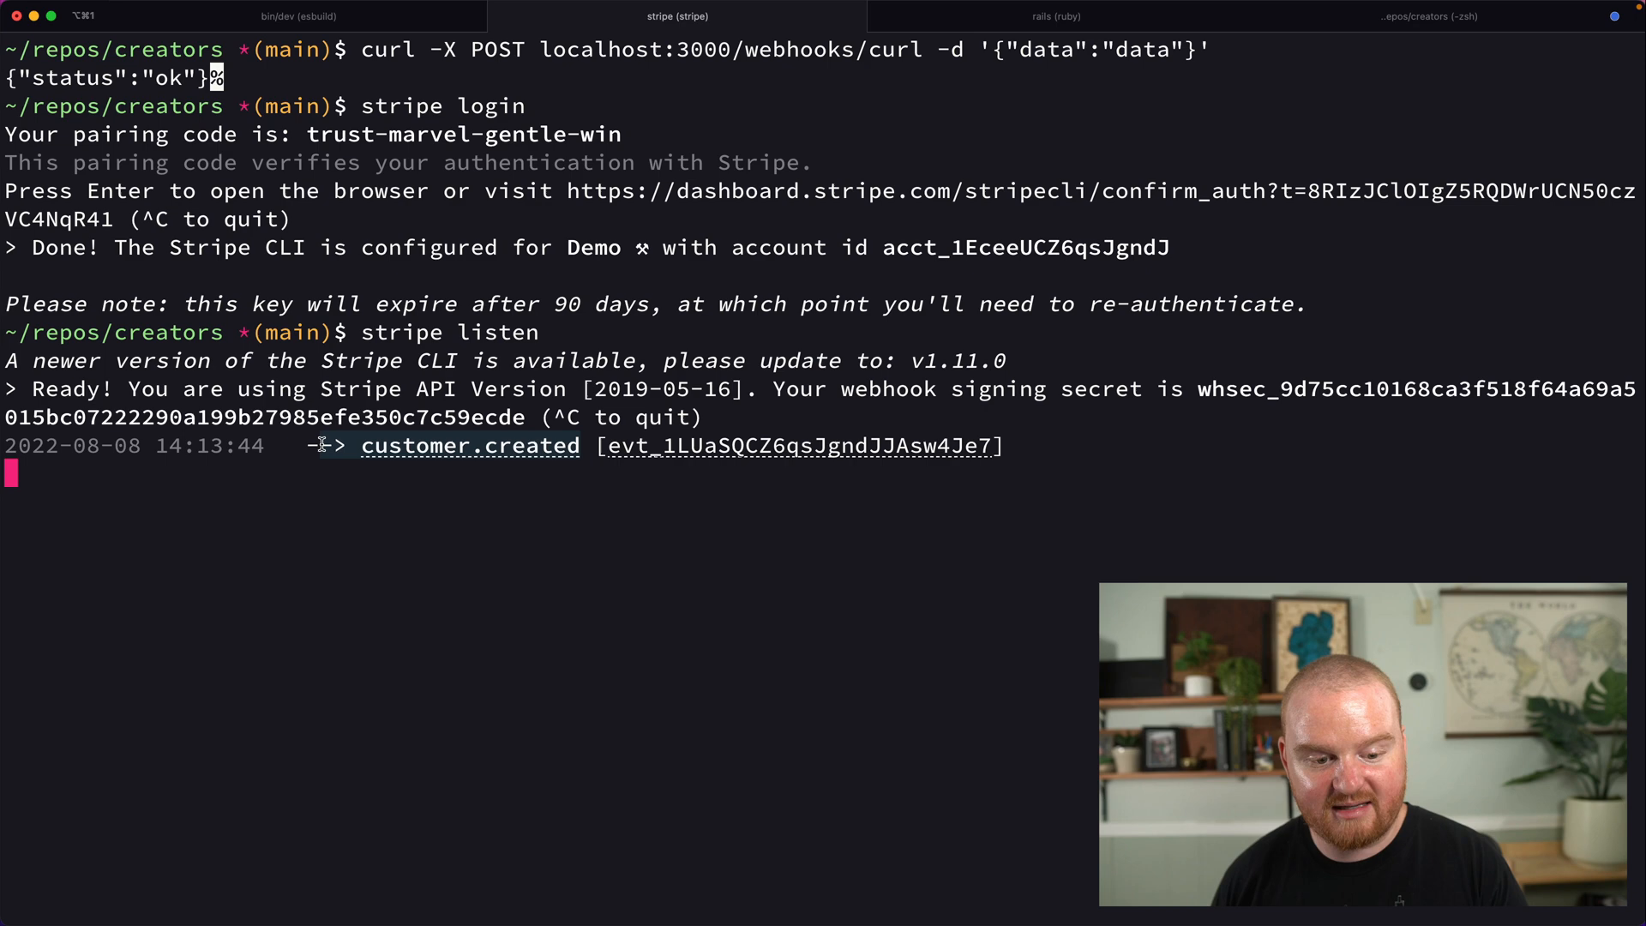
key("ctrl+c")
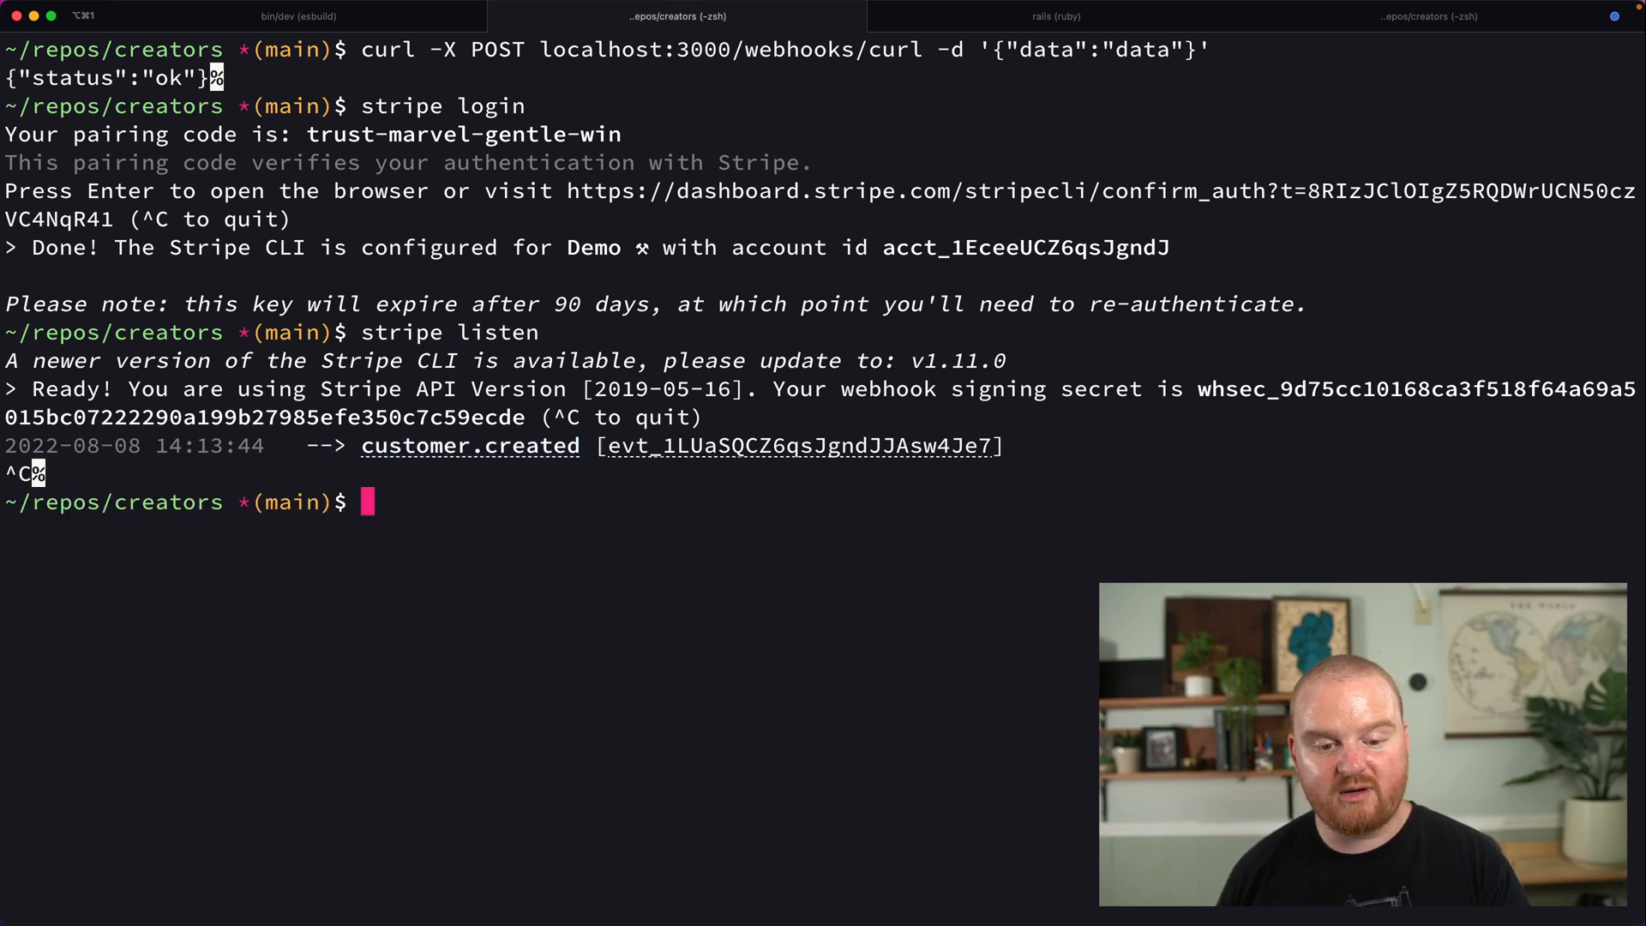
Restart stripe listen --forward-to localhost:3000/webhooks/stripe.
type("stripe listen")
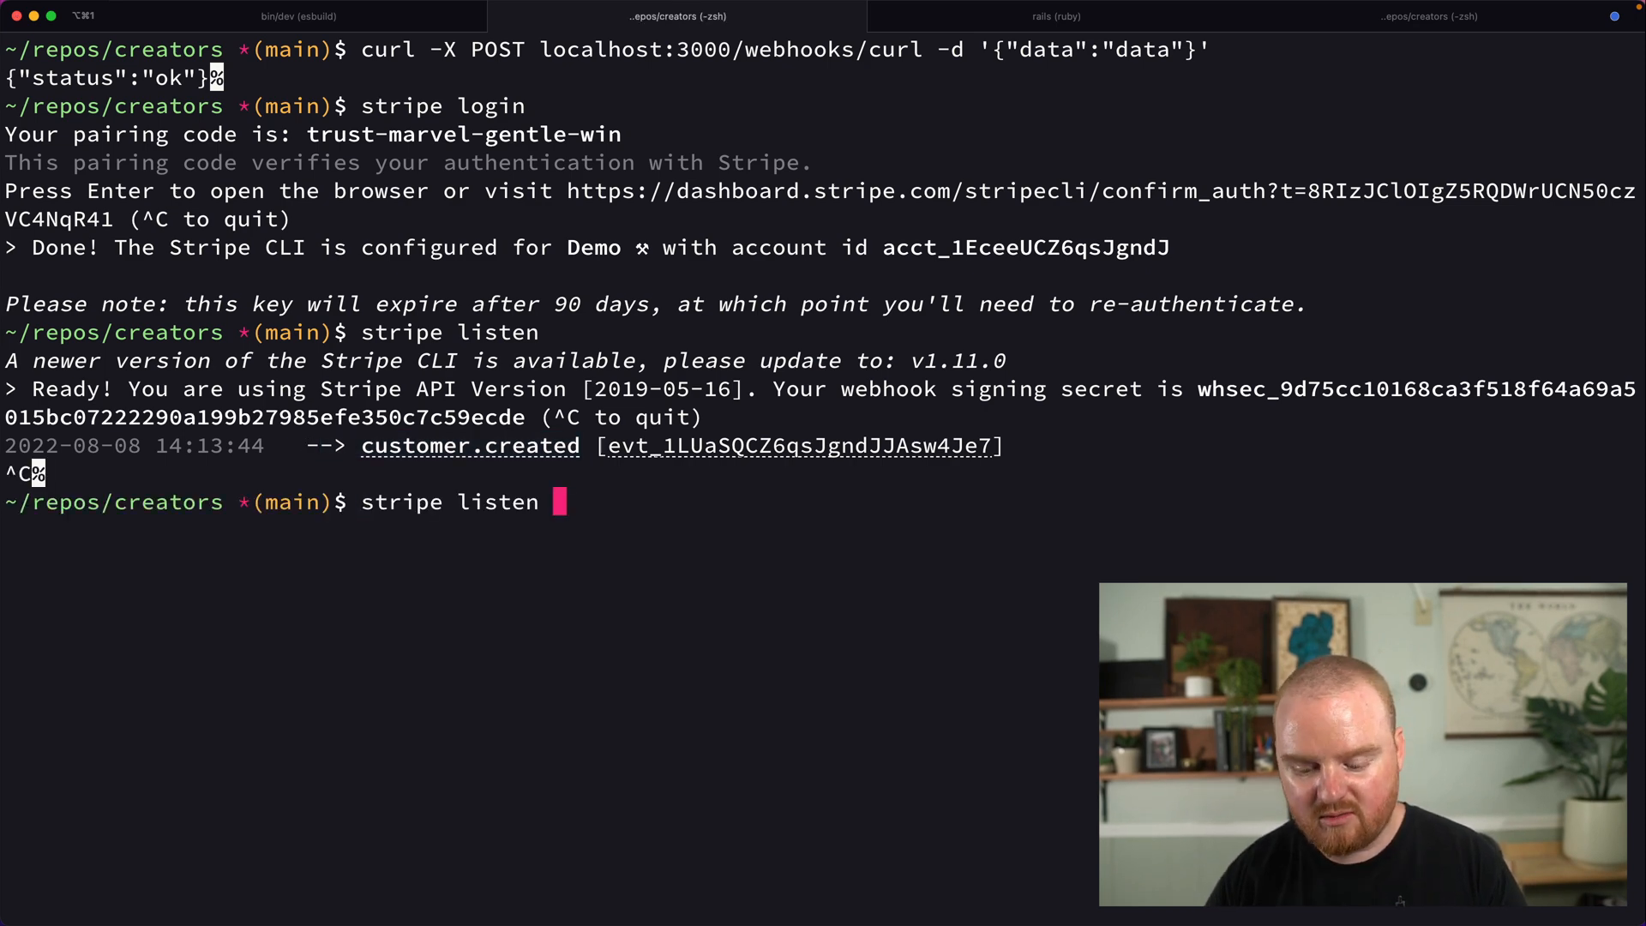
type("--forward-to")
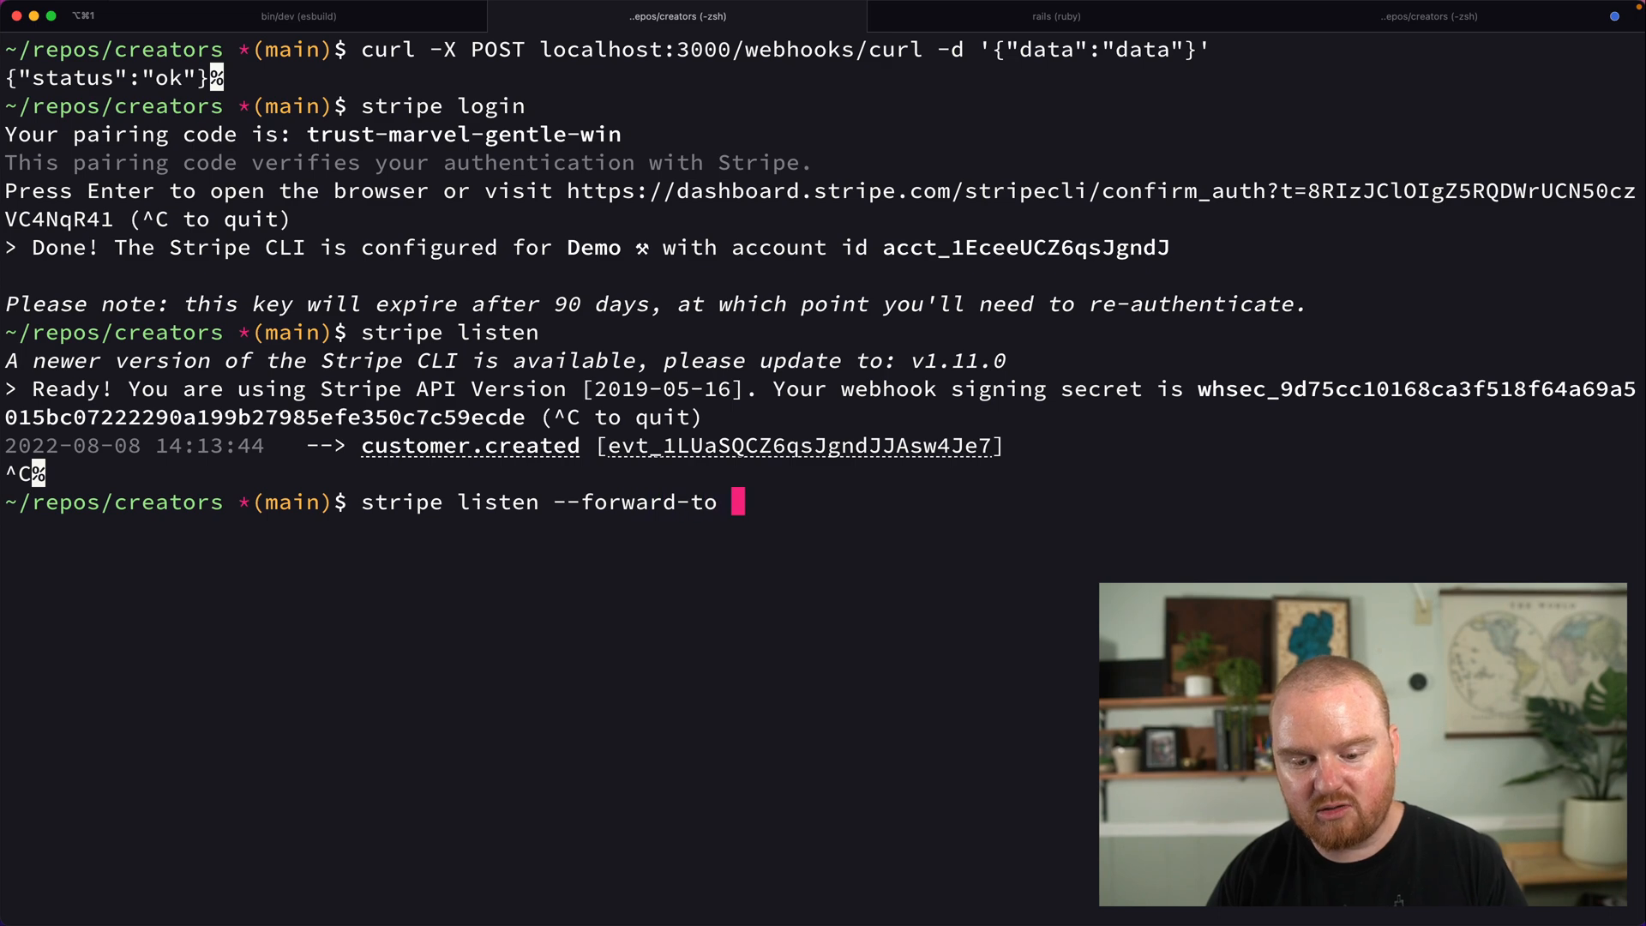
type("localhost:3000/")
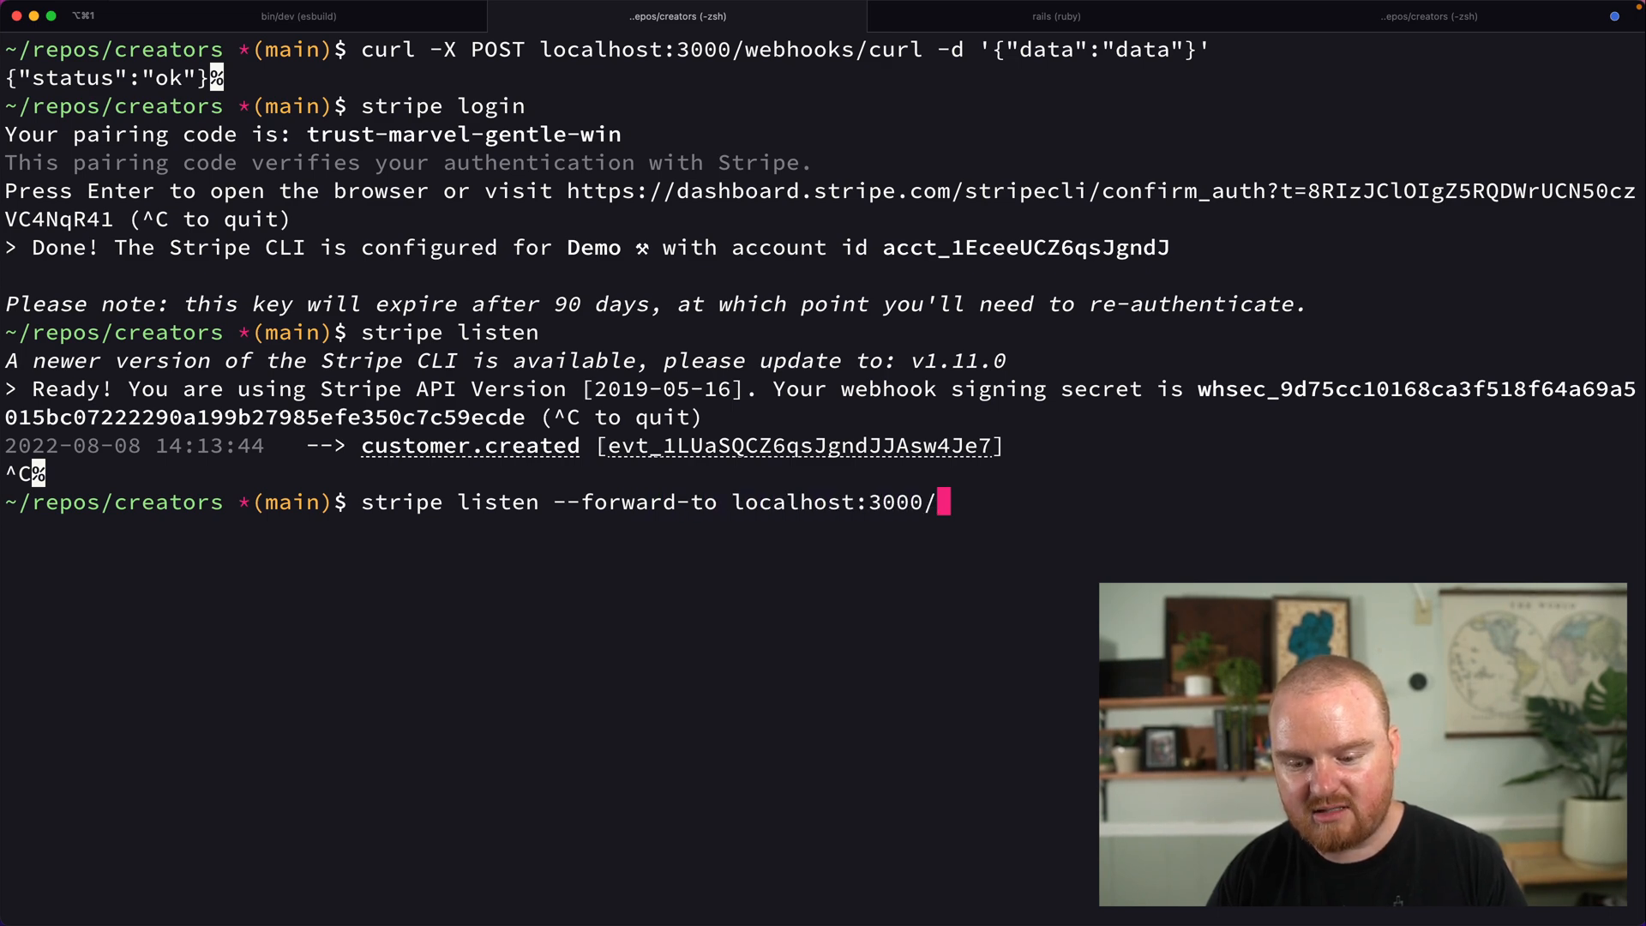
type("webhooks/sstripe")
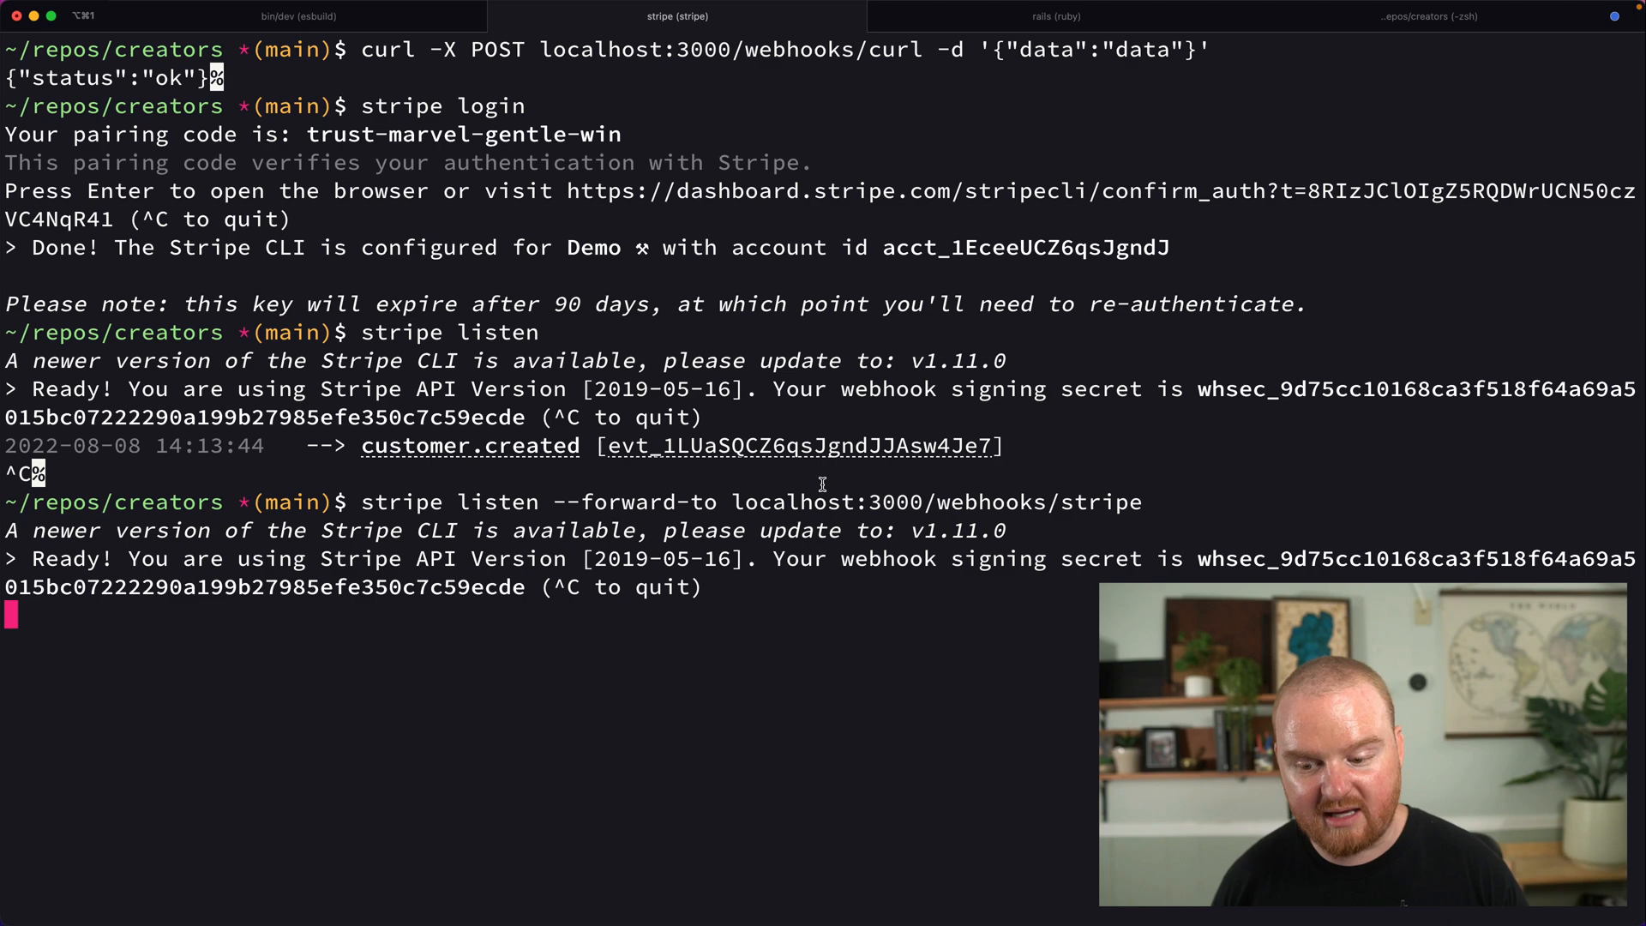
Review the customer.created event across the Rails console, listener output and server log tabs.
left_click(1429, 16)
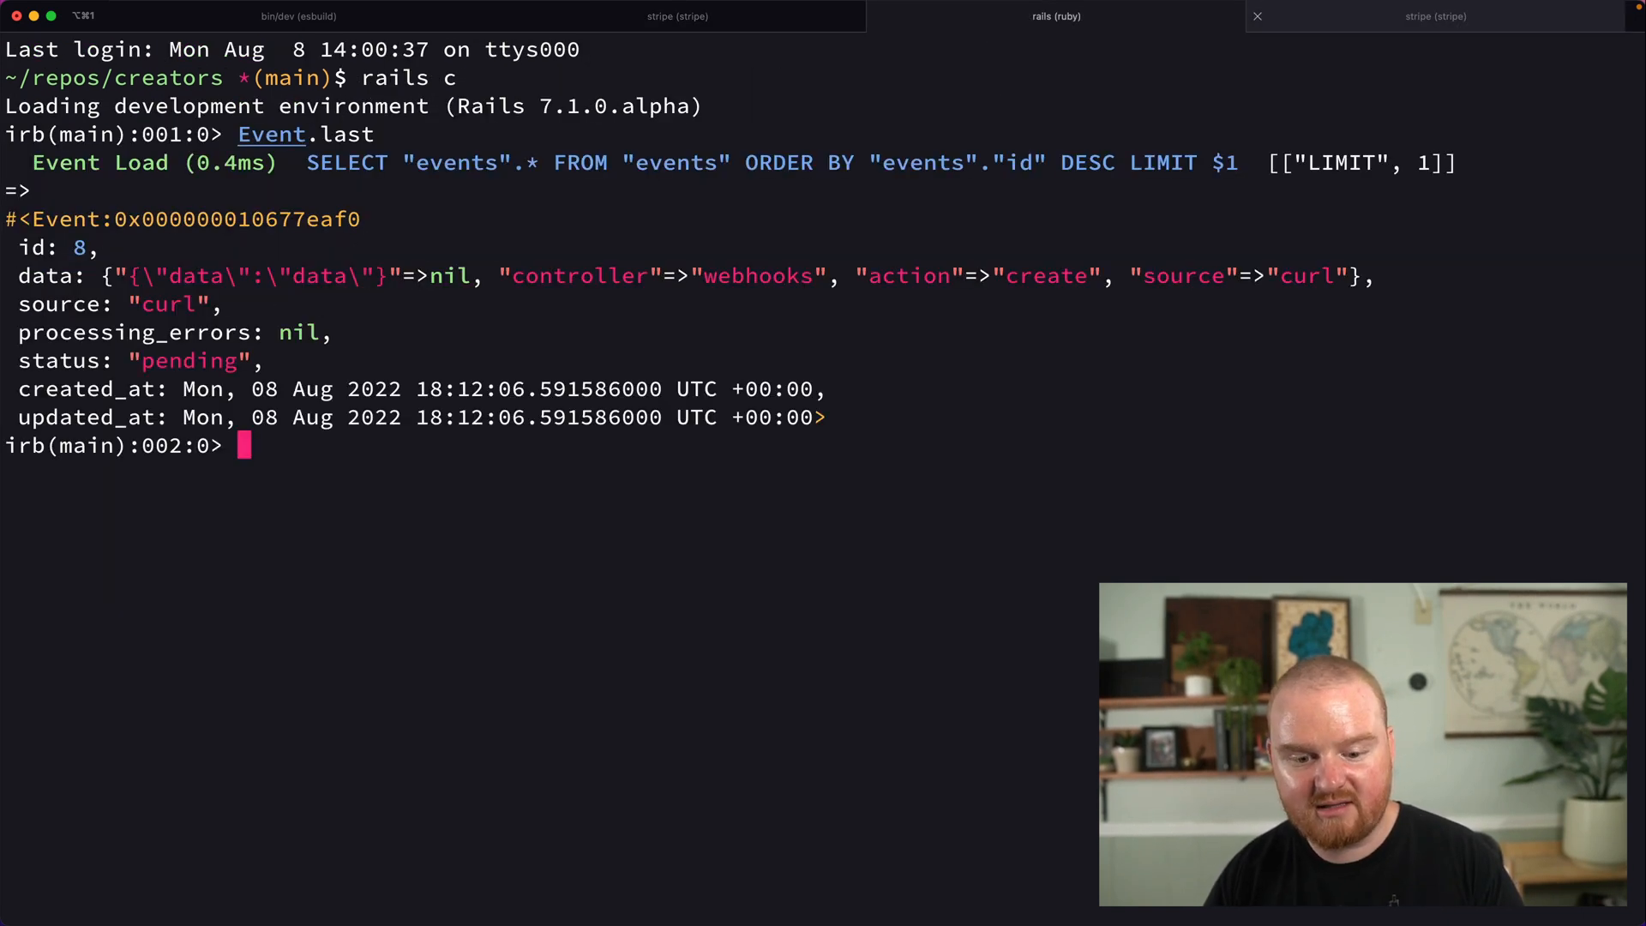
left_click(676, 15)
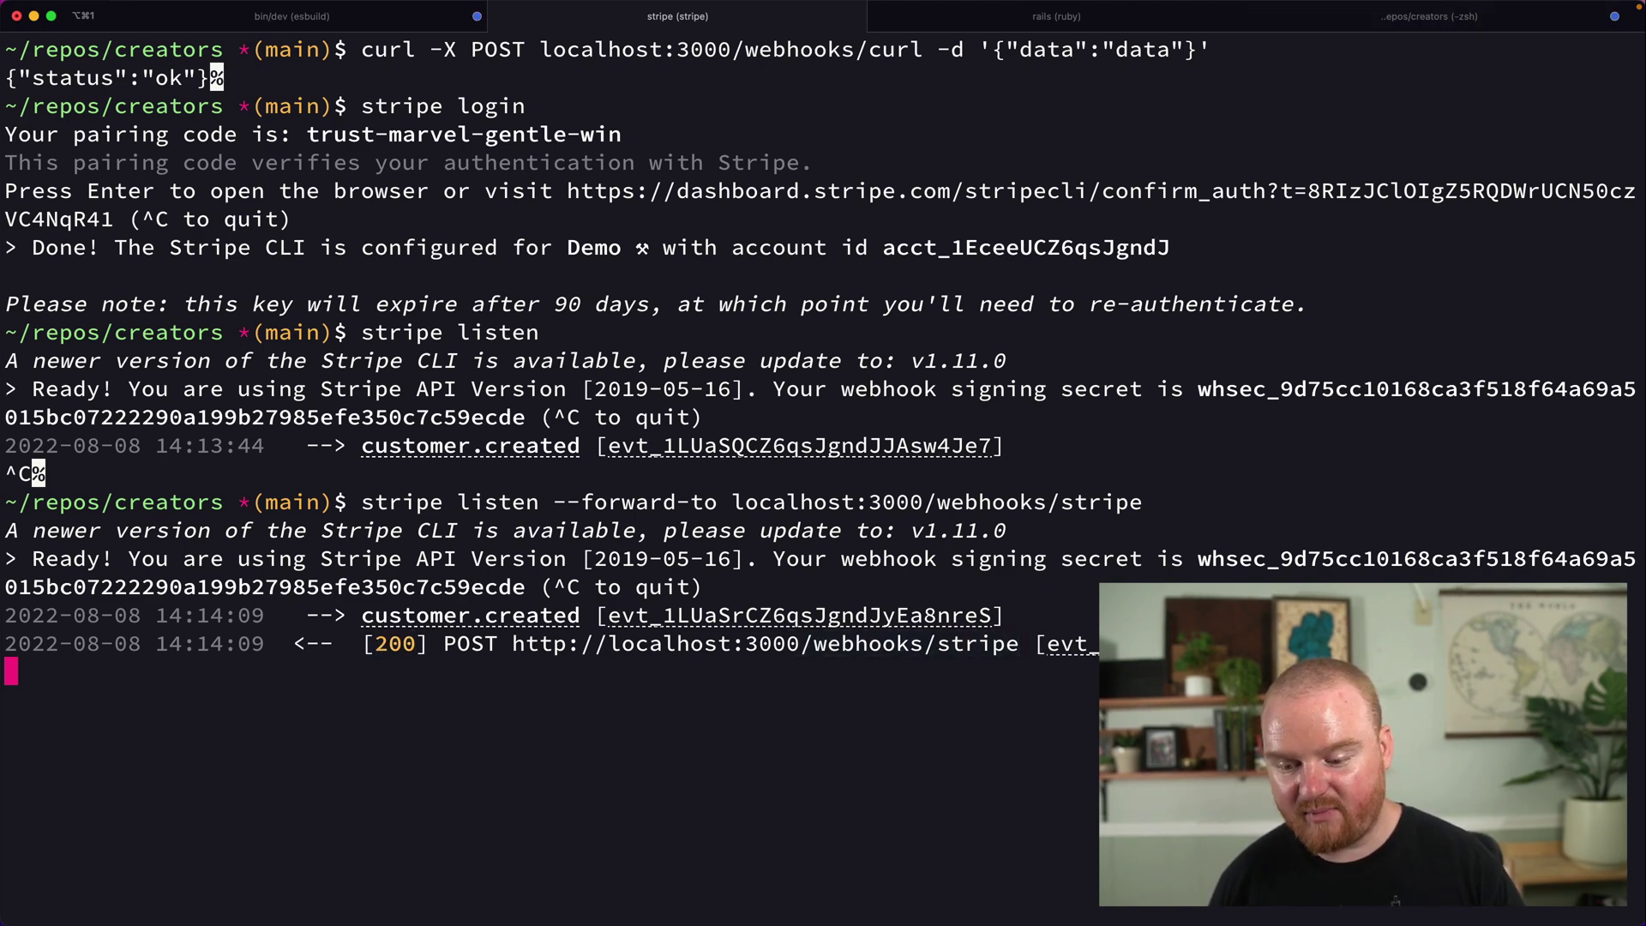
left_click(302, 15)
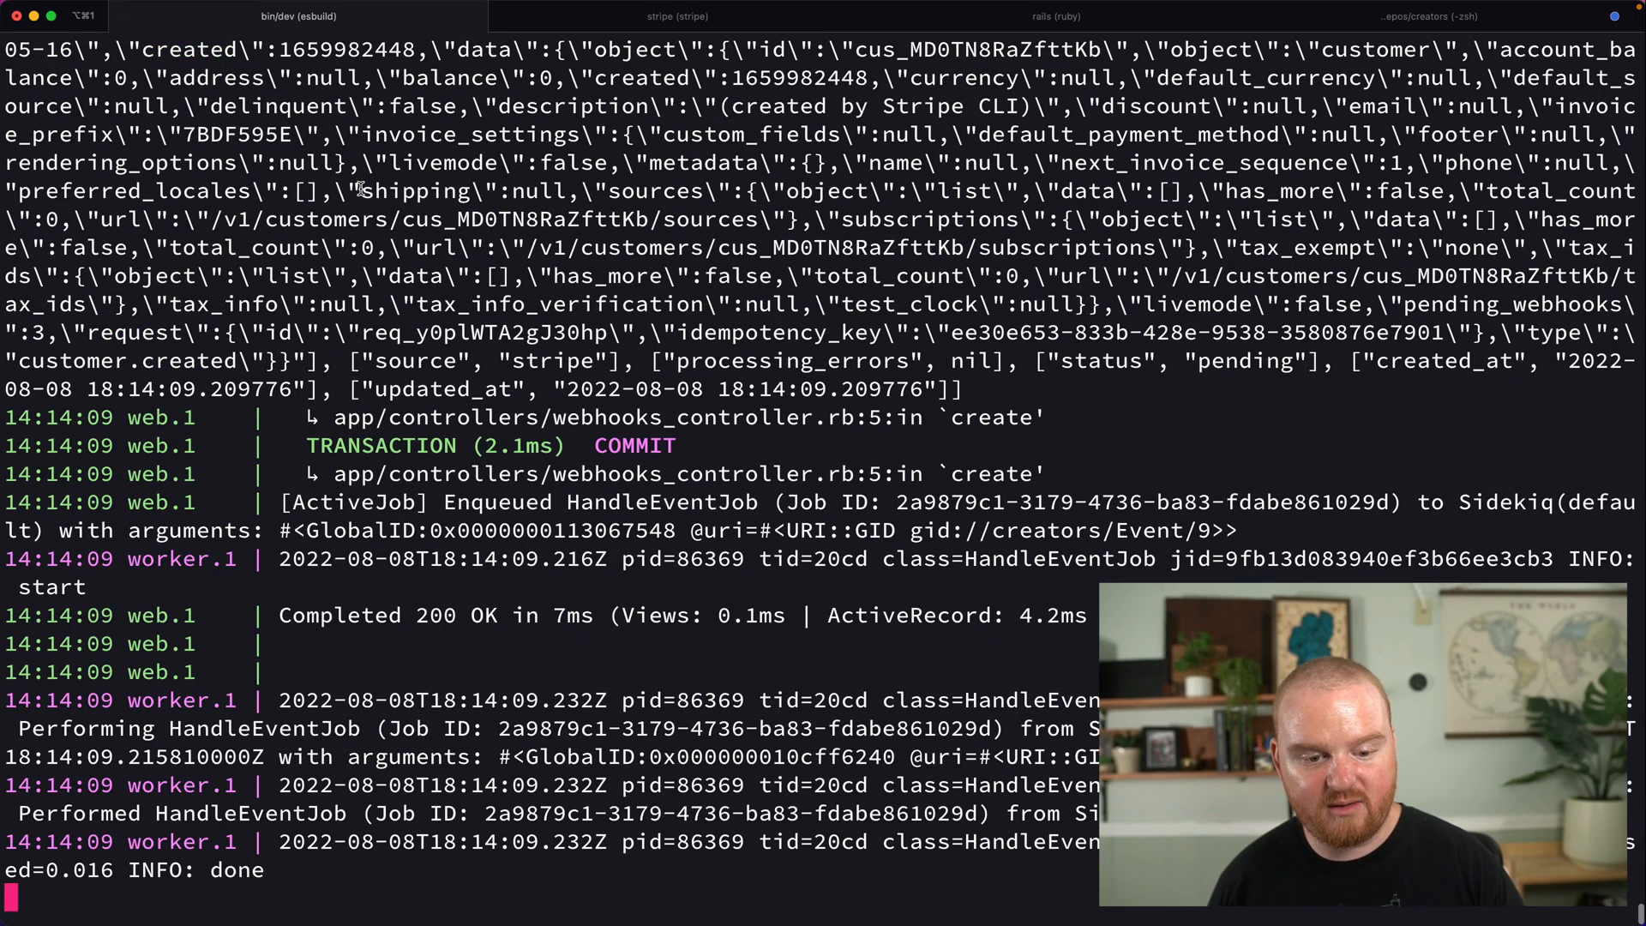
left_click(676, 17)
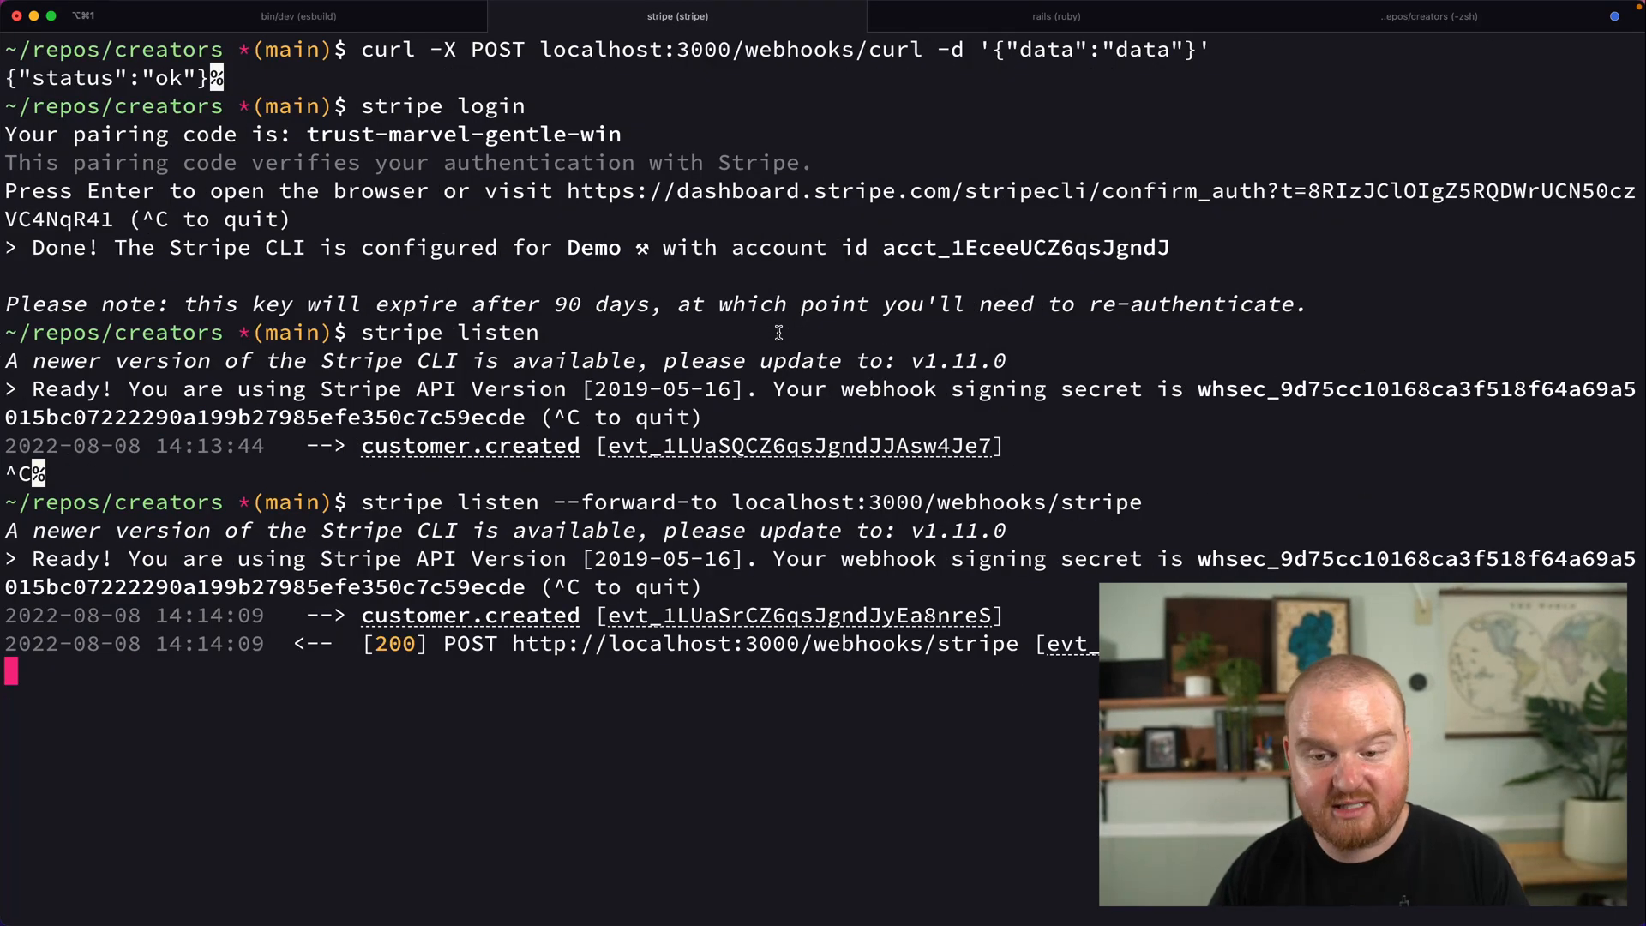
left_click(1053, 15)
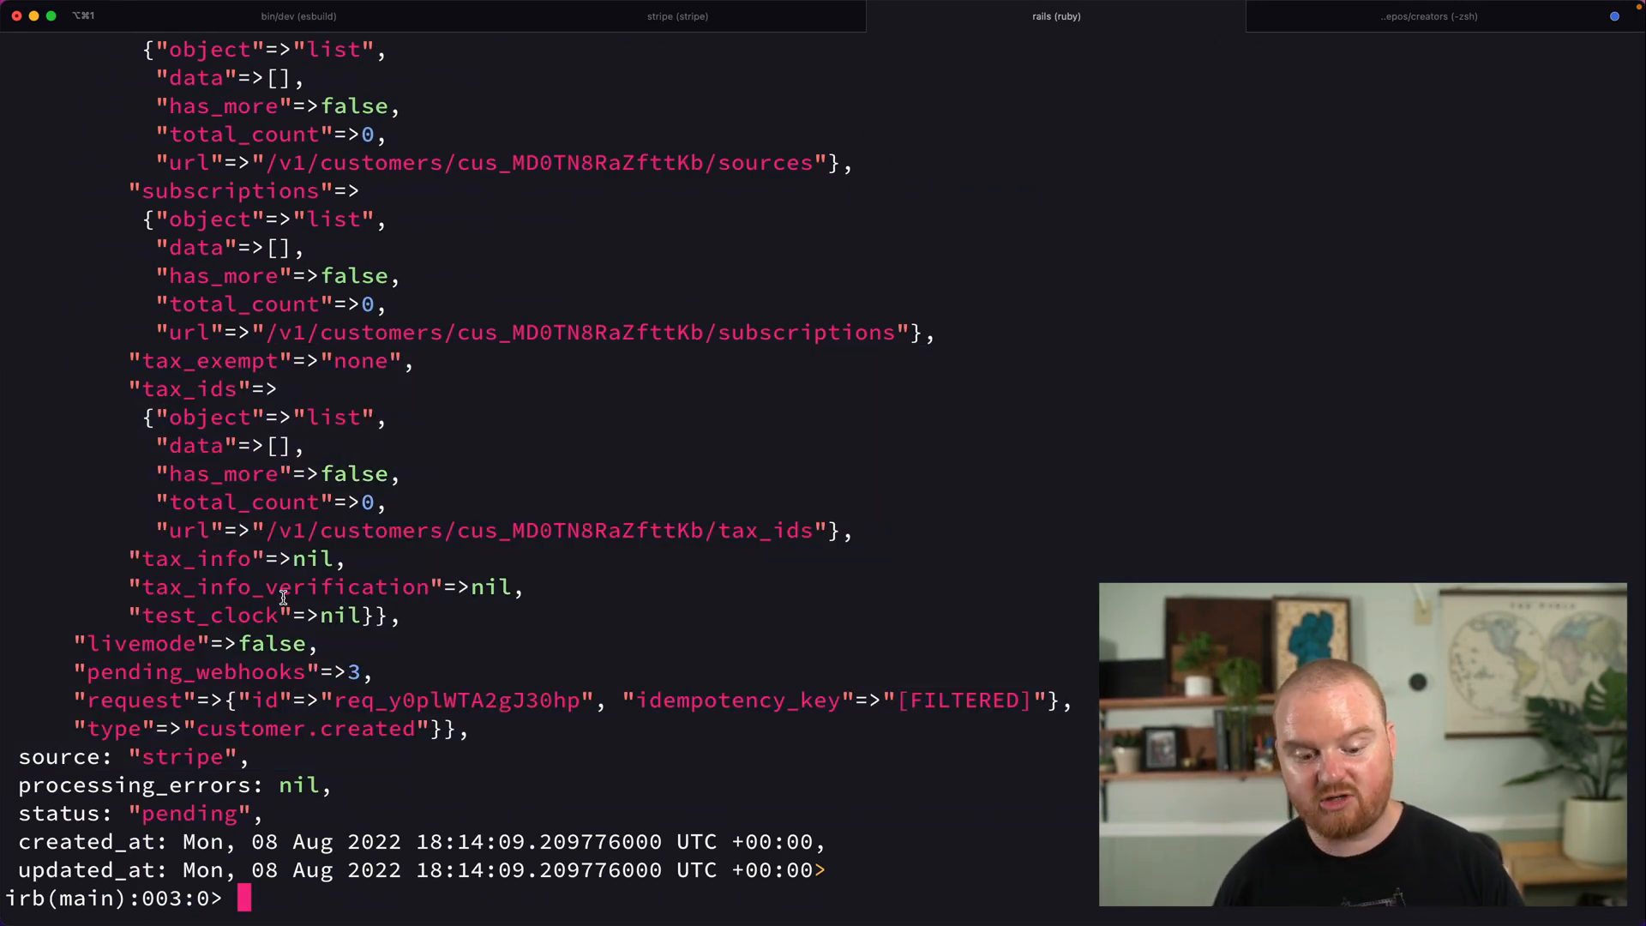
left_click(676, 16)
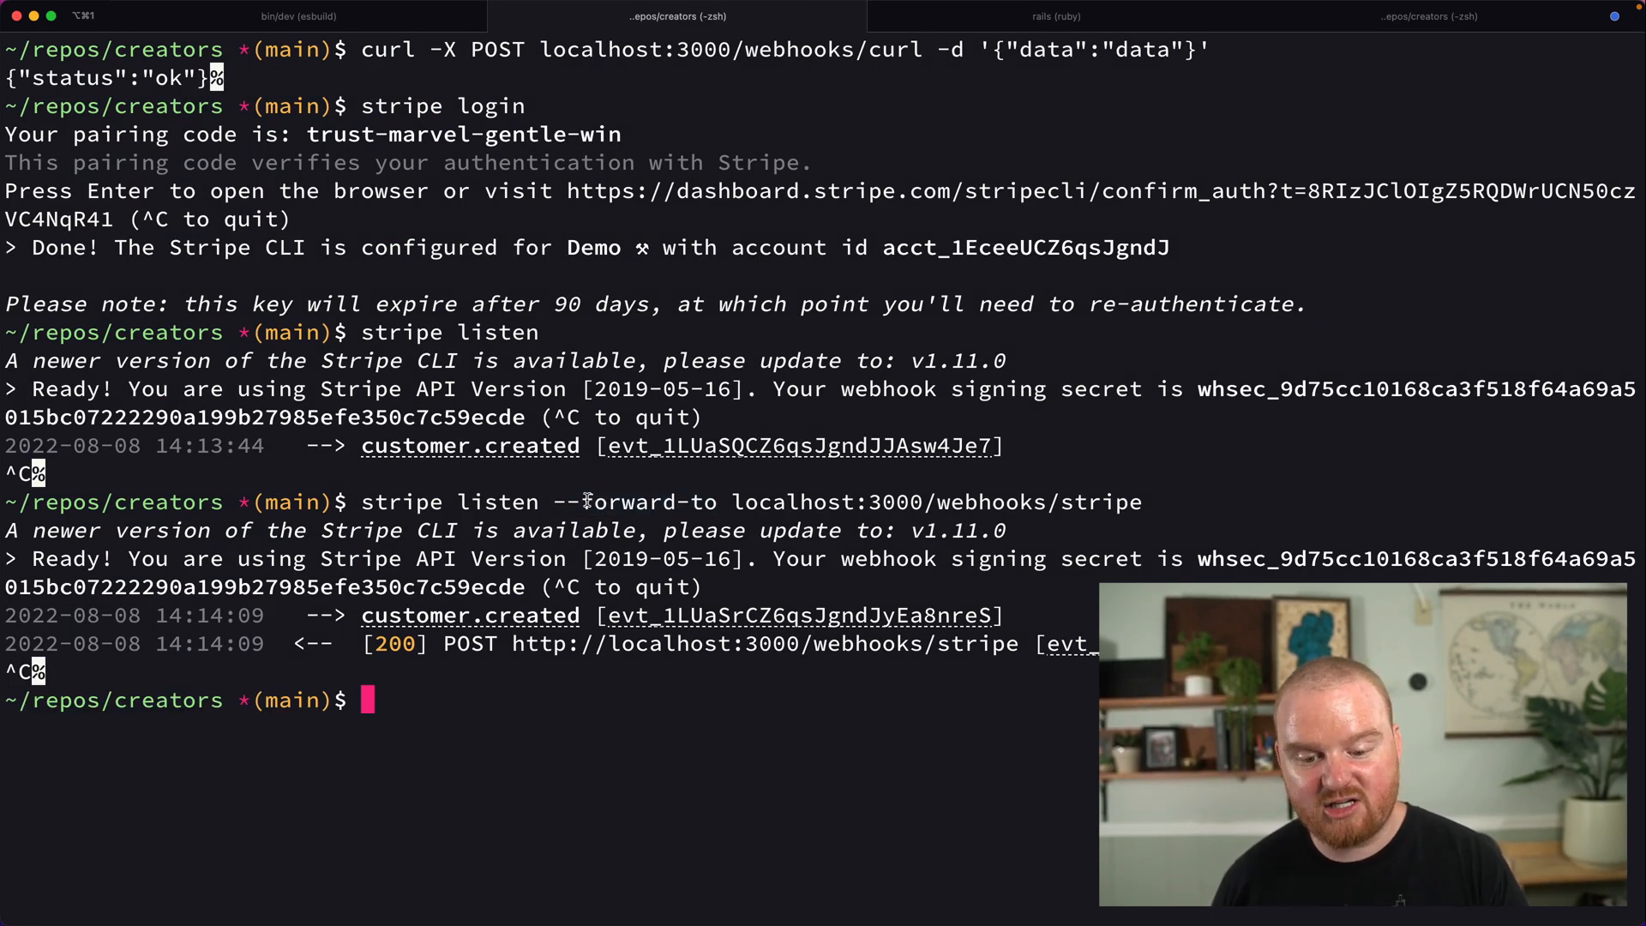
Run stripe listen forwarding account and Connect events to localhost:3000/webhooks/stripe, then stop it.
type("stripe listen --forward-to localhost:3000/webhooks/stripe")
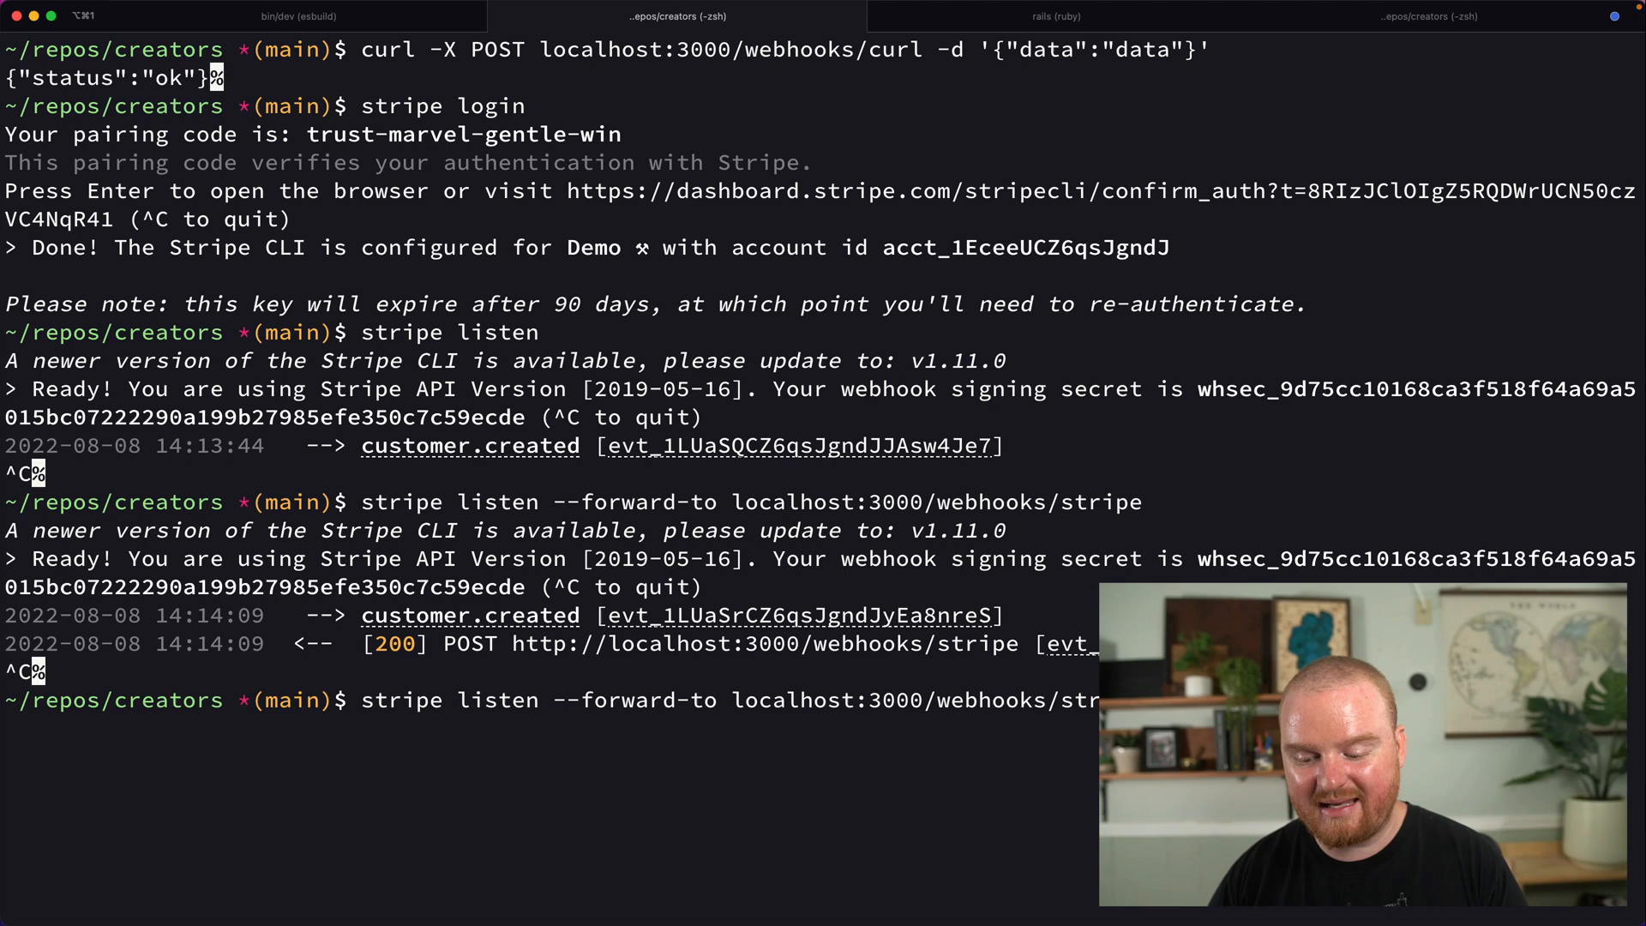
type("--for")
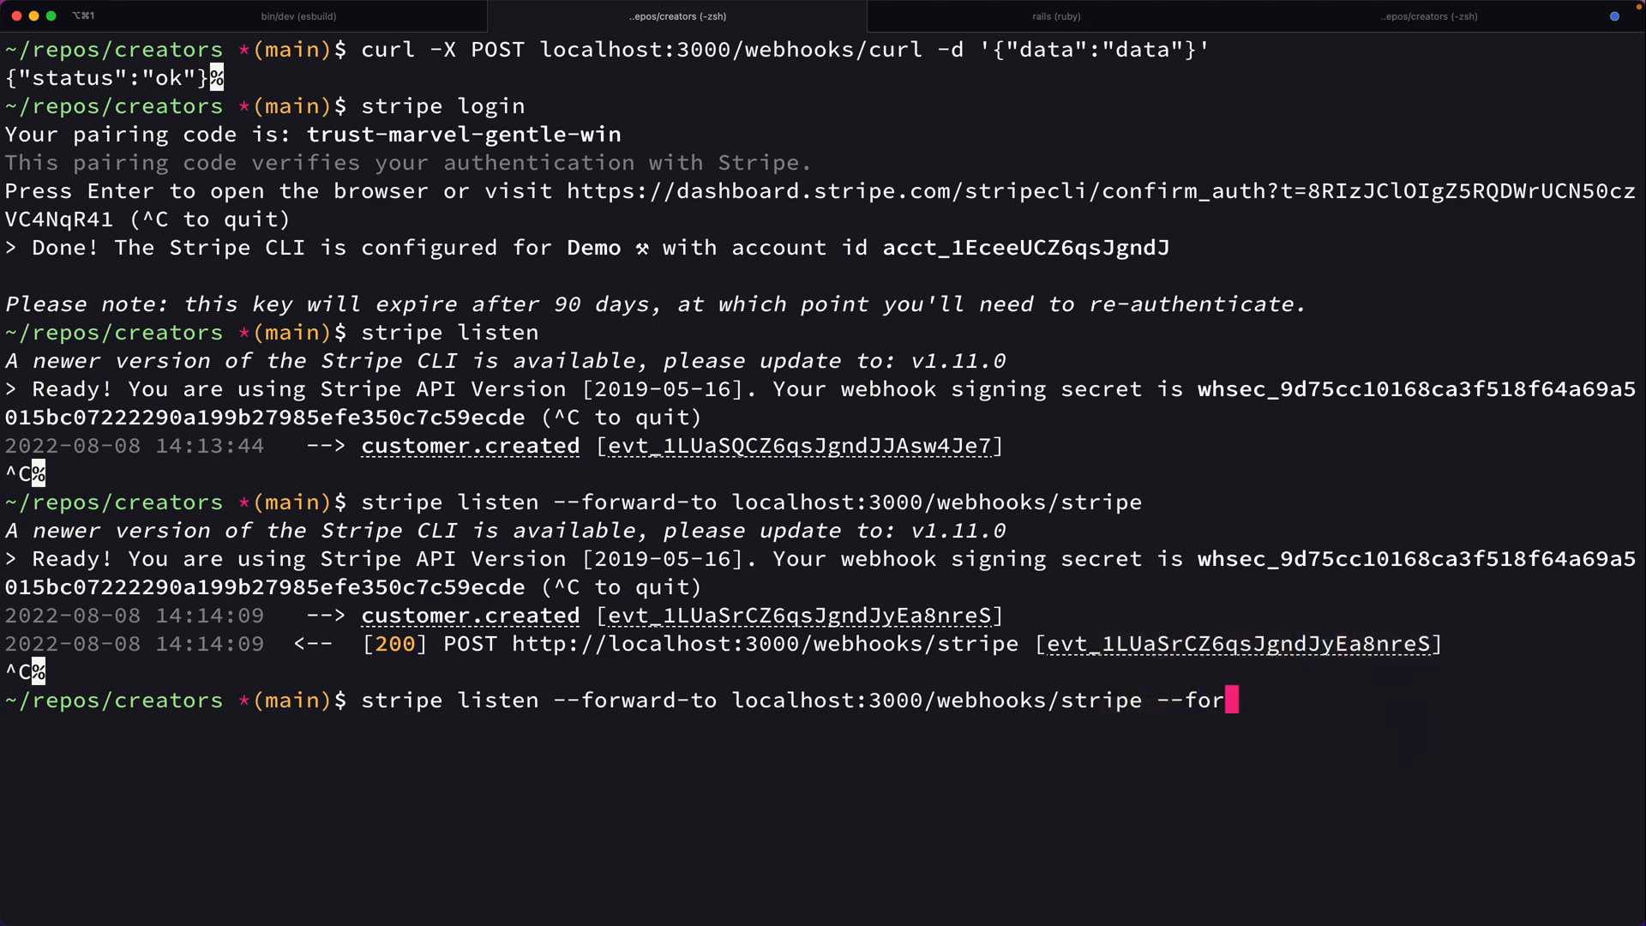
type("ward-connect-to l")
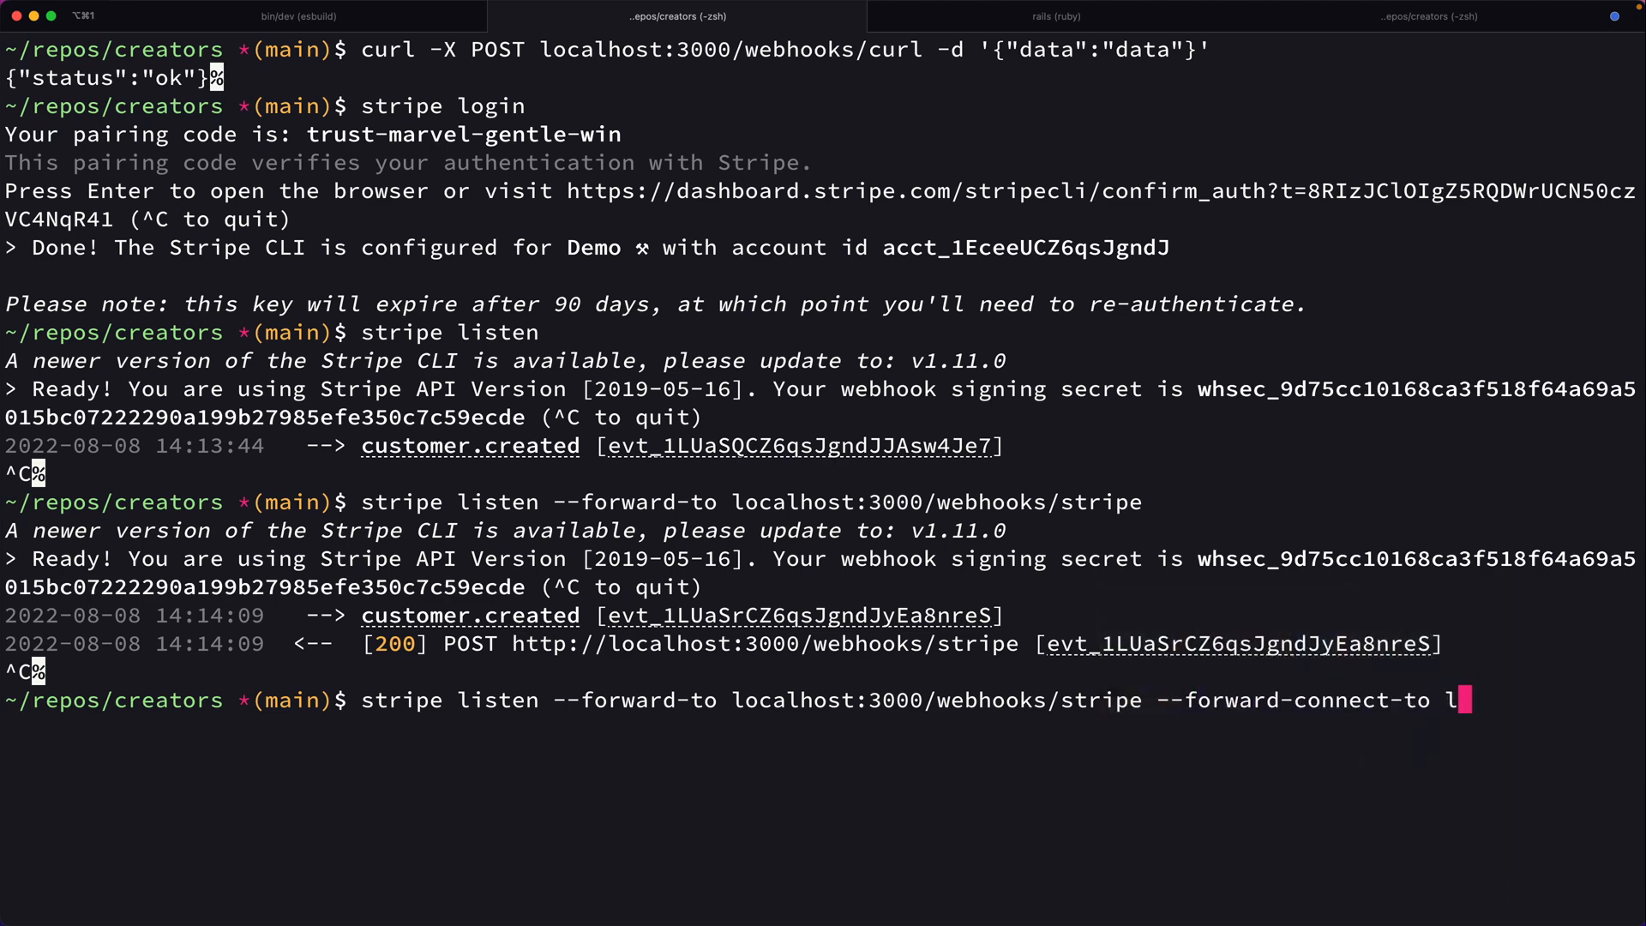
type("ocalhost:3000/webho")
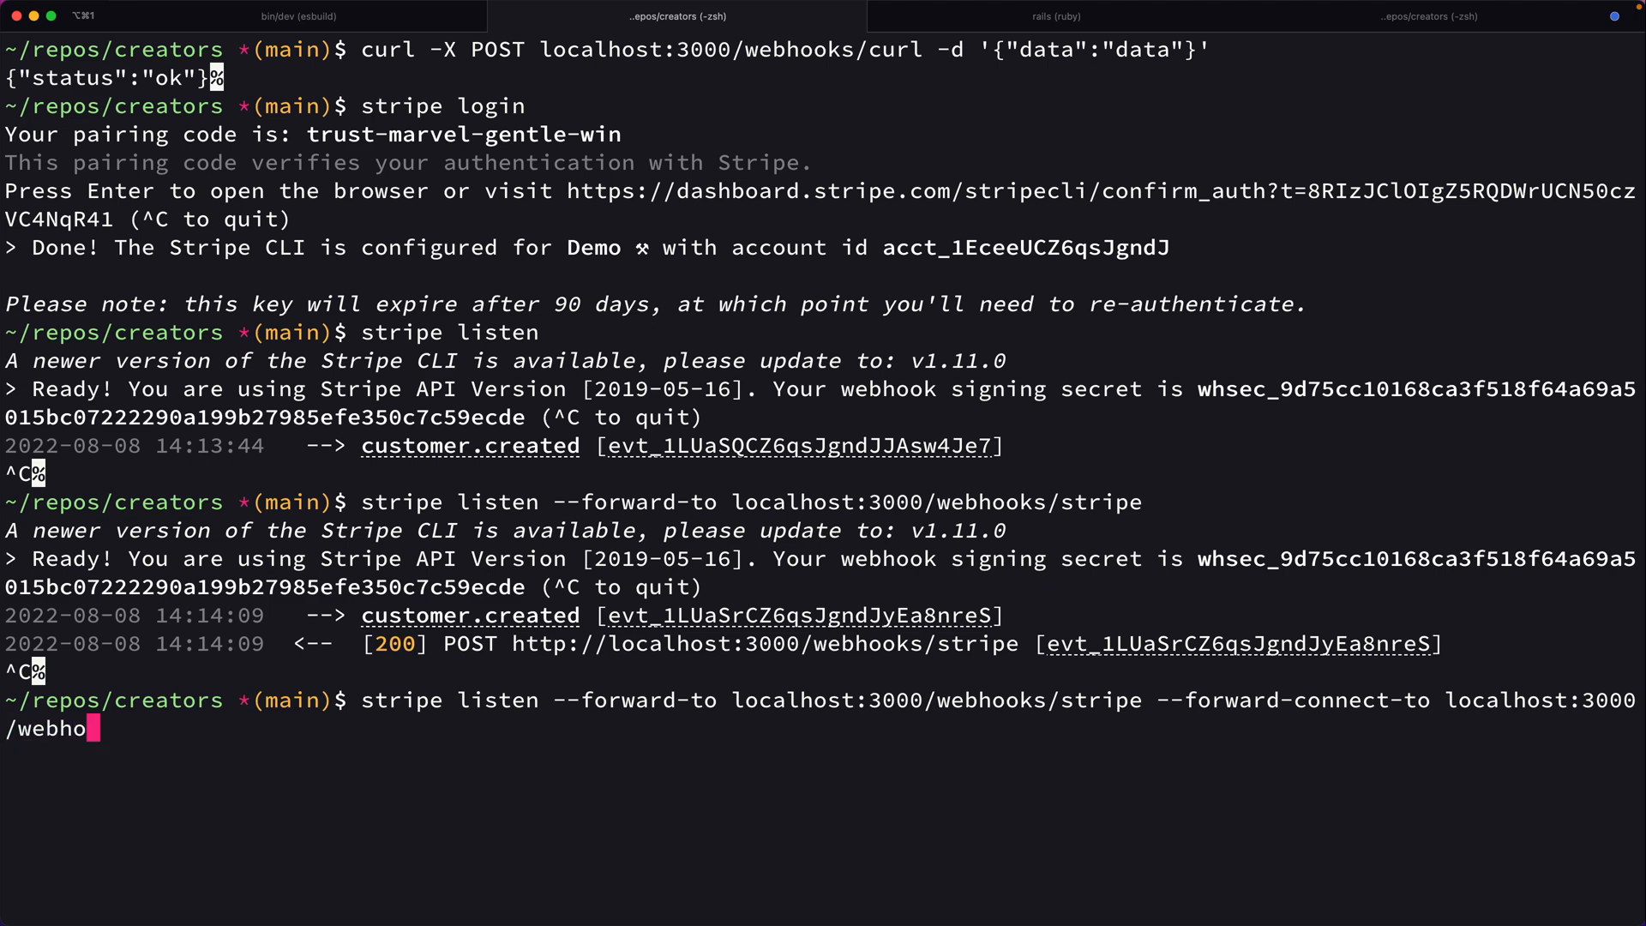
key("Enter")
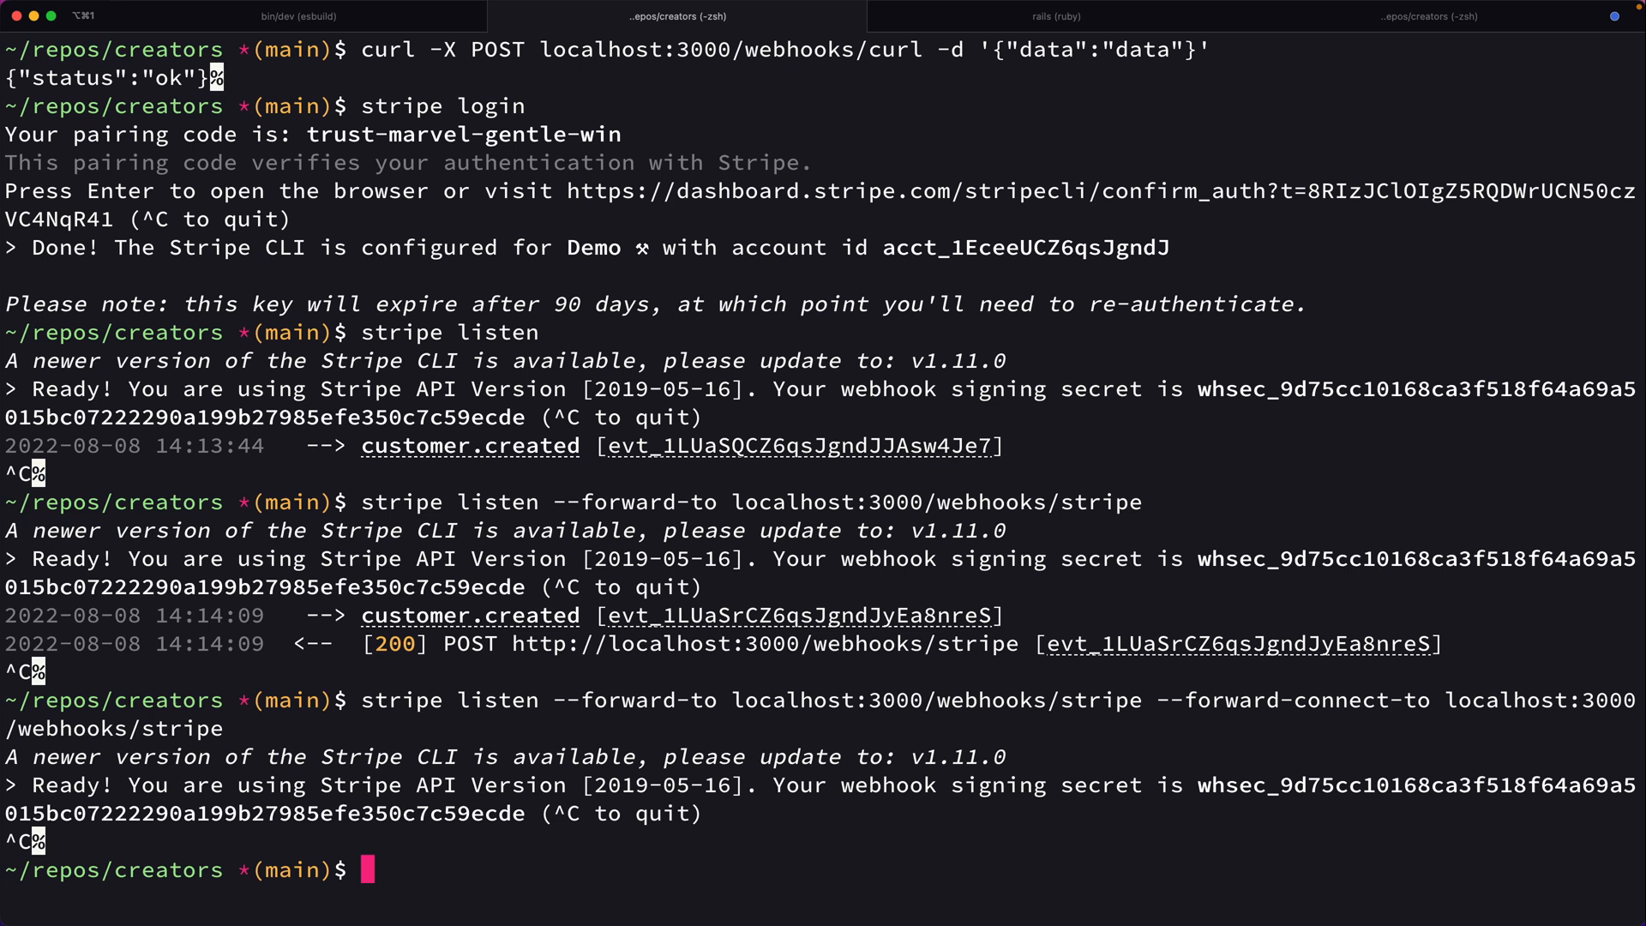
type("vi")
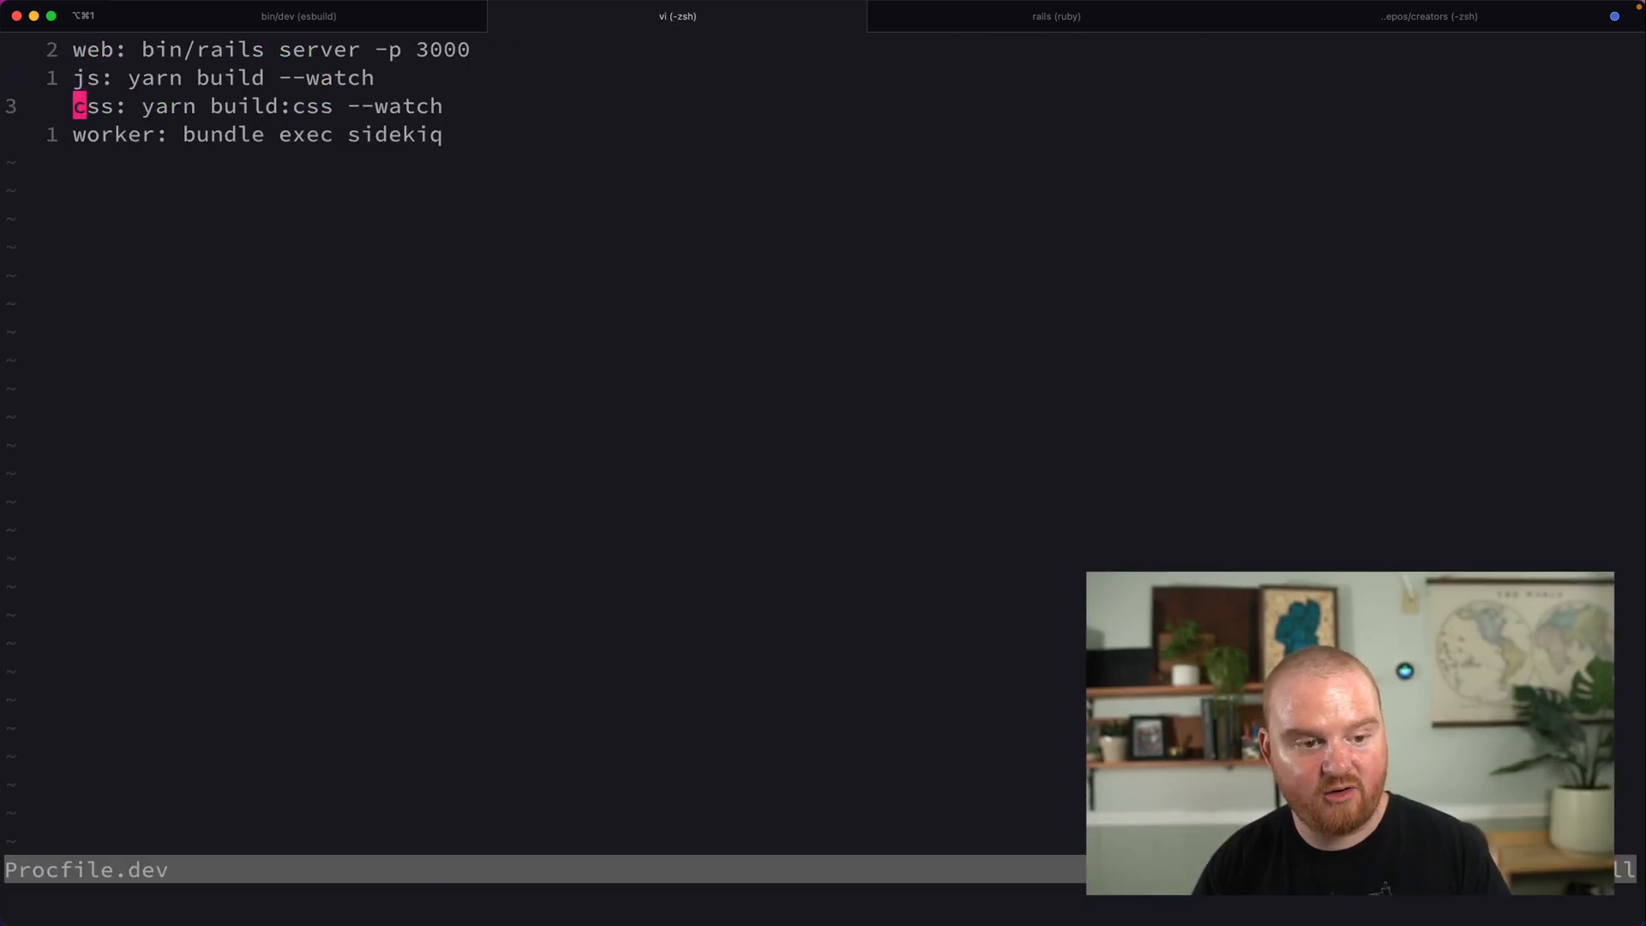
Add the stripe listen process to Procfile.dev, restart bin/dev and check Event.last in the console.
type("ser")
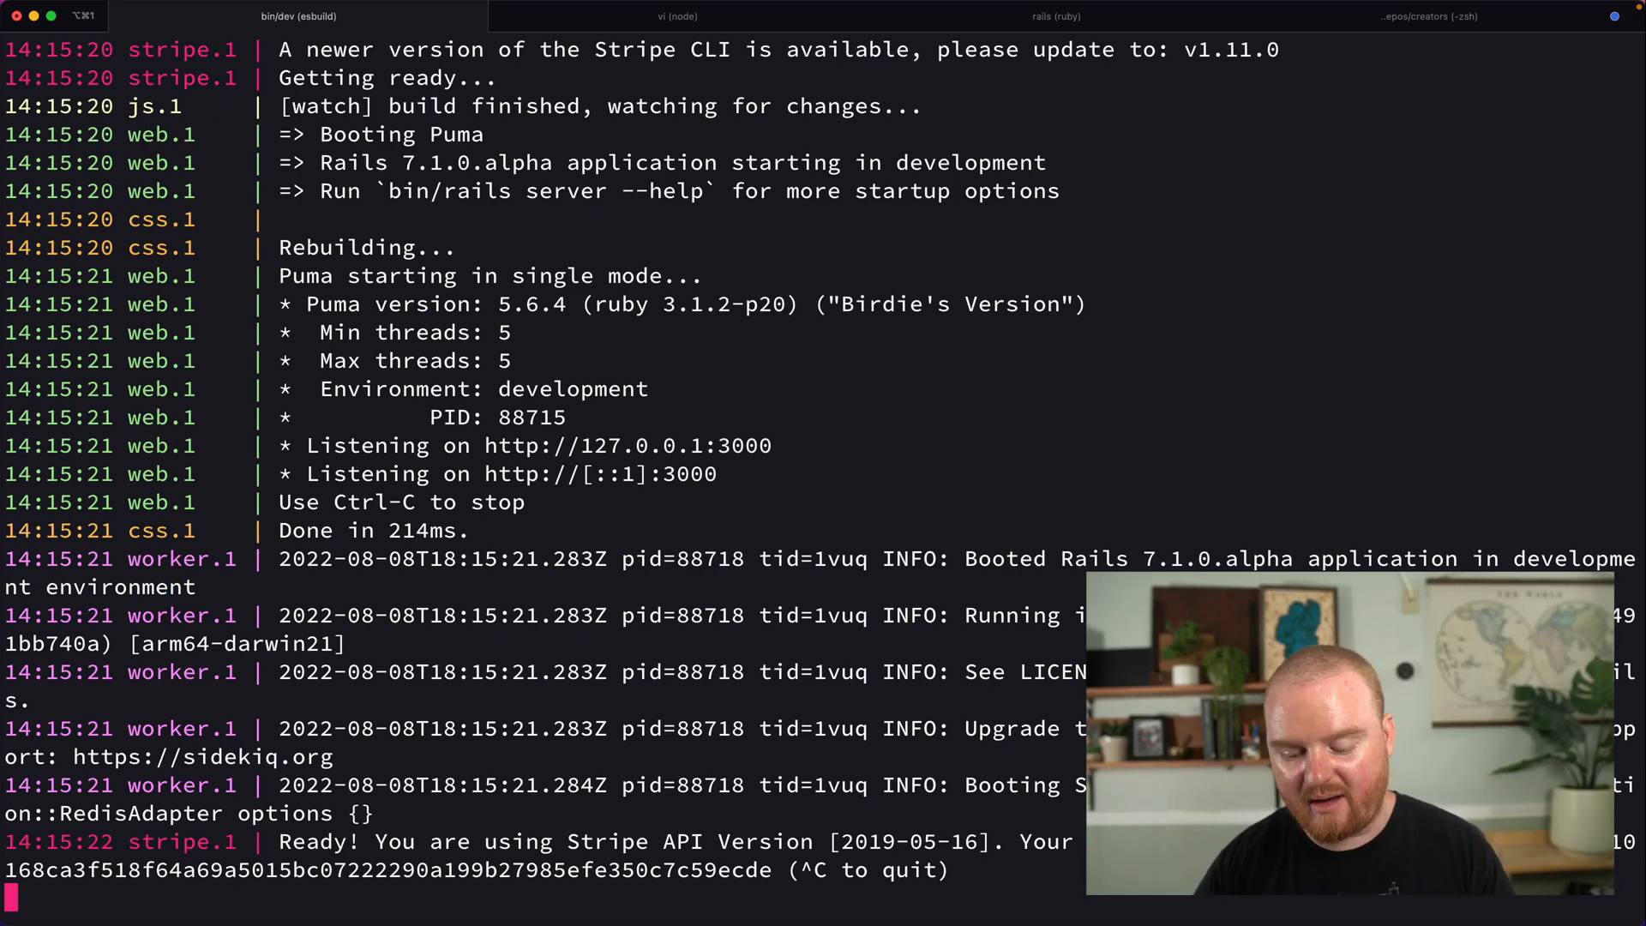
left_click(674, 15)
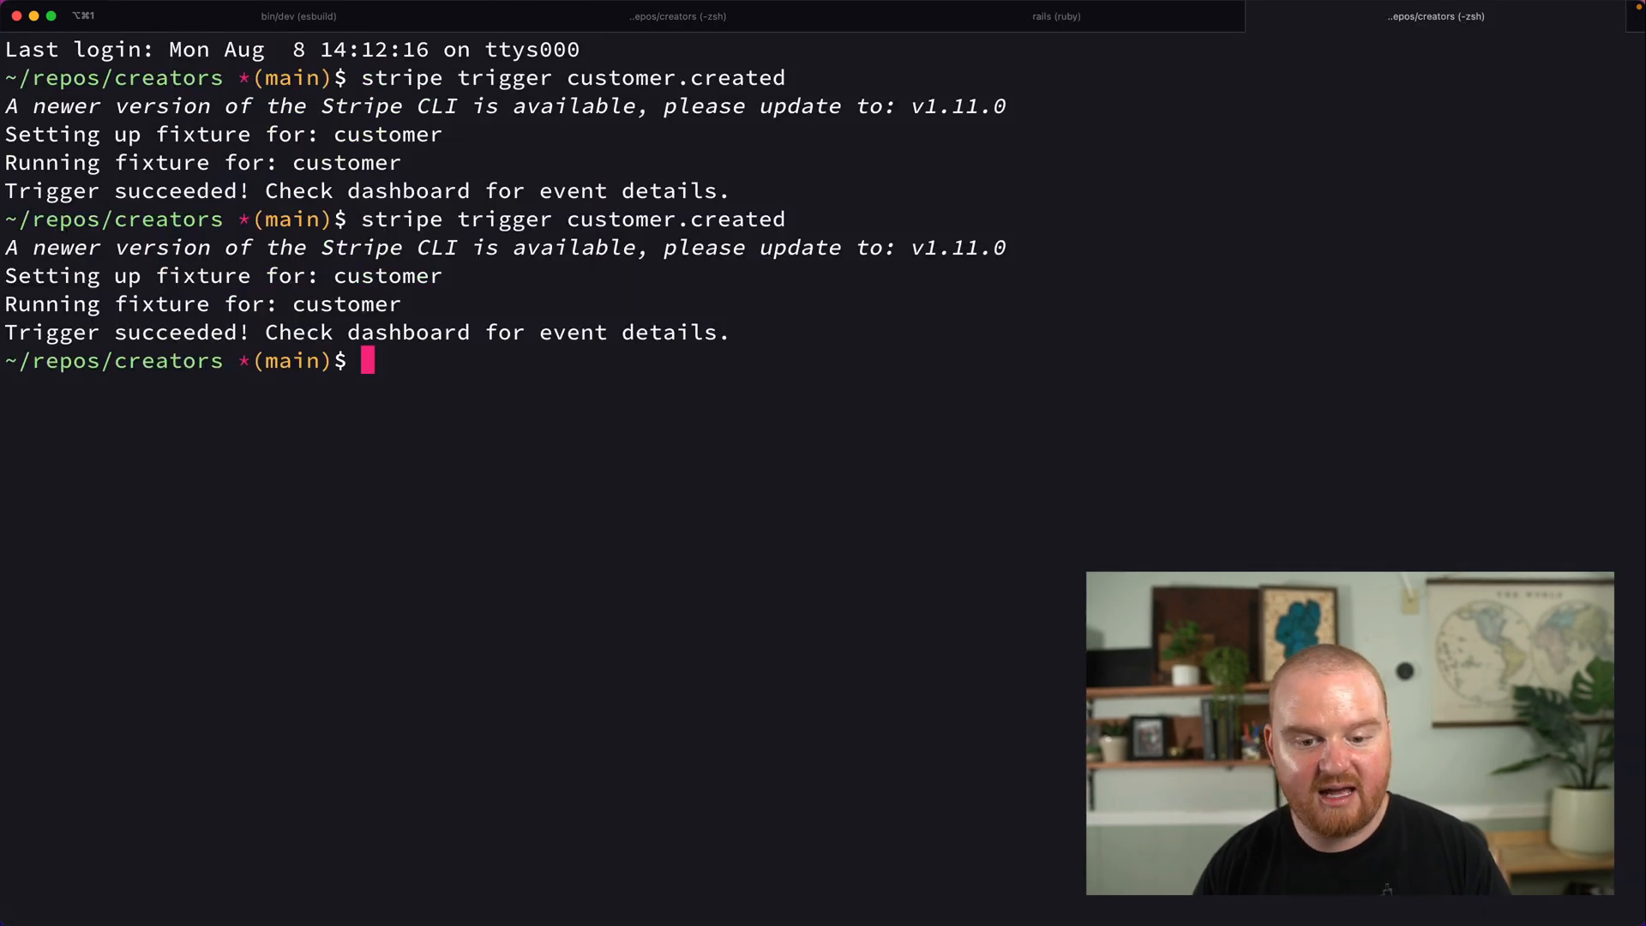
left_click(1056, 16)
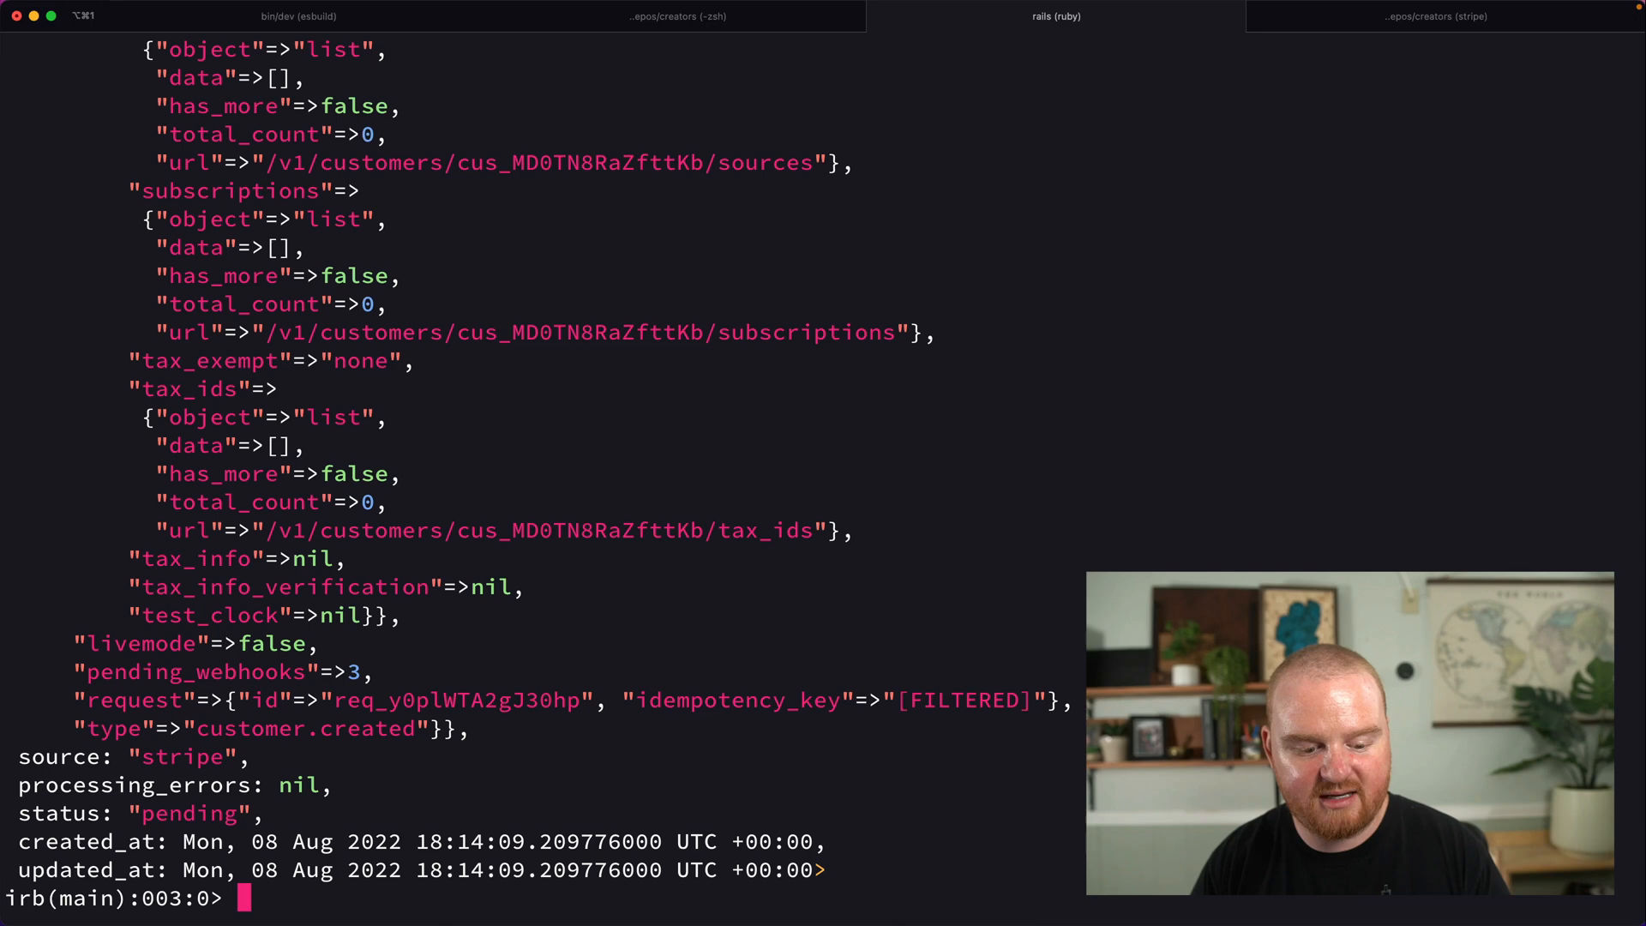
type("Event.l")
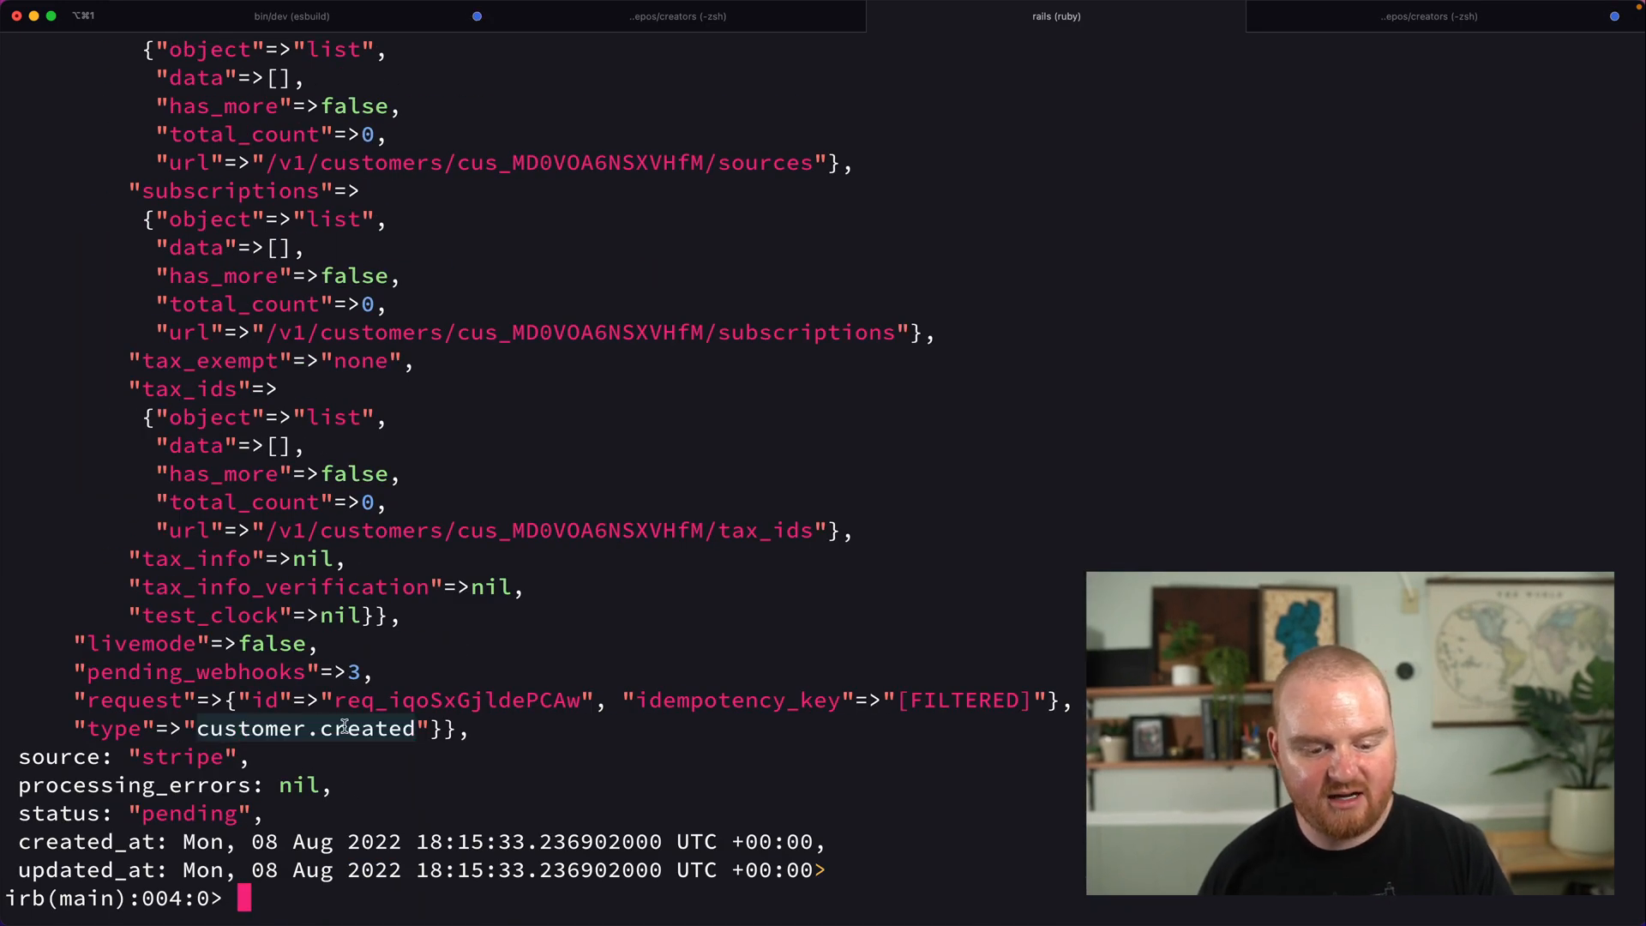
Trigger another customer.created event and confirm it appears in the Rails console.
left_click(1434, 17)
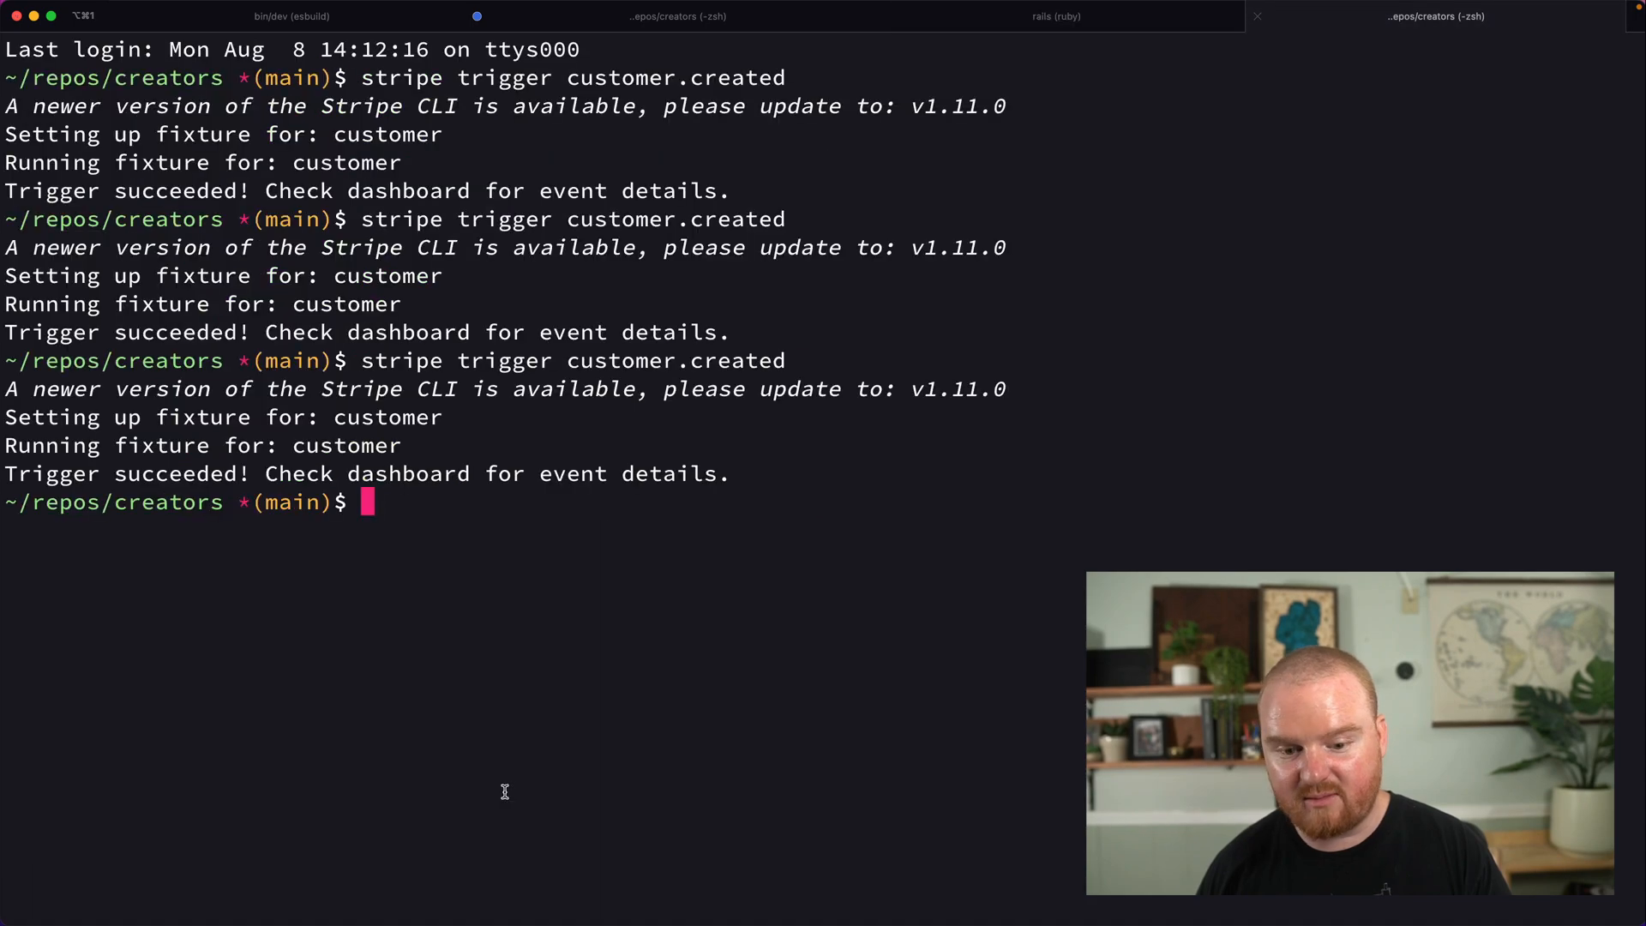
left_click(1056, 16)
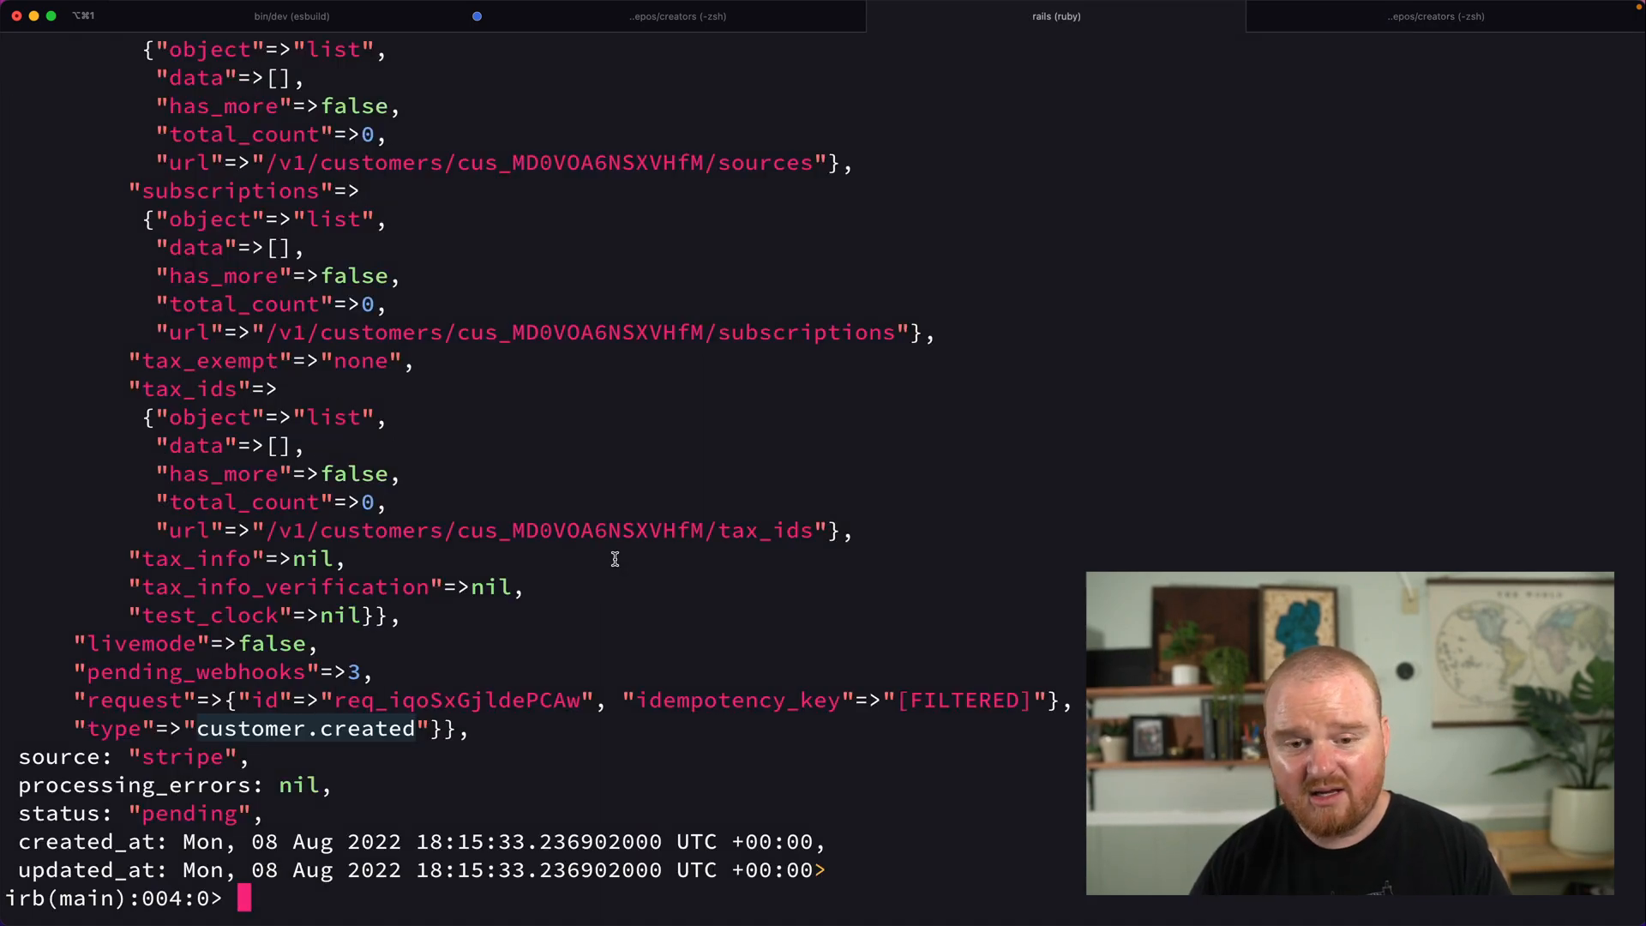
left_click(664, 15)
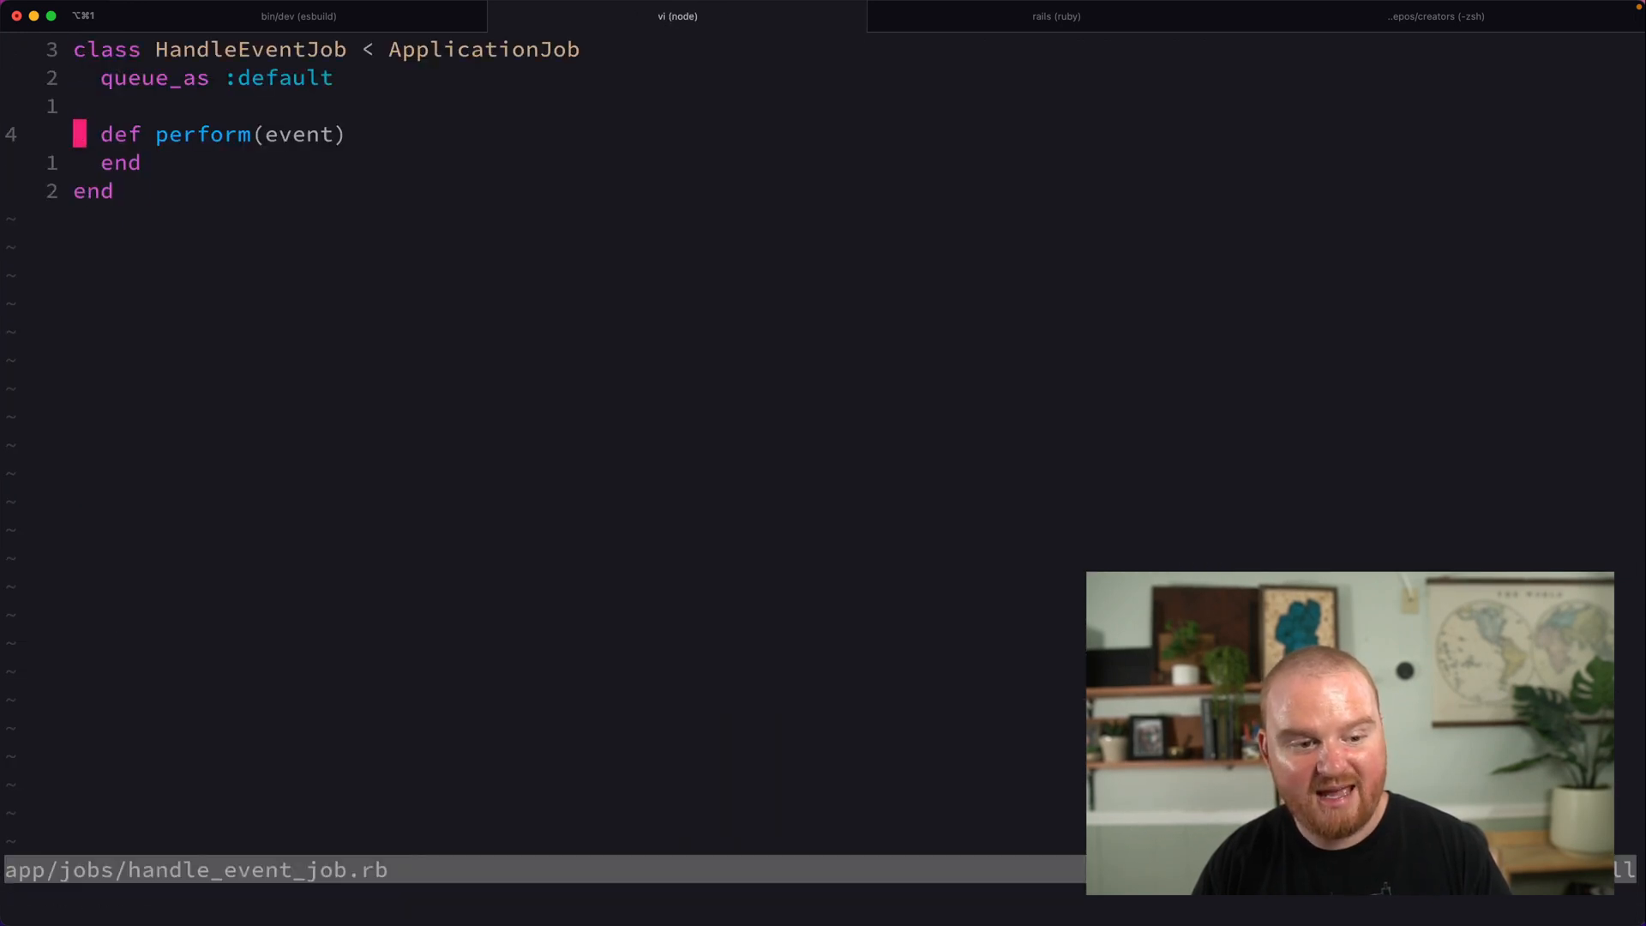
Define handle_stripe_event building stripe_event with Stripe::Event.construct_from(event.data).
type("# Do something later")
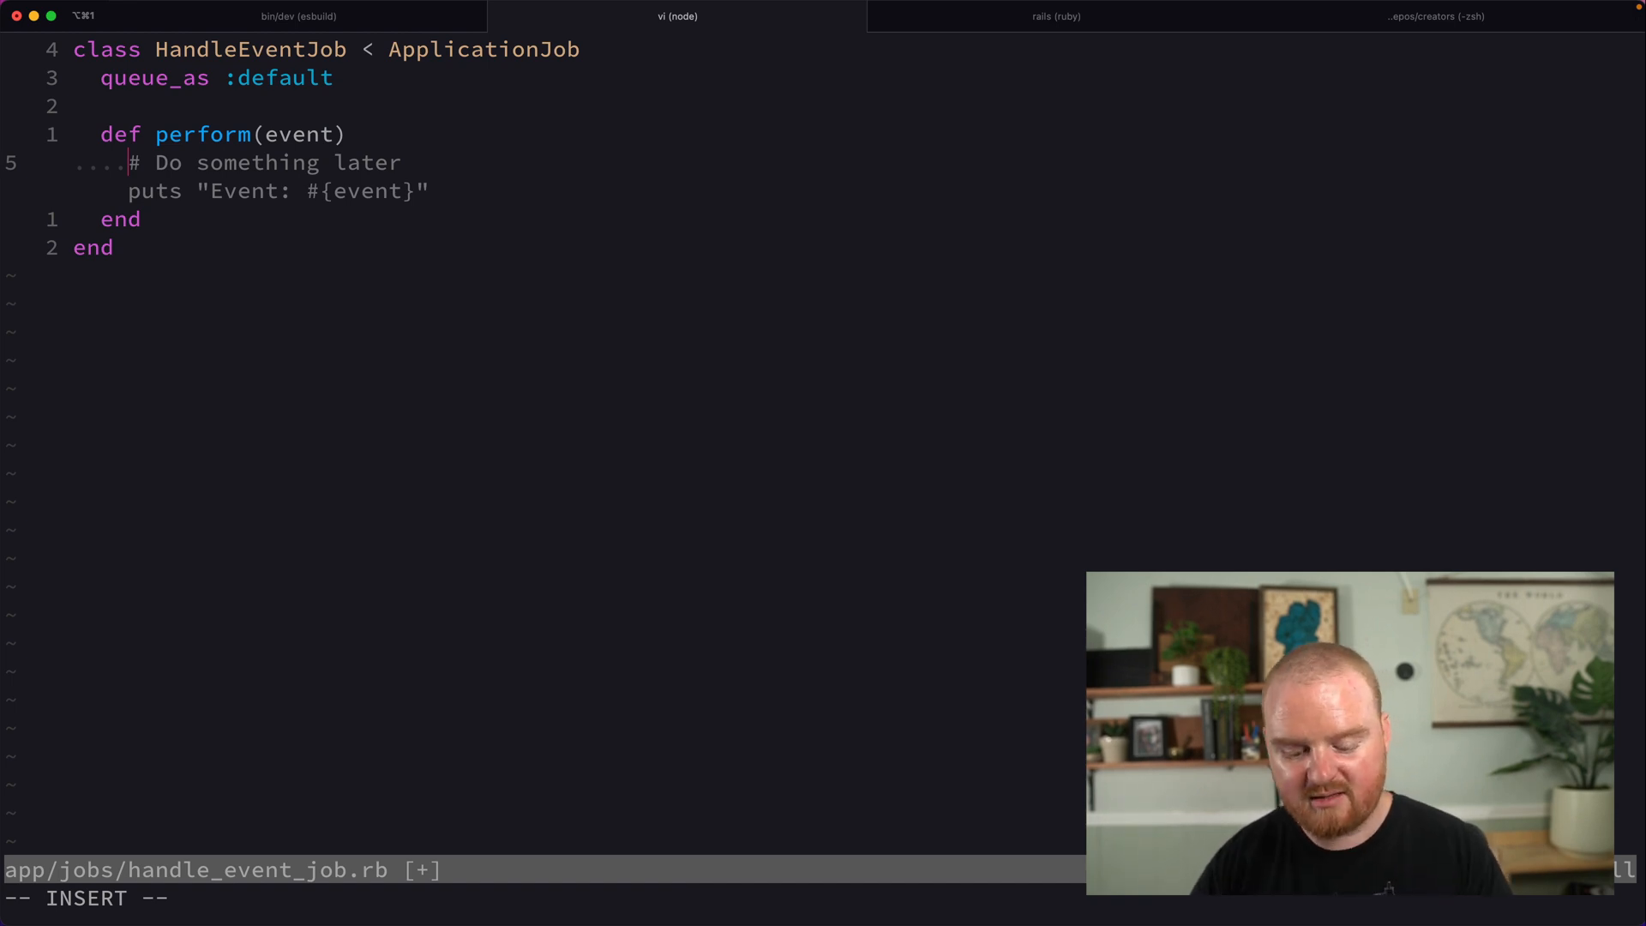
type("case event.source")
type("handle_stripe_event(event")
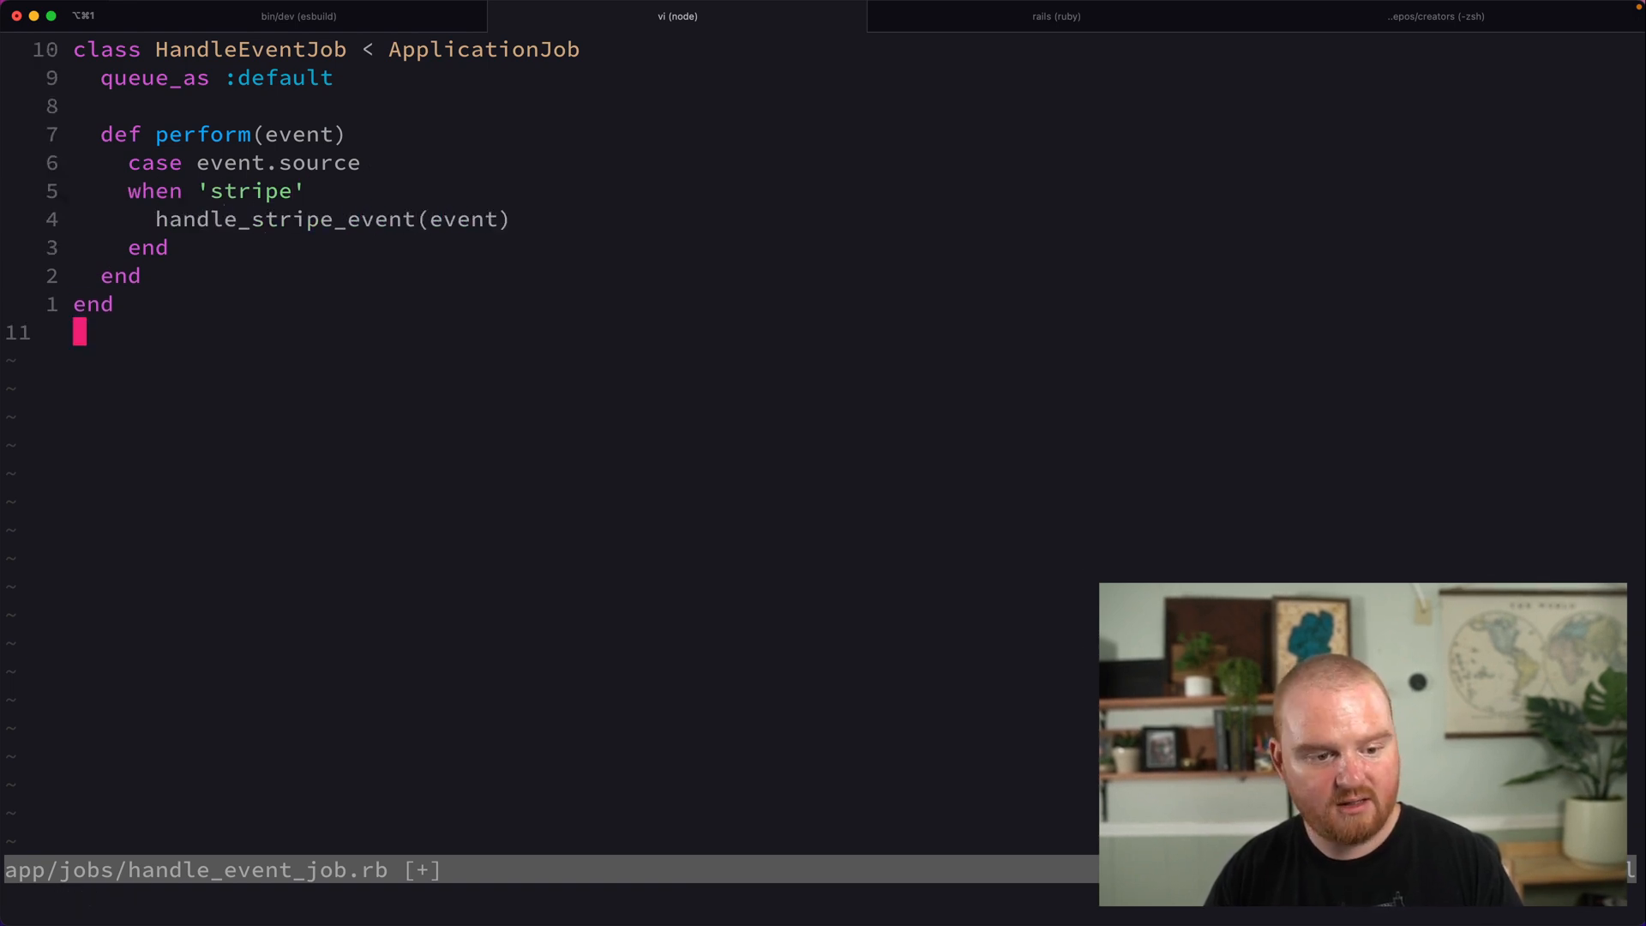
type("def handle_st")
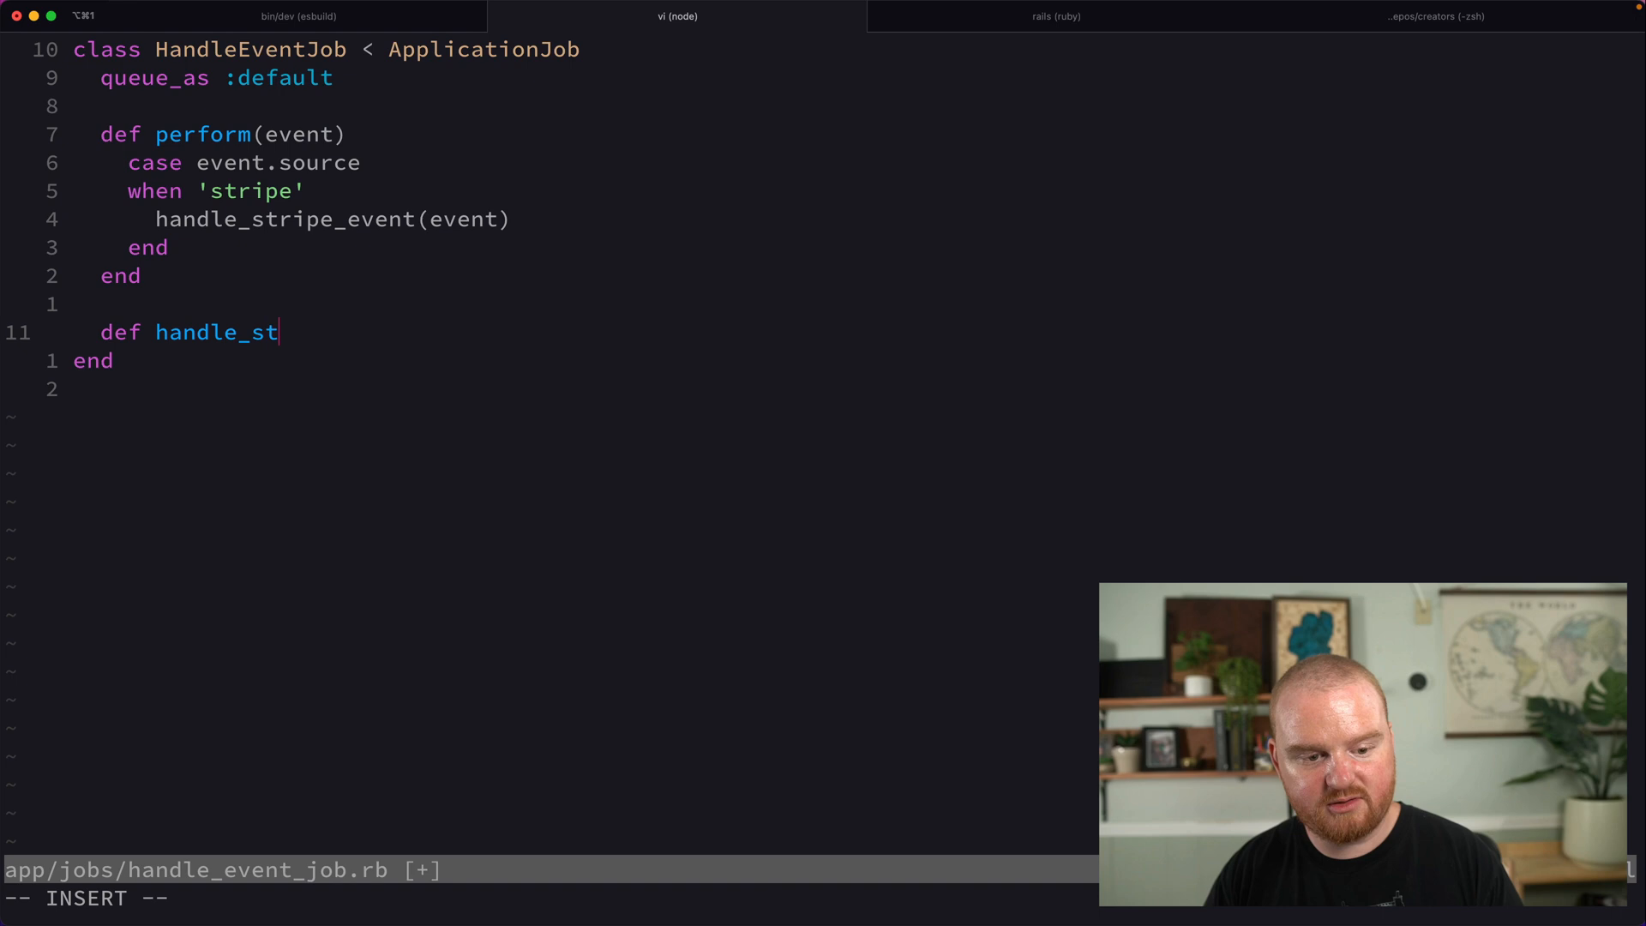
type("ripe_event(event")
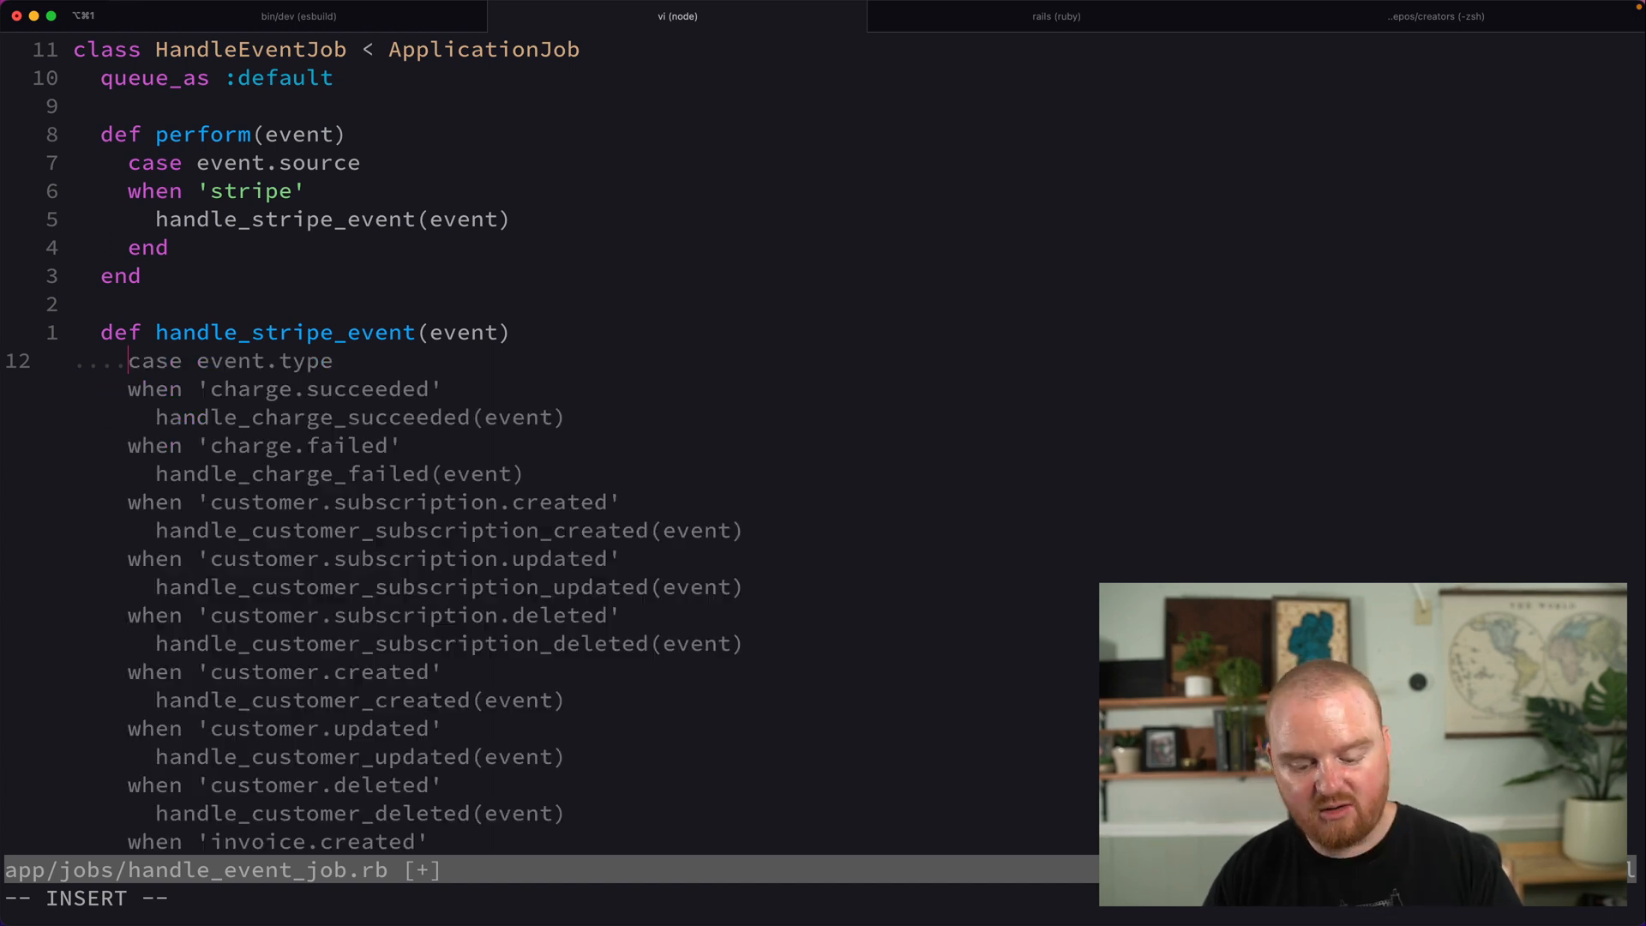
type("stripe_event = Stripe::Event.retrieve(event.stripe_id)")
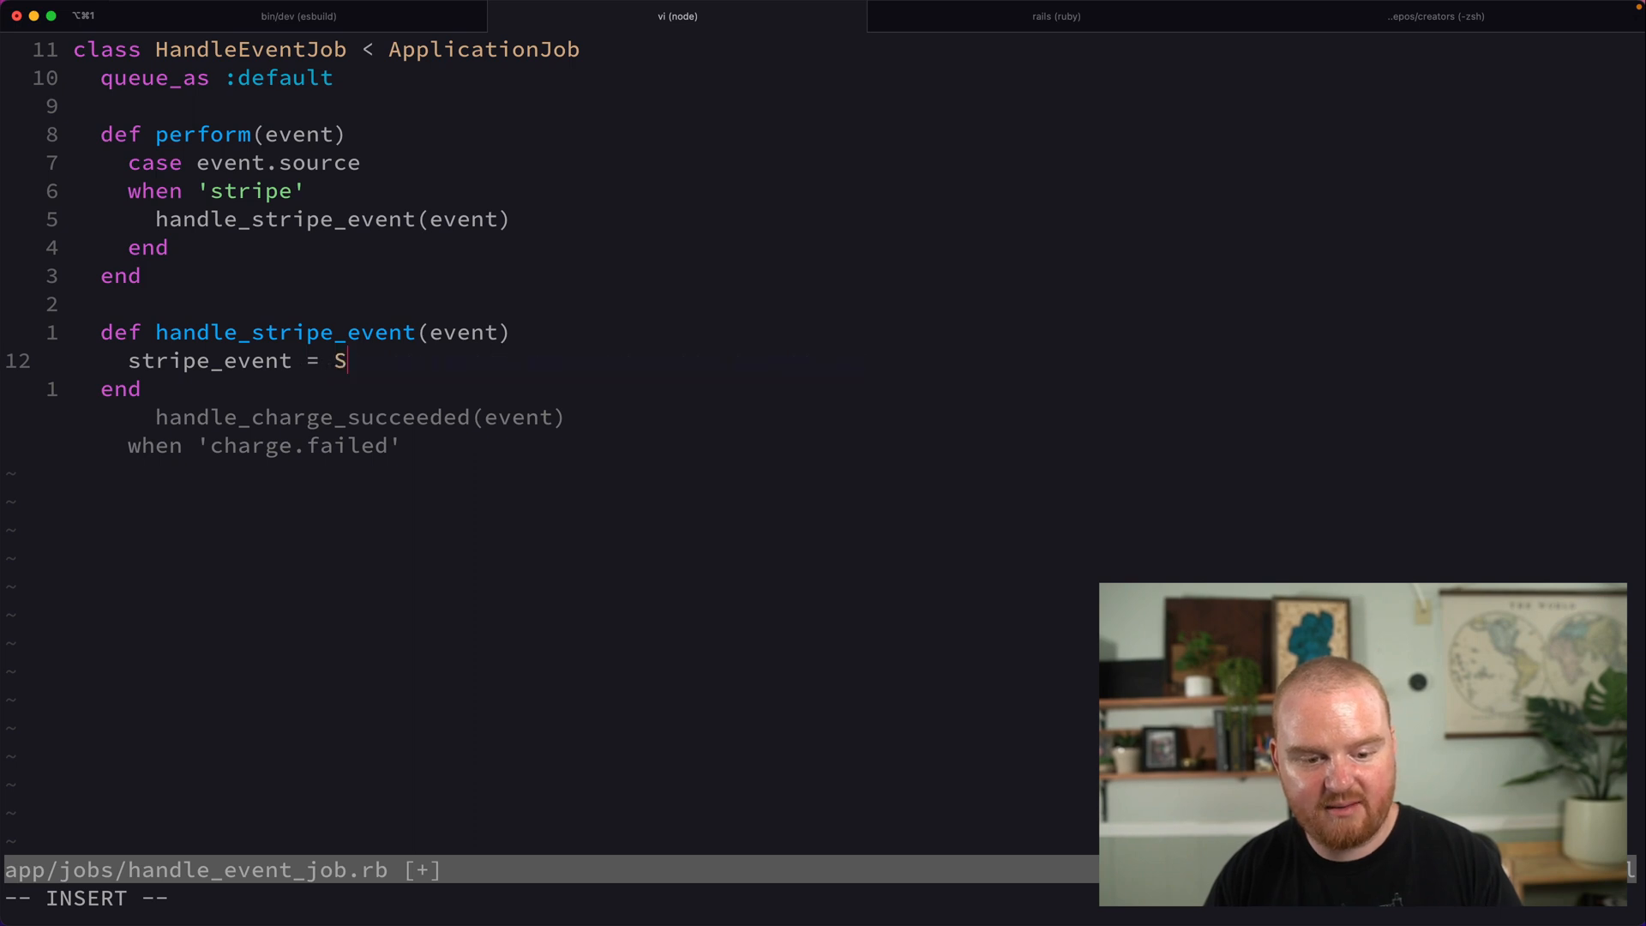
type("tripe::Event.c")
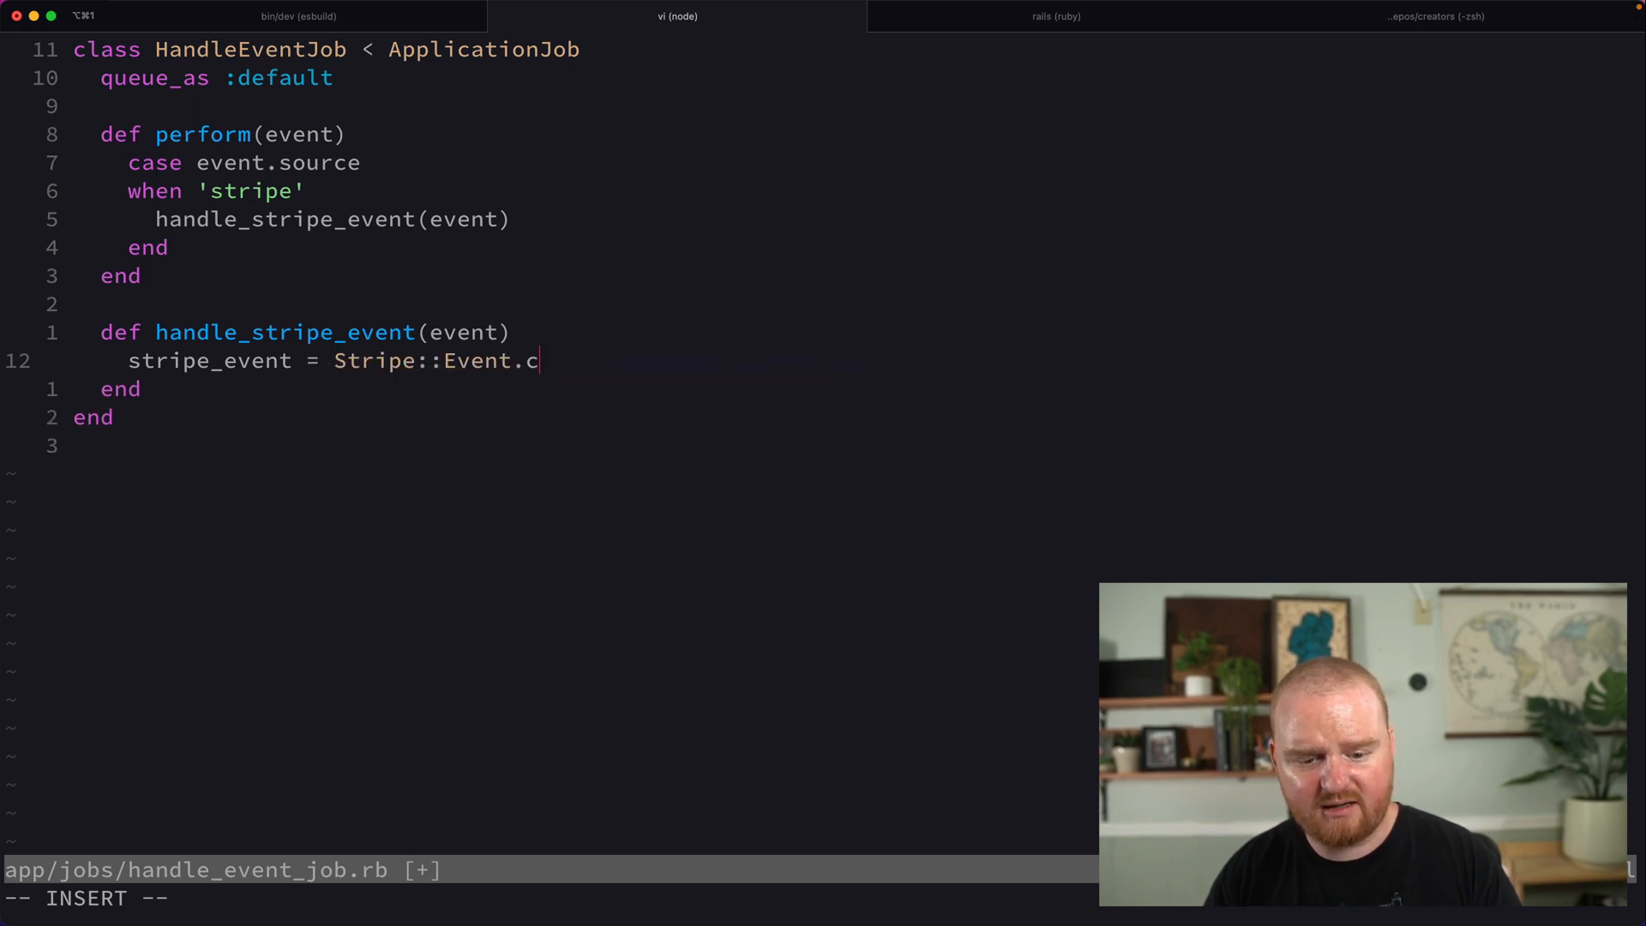
type("onstruct_from(e")
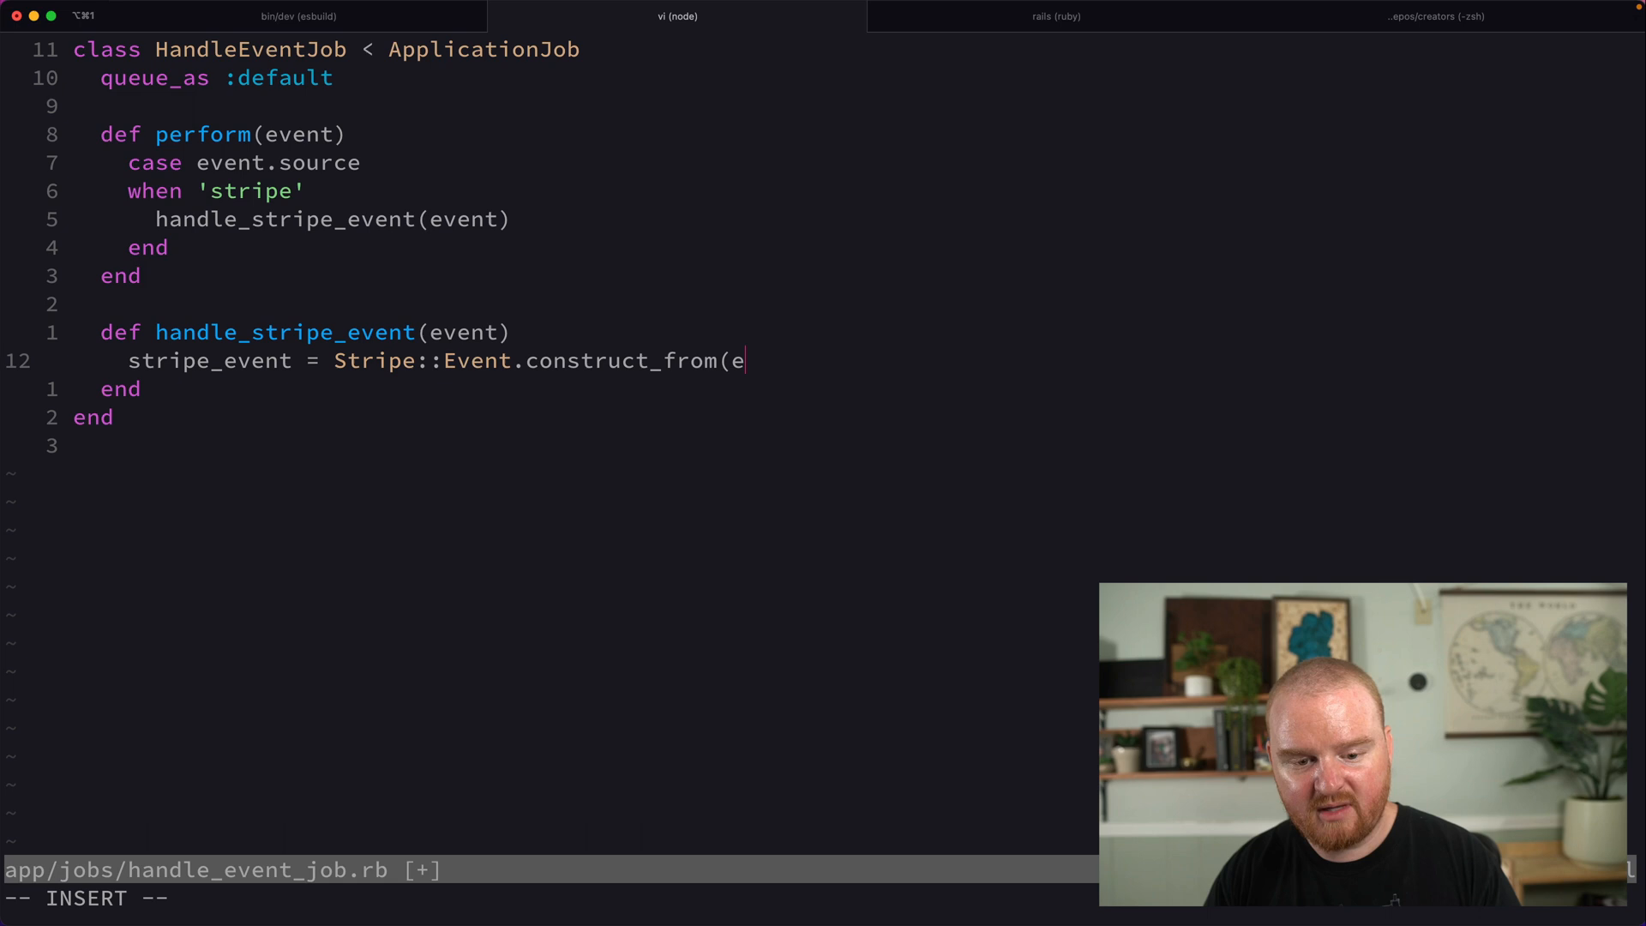
type("vent.data)")
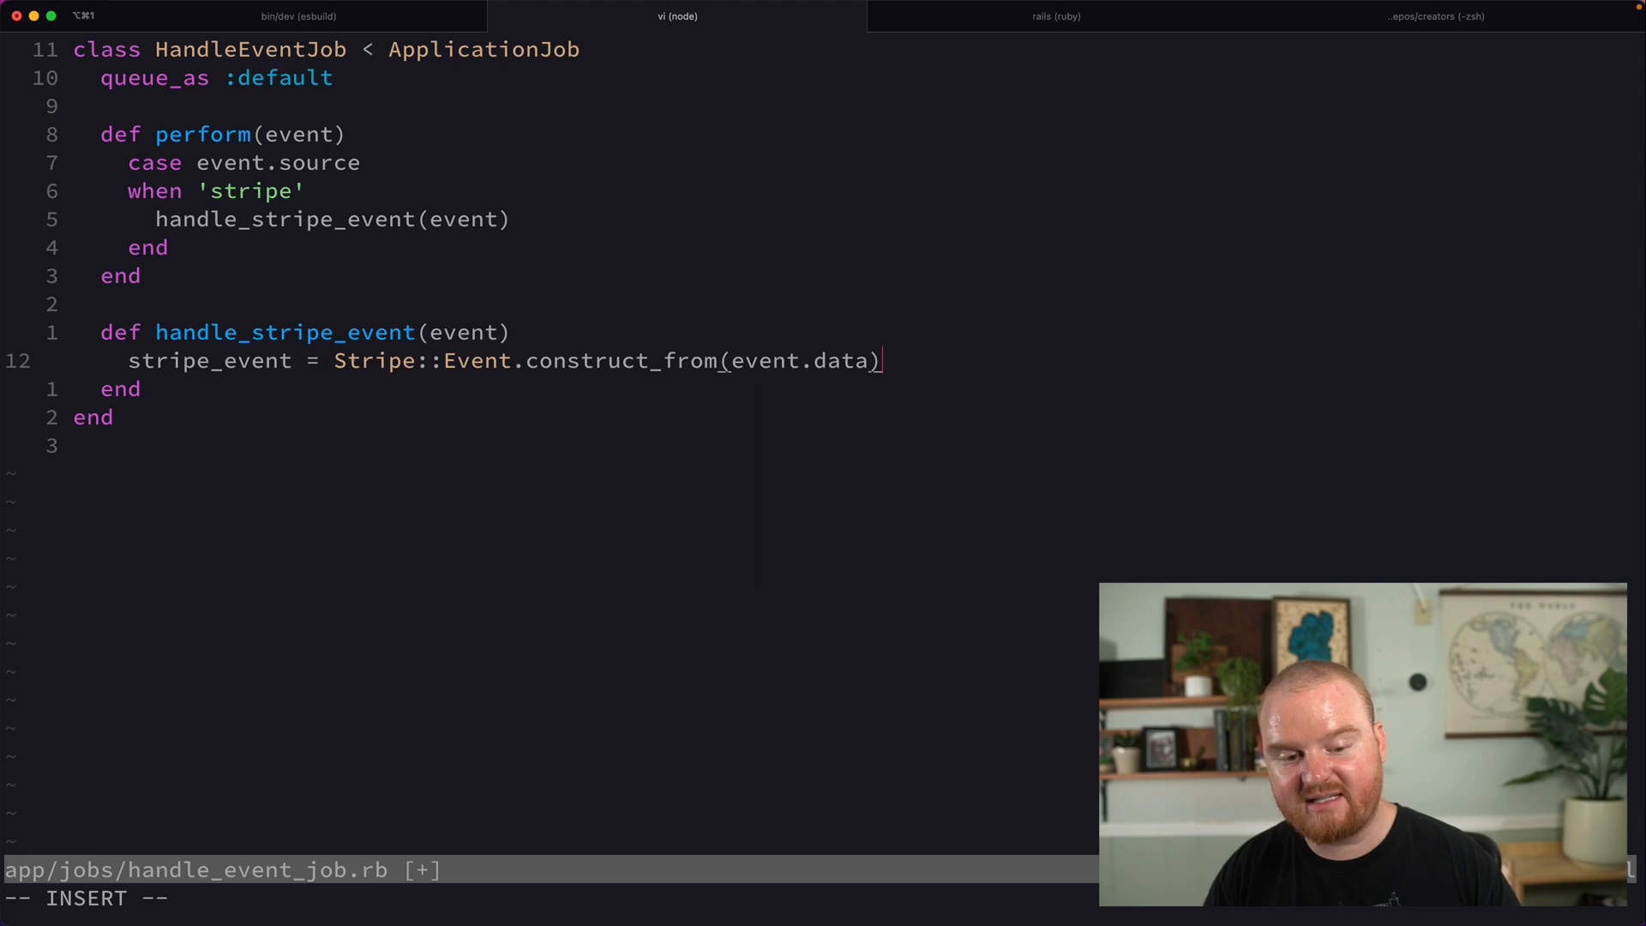
Add a case on stripe_event.type routing 'customer.created' to handle_customer_created.
type("case stripe_event.type")
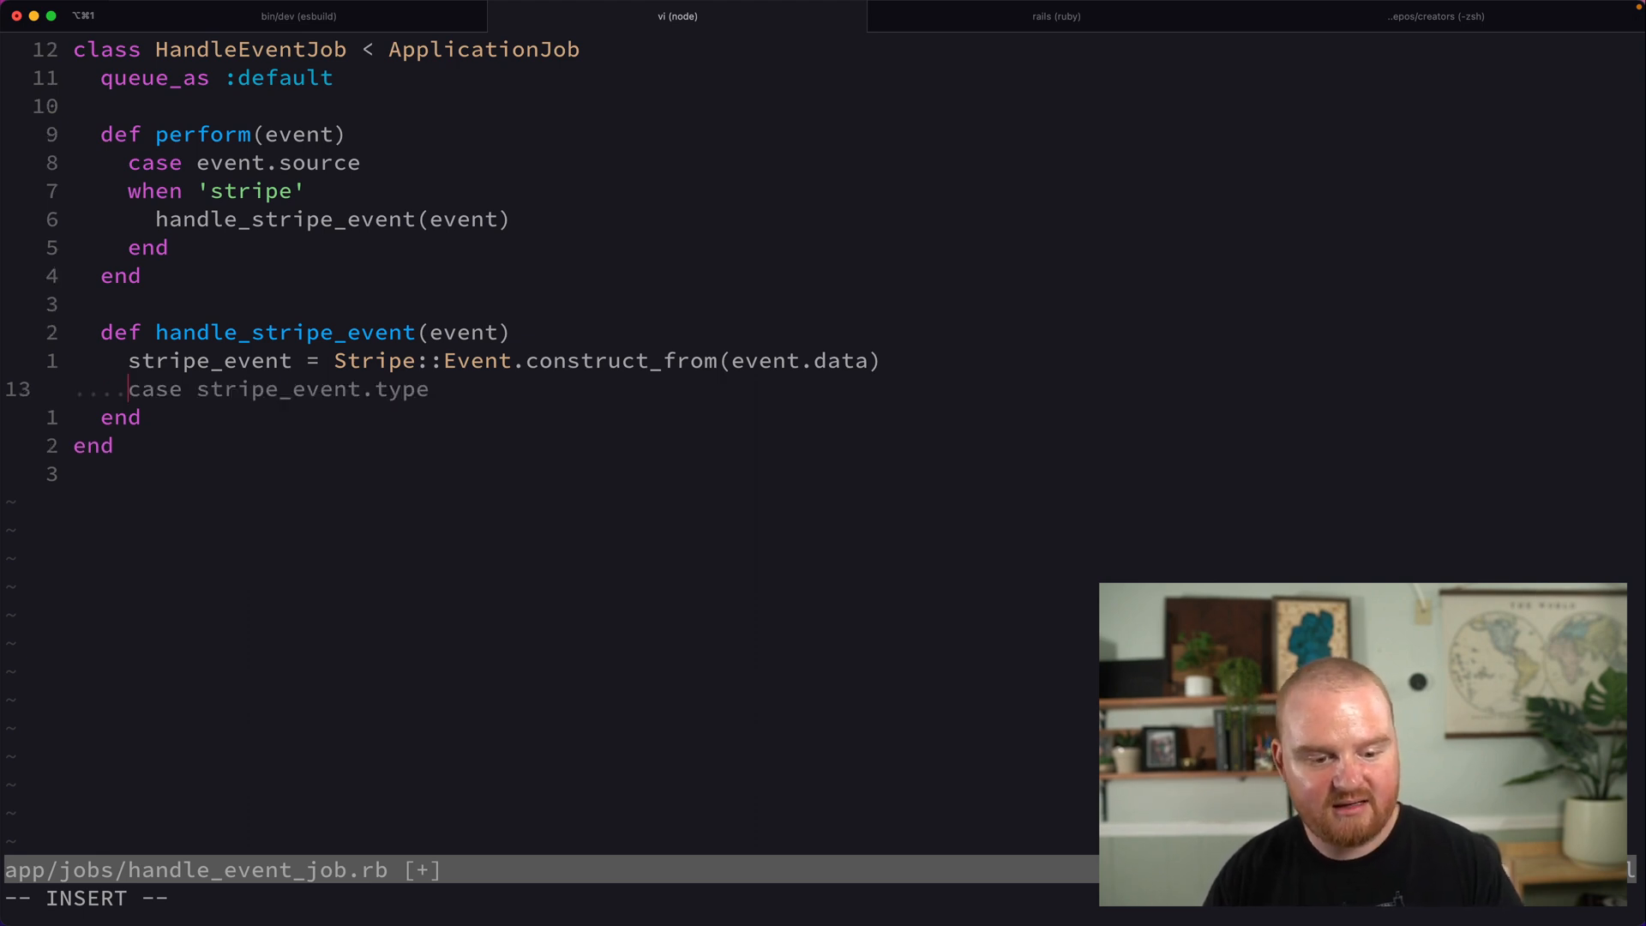
key("Enter")
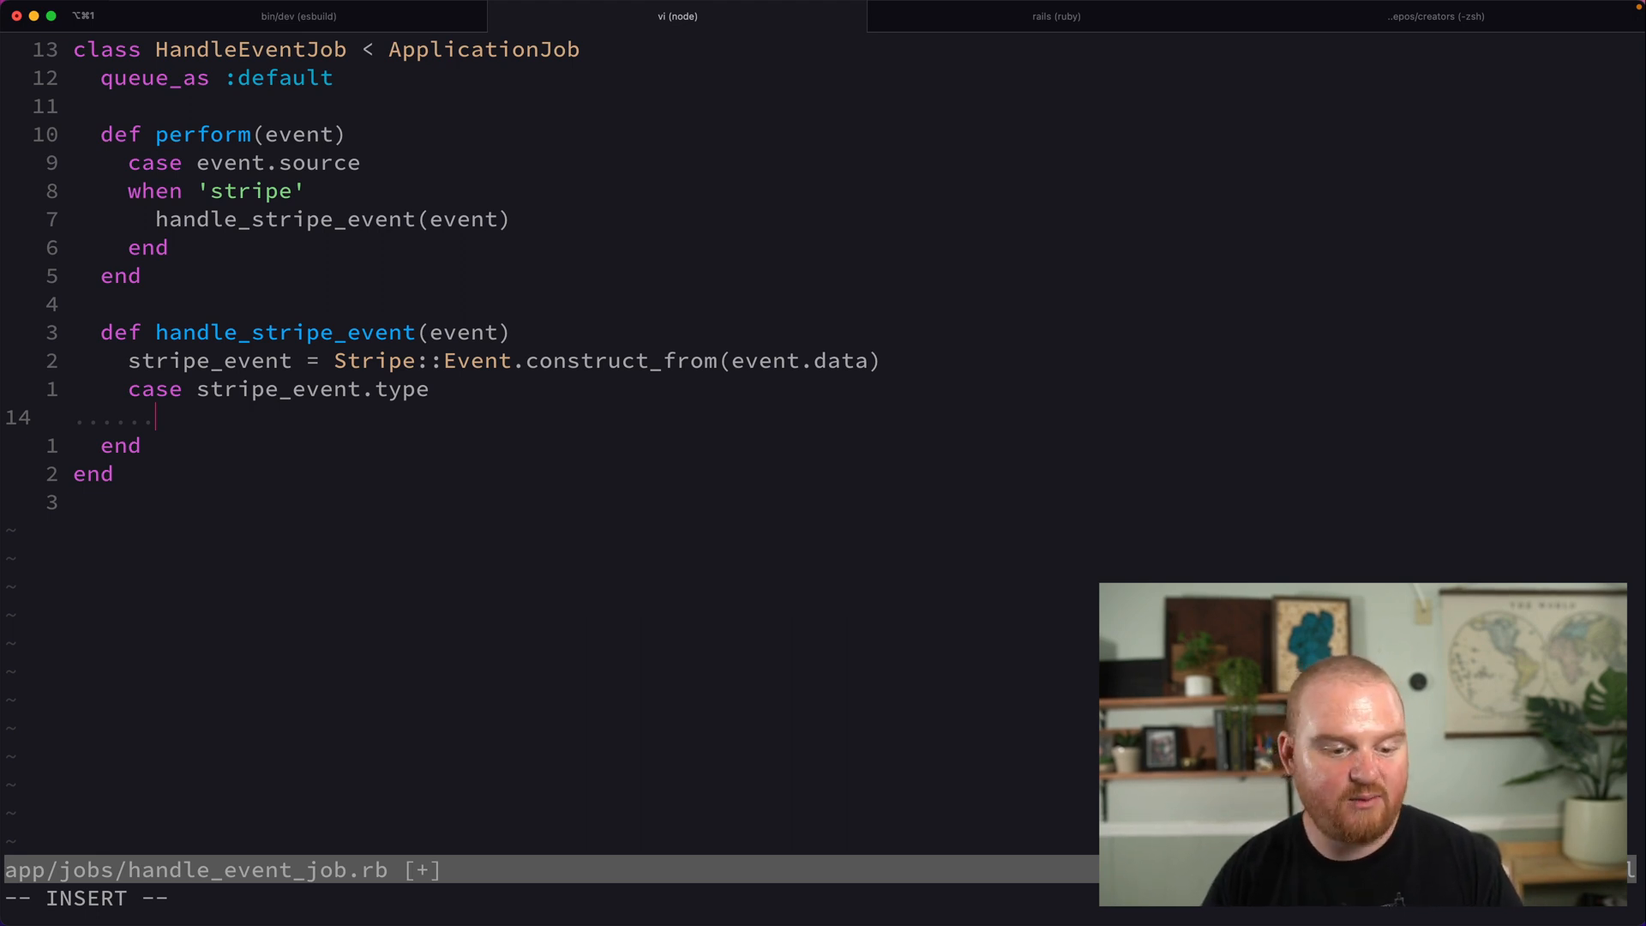
type("when 'cust")
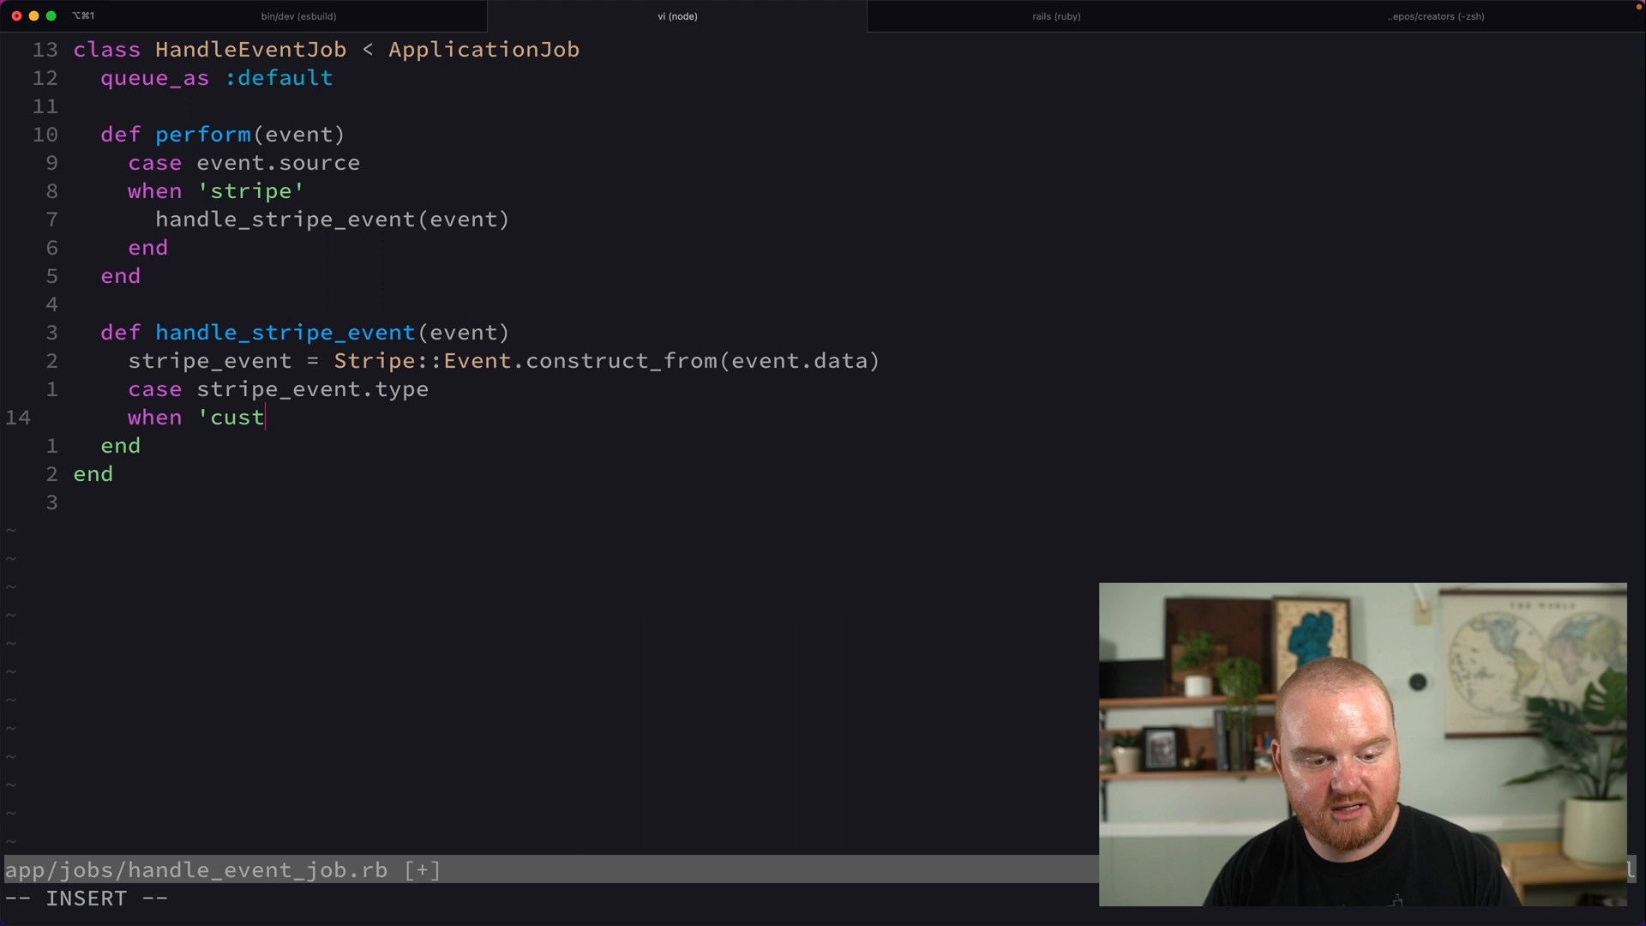
type("omer.created'")
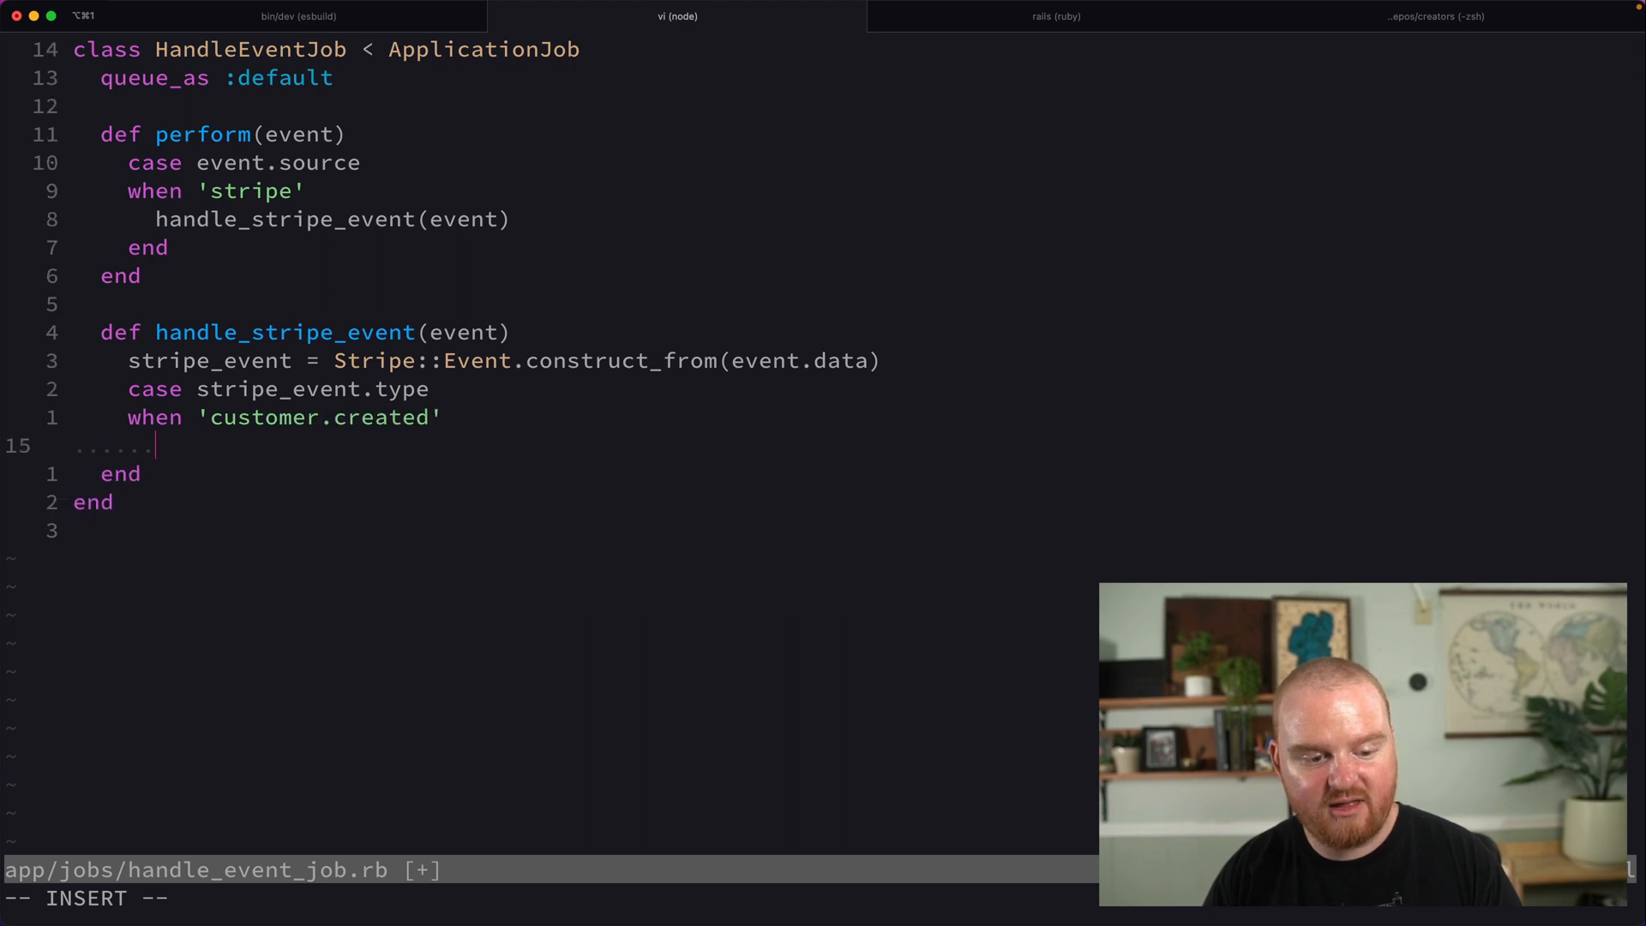
type("handle_customer_created(stripe_event)")
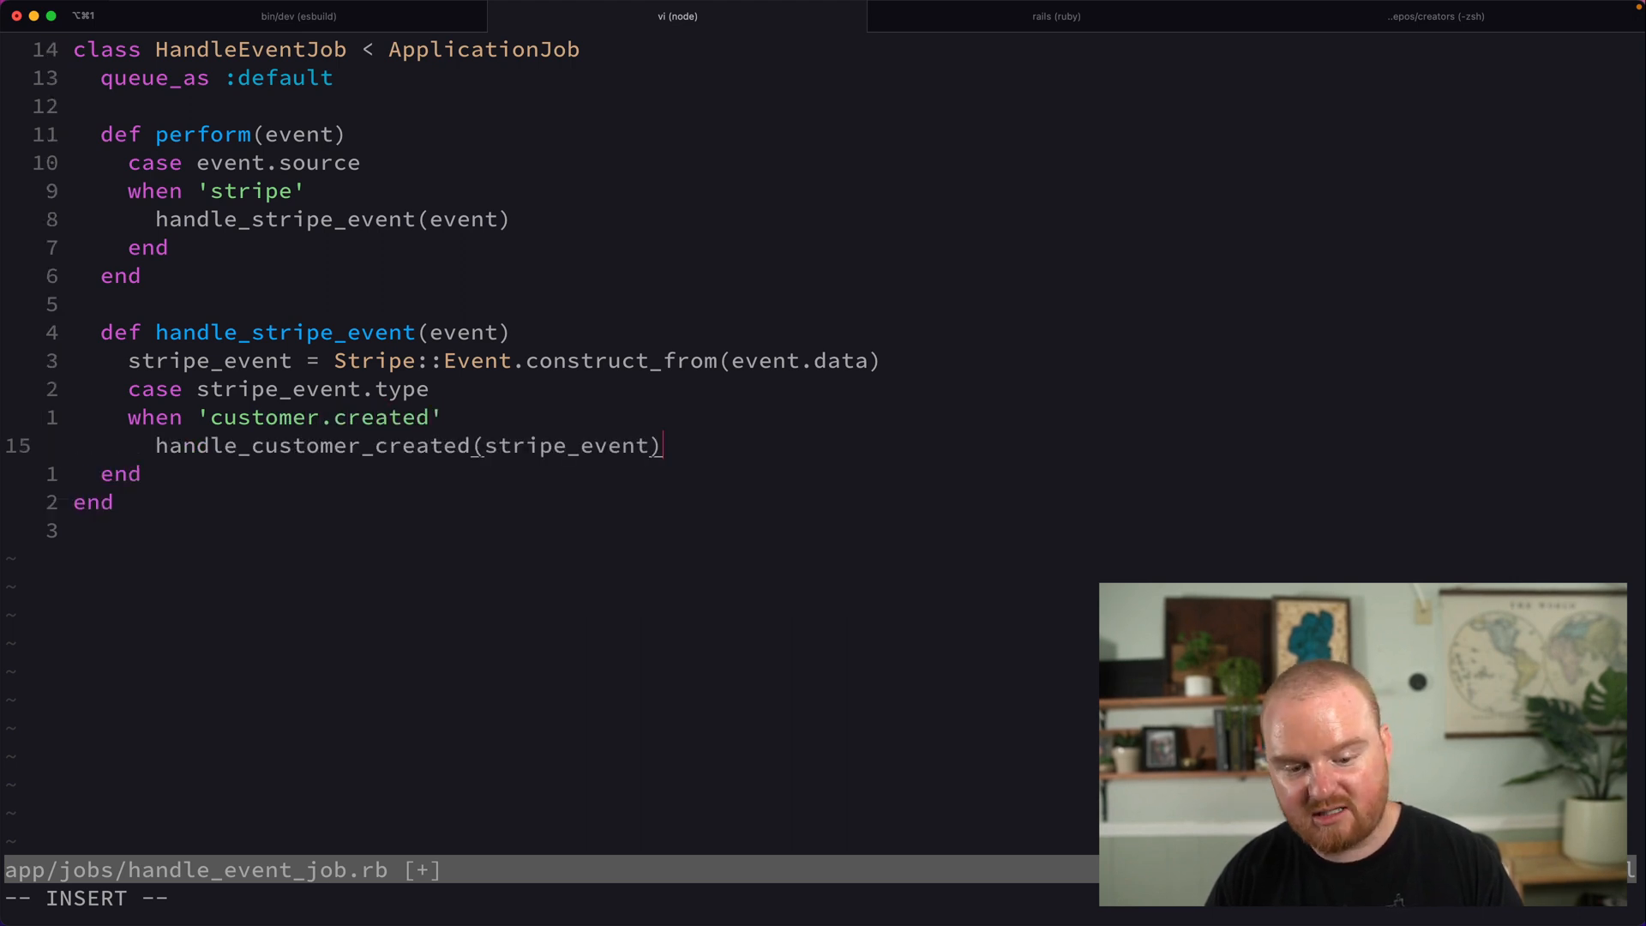
Define handle_customer_created printing "customer.created #{stripe_event.data.object.id}" and check the worker log.
type("def handle_customer_created(stripe_event")
type("user.update(stripe_id: customer.id")
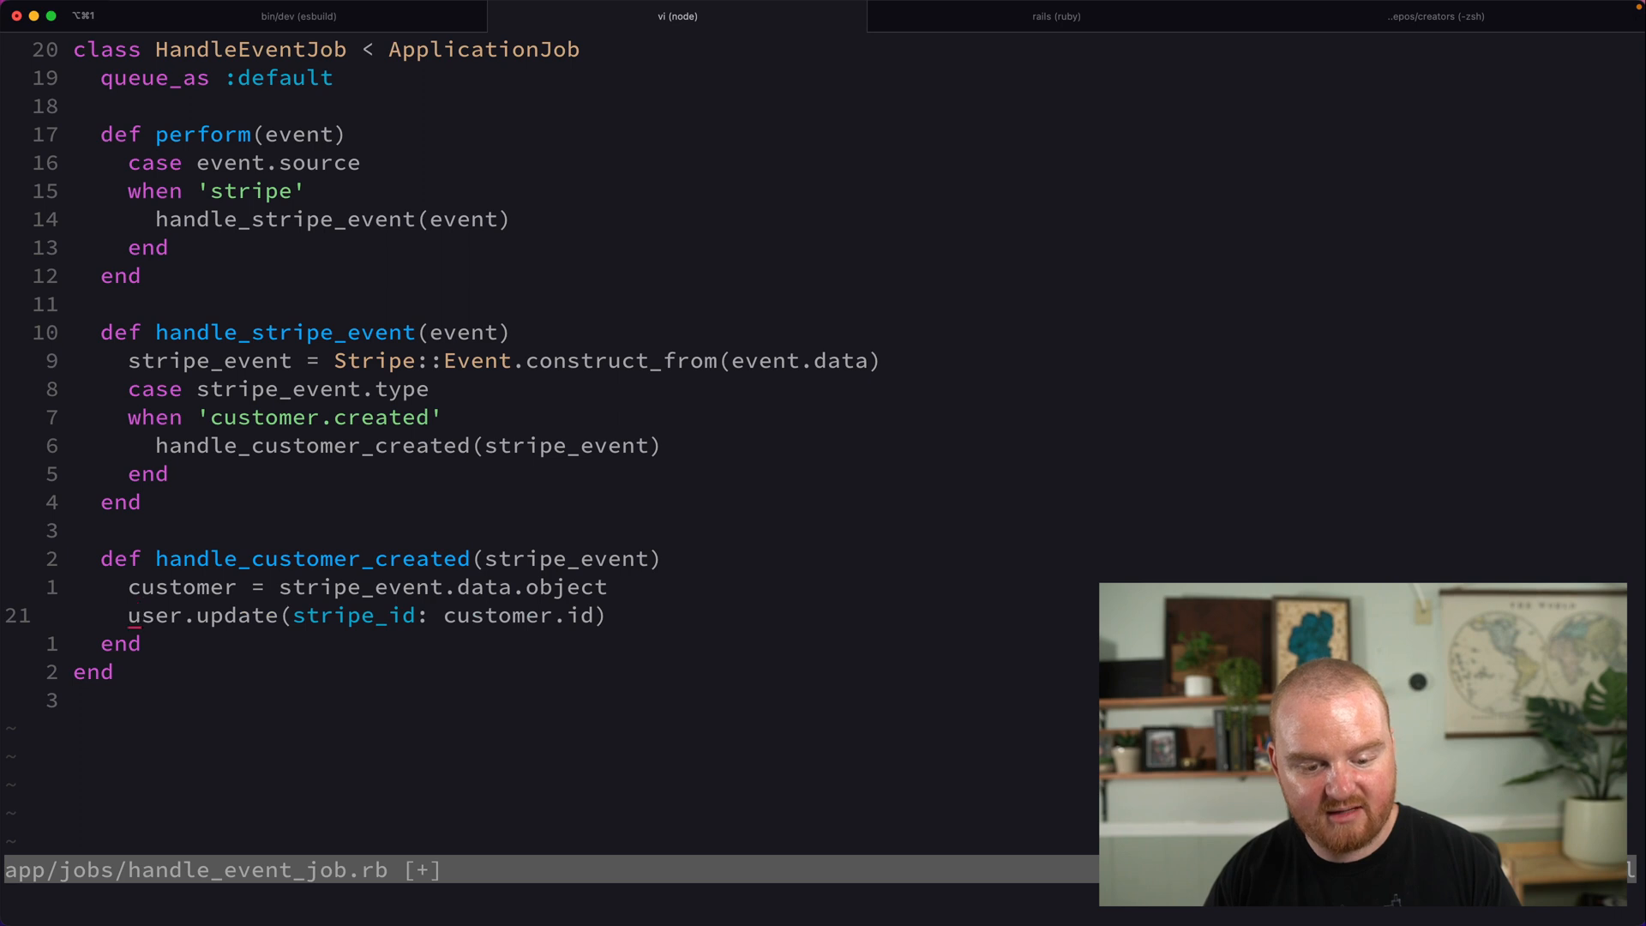
type("puts.")
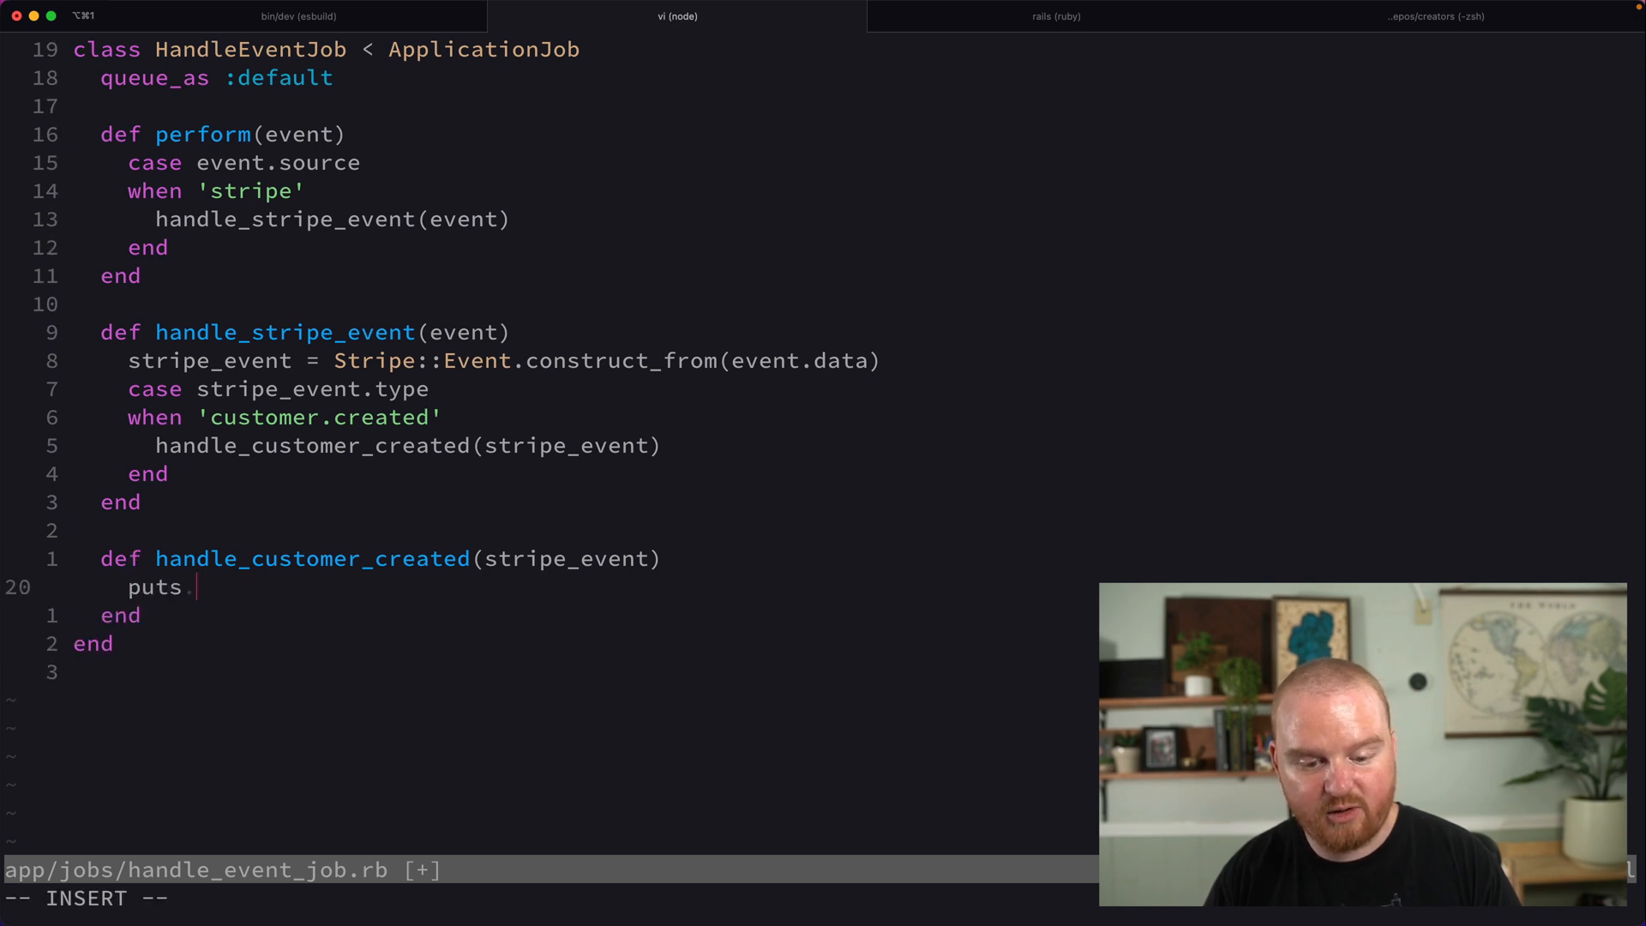
type("\"customer.created\"")
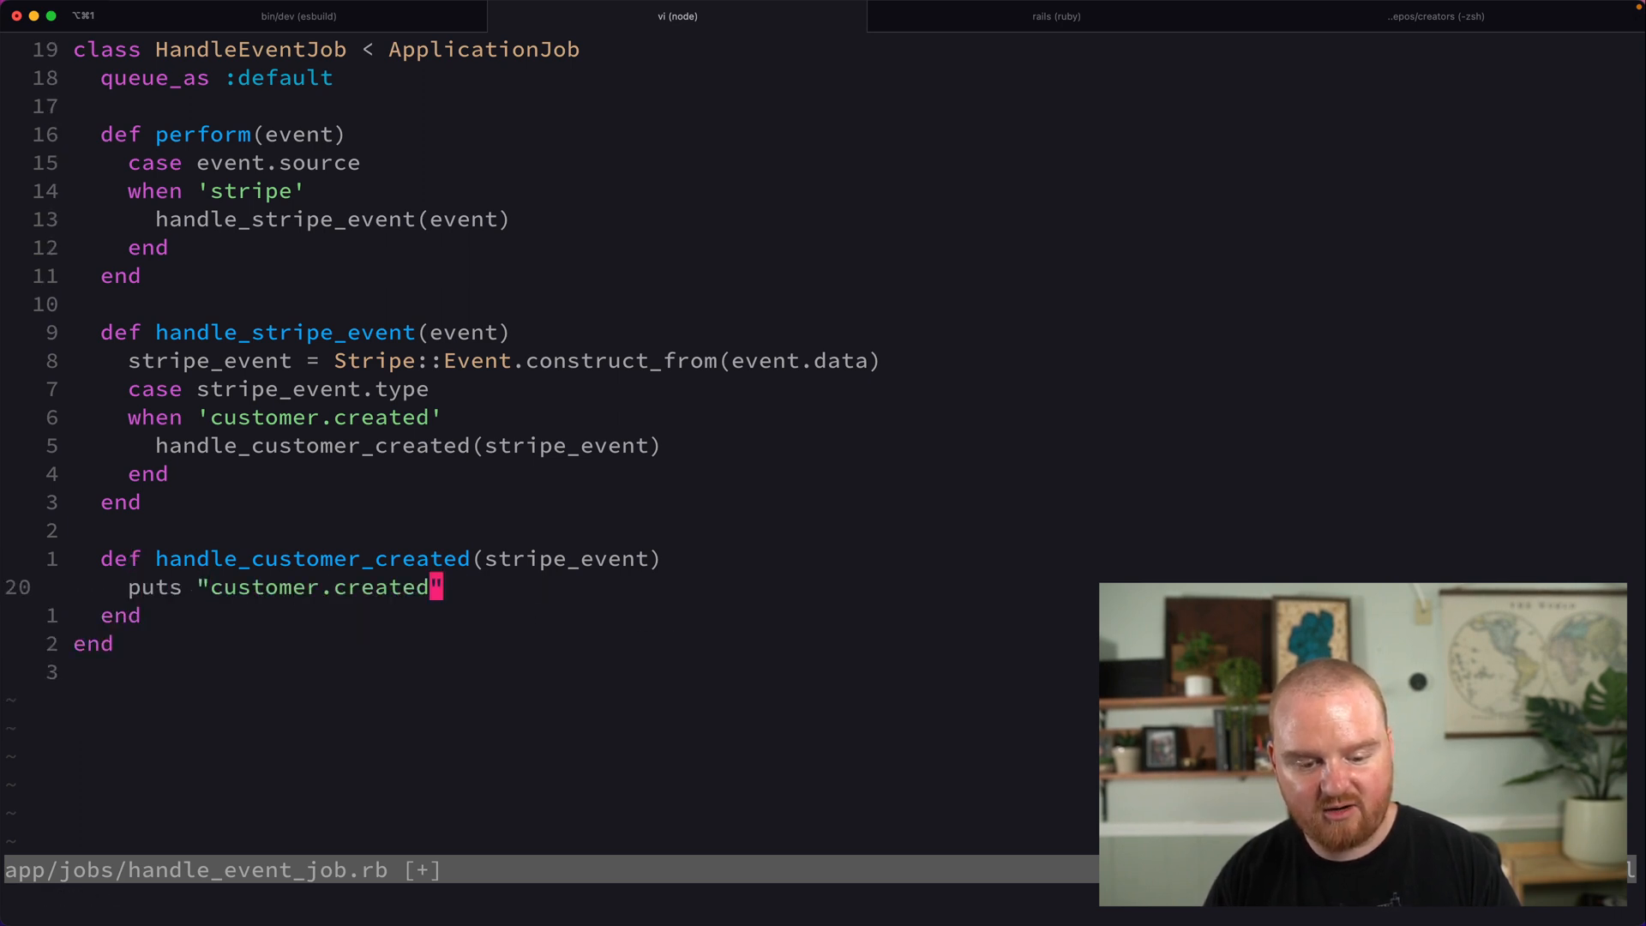
type("#{stripe_event.data.object.id}")
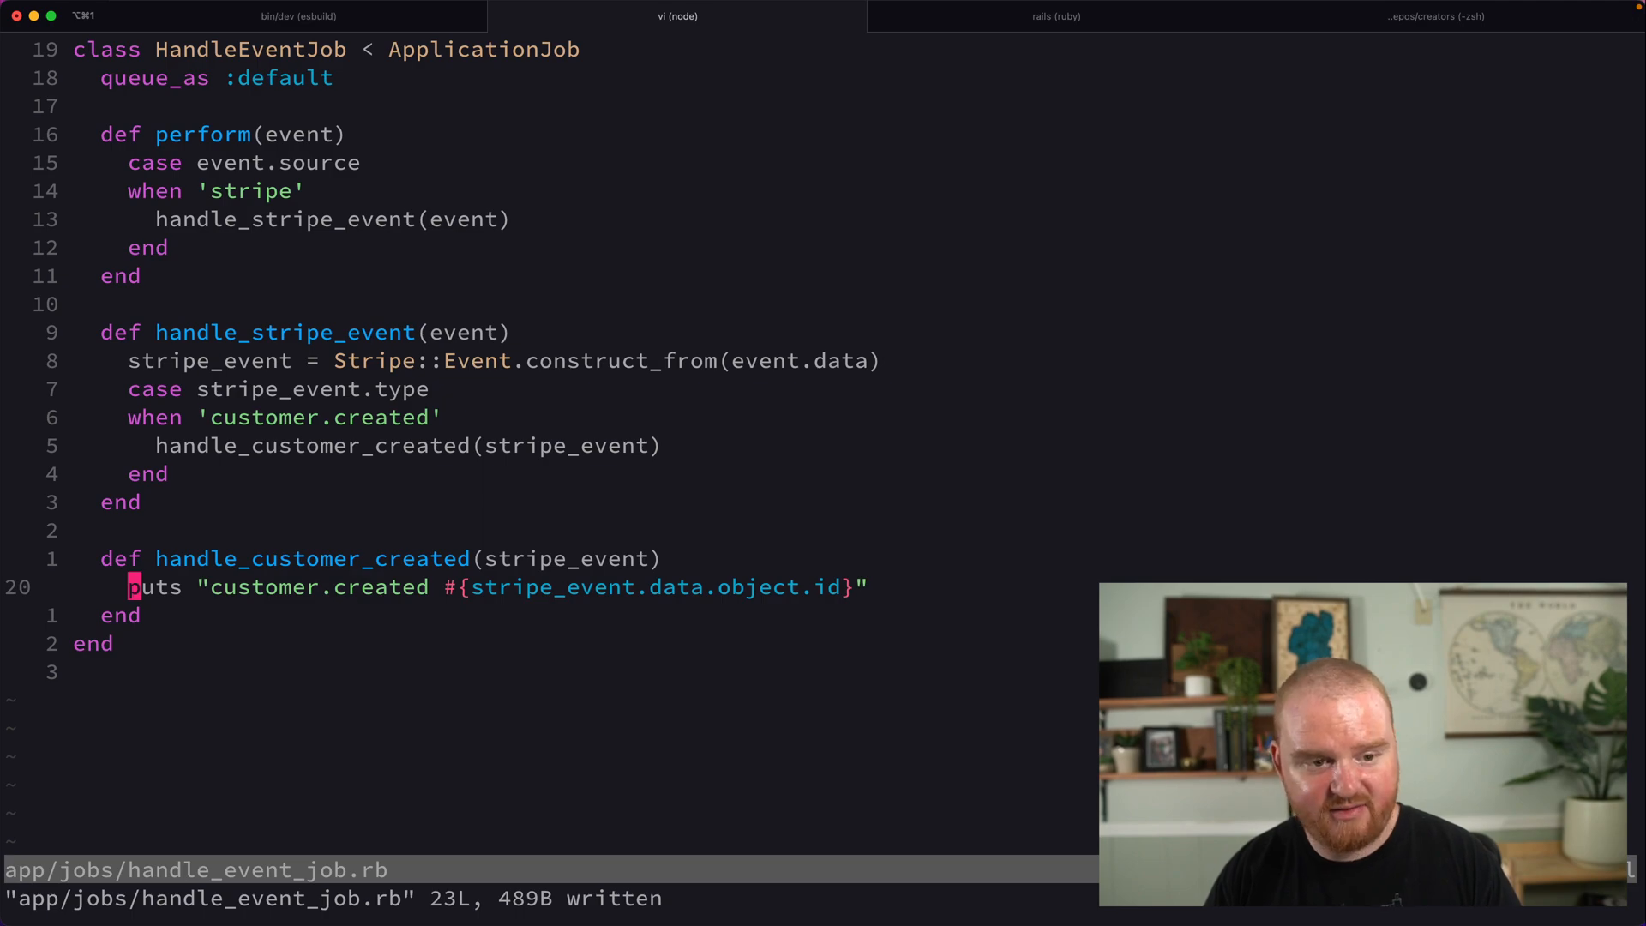
left_click(1056, 15)
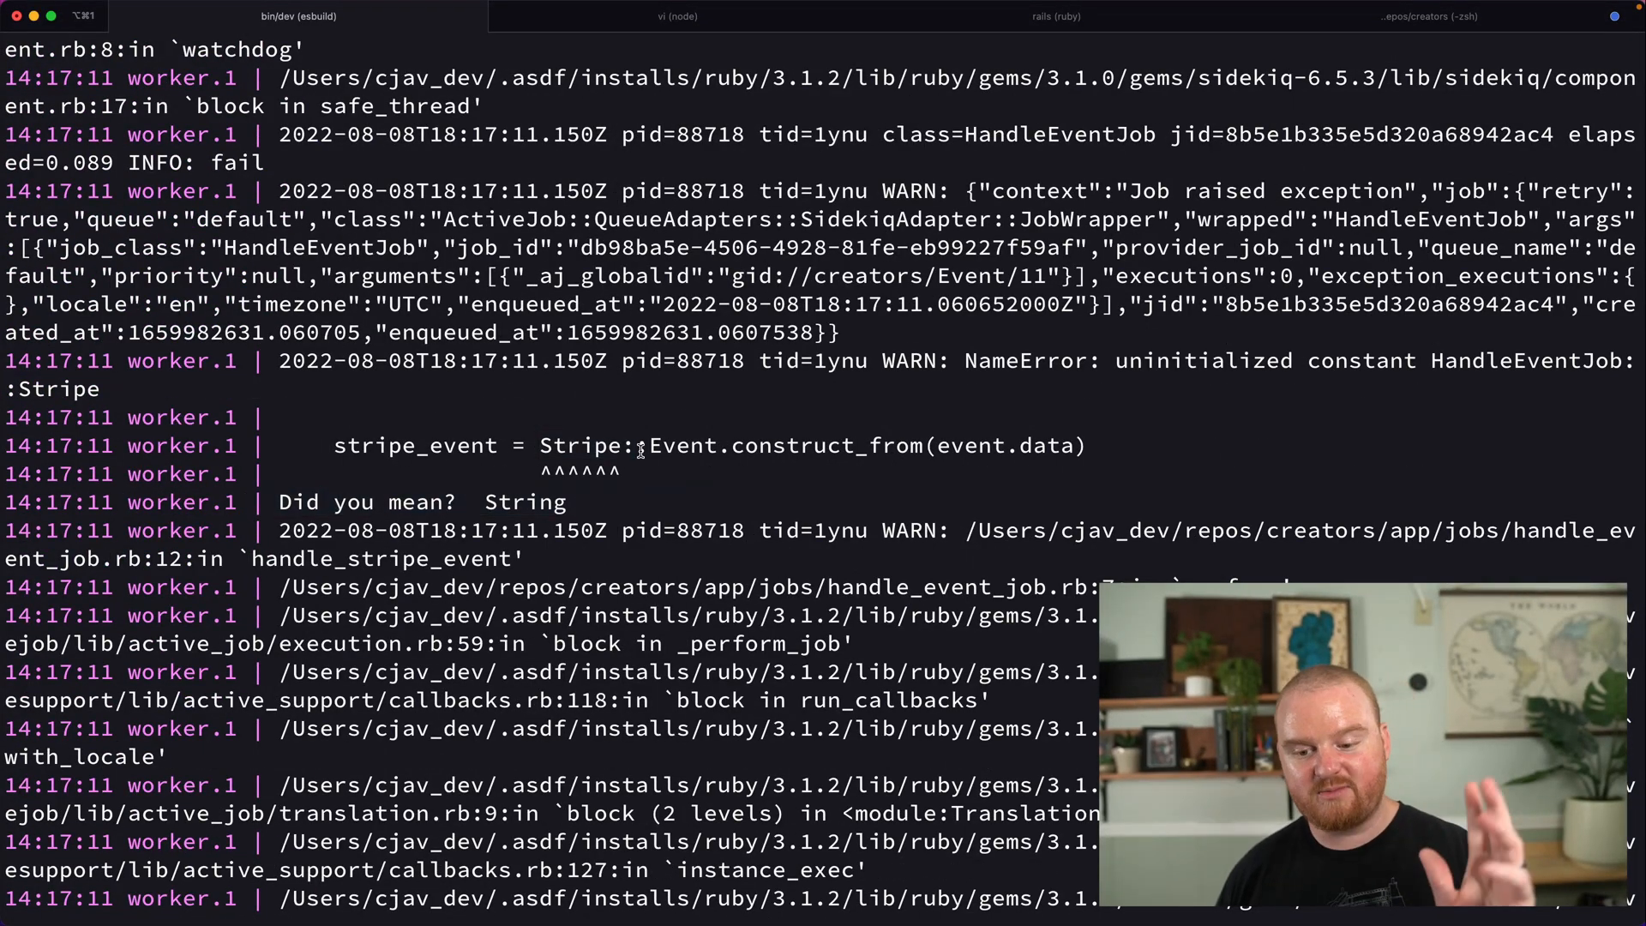
Stop the failing dev server and run bundle add stripe.
key("ctrl+c")
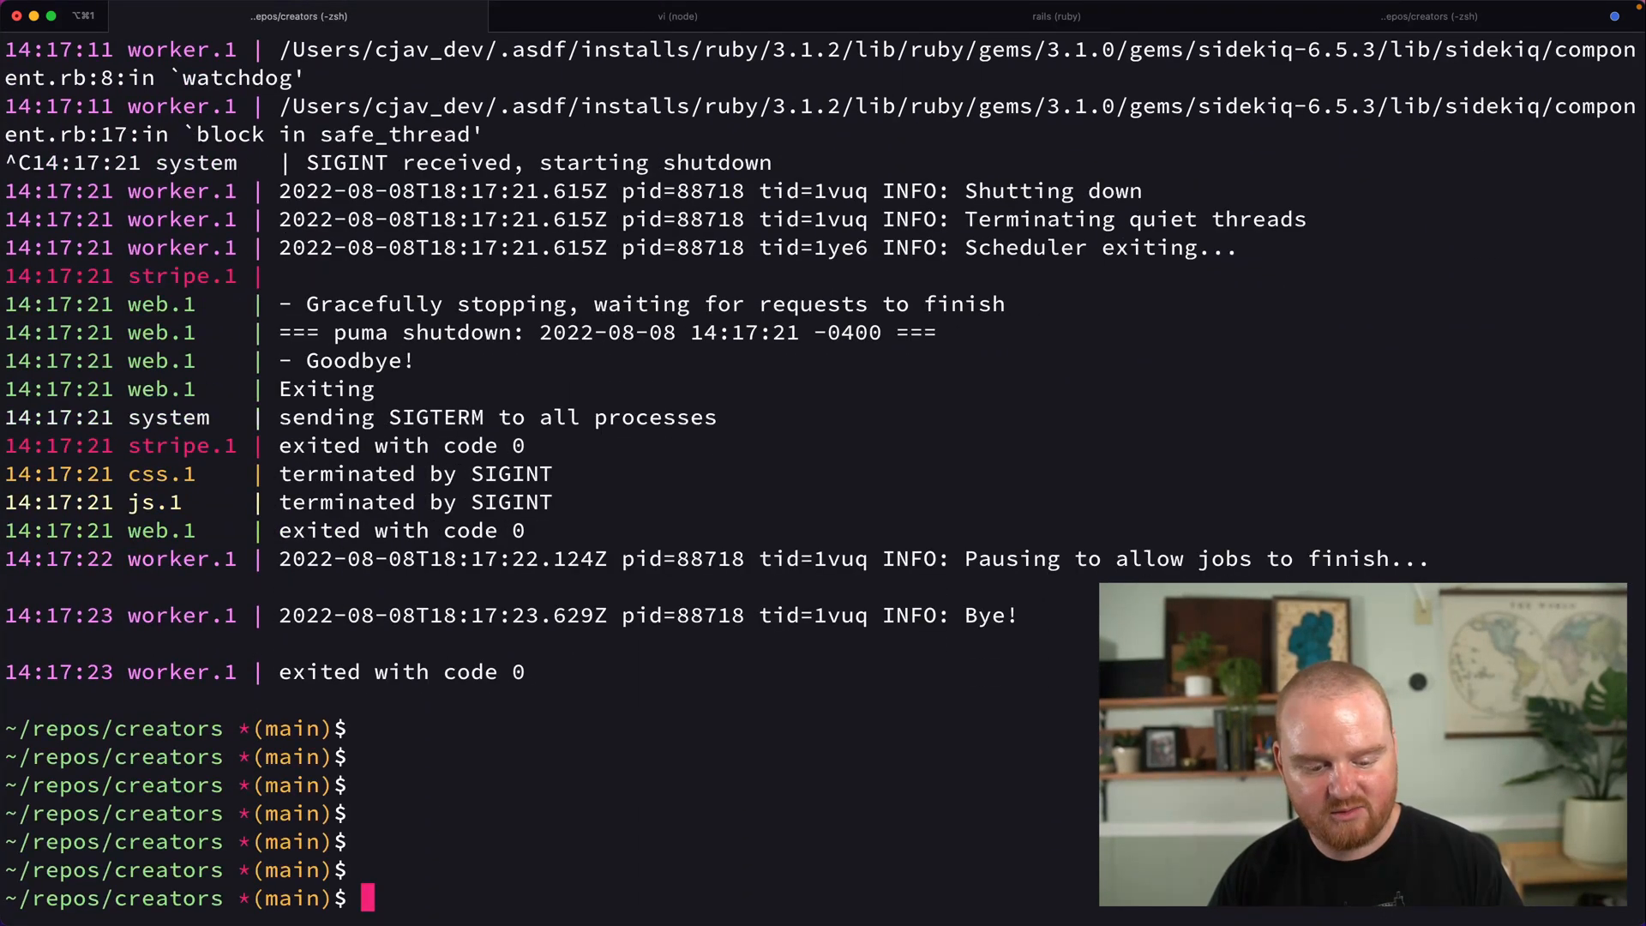
type("bundle add stripe")
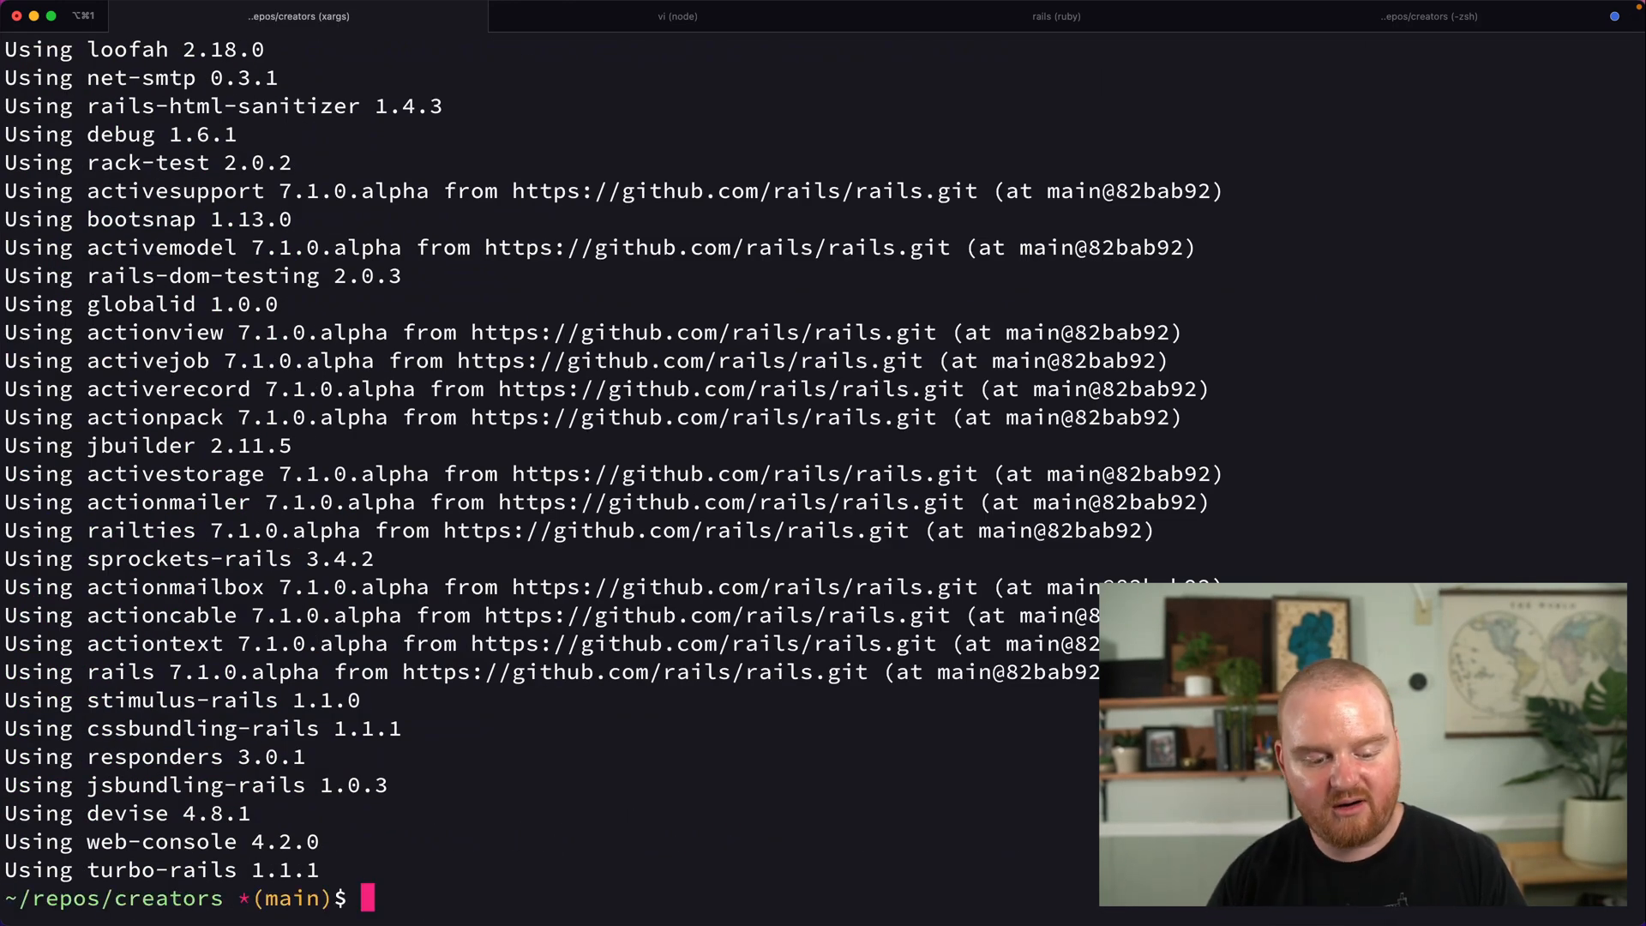
Create config/initializers/stripe.rb setting Stripe.api_key = Rails.application.credentials.stripe[:secret].
type("vi config/in")
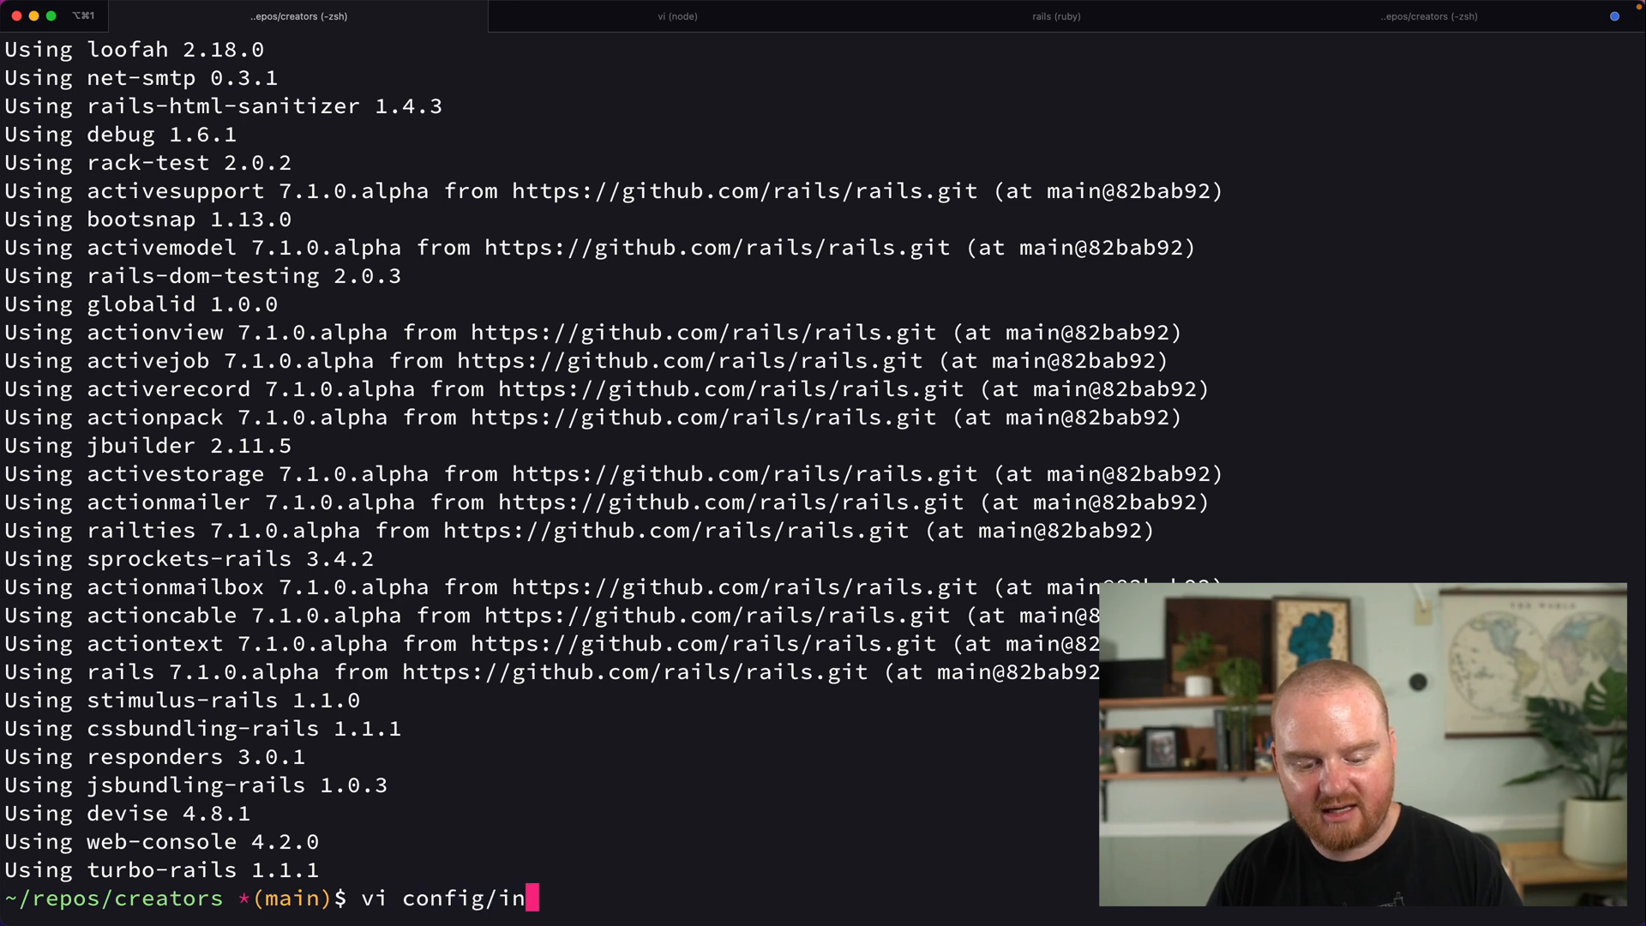
type("itializers/stri")
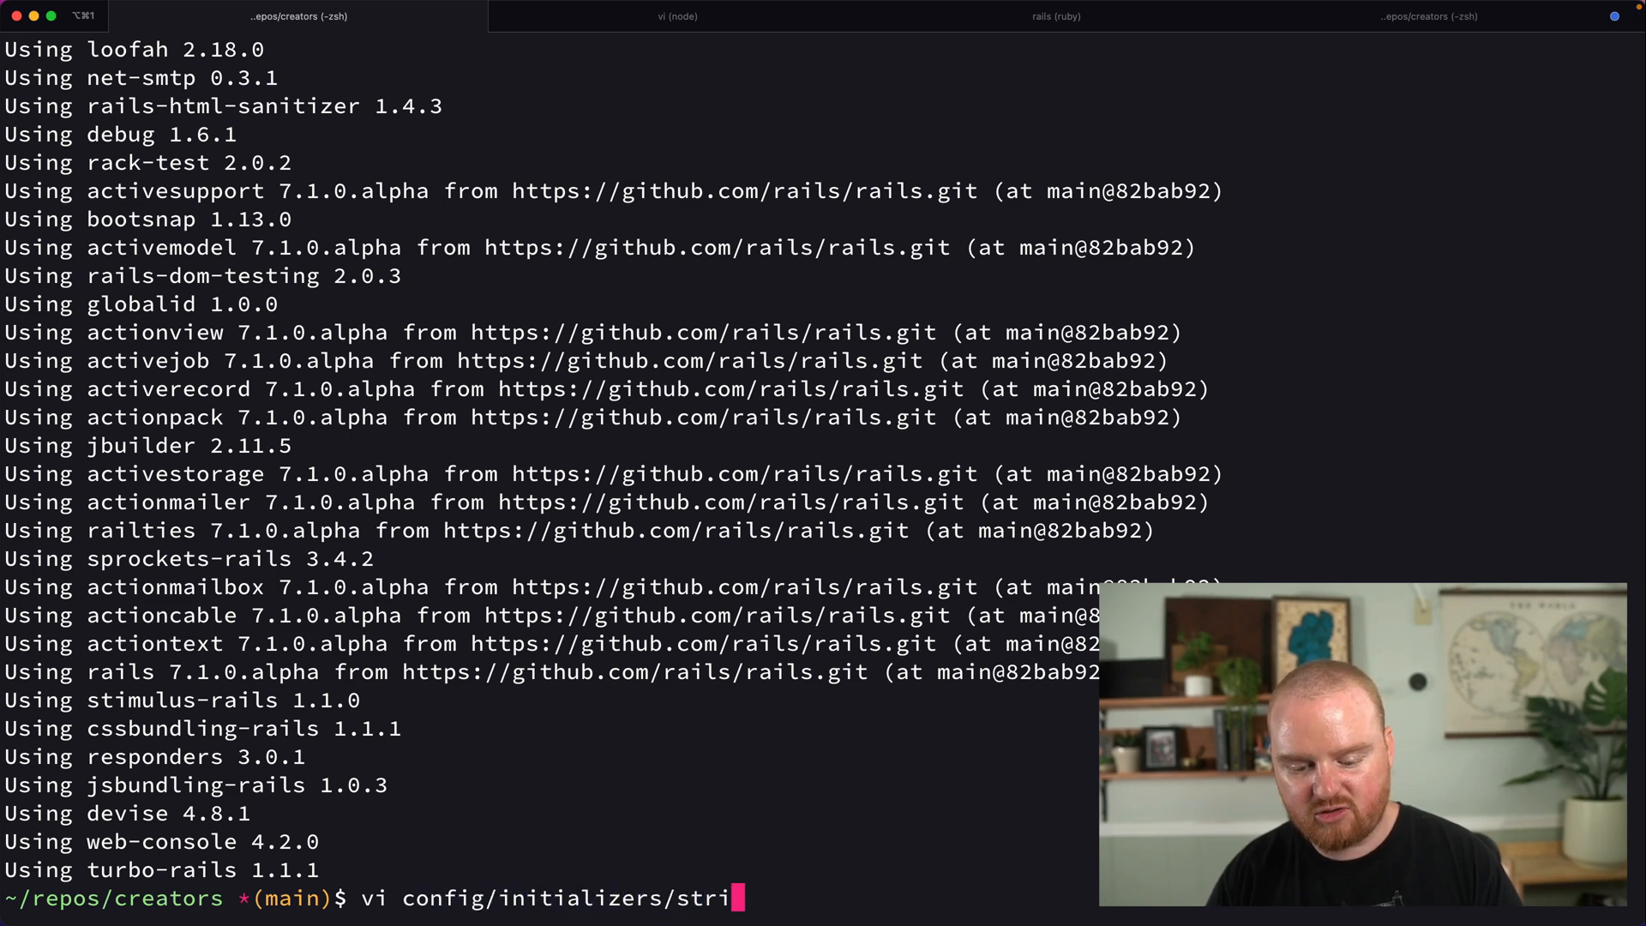
key("Enter")
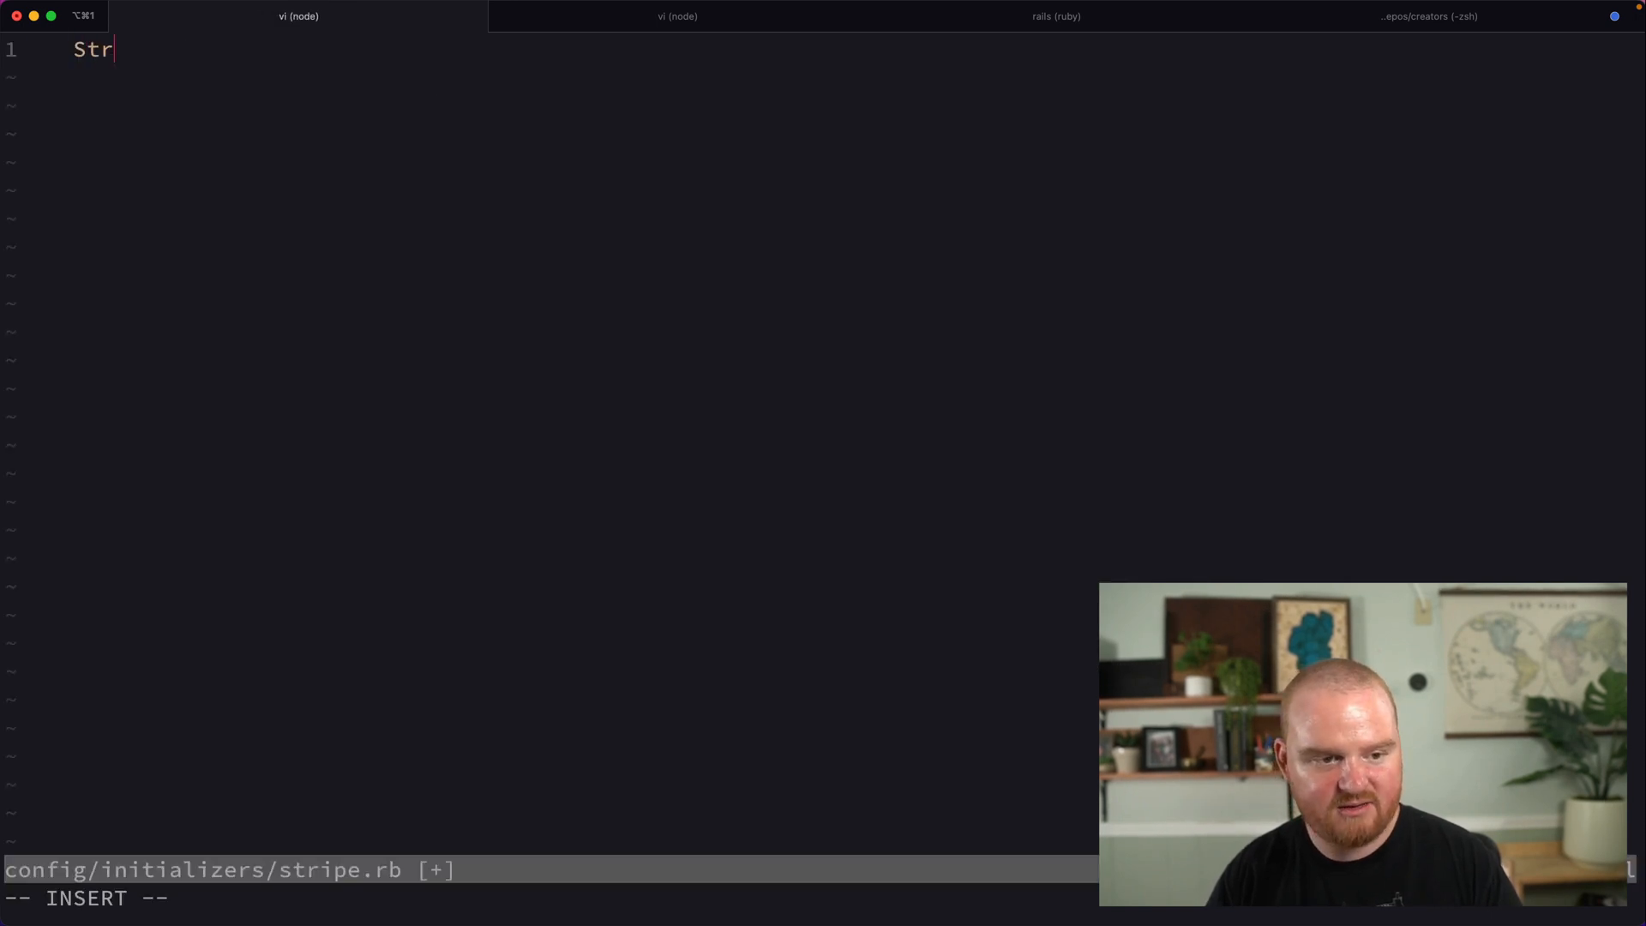
type("ipe.api_key =.")
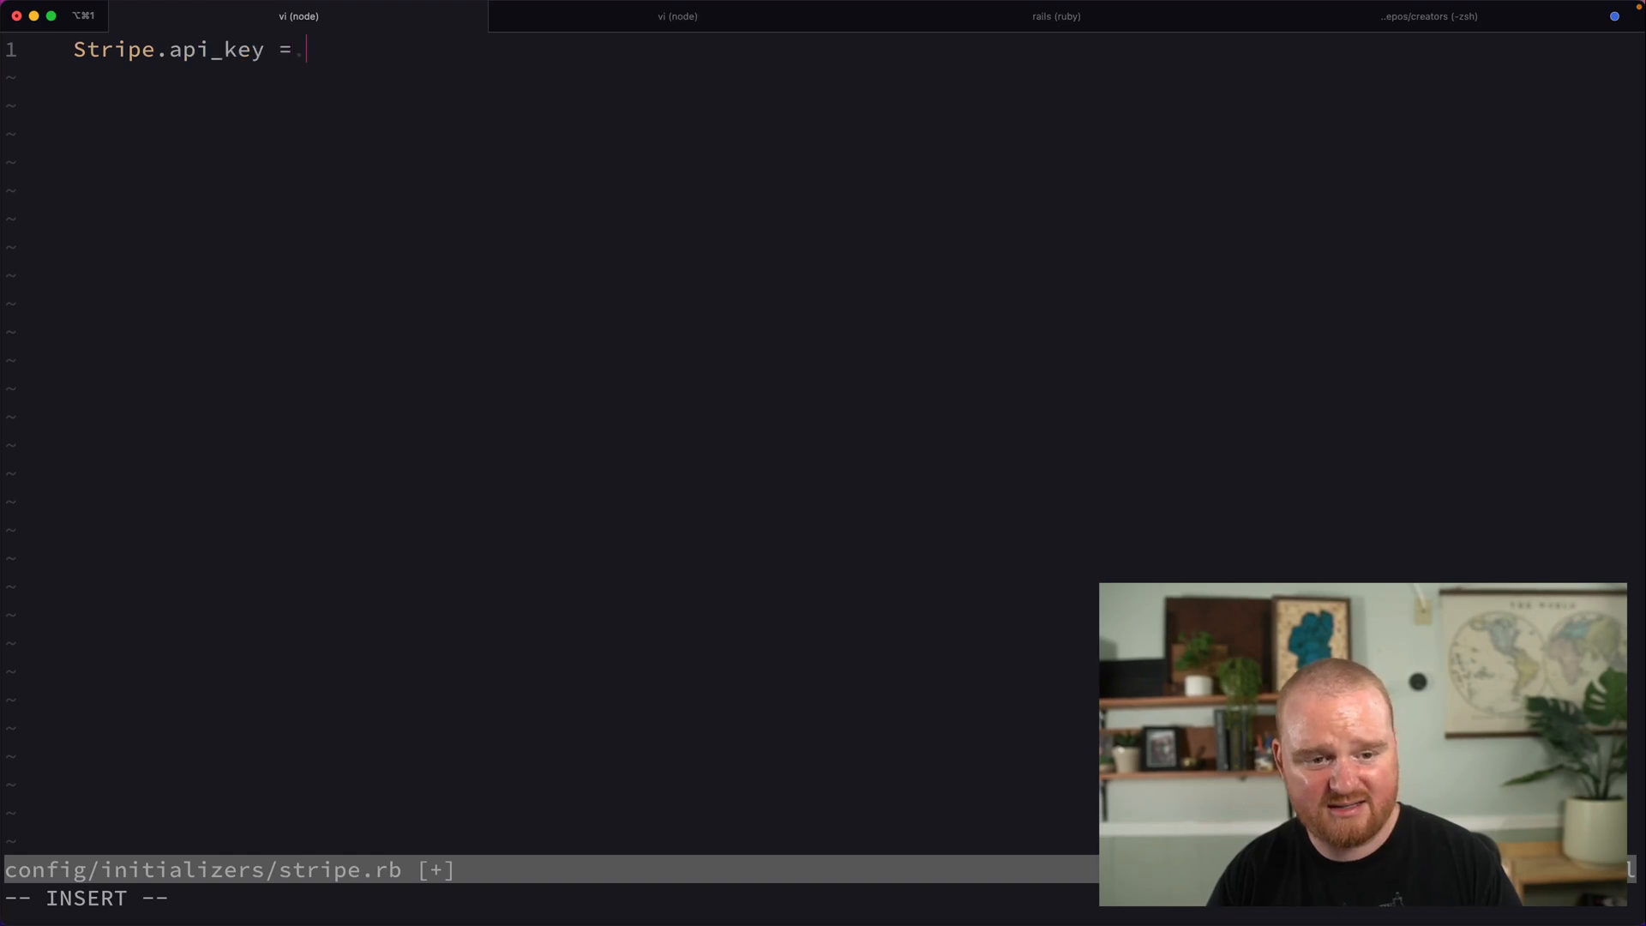
type("Rails.application")
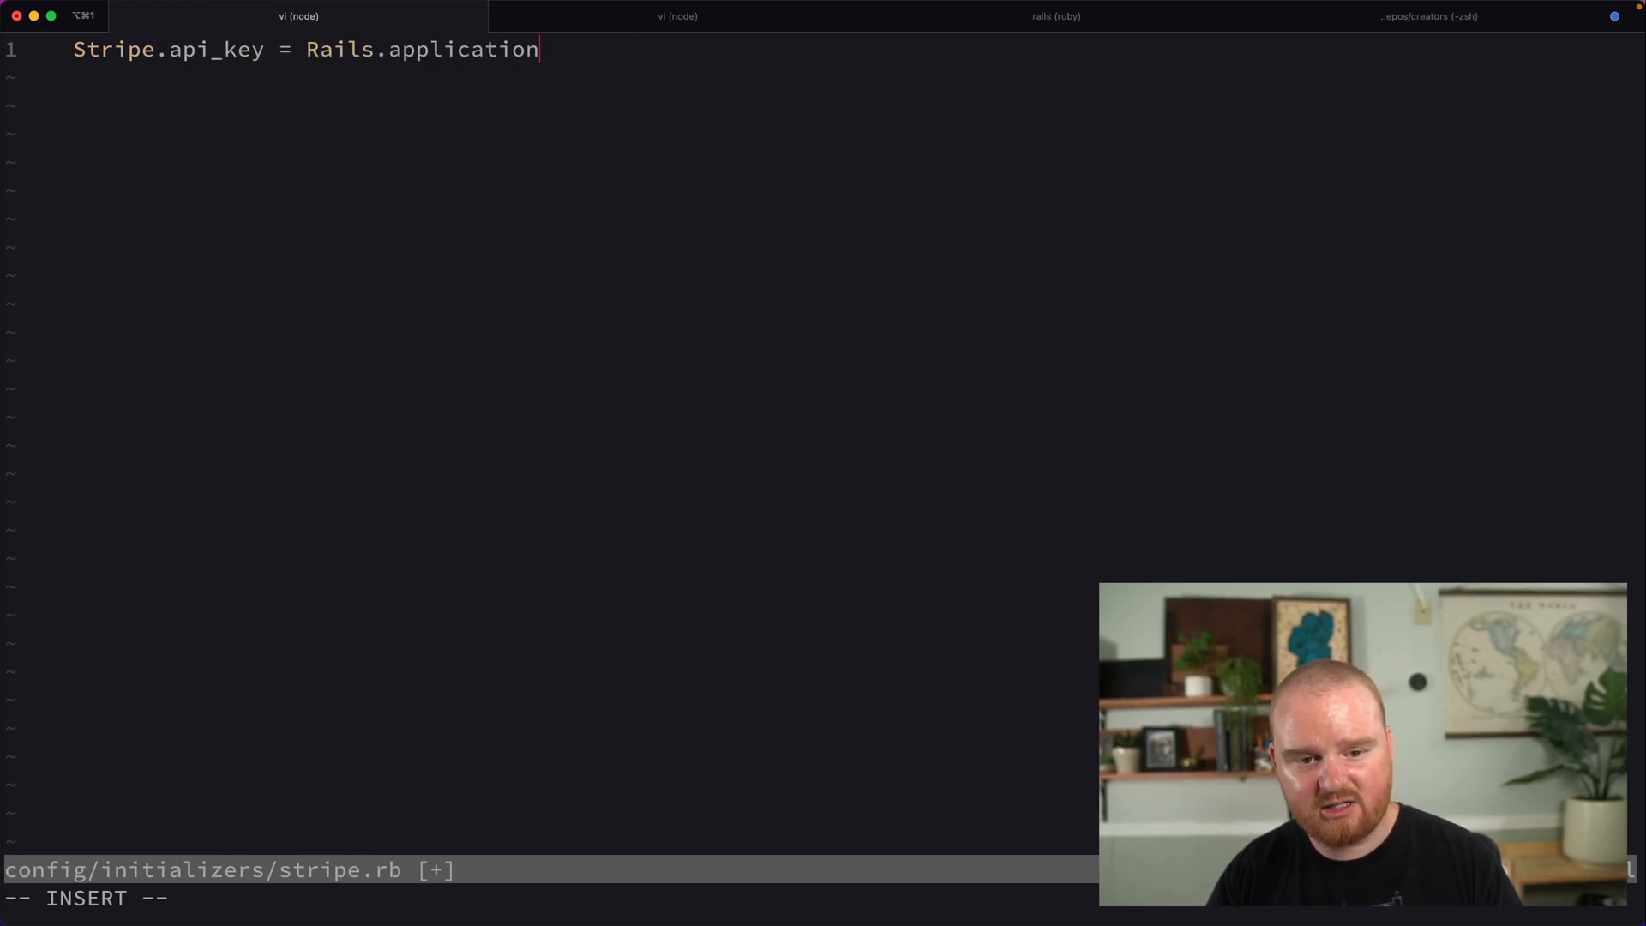
type(".credentials.")
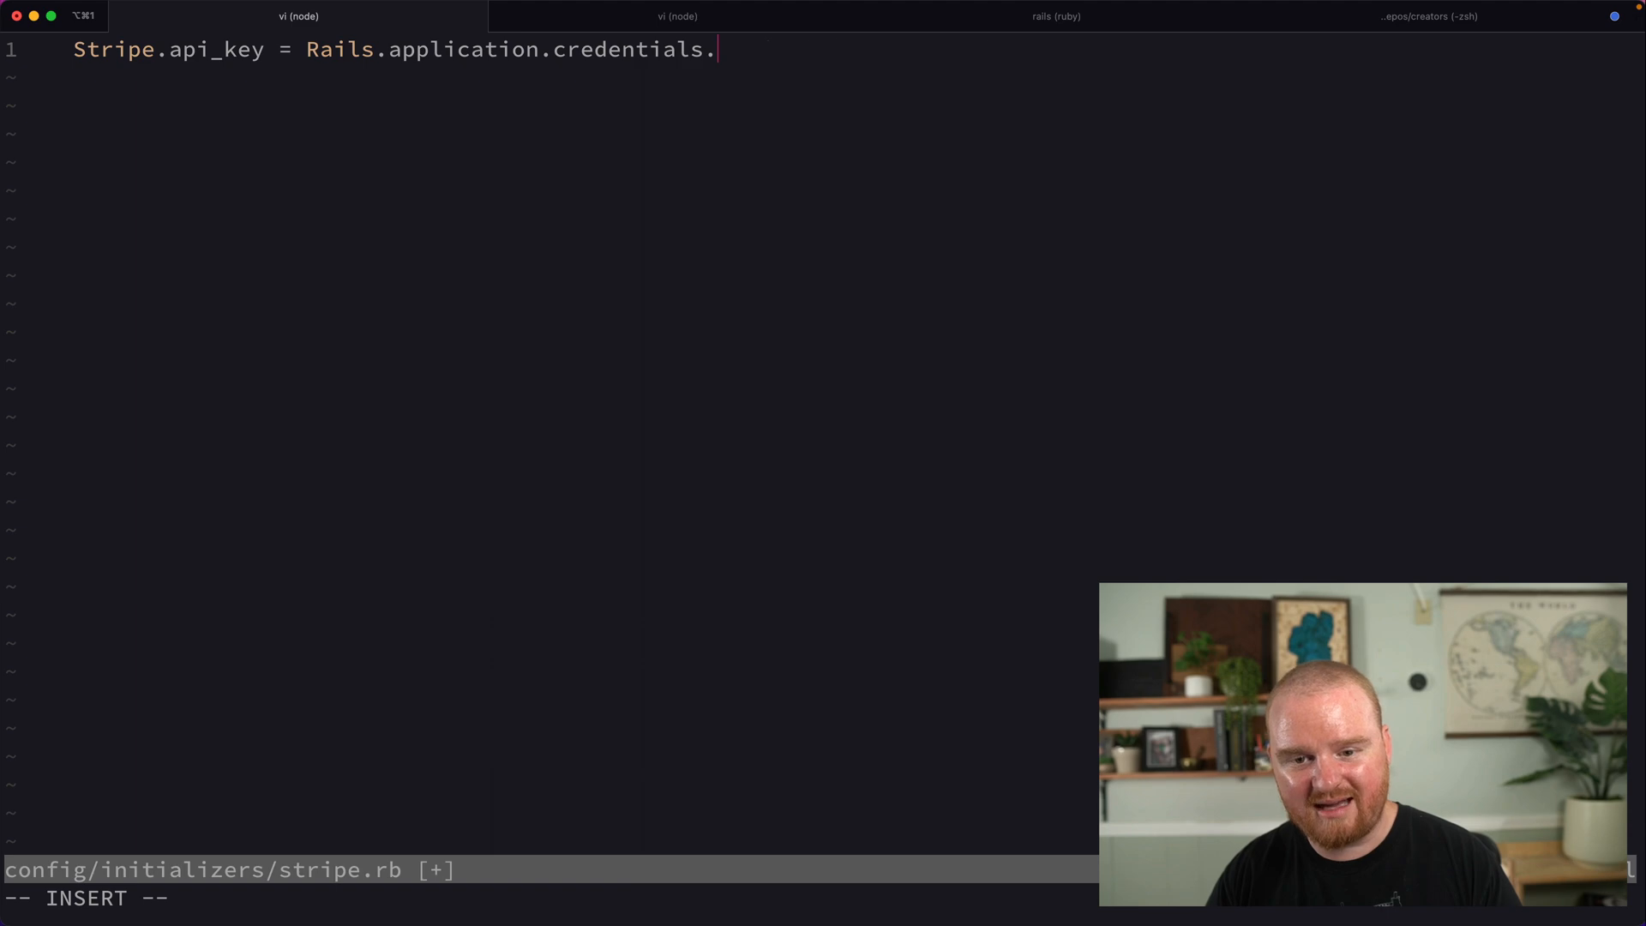
type("stripe[:secre")
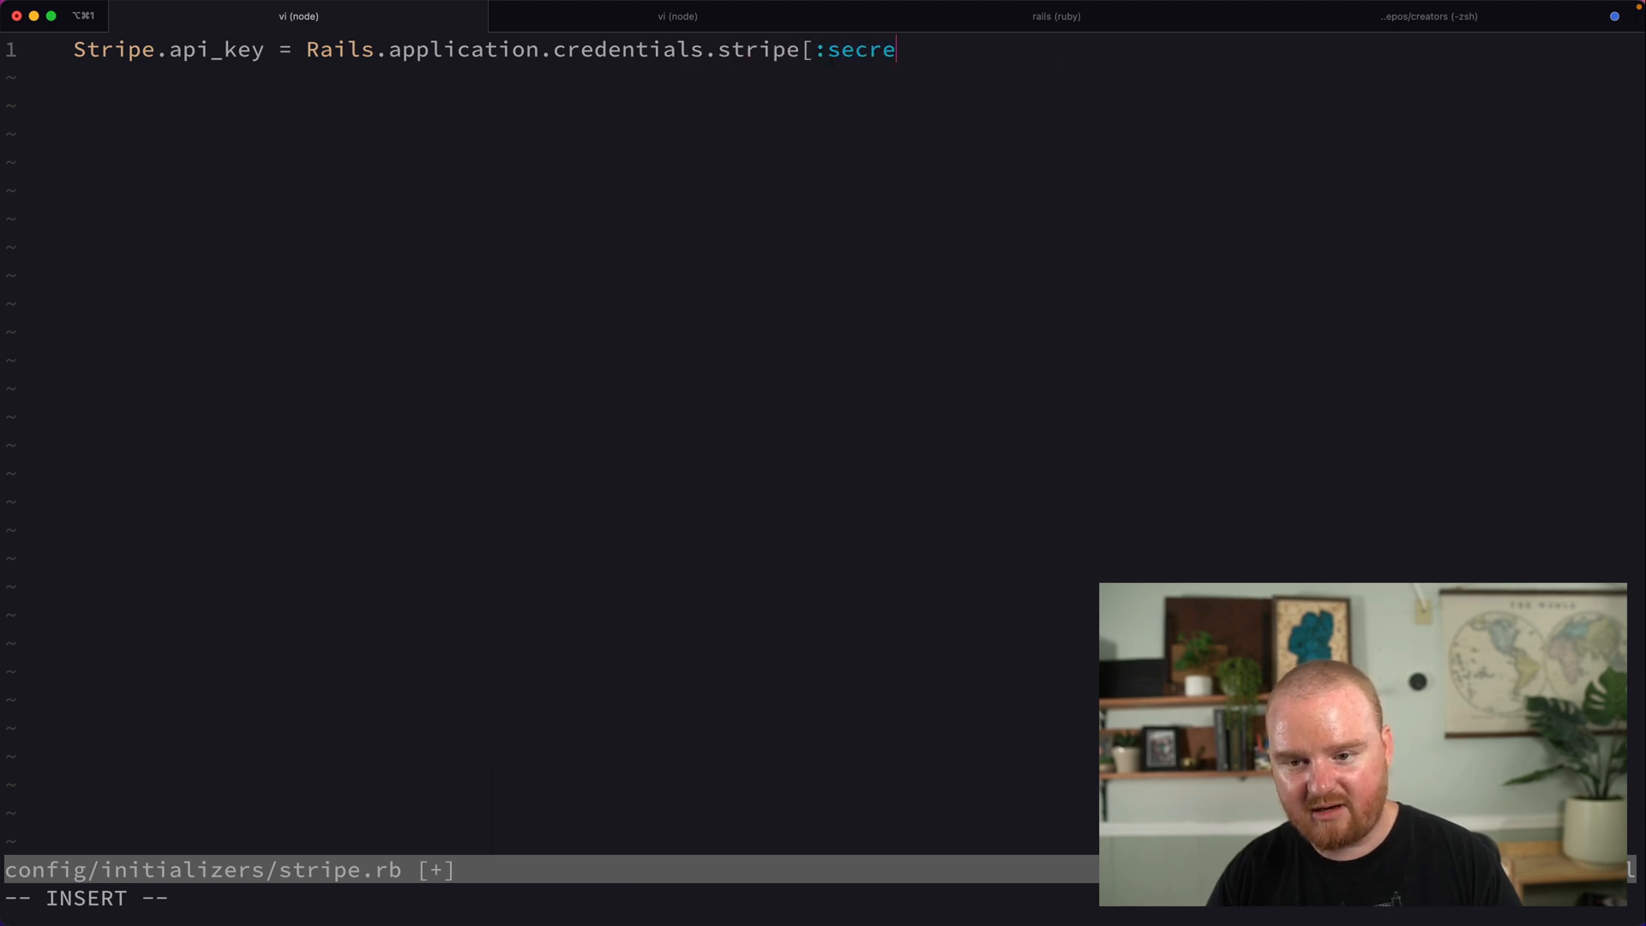
left_click(1424, 15)
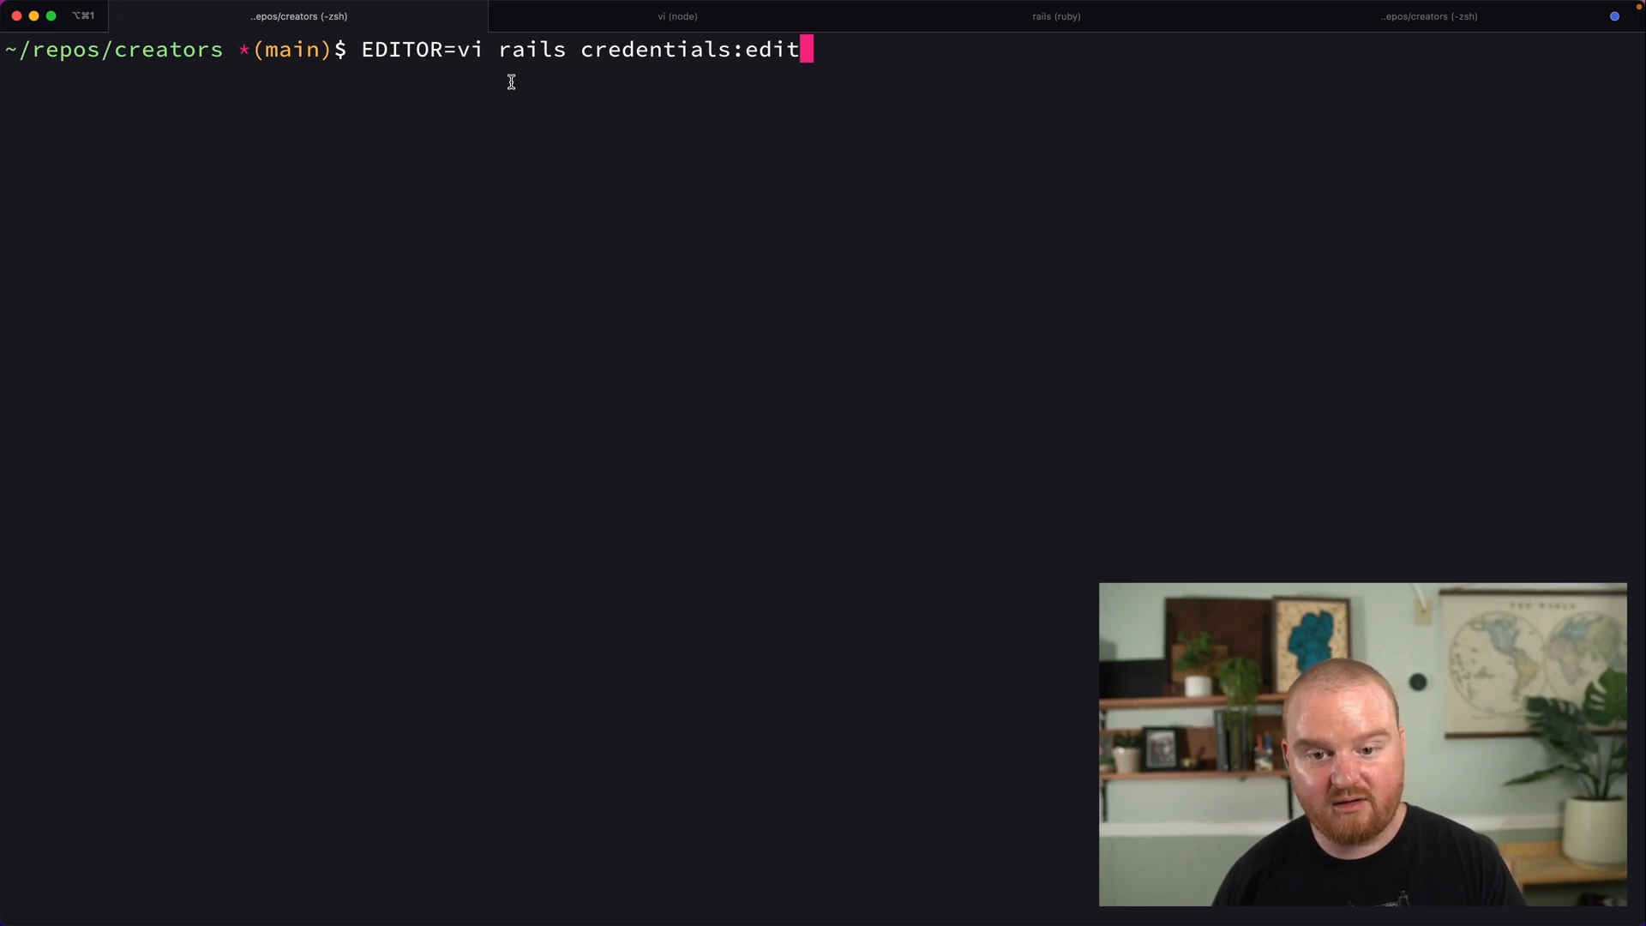
Edit Rails credentials with vi and add a stripe: section with a nested secret: entry.
double_click(408, 49)
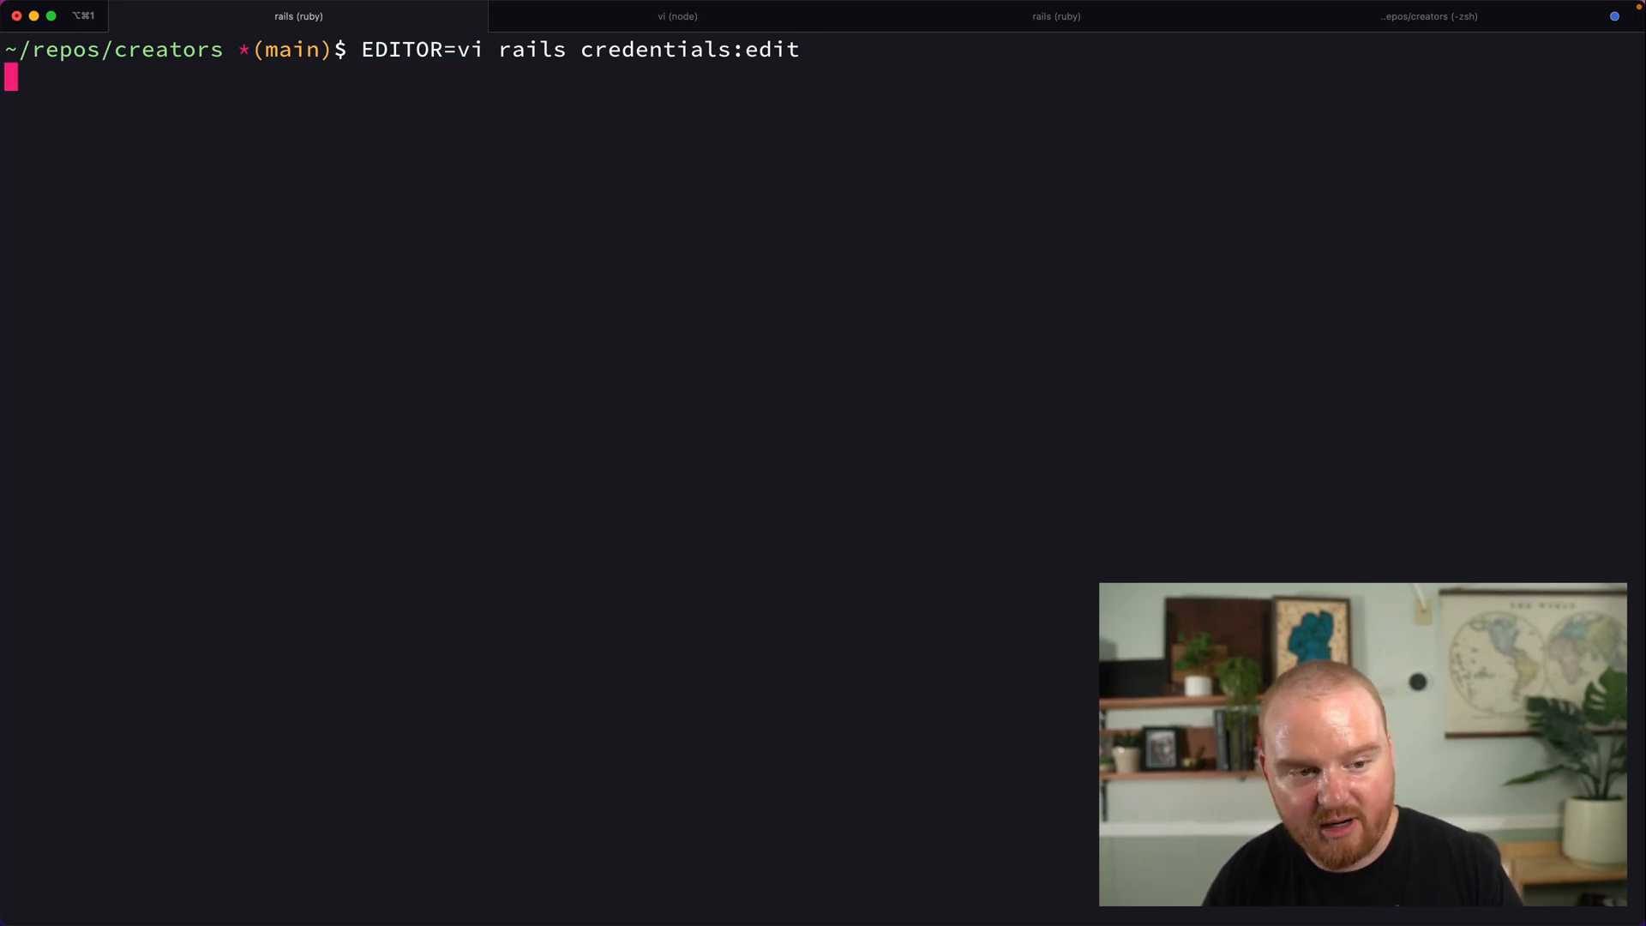
key("Enter")
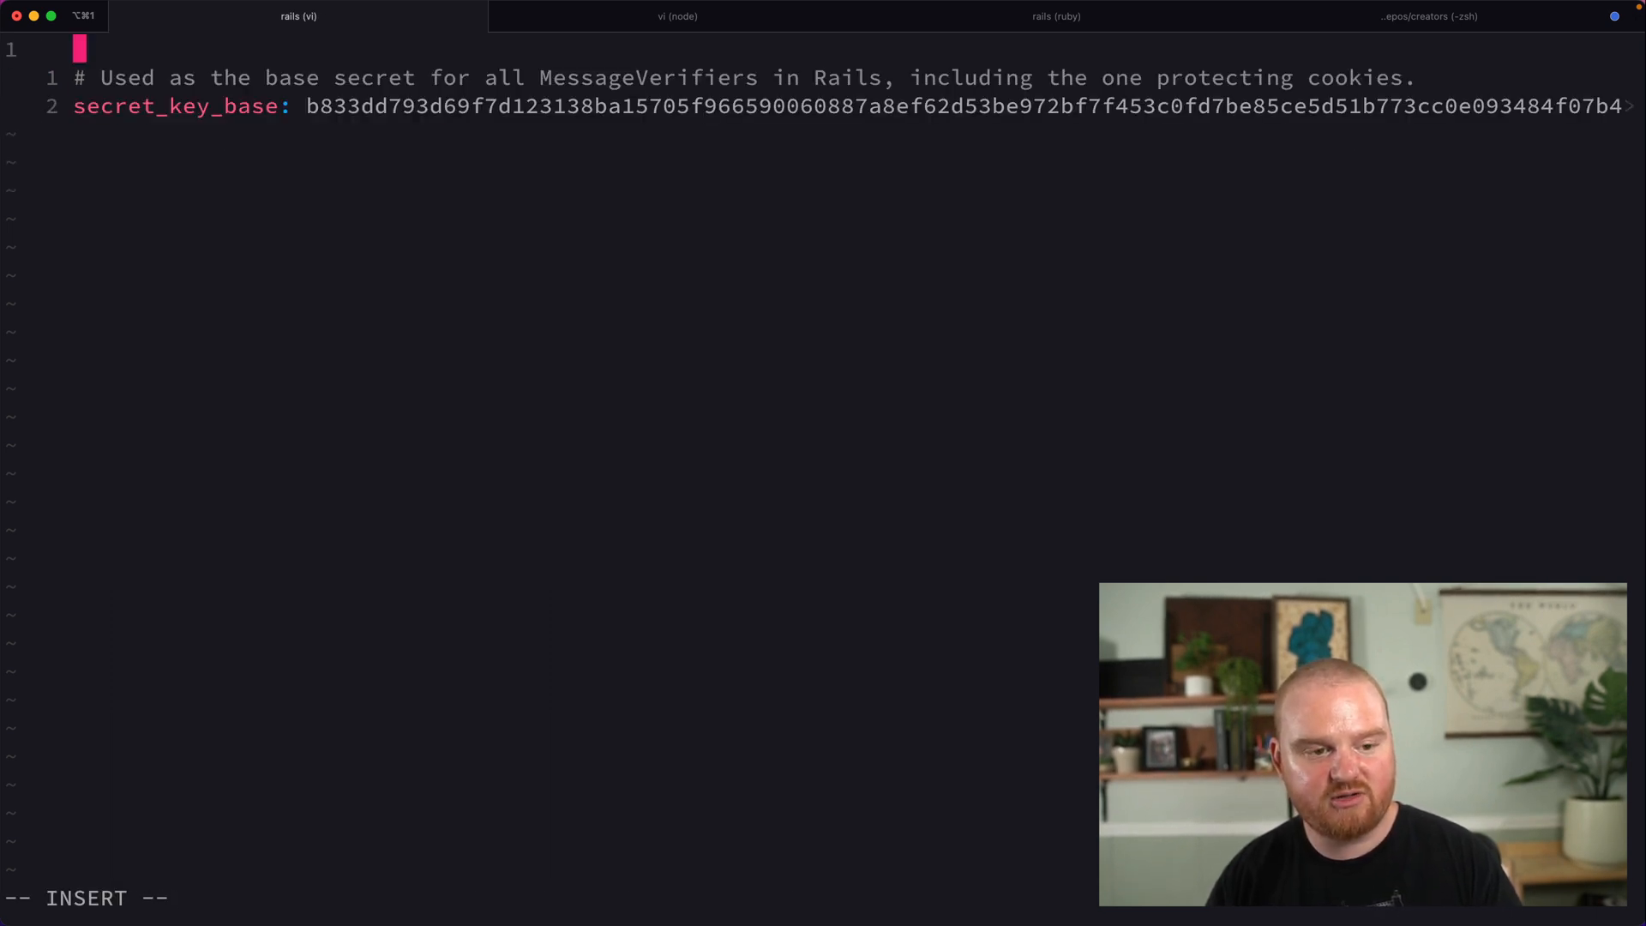
type("stripe:")
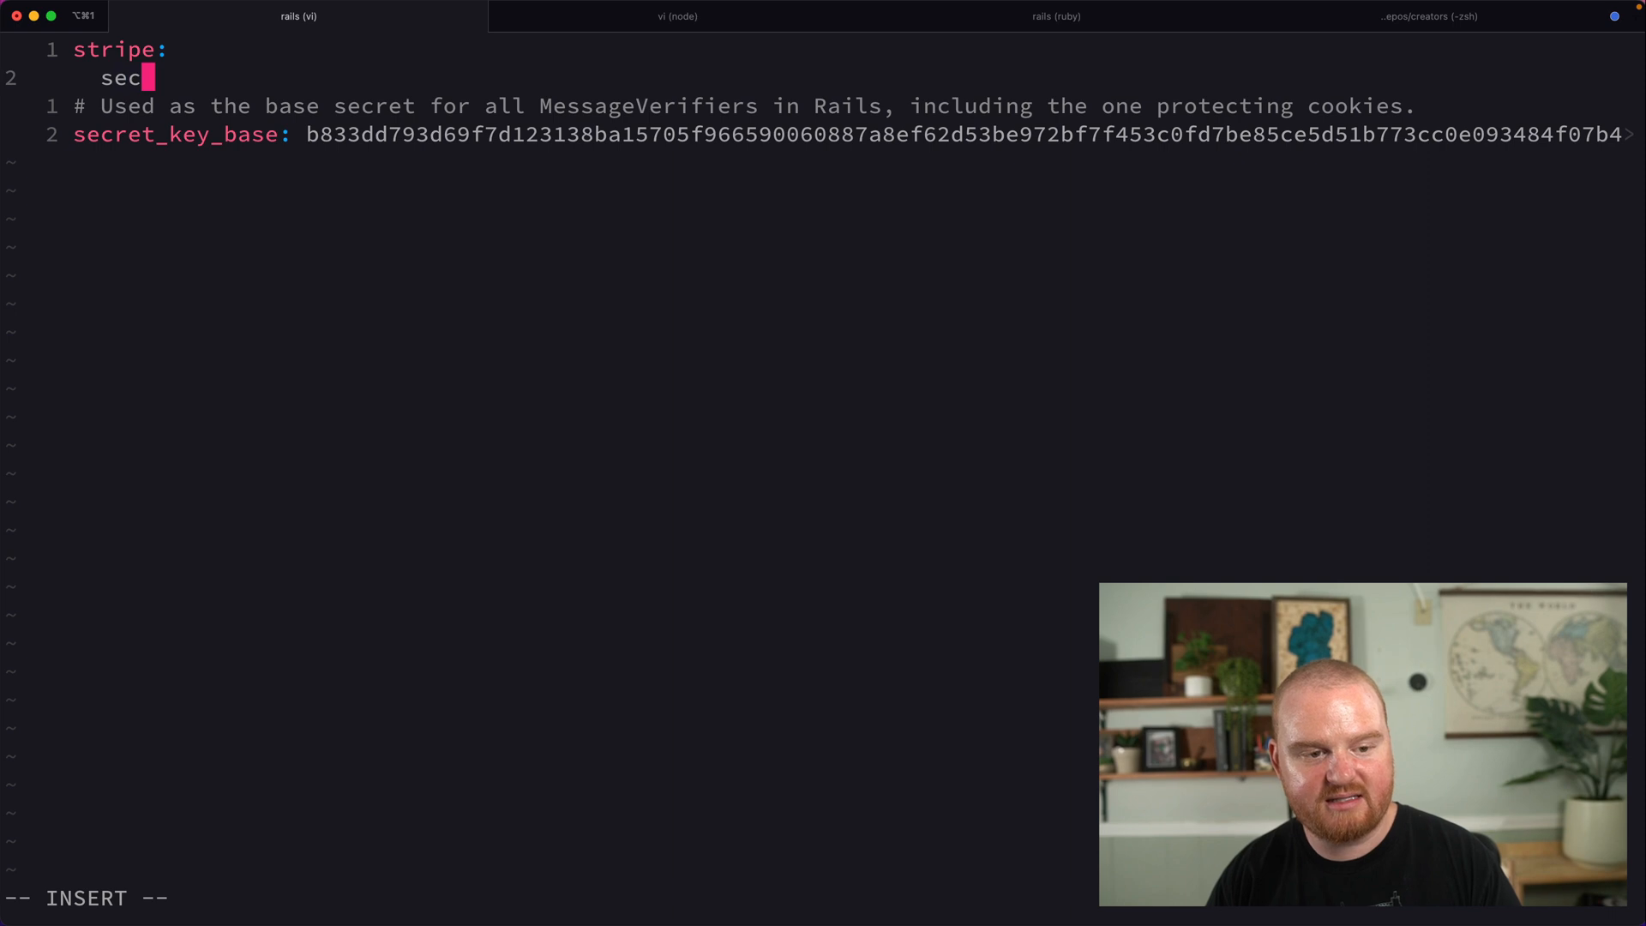
type("ret:")
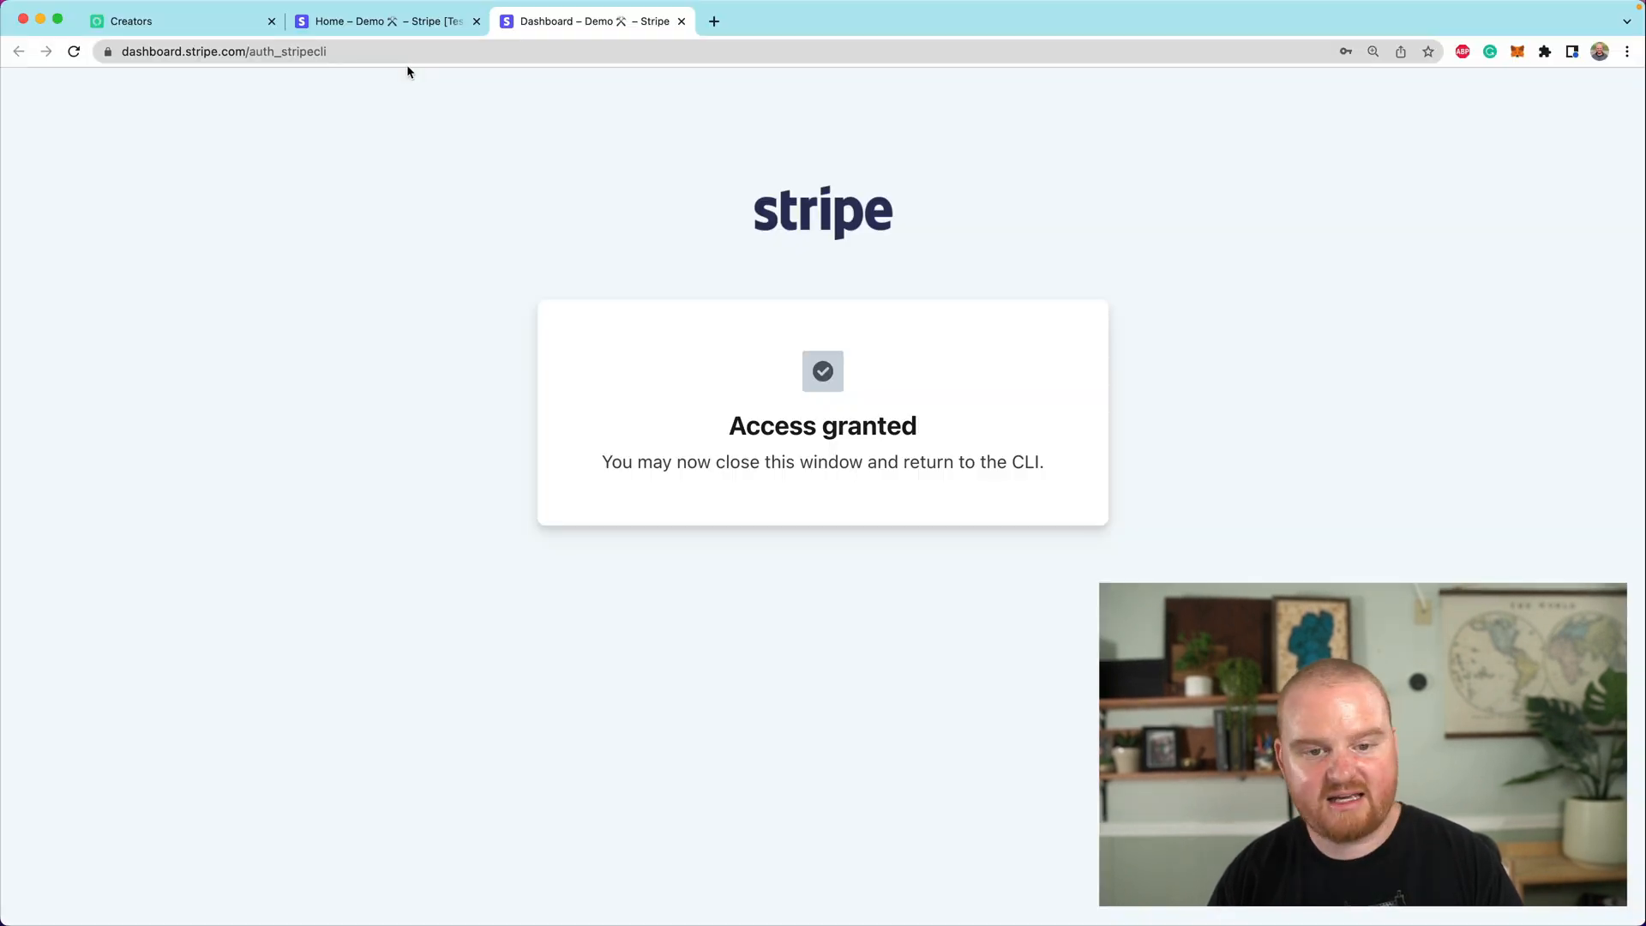
Show the Demo account's API keys in the Stripe Dashboard to copy the secret key.
left_click(384, 22)
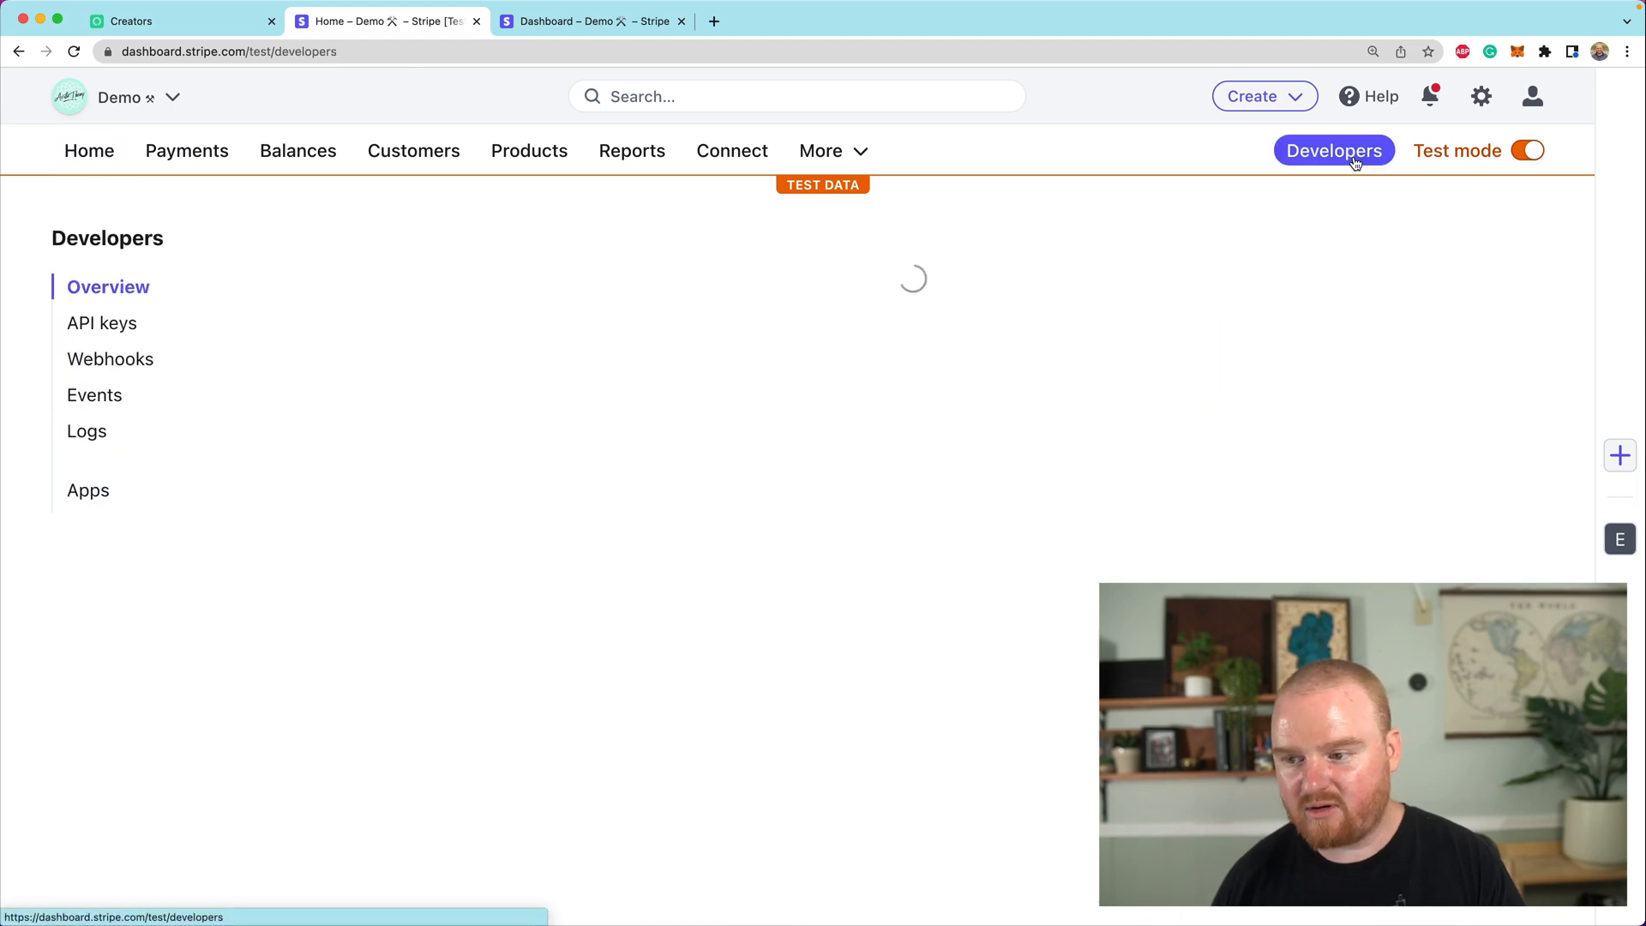
left_click(101, 322)
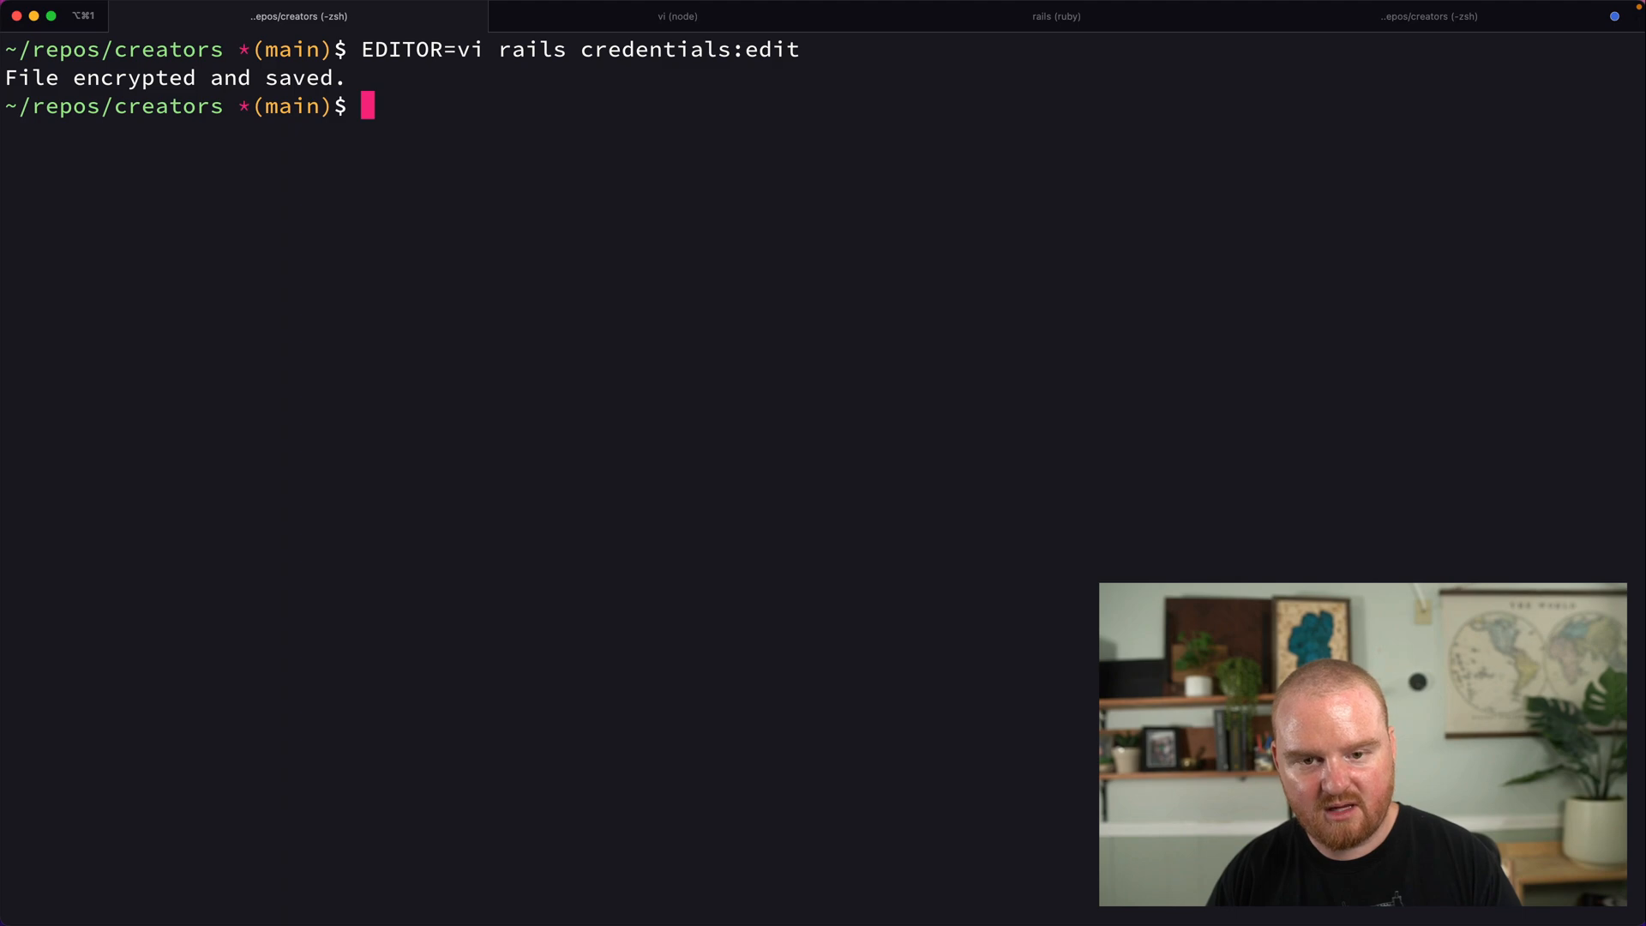
Restart bin/dev, trigger customer.created from the Stripe CLI and confirm the job logs customer IDs.
type("bin/dev")
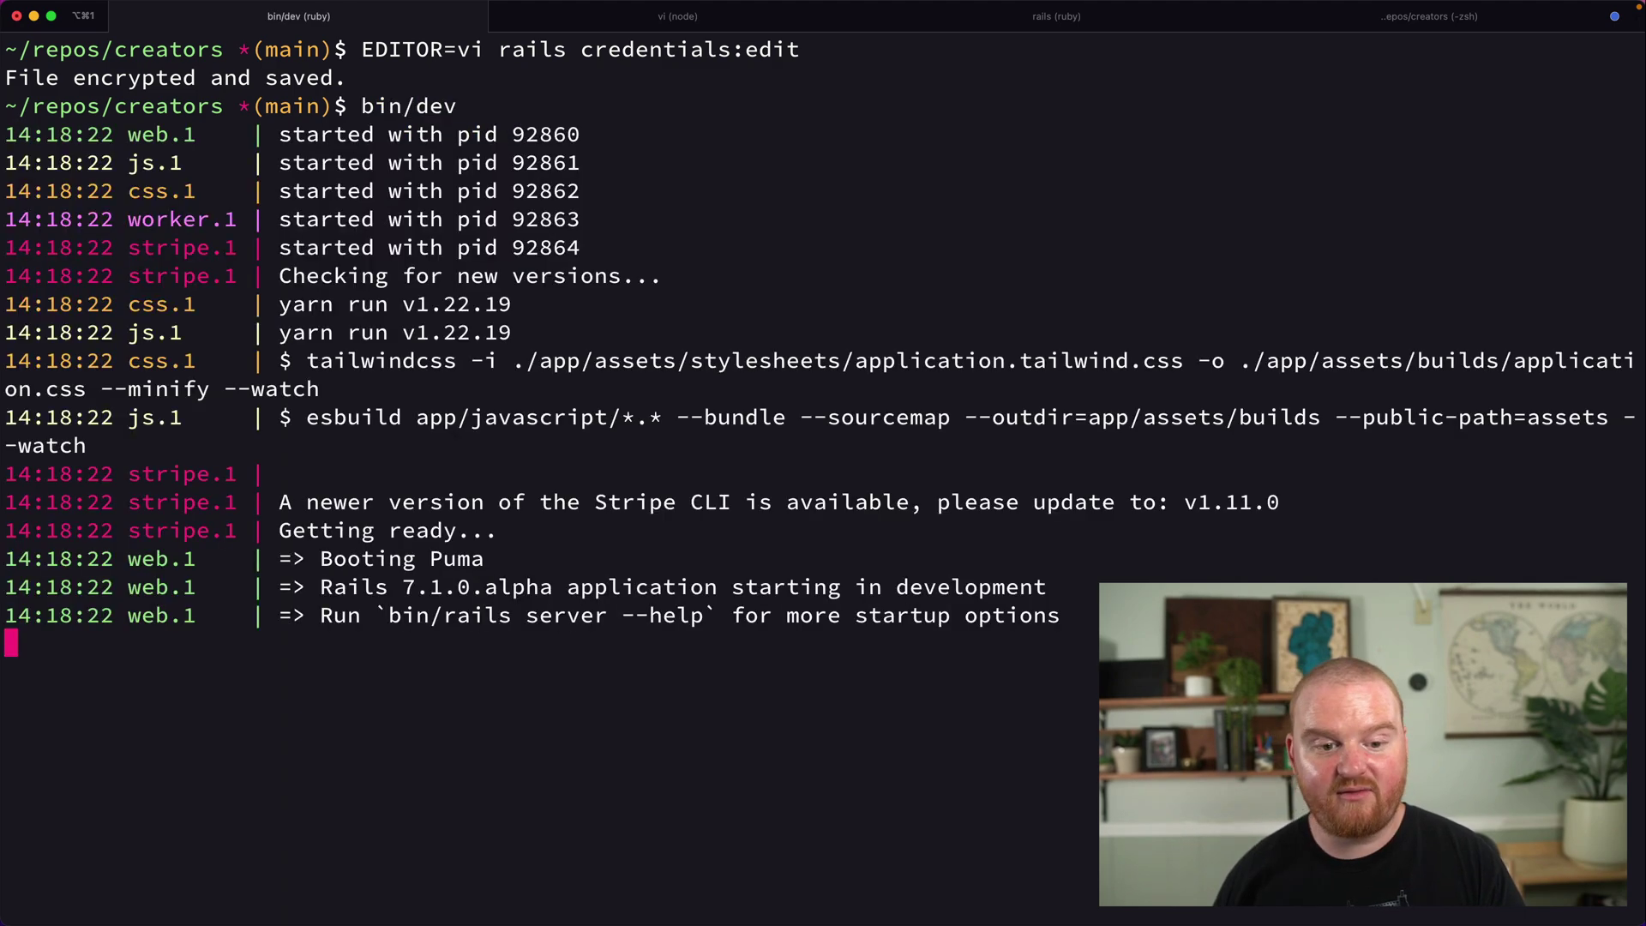
left_click(1054, 15)
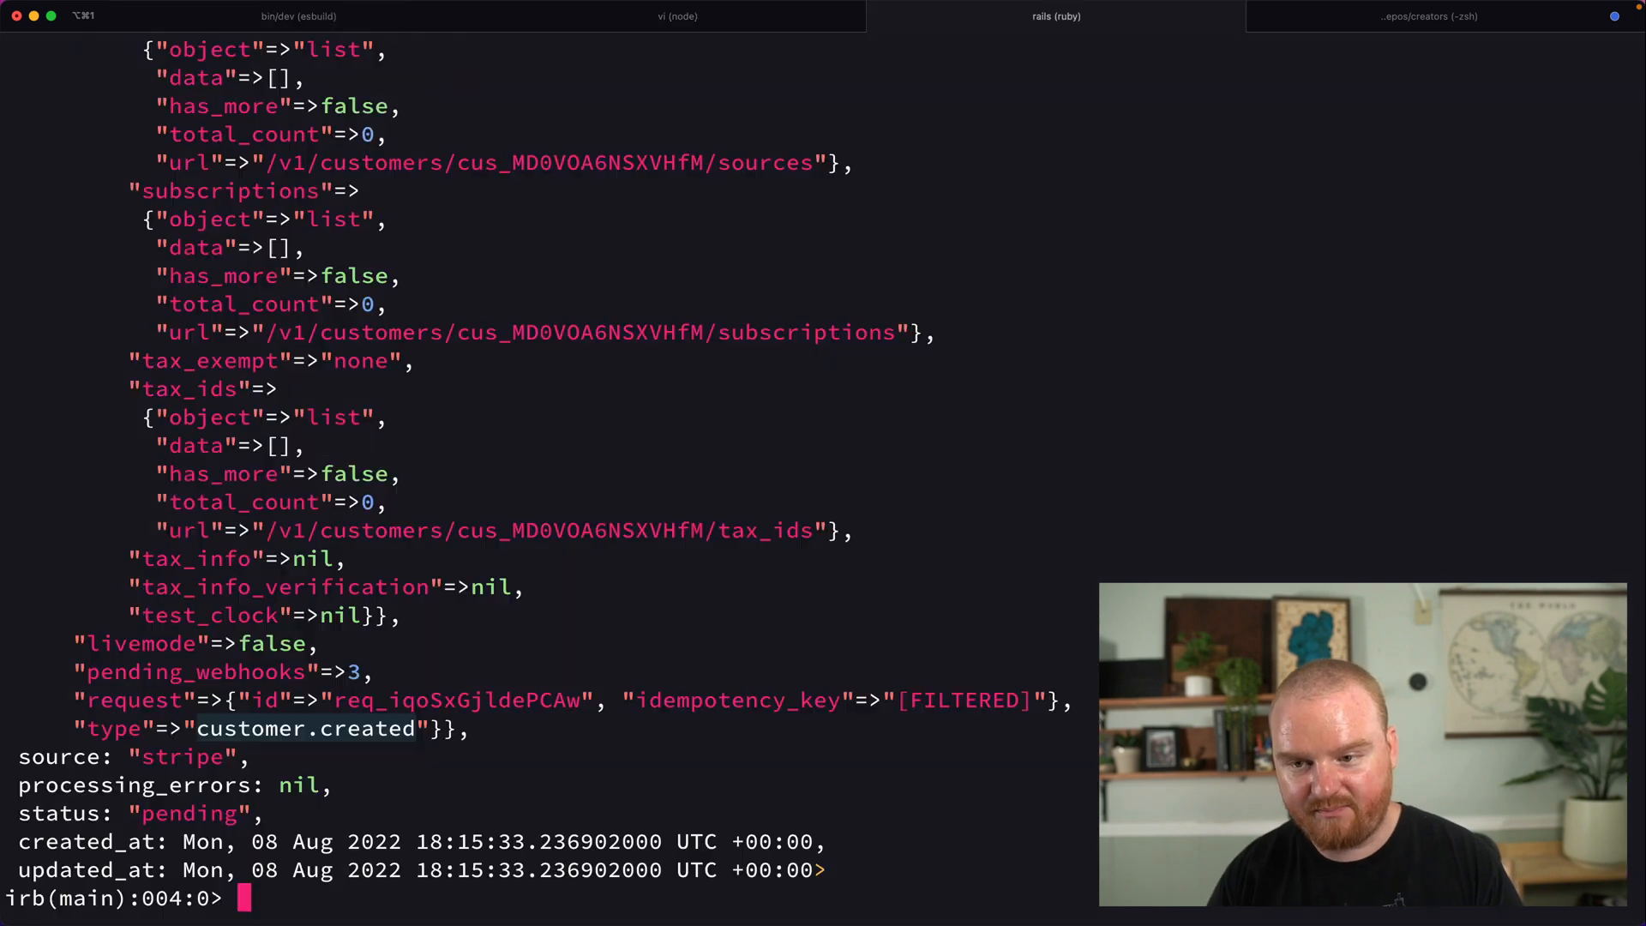
left_click(1427, 15)
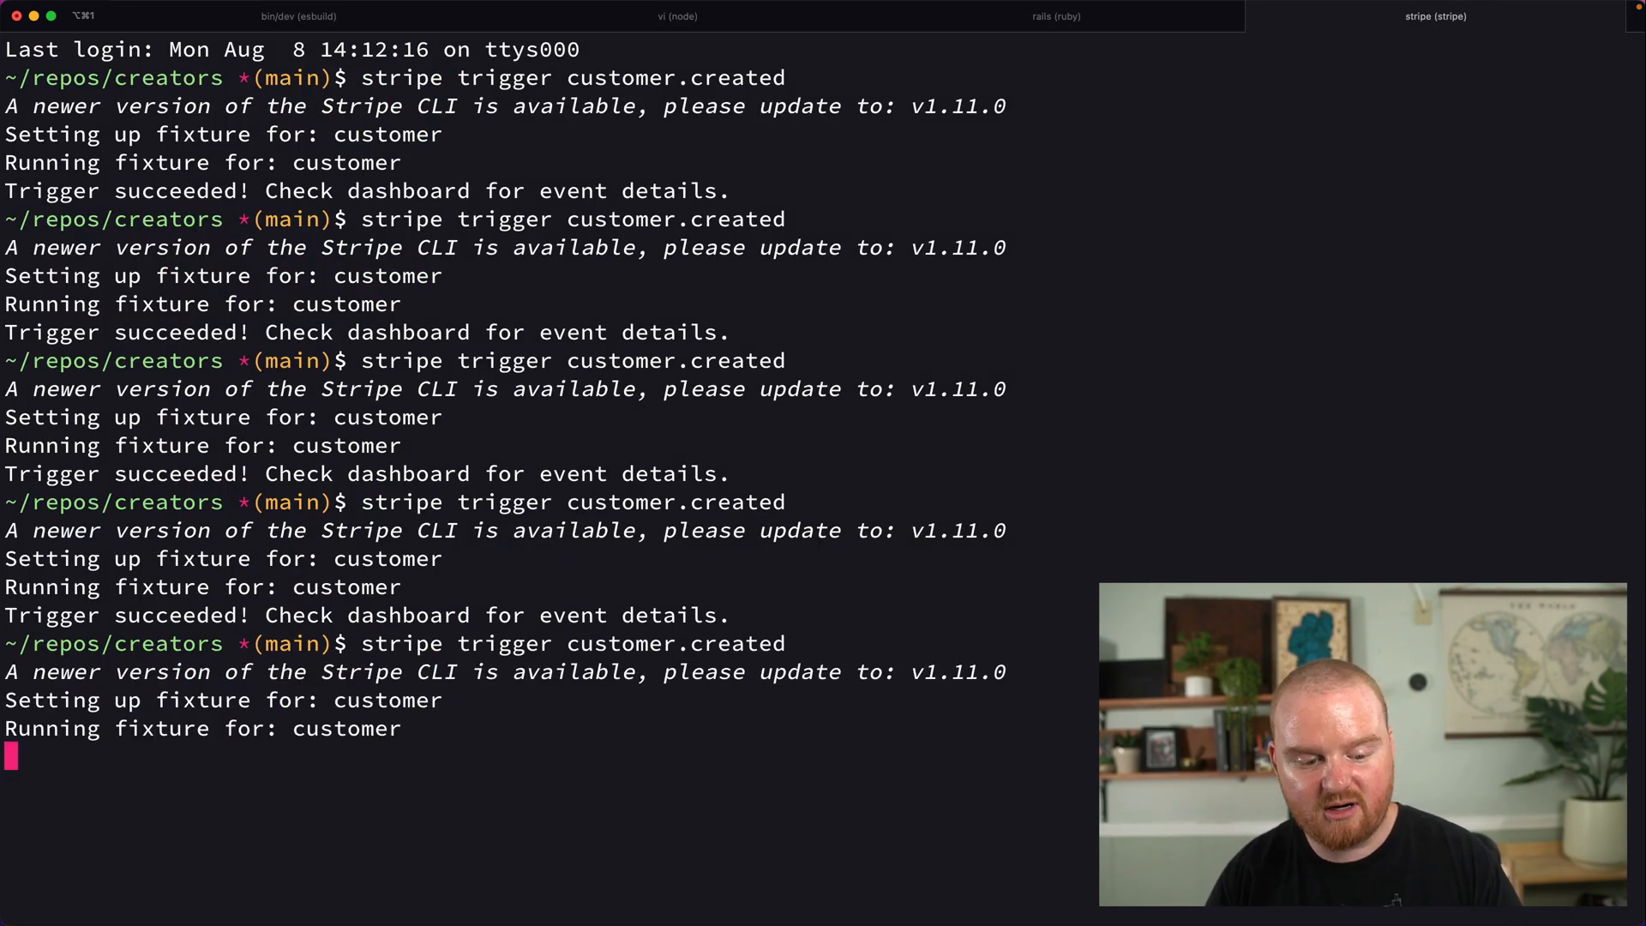
left_click(302, 16)
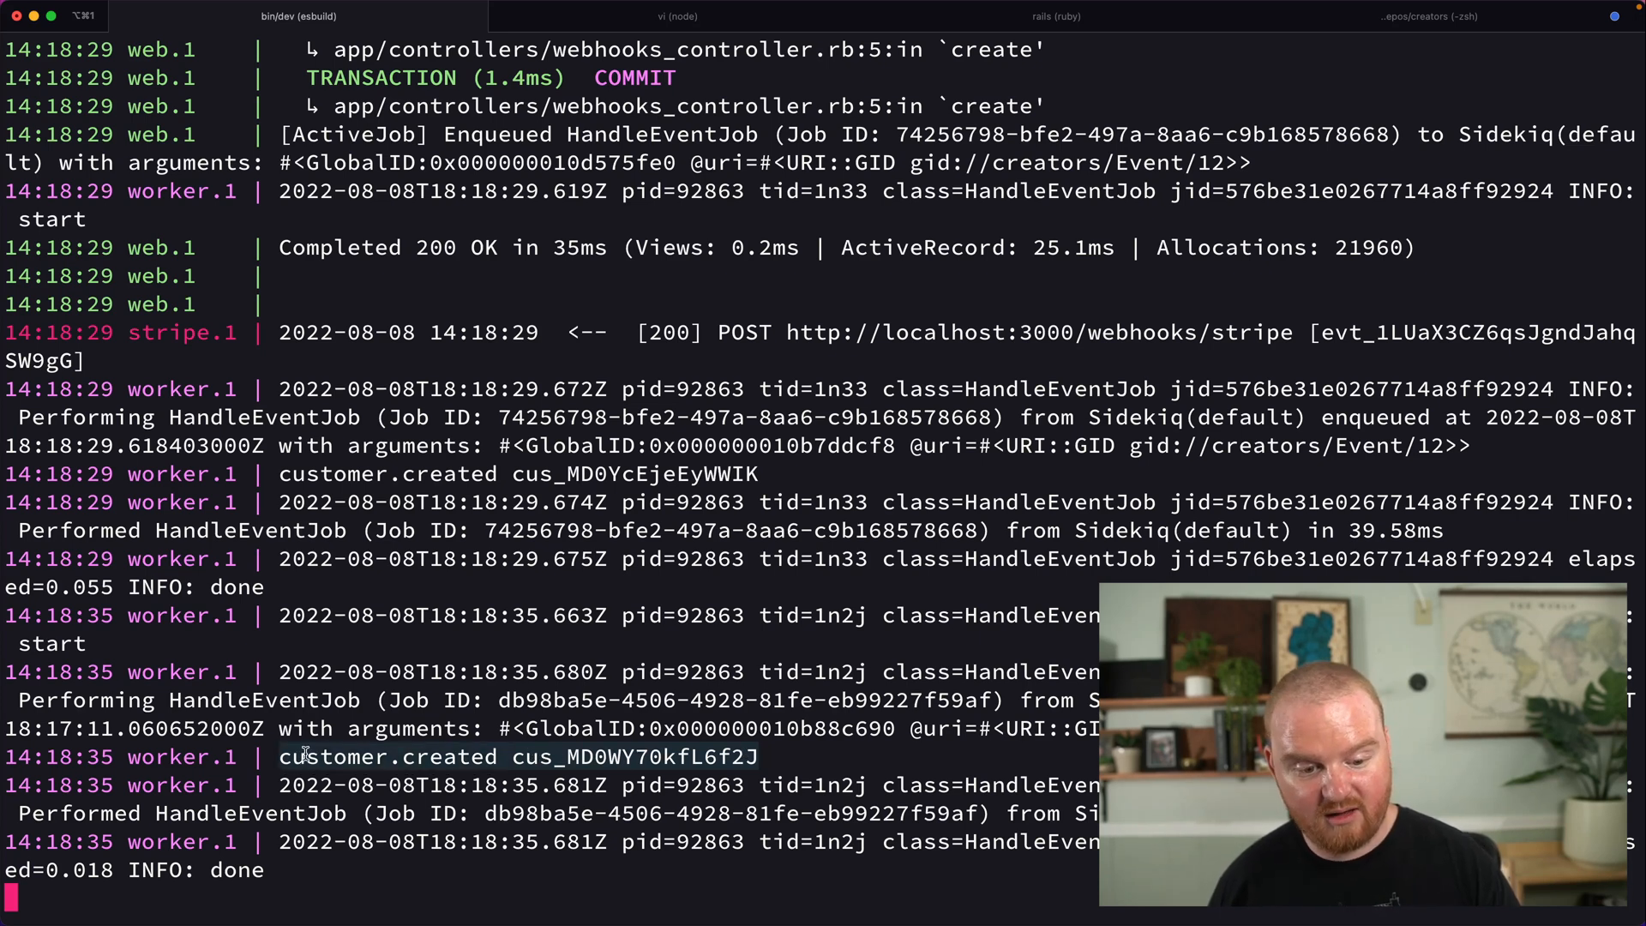
left_click(676, 15)
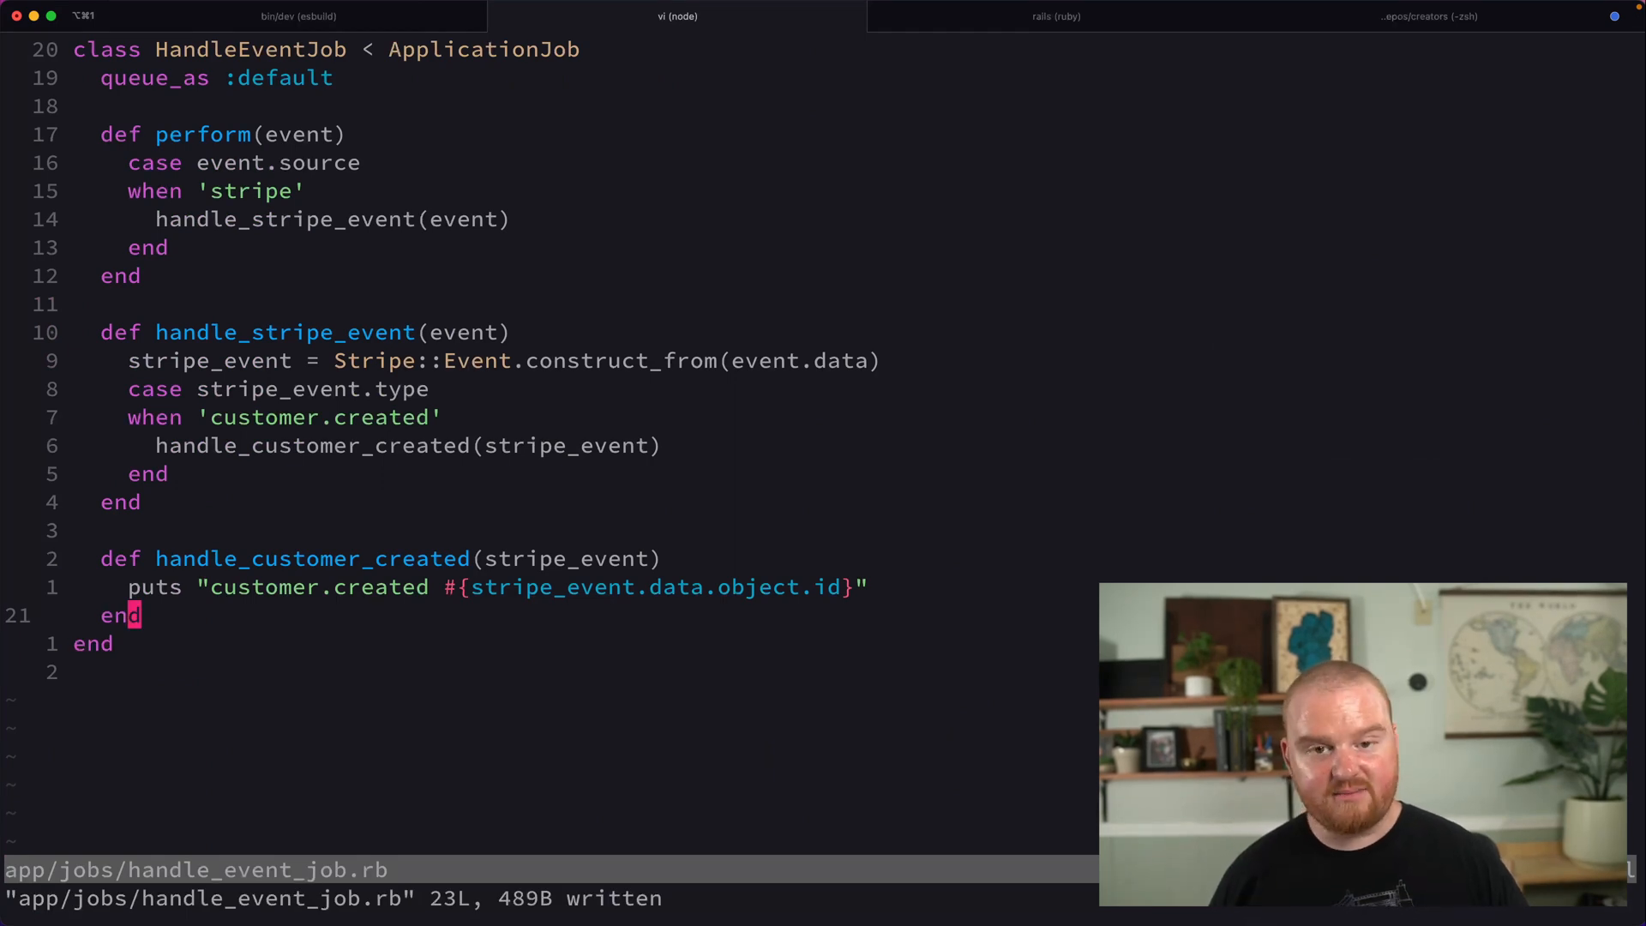